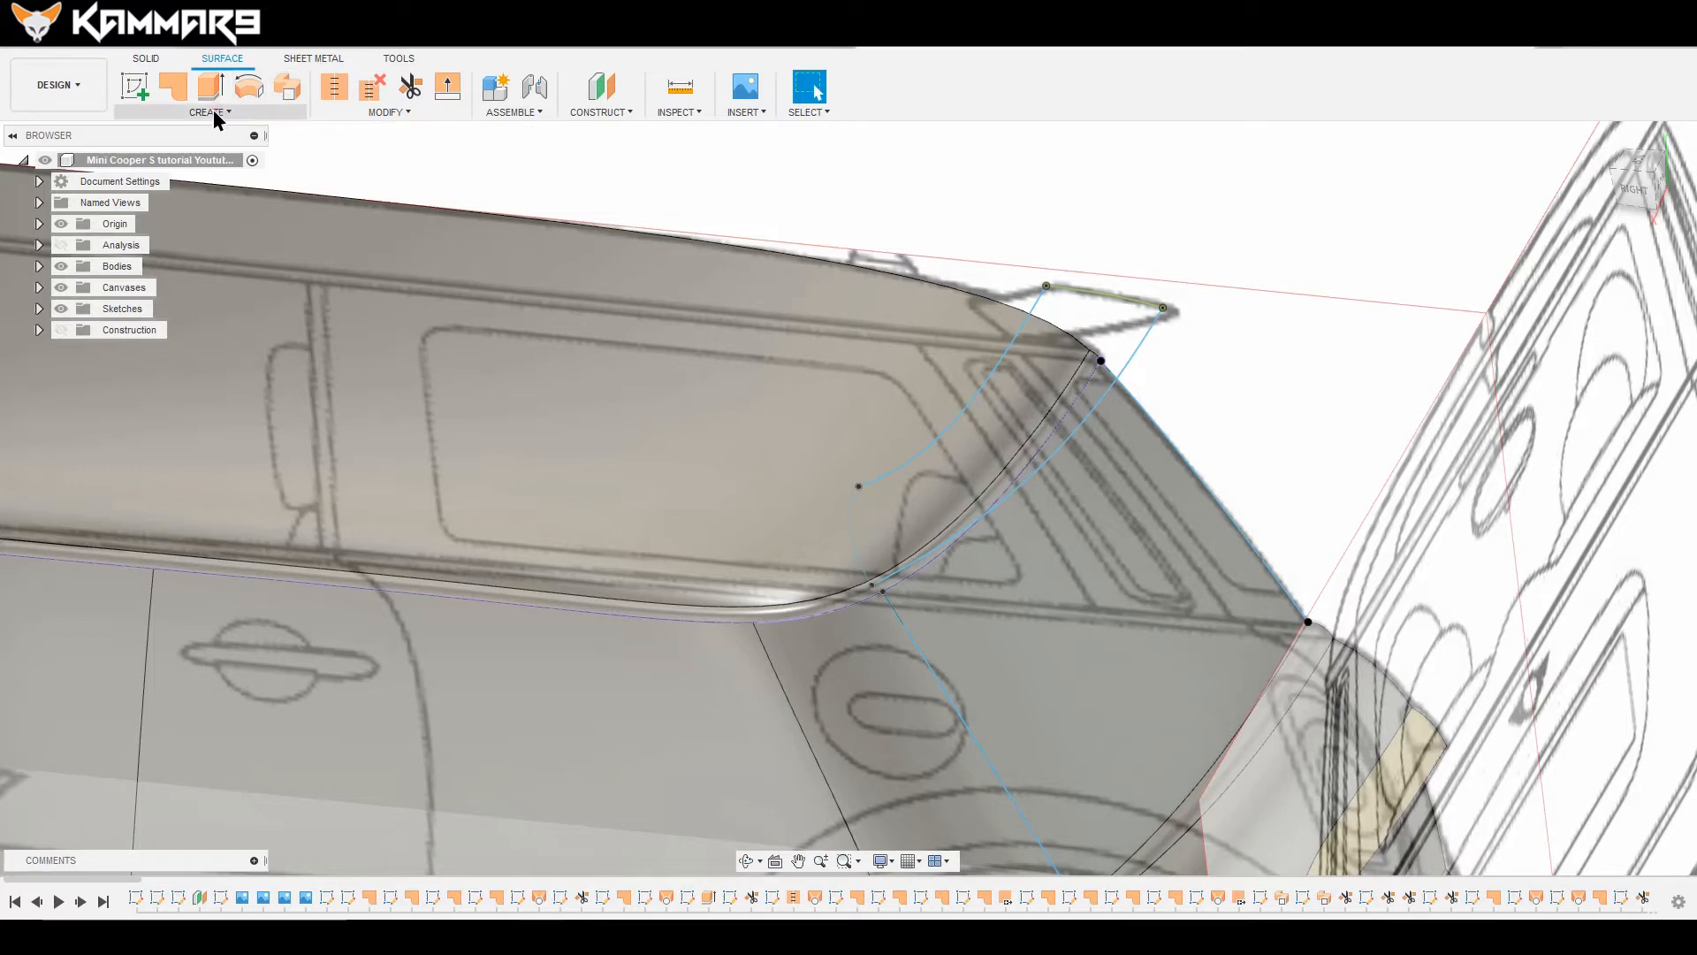
Step: Start a Loft surface for Profile 1 and Profile 2, guided by Rail 1
click(206, 111)
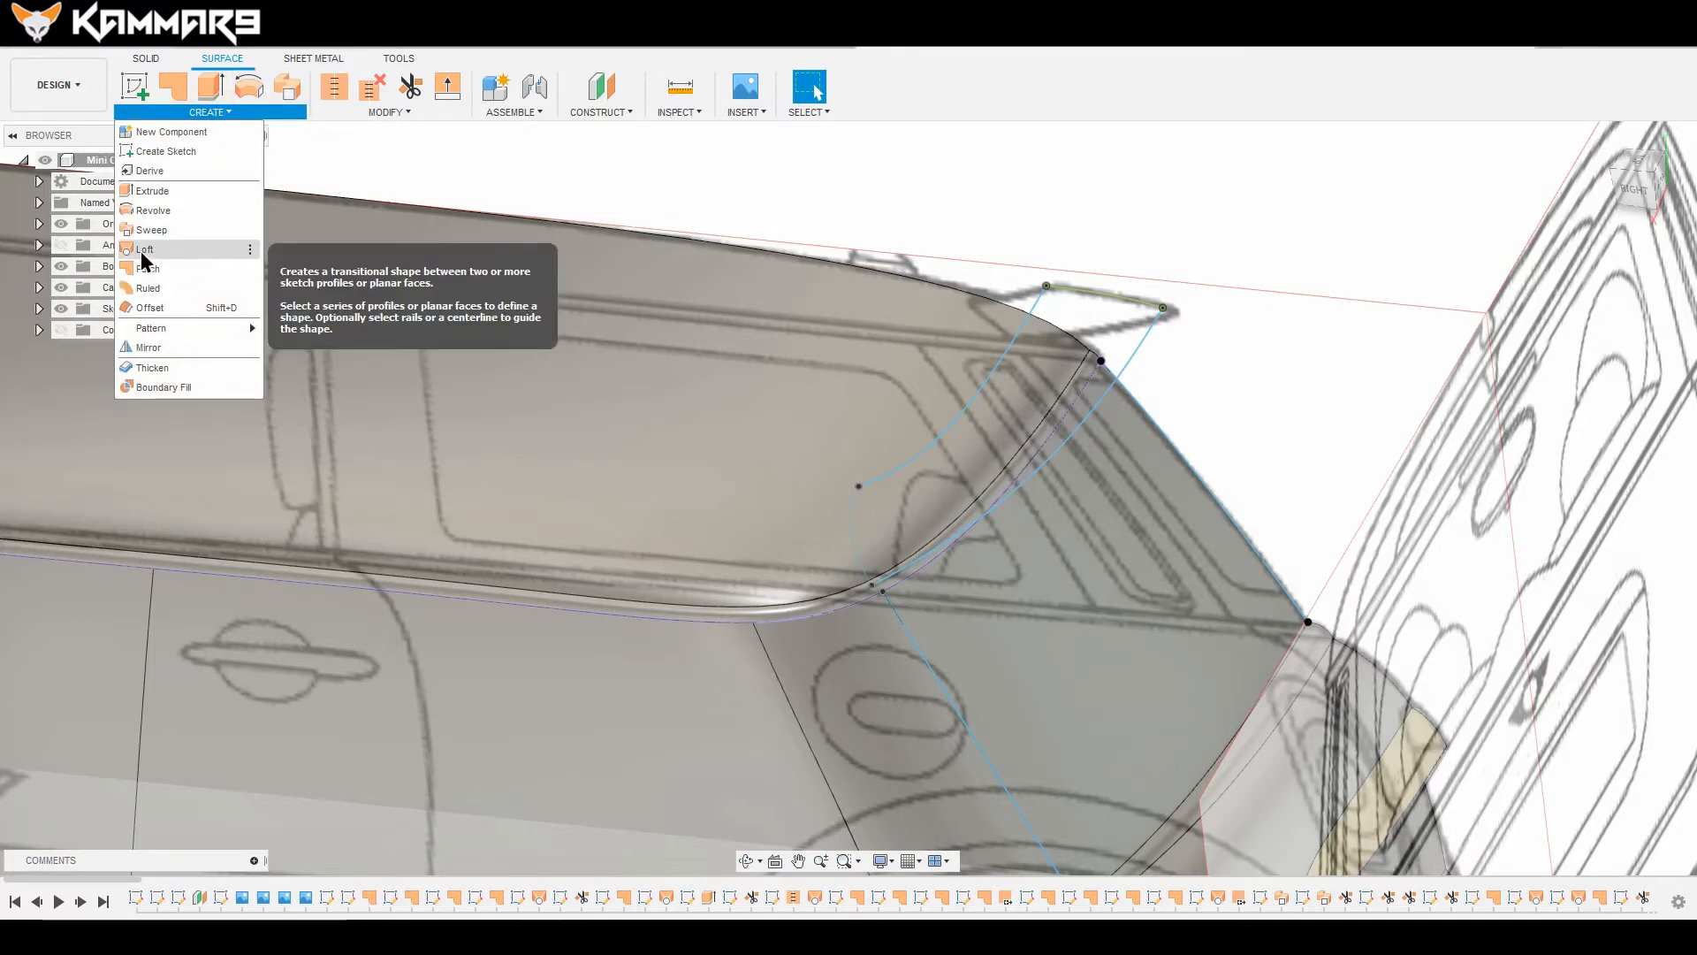
click(148, 250)
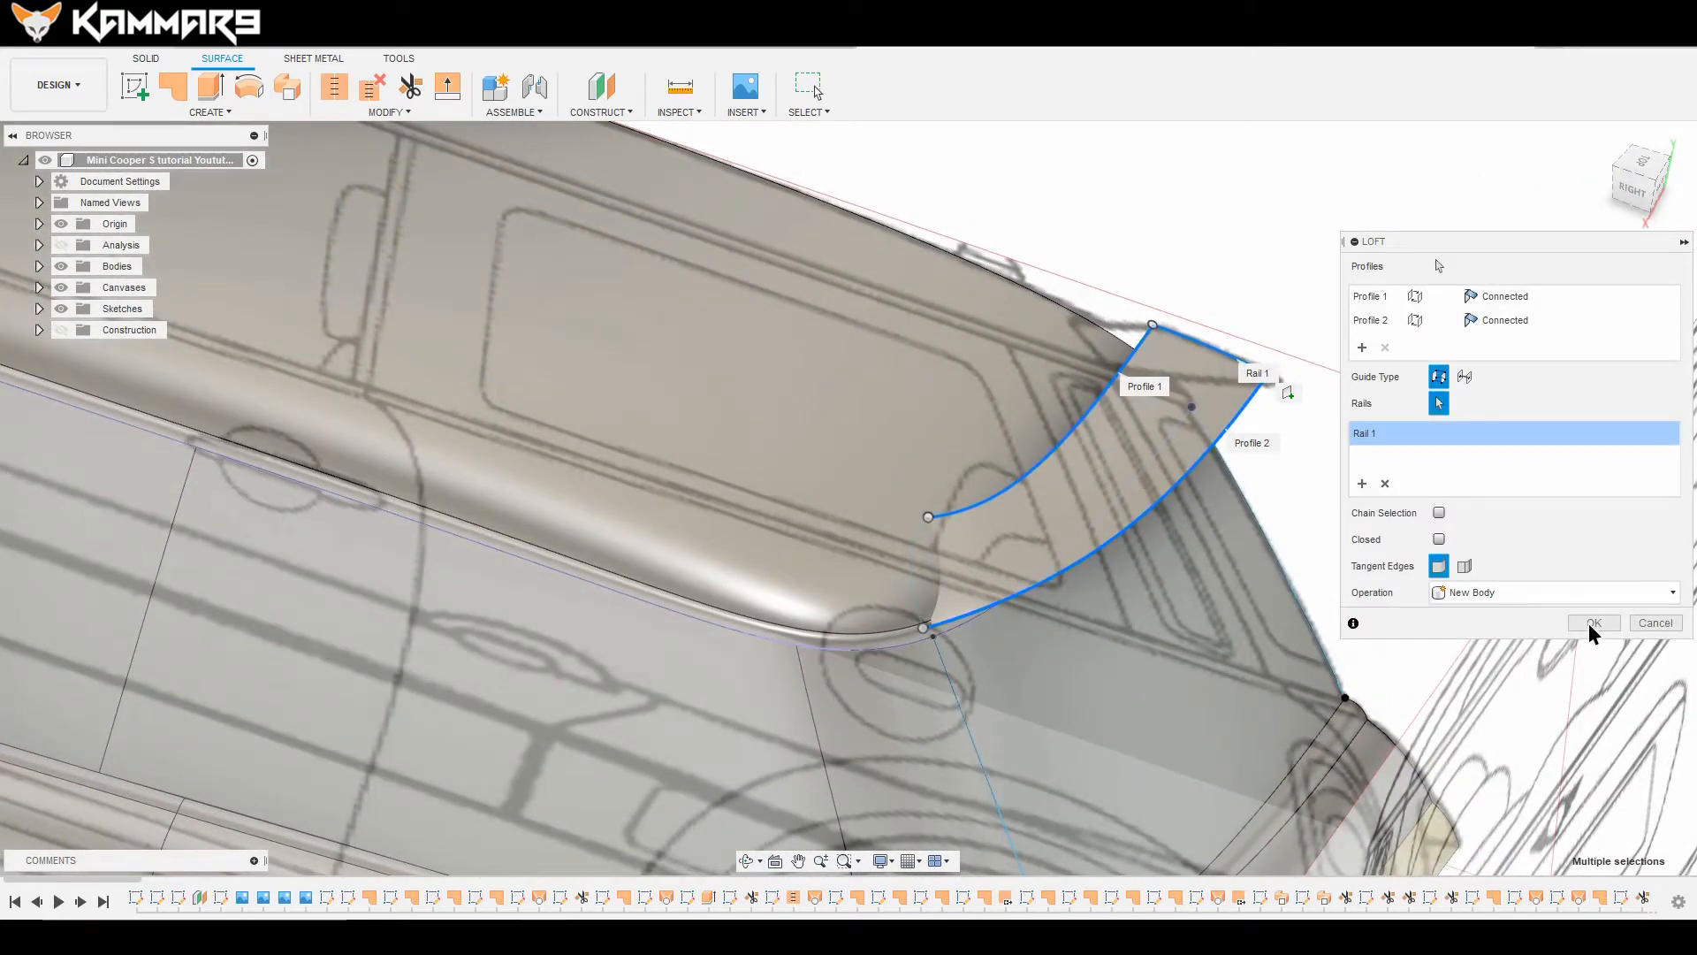
Step: Create the loft as a new body and shift-select all other bodies in the Browser
click(1591, 622)
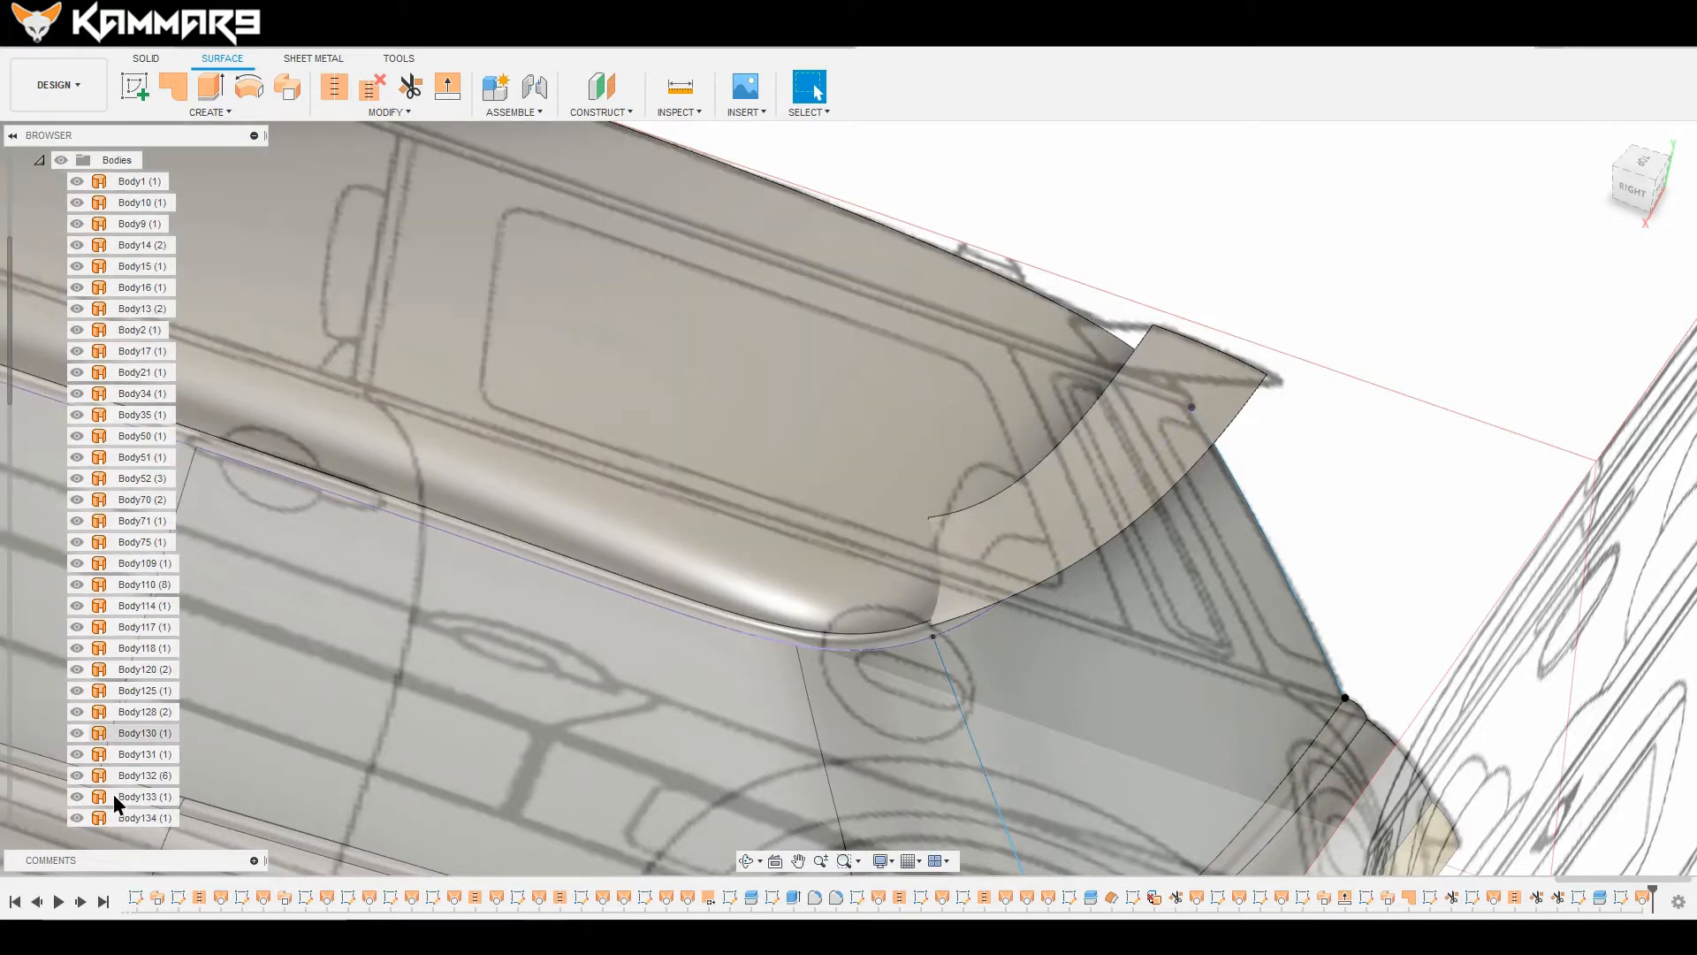
click(141, 817)
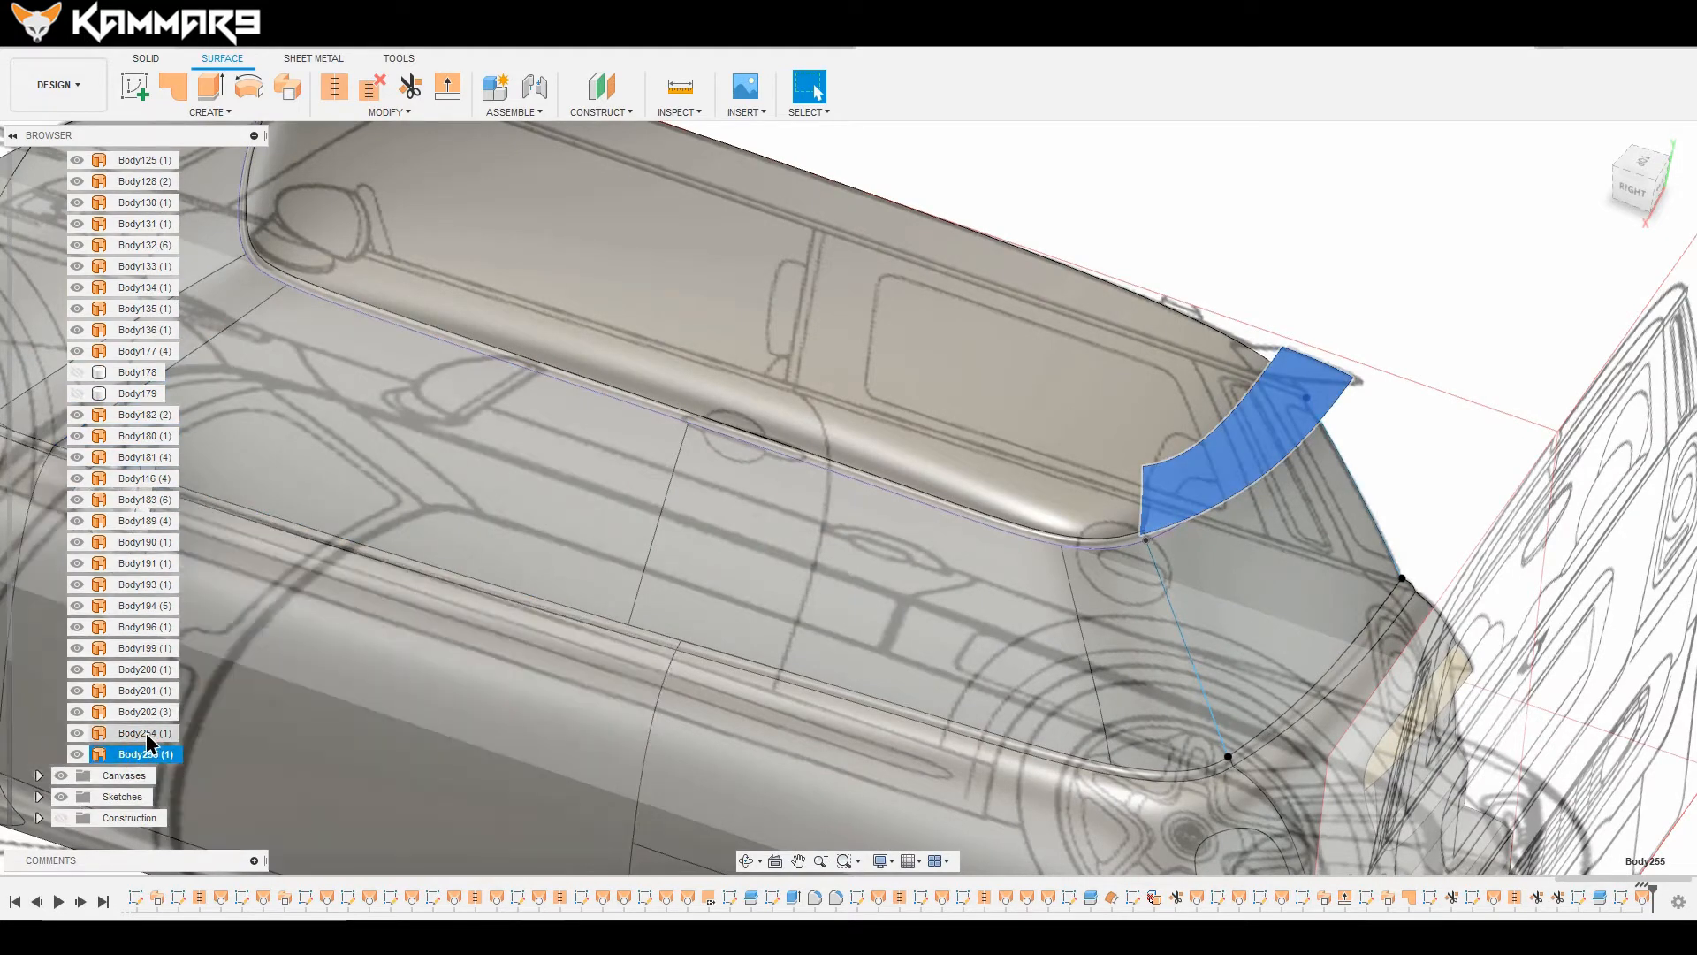
click(137, 733)
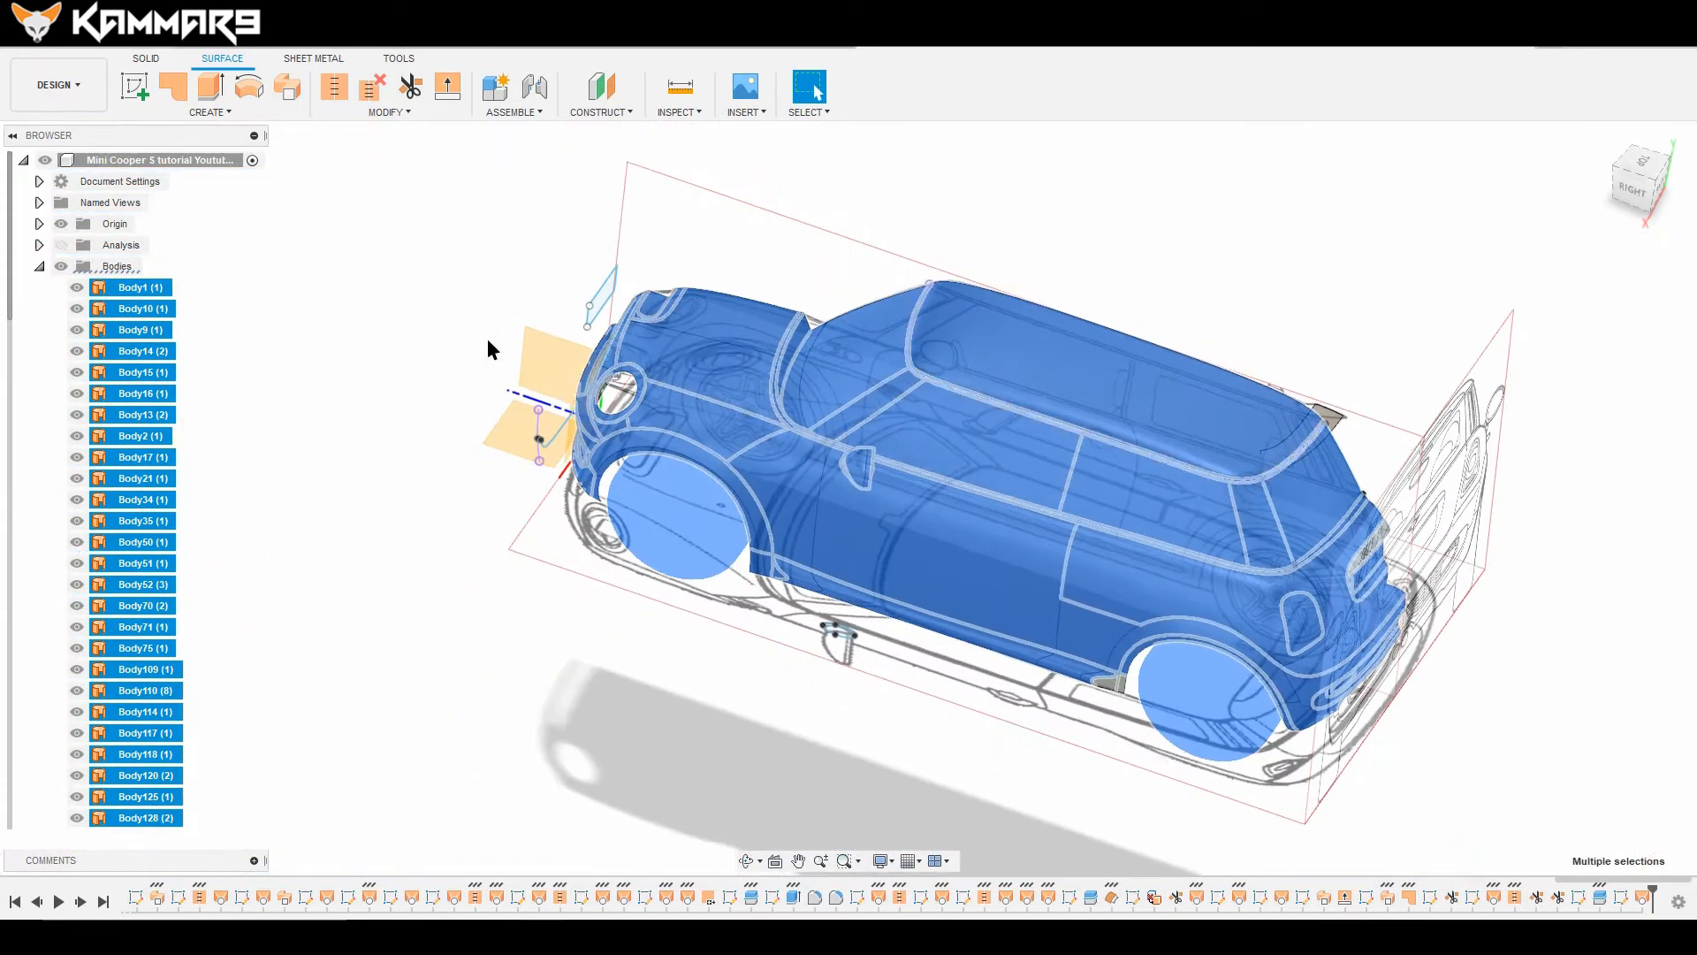
Step: Hide the selected car bodies and make Sketch91 visible
right_click(132, 287)
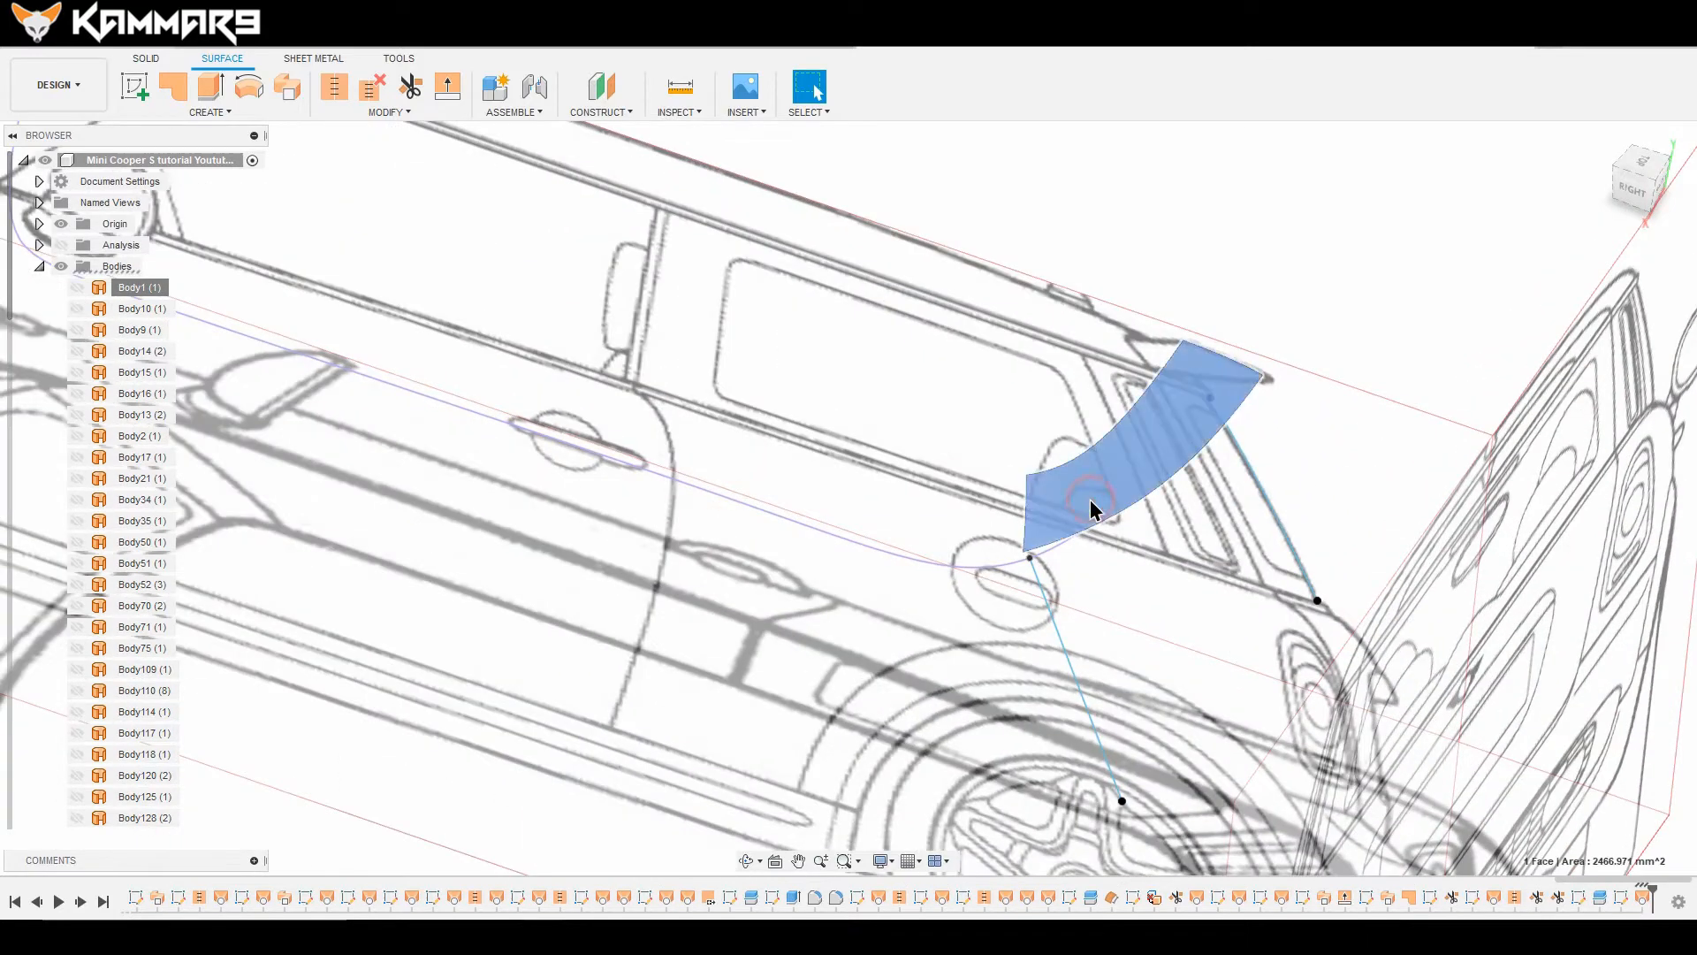
scroll(down, 3)
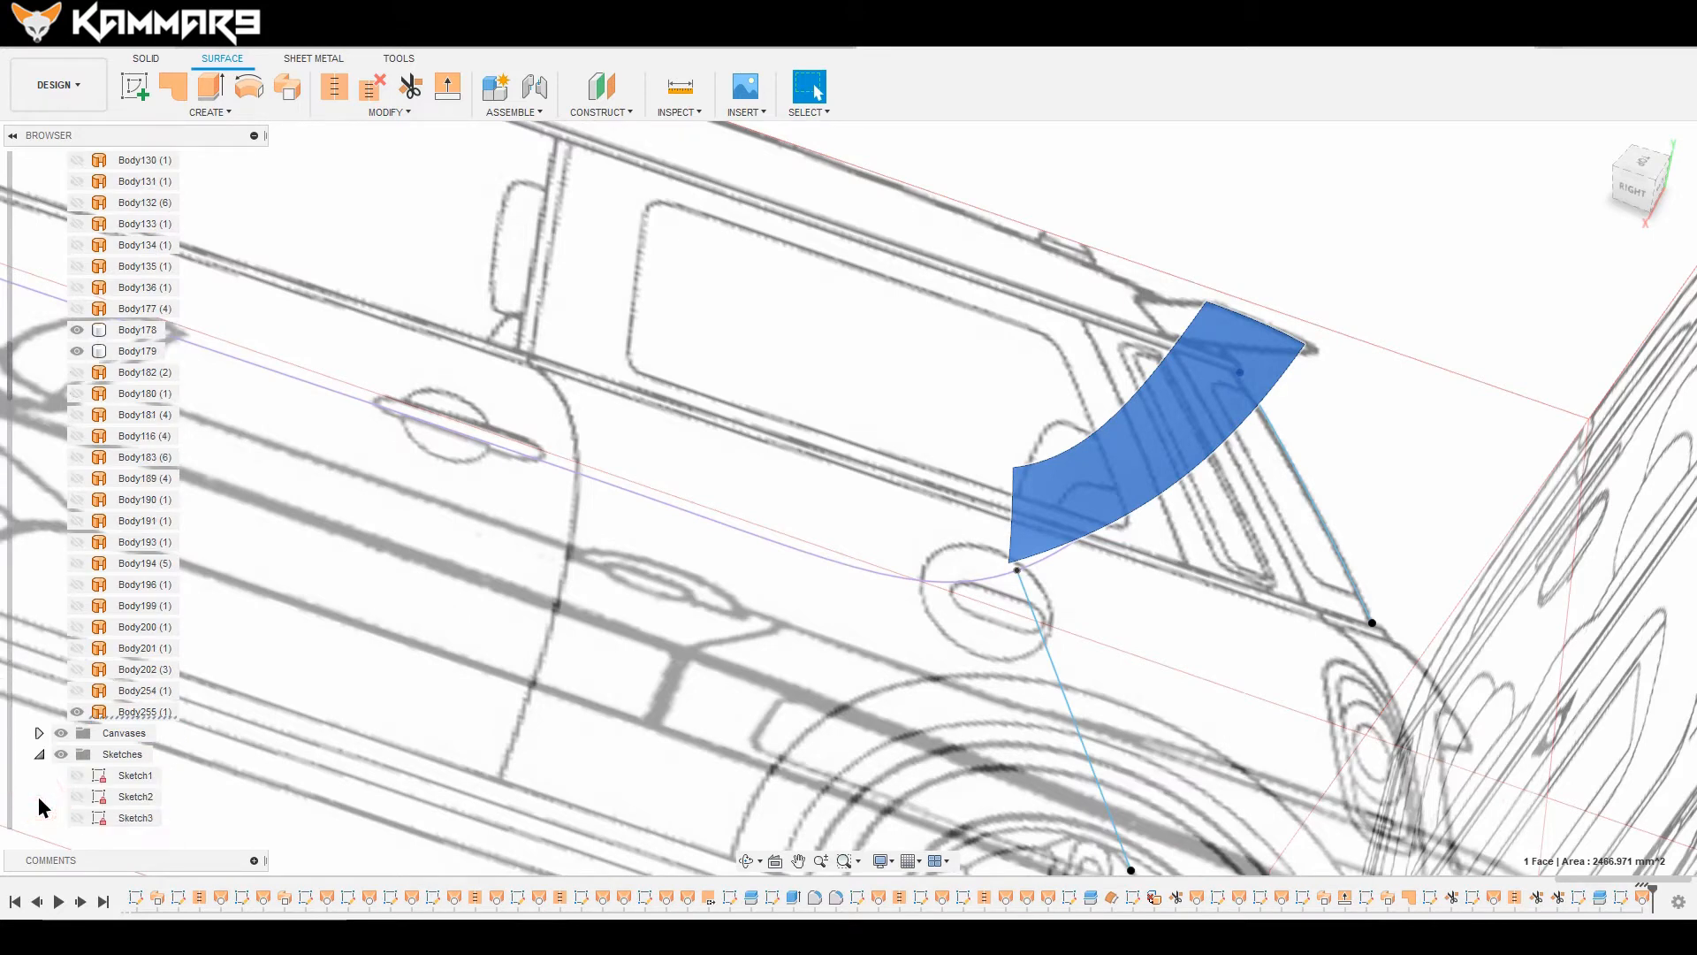
scroll(down, 3)
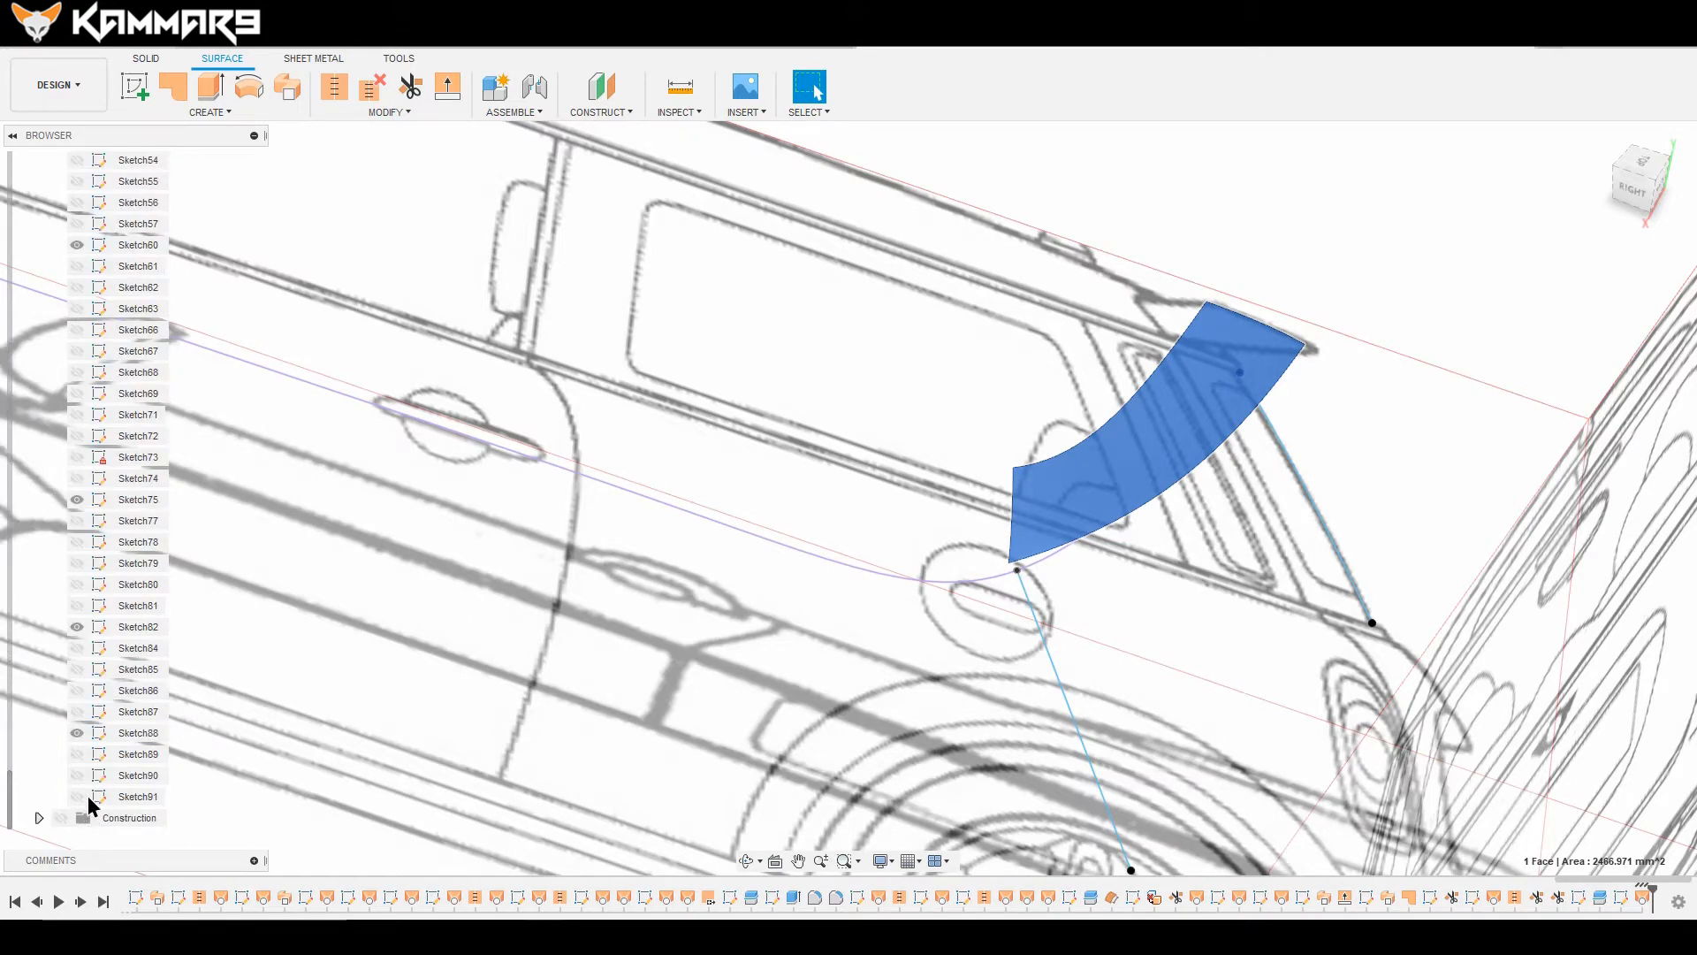
click(138, 796)
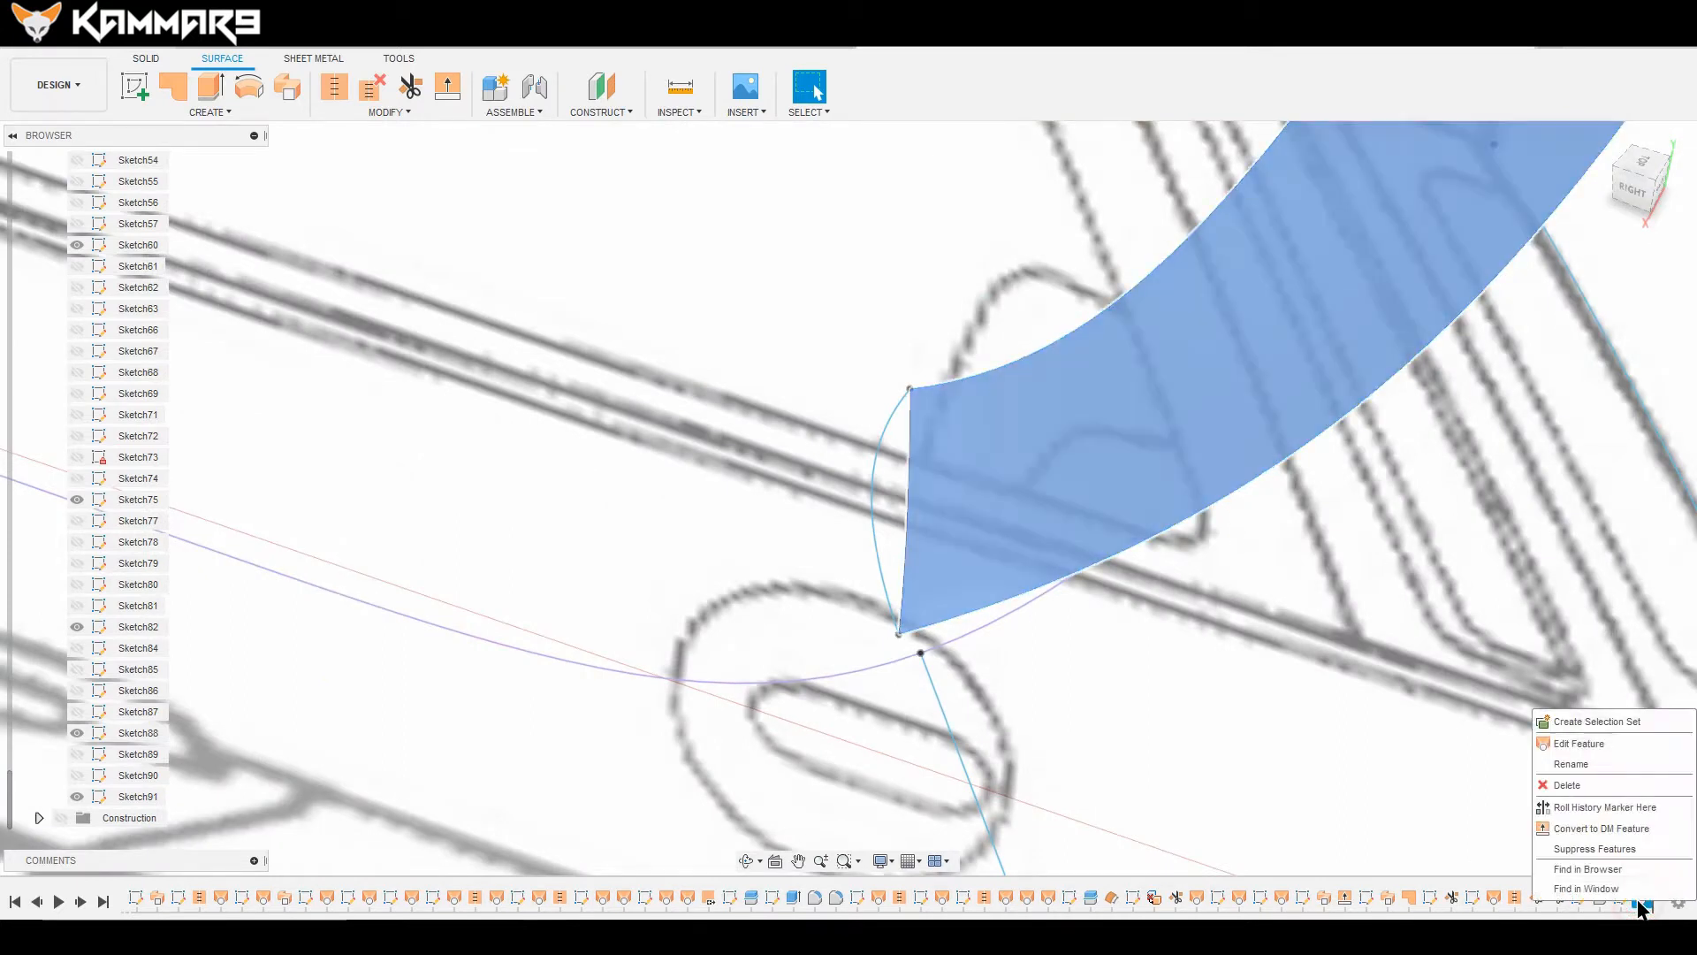
Step: Edit the Loft to add Sketch91's curve as Rail 2, then orbit to inspect it
click(1579, 743)
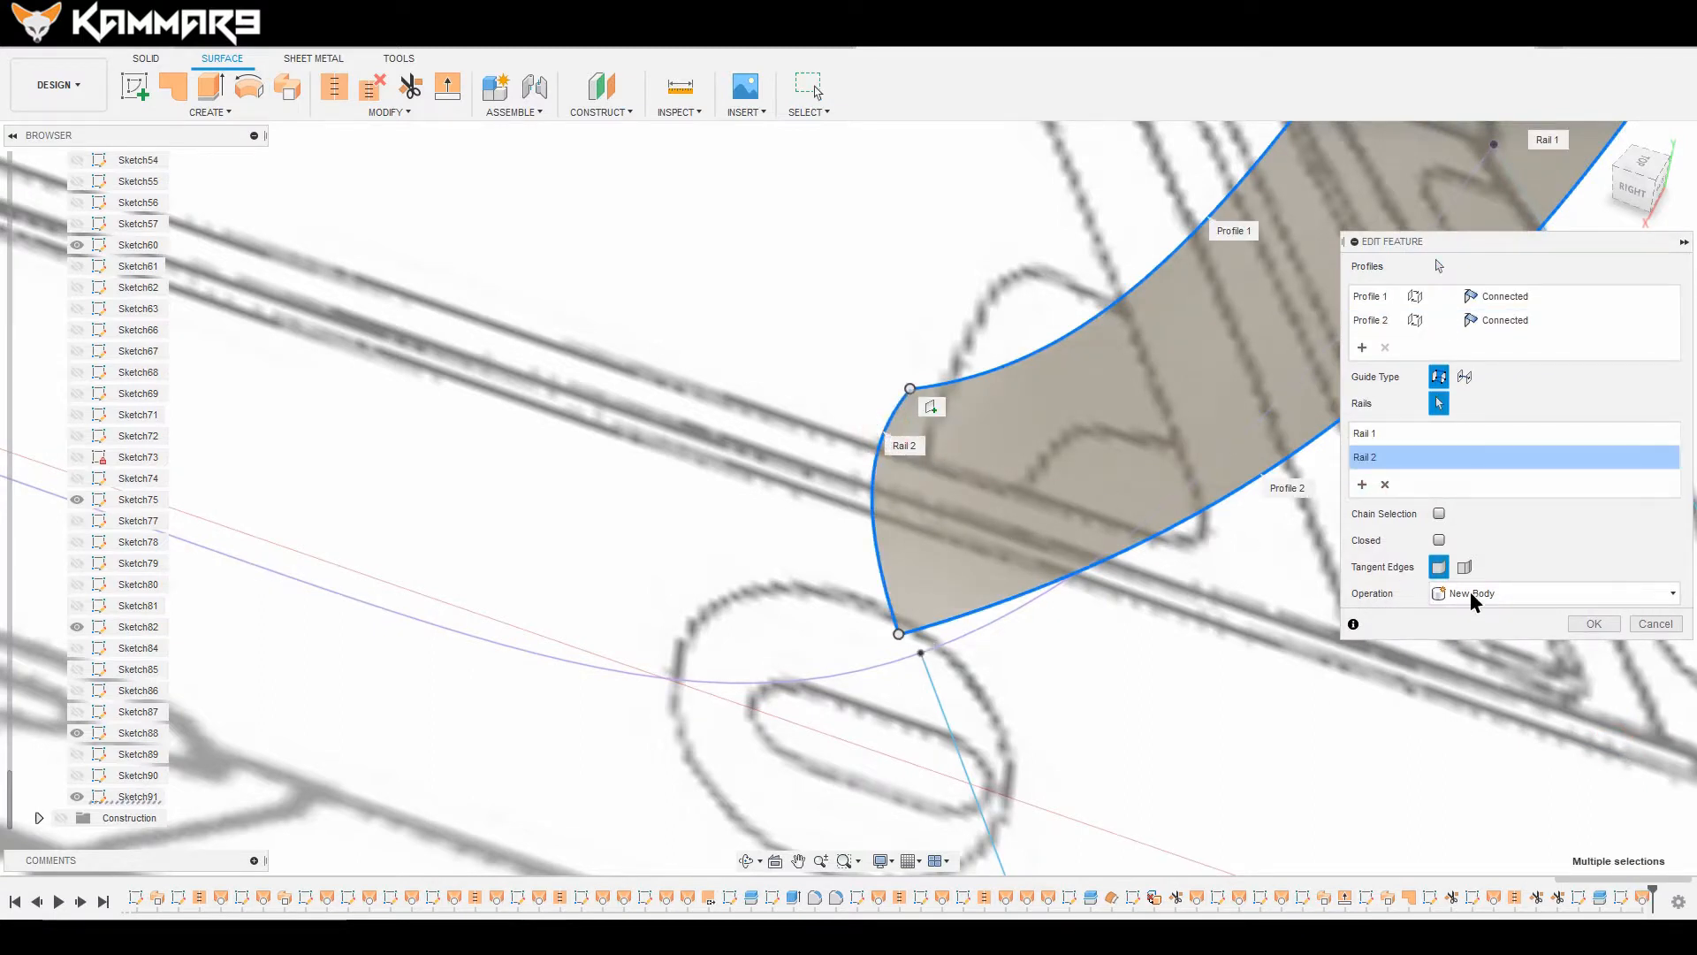
click(1591, 624)
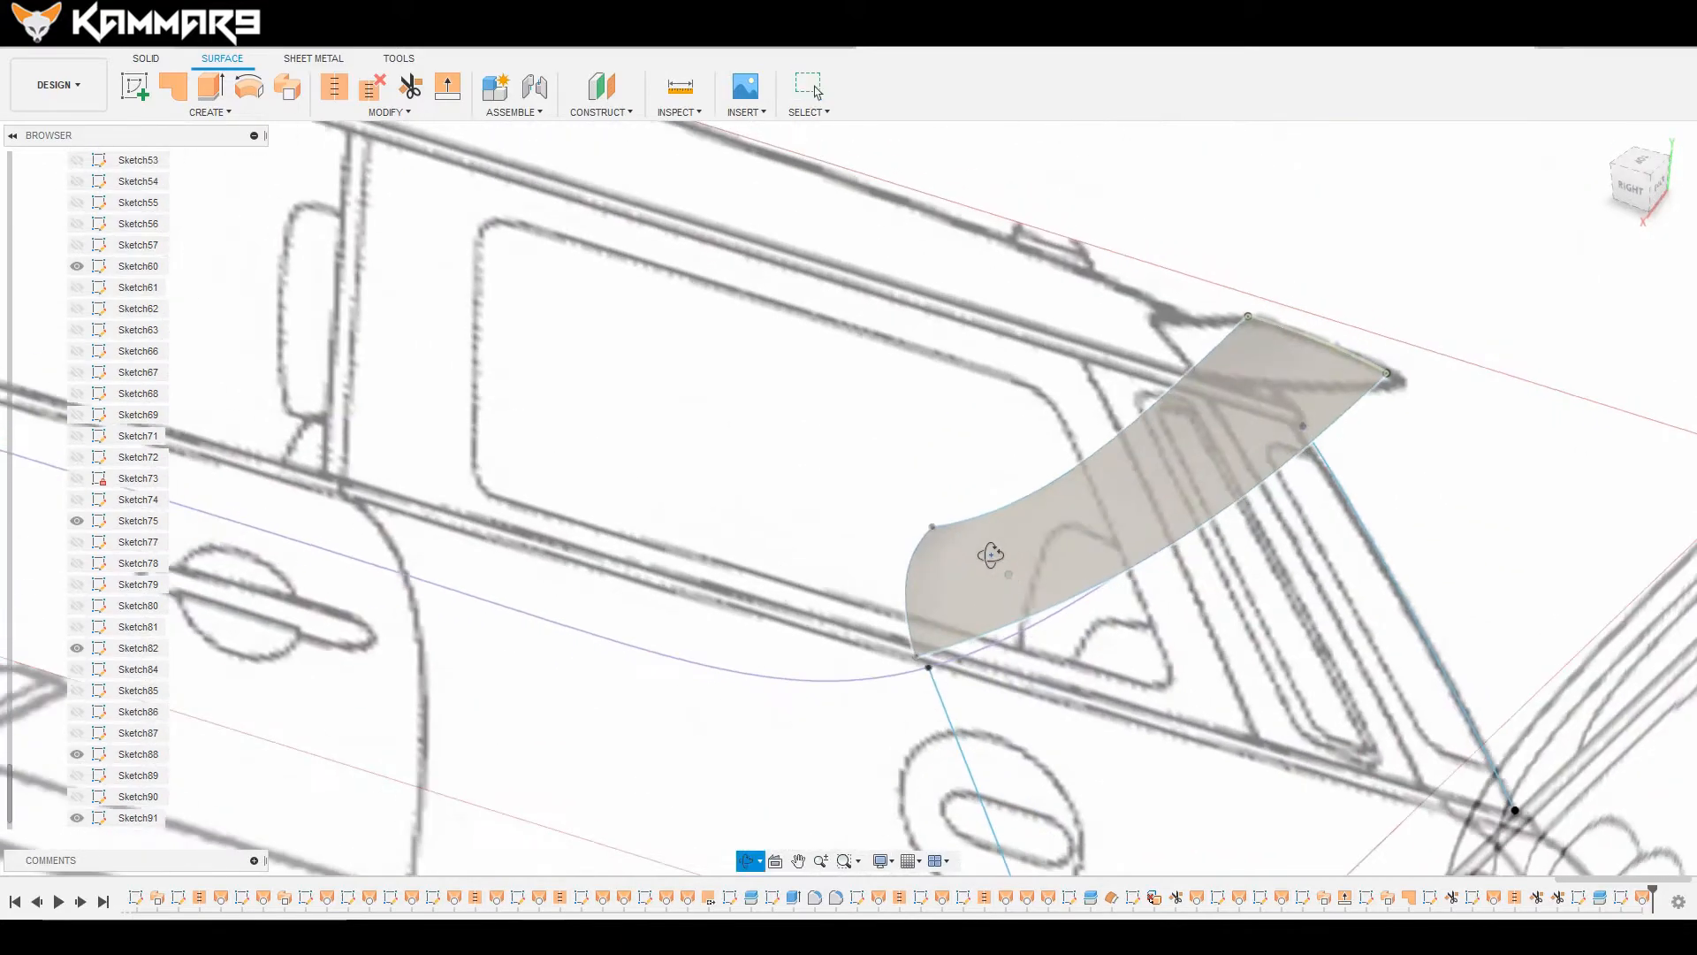
drag(990, 552, 1120, 546)
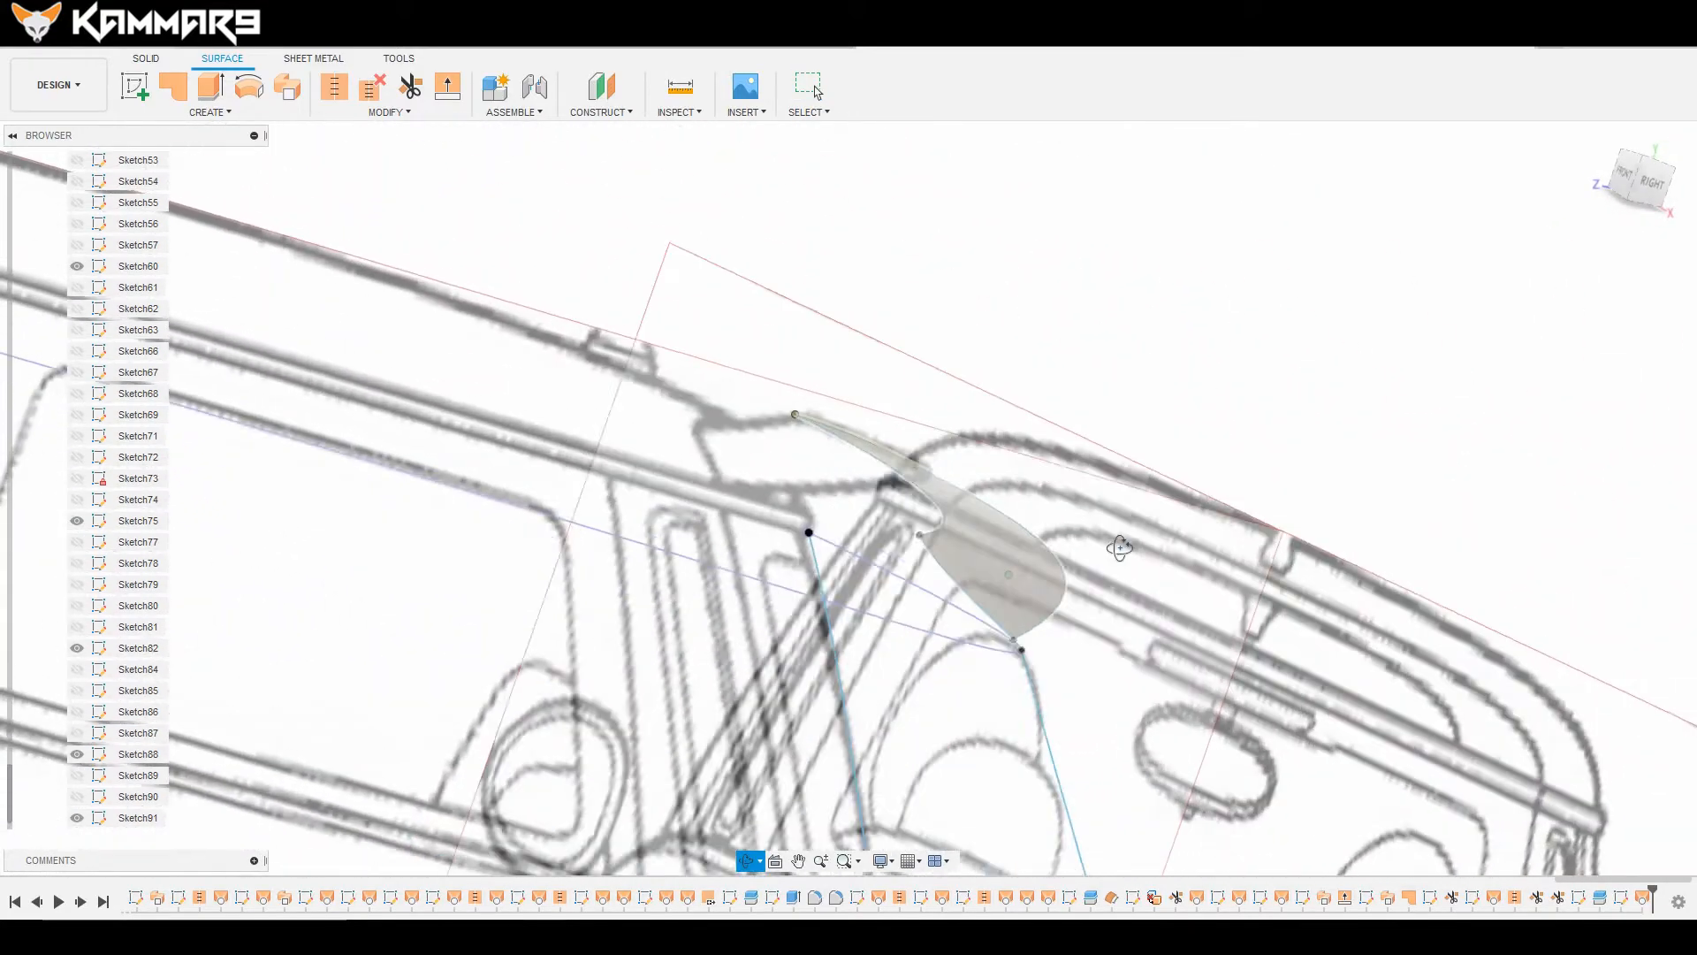
drag(1120, 546, 1050, 608)
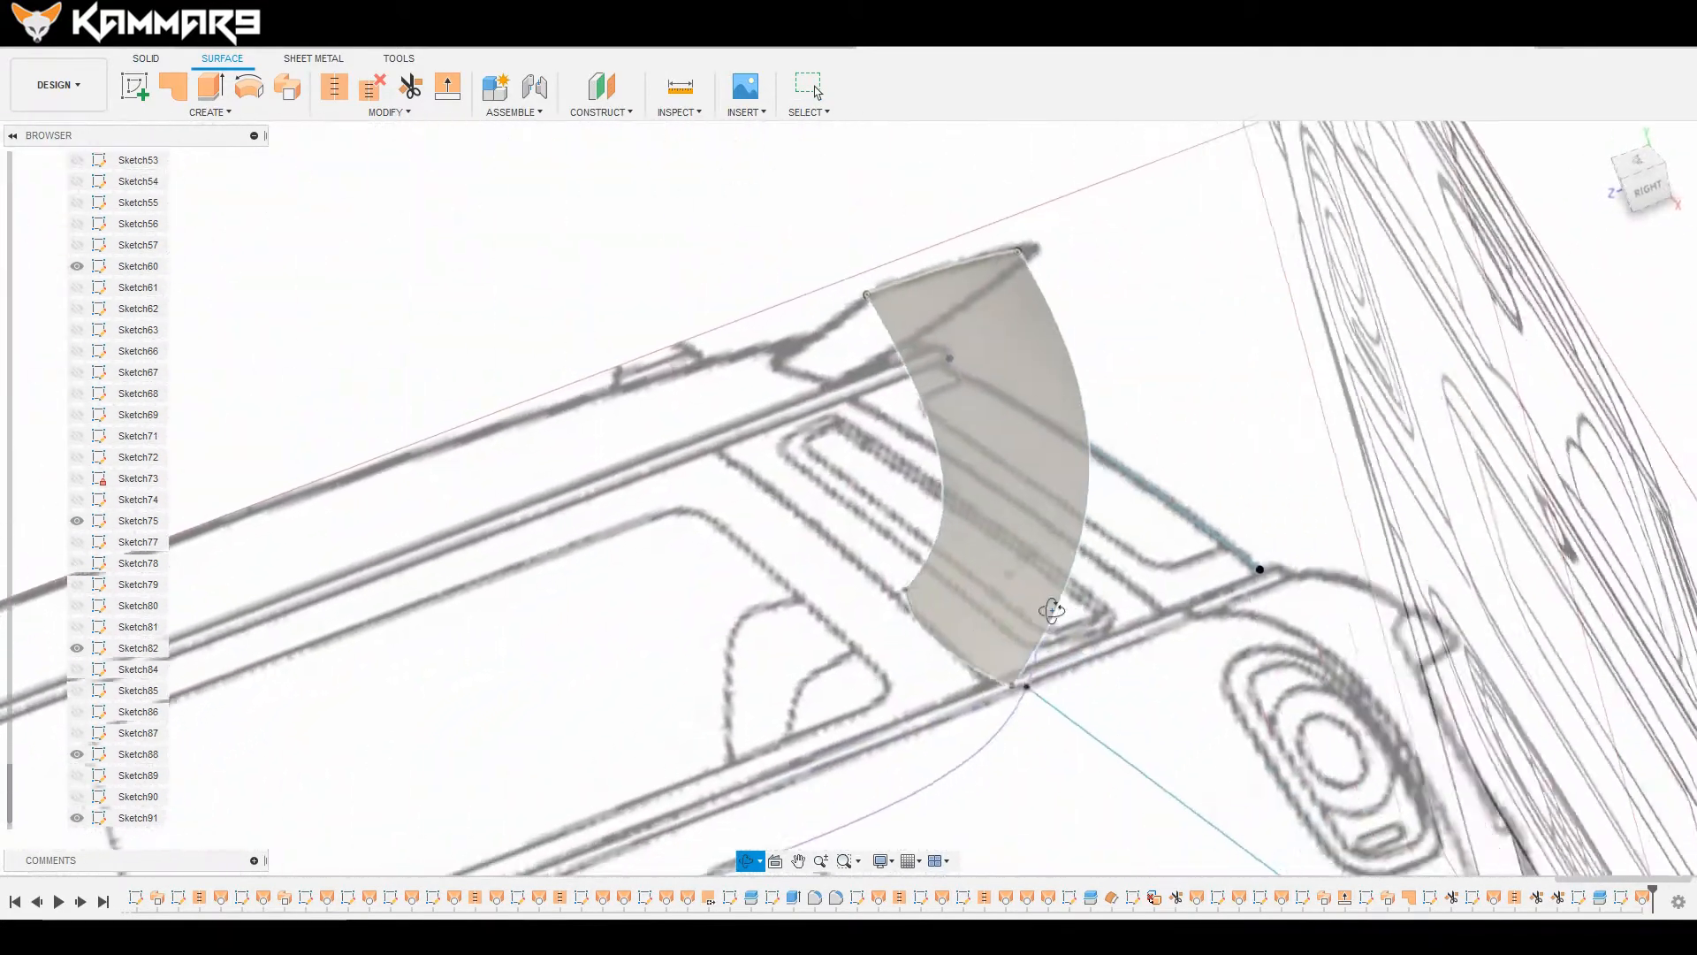
drag(1050, 606, 1017, 573)
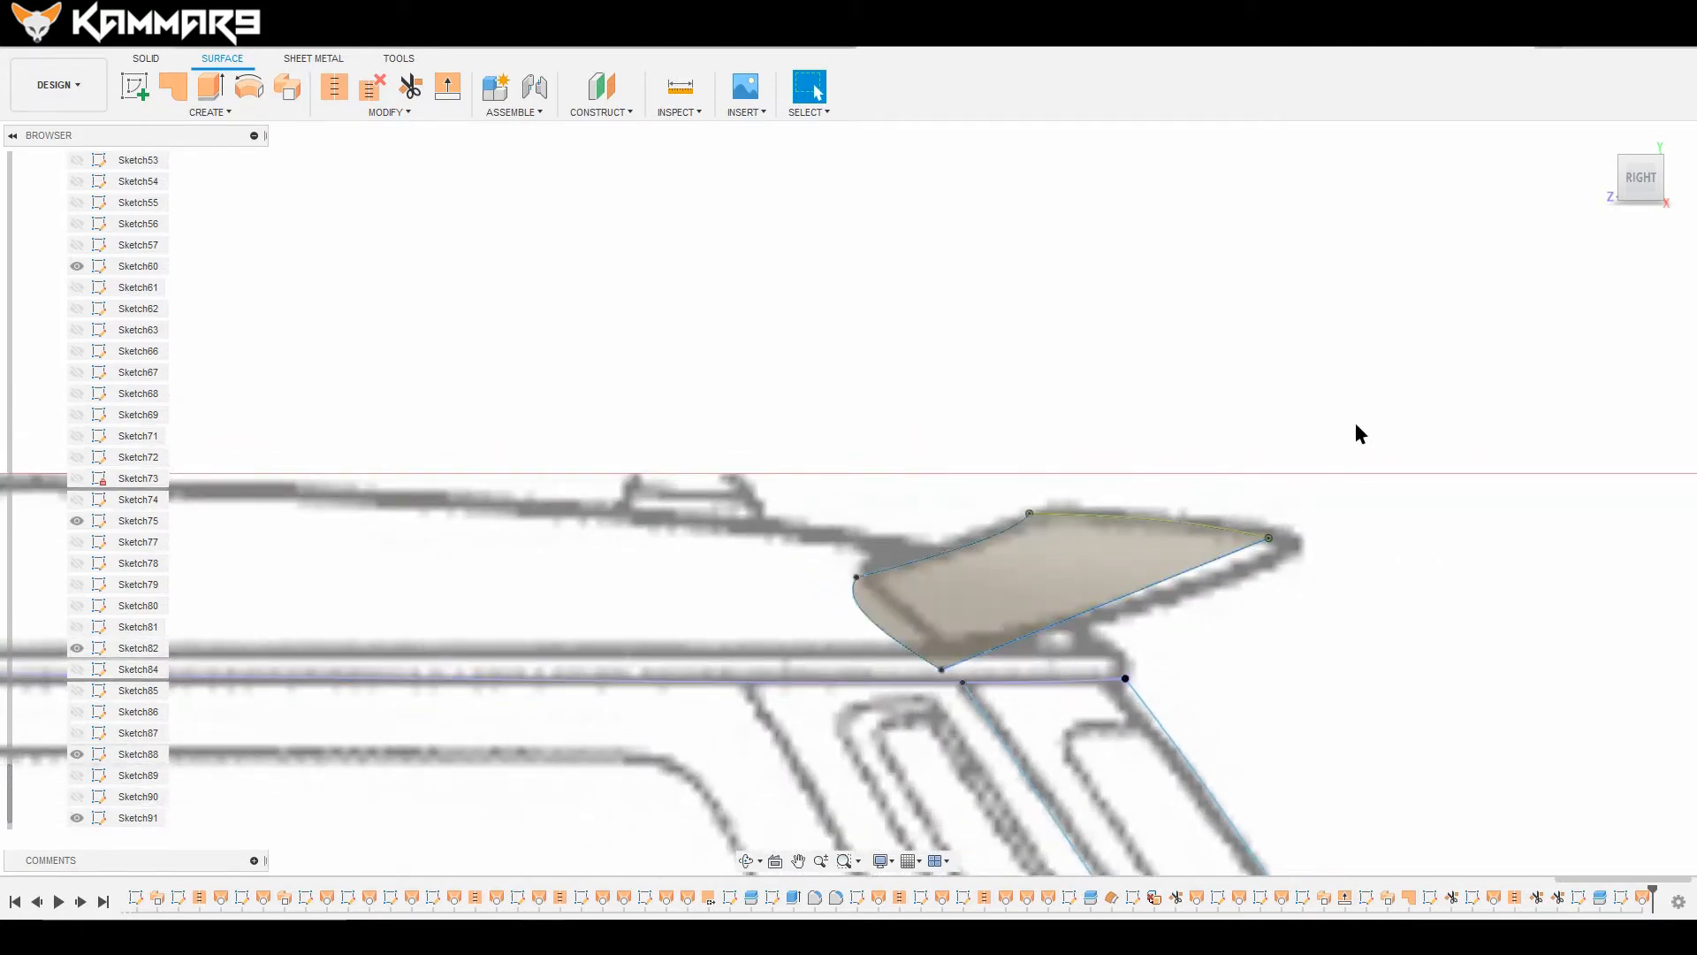
mouse_move(1405, 517)
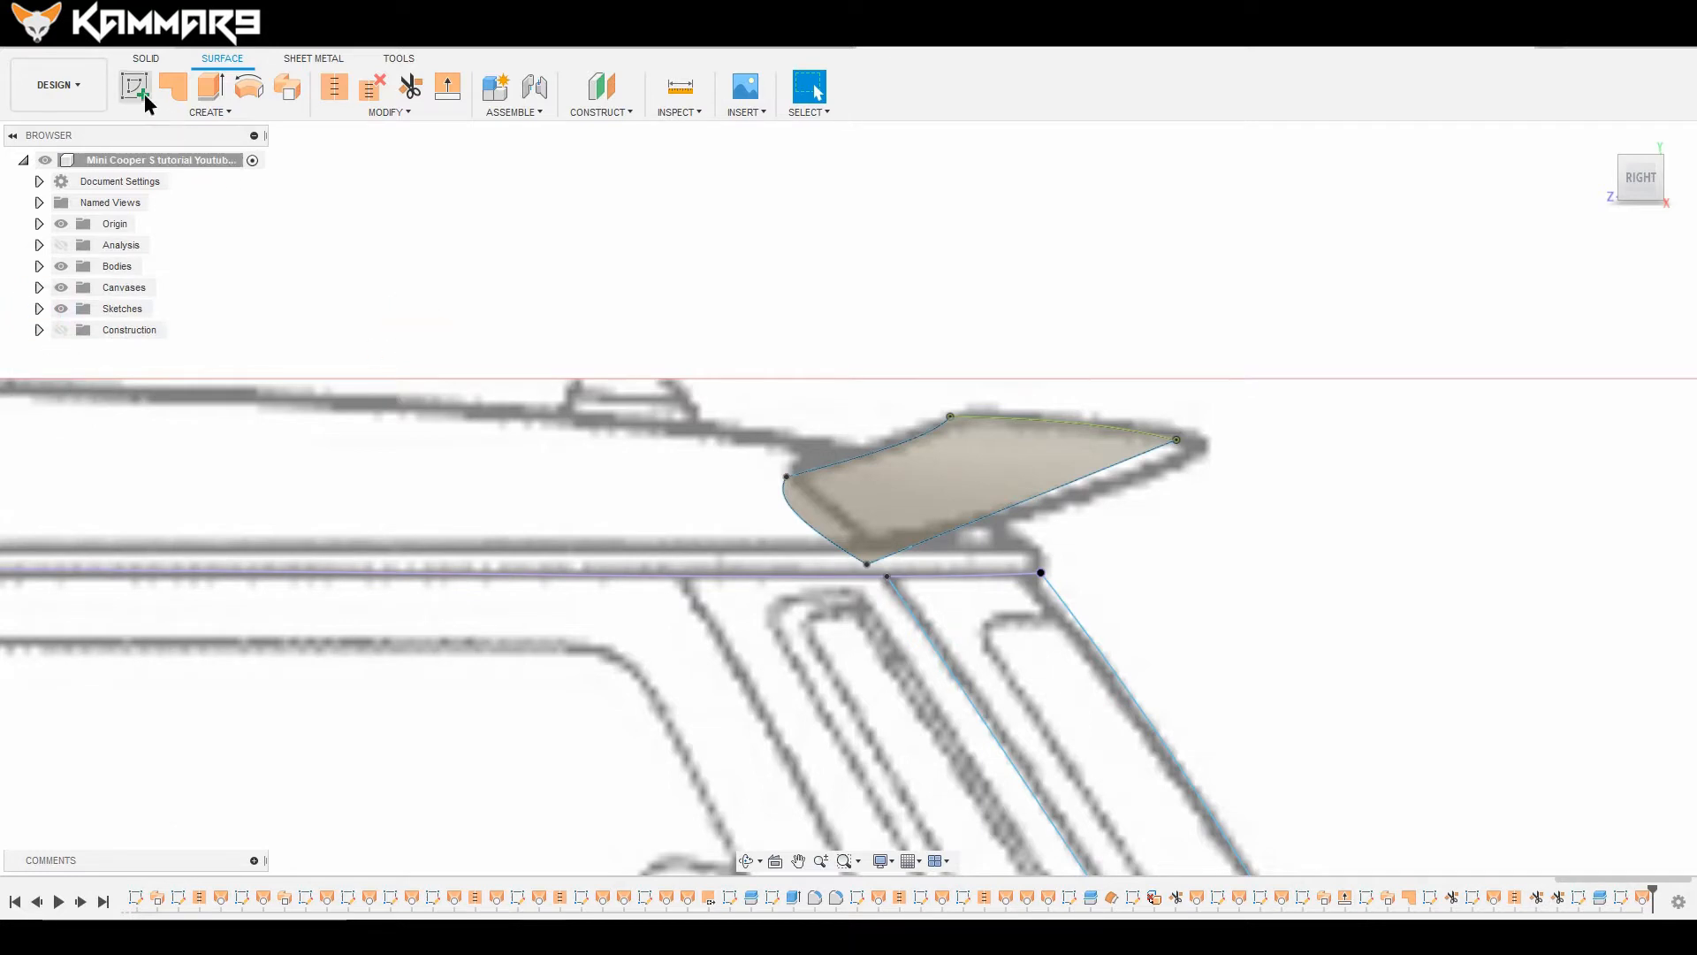
click(134, 86)
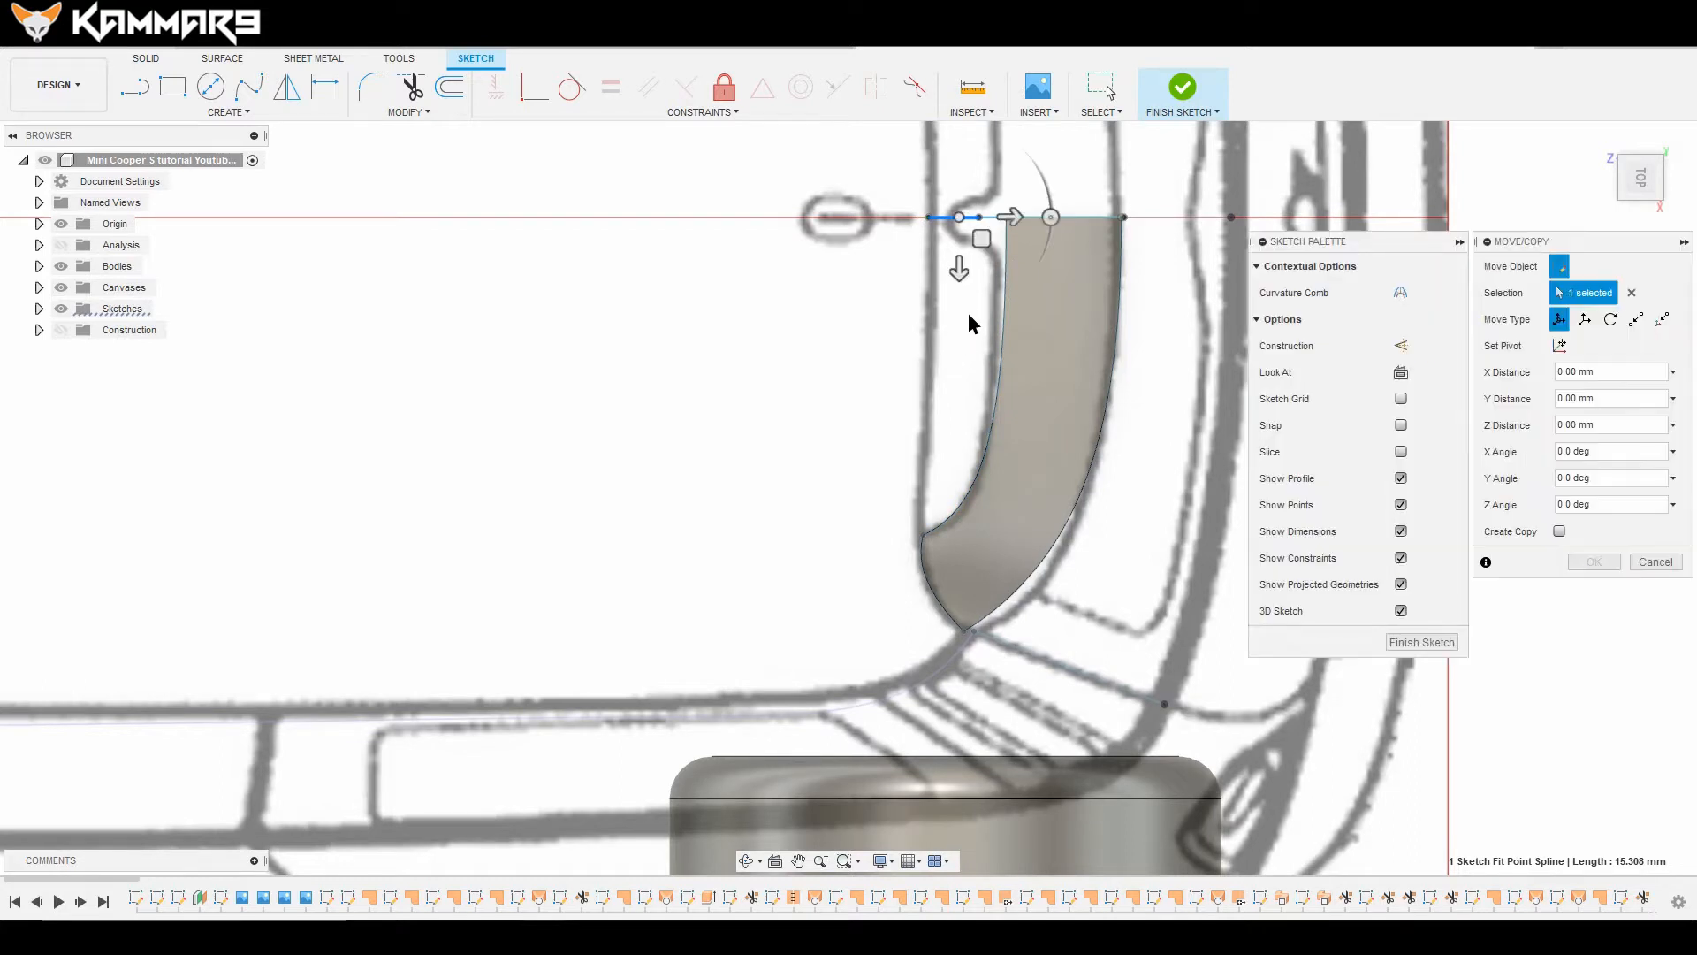
Step: Move the spline about 85 mm down to the handle's lower tip
drag(959, 217, 959, 466)
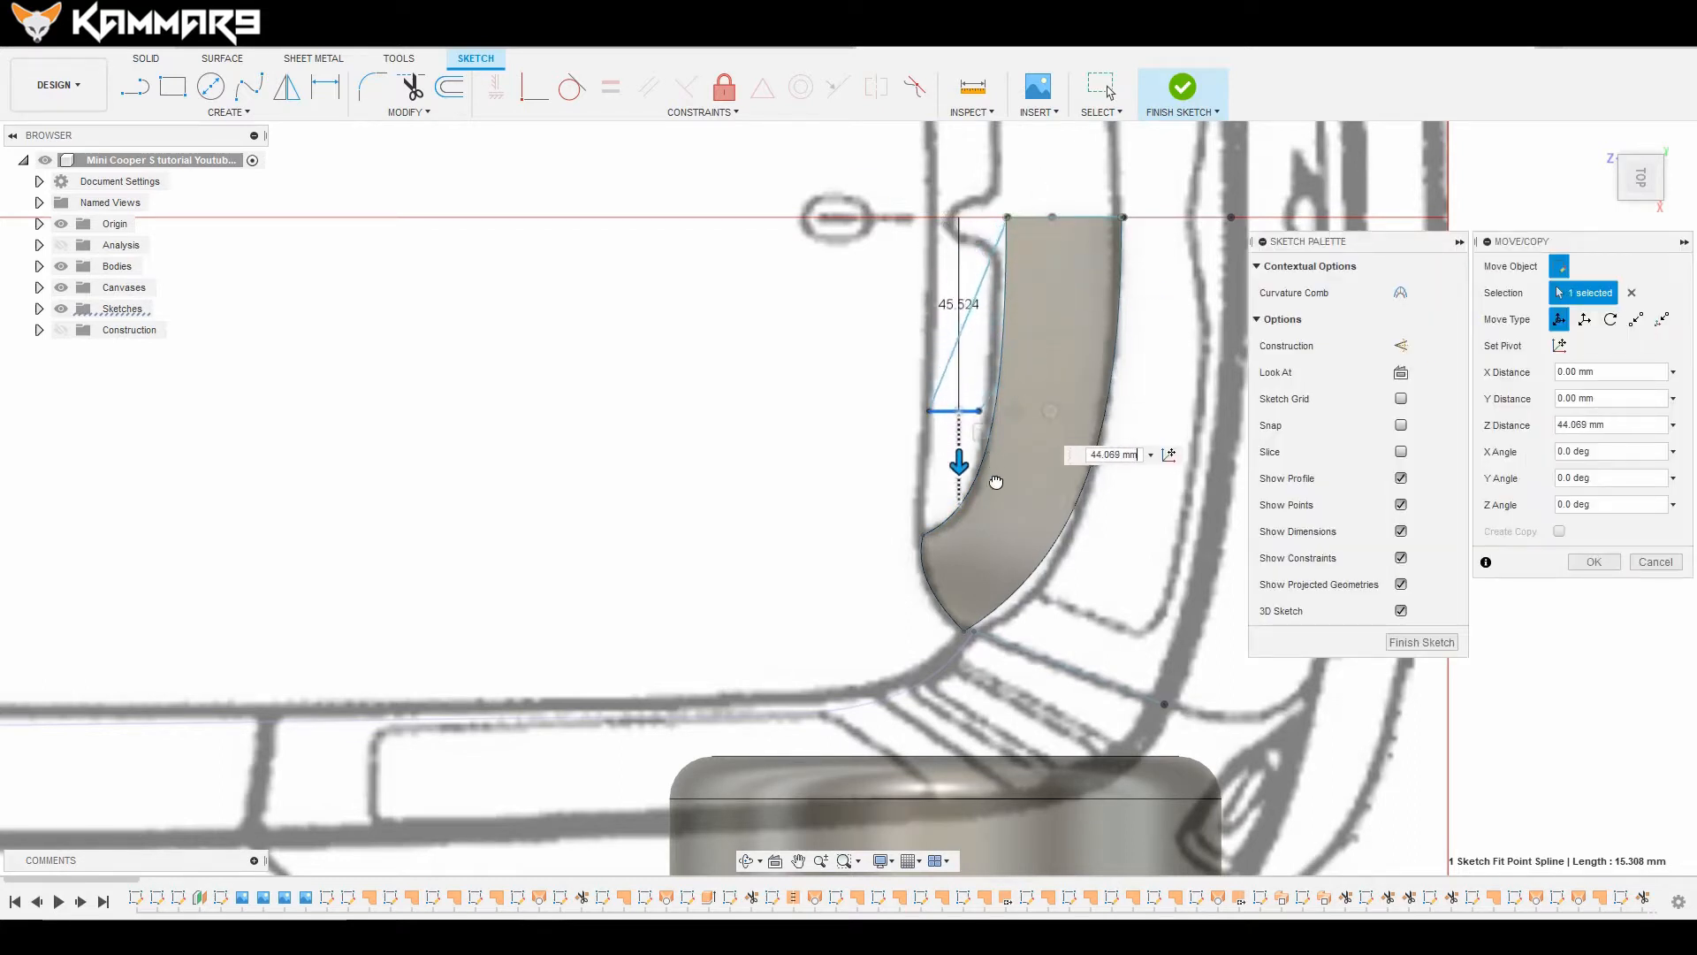
drag(959, 465, 959, 601)
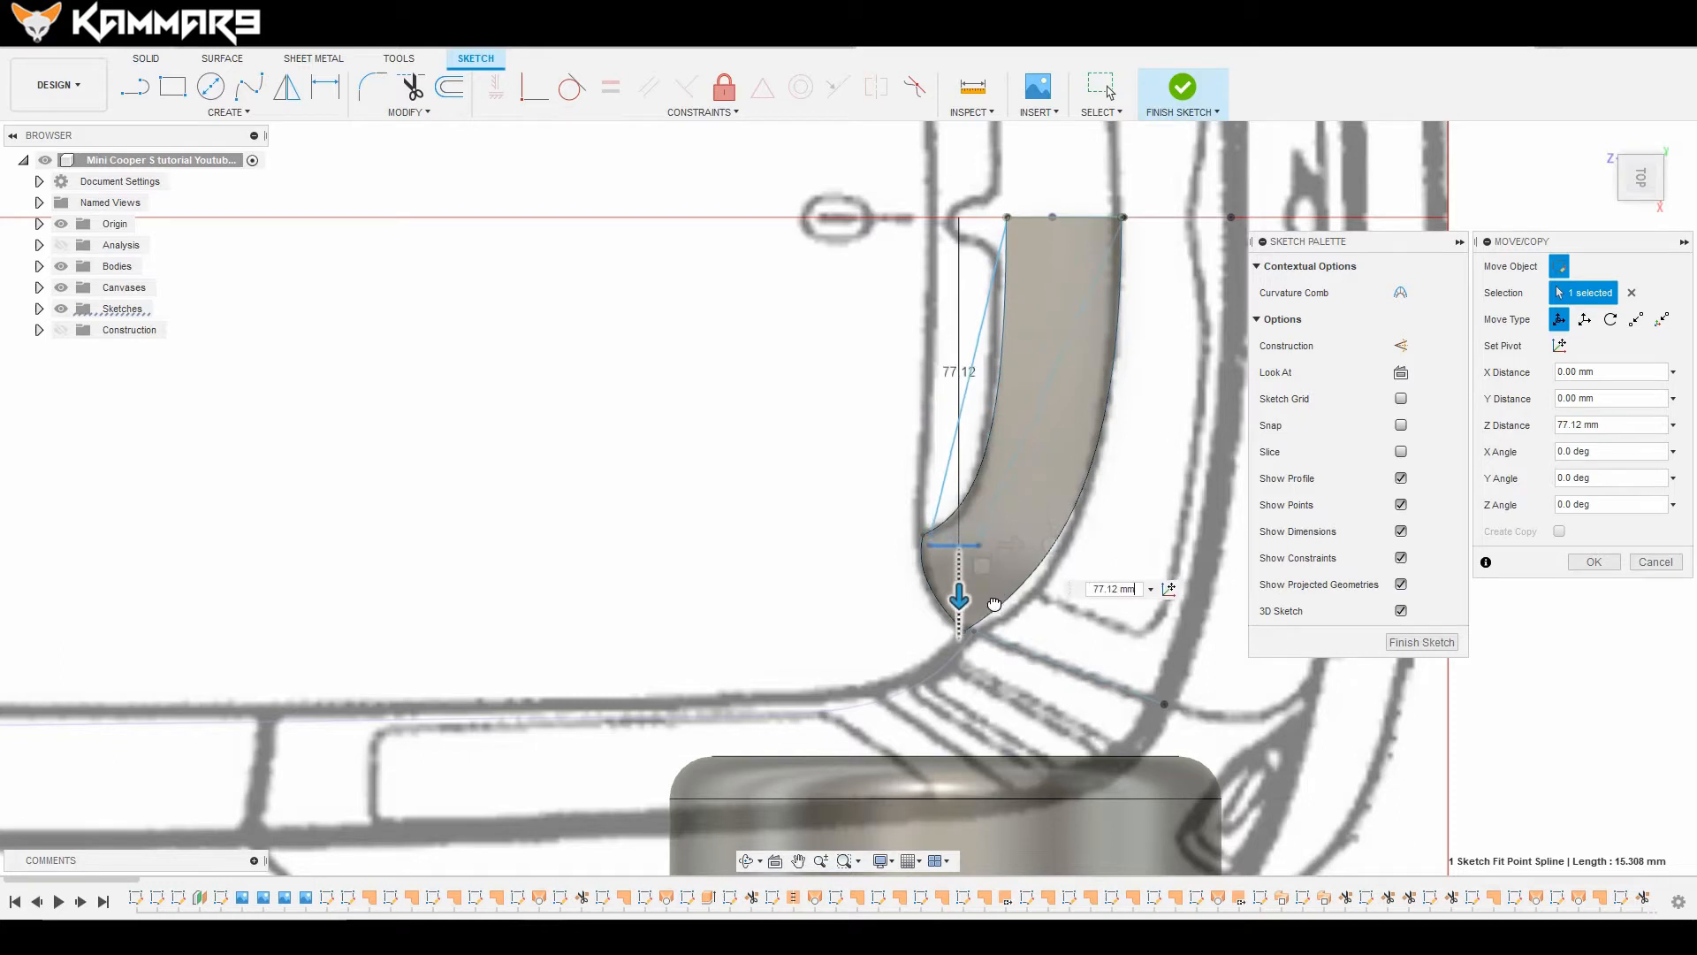
drag(959, 598, 959, 633)
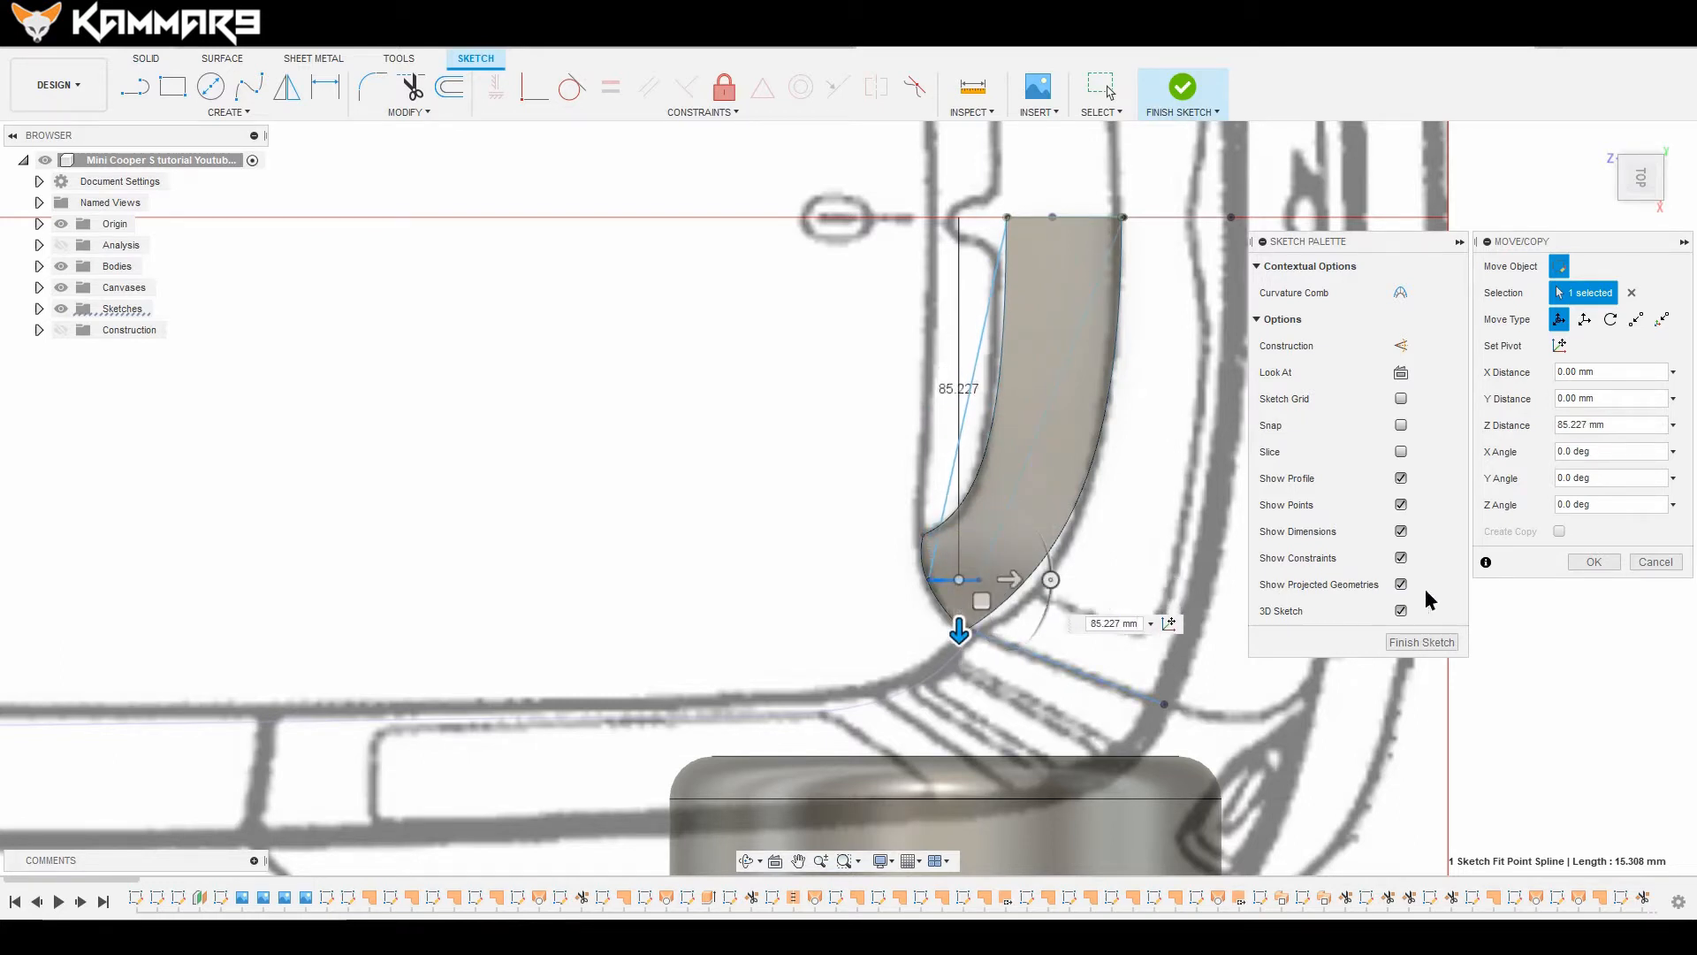
click(1592, 560)
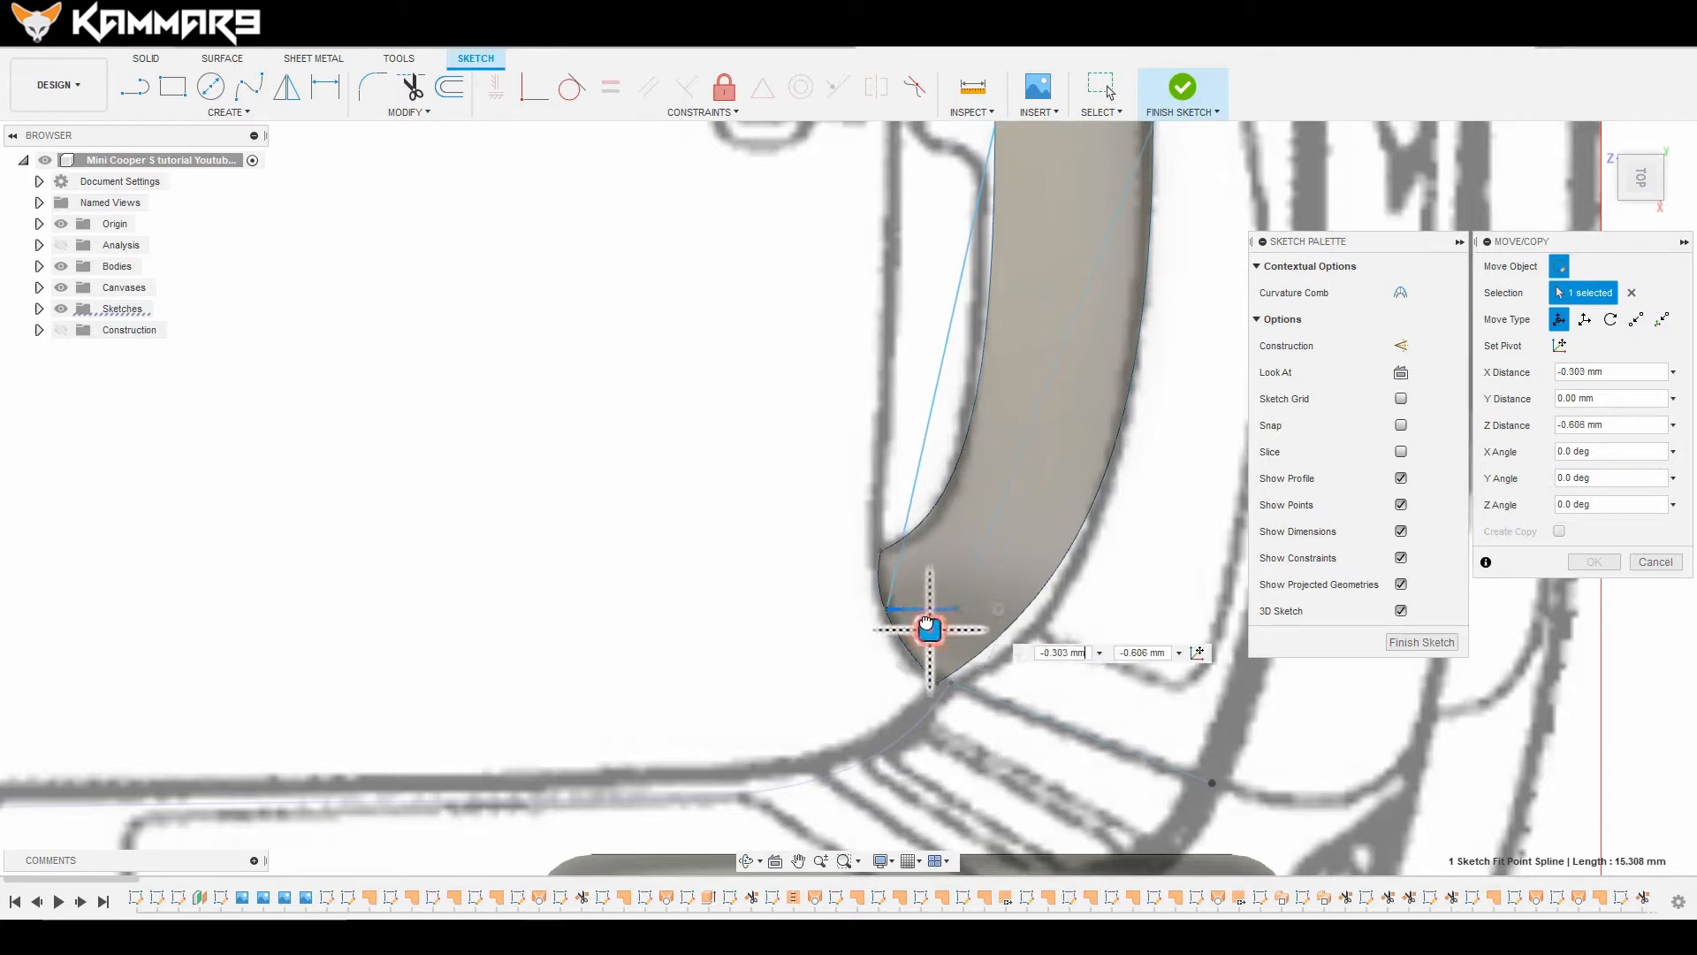
Step: Refine the spline's position with small free-move adjustments and apply
drag(927, 630, 917, 578)
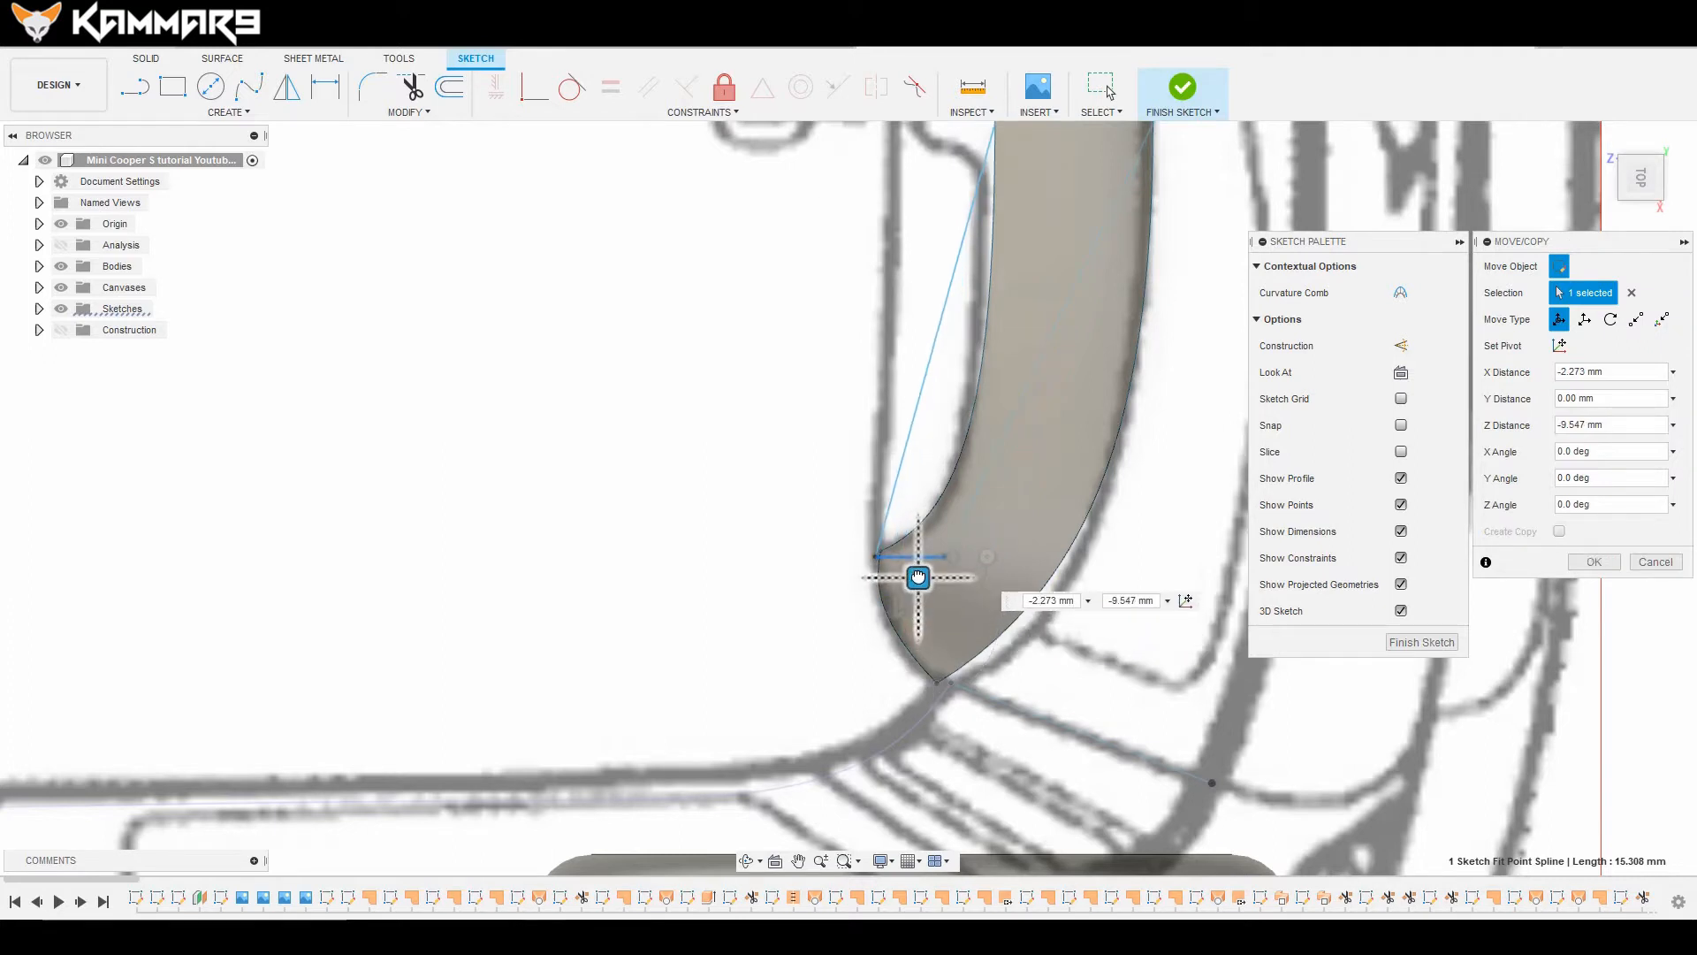
drag(916, 577, 916, 583)
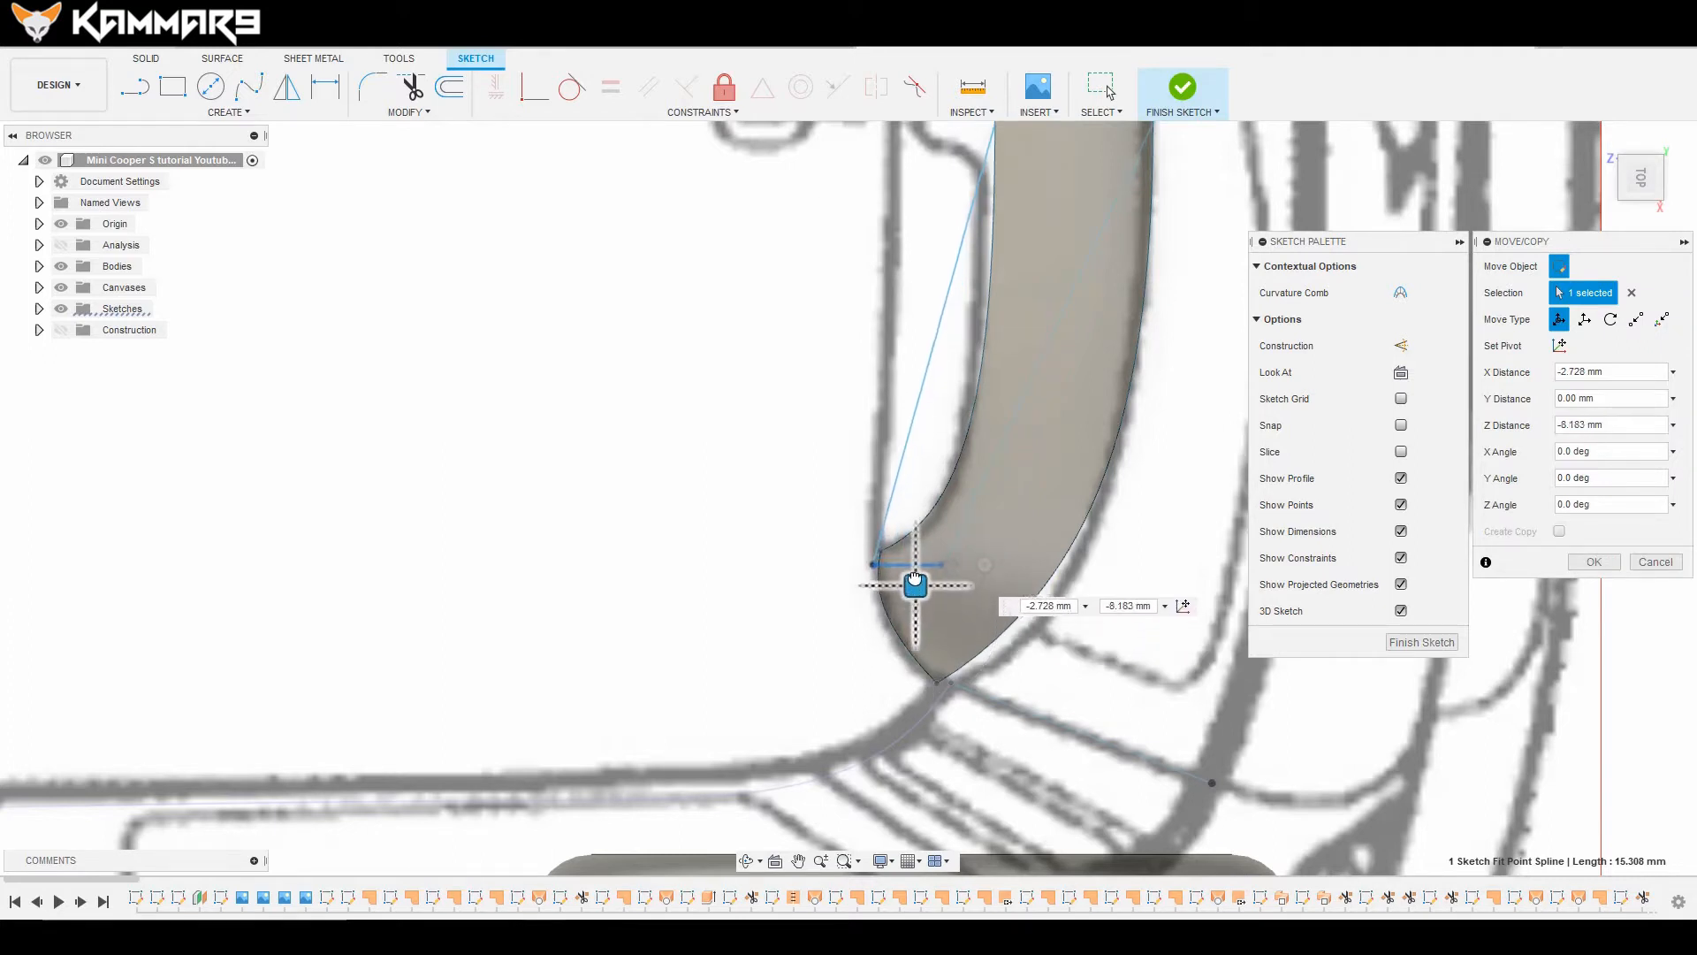
drag(915, 583, 915, 573)
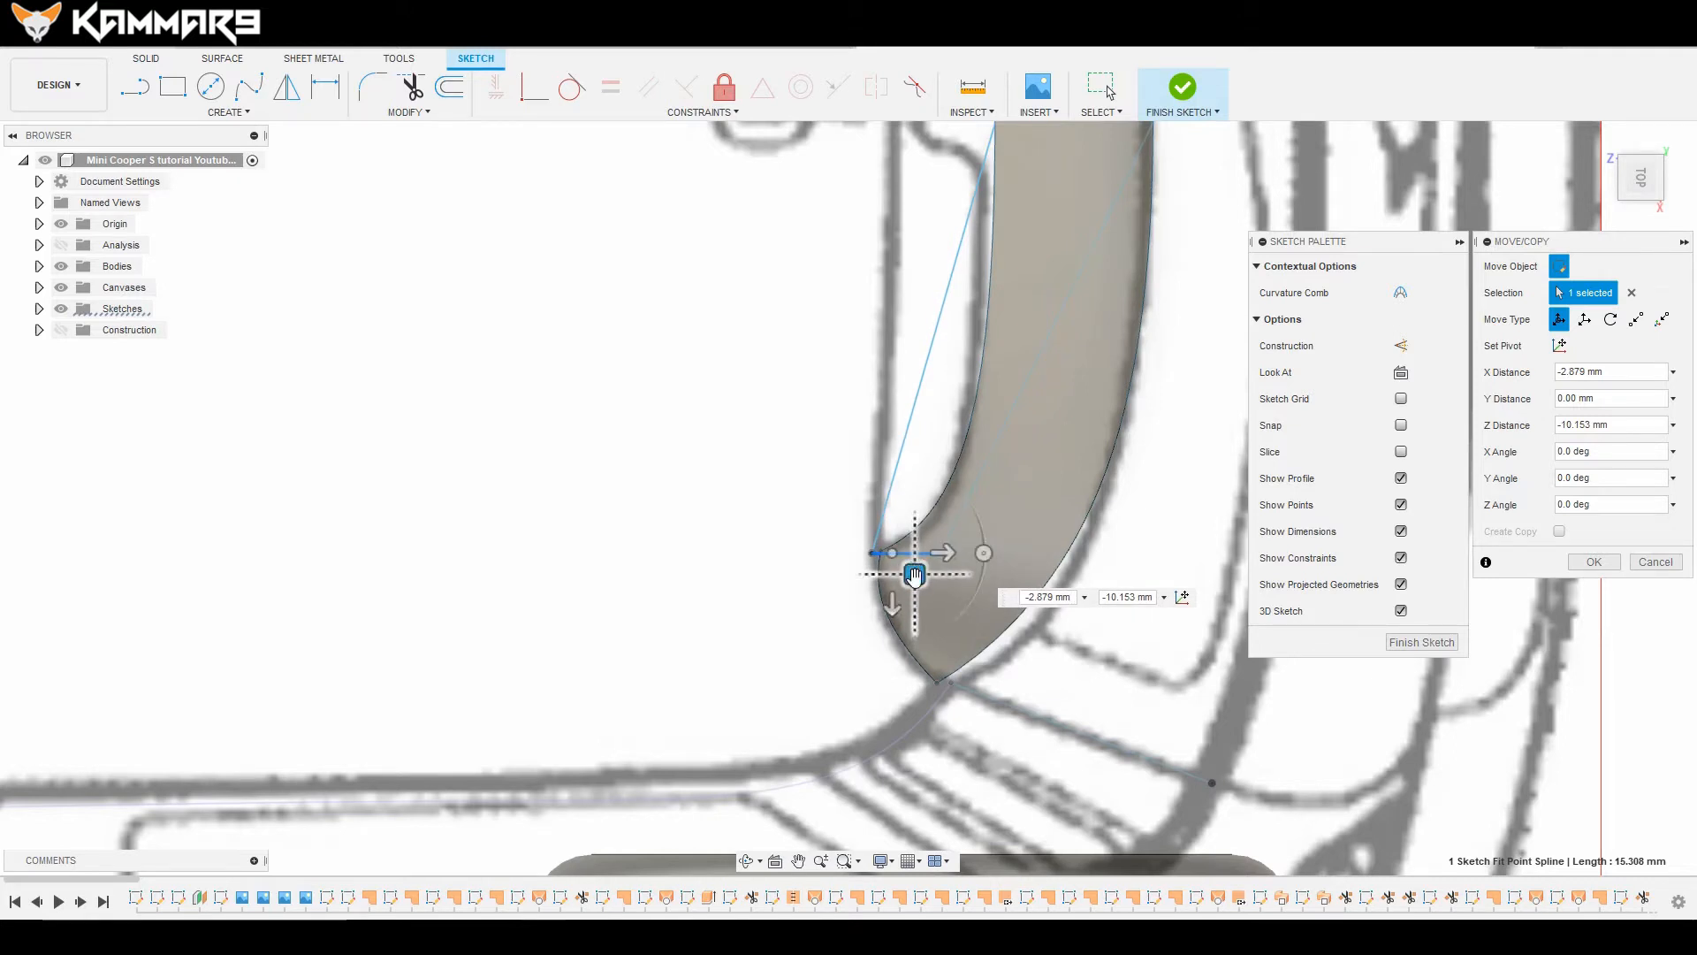
click(1592, 561)
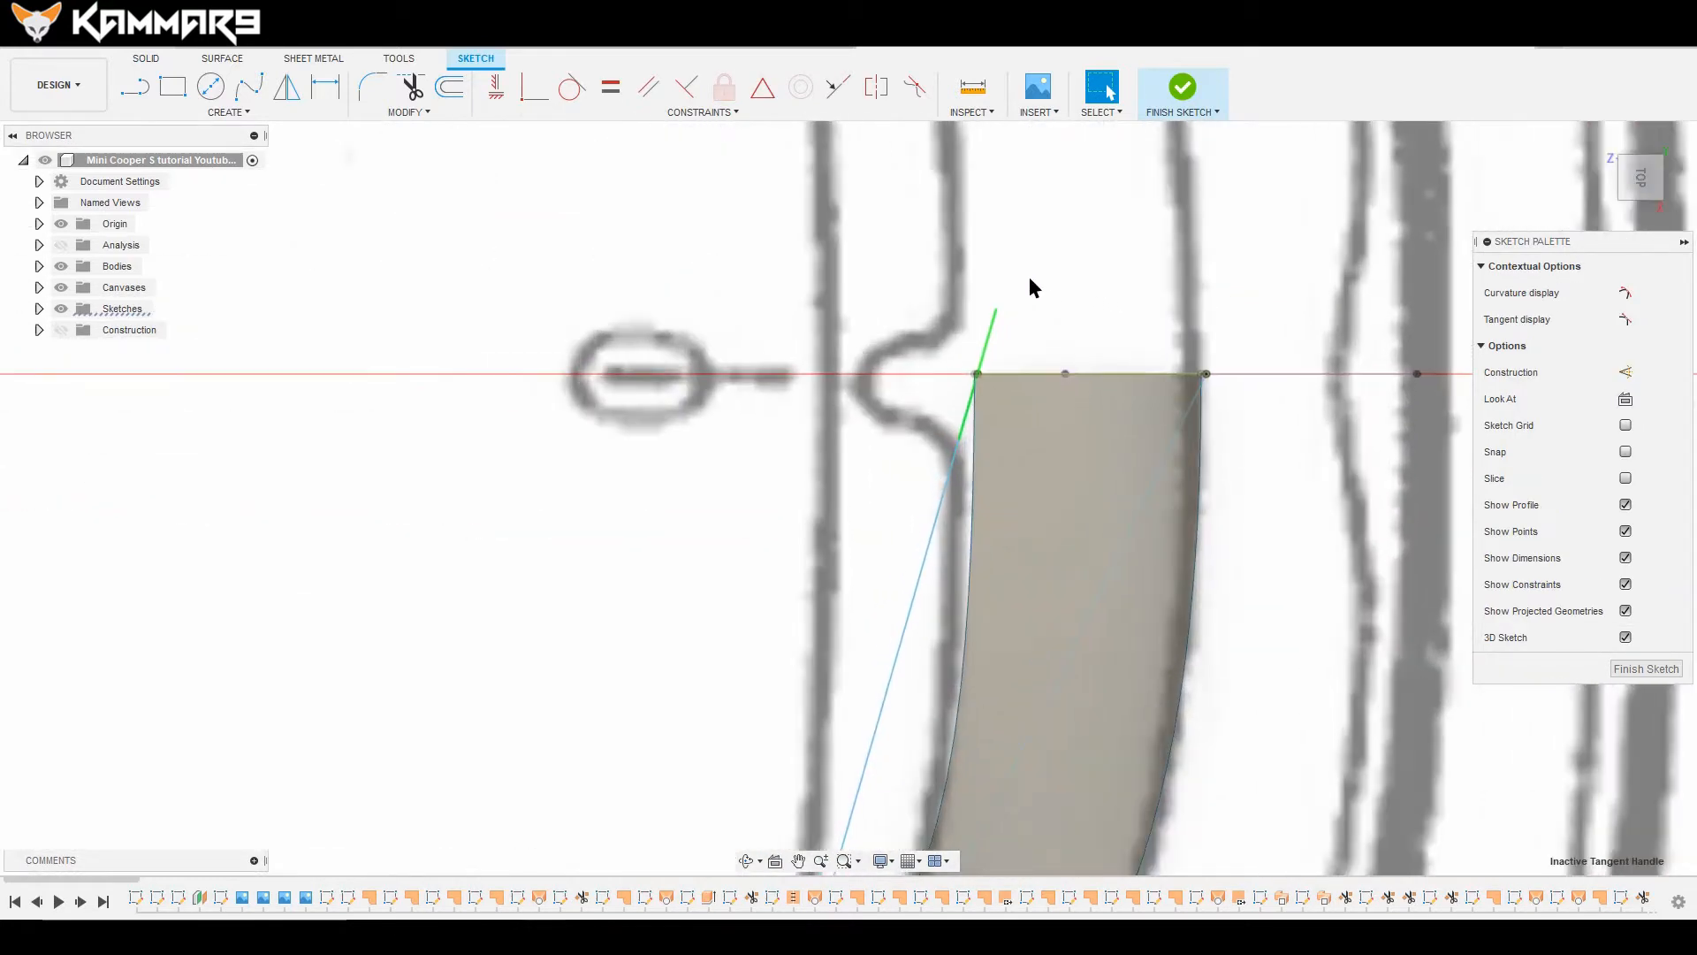
Step: Reshape the spline's top tangent and lower a sketch point 11.889 mm
click(495, 87)
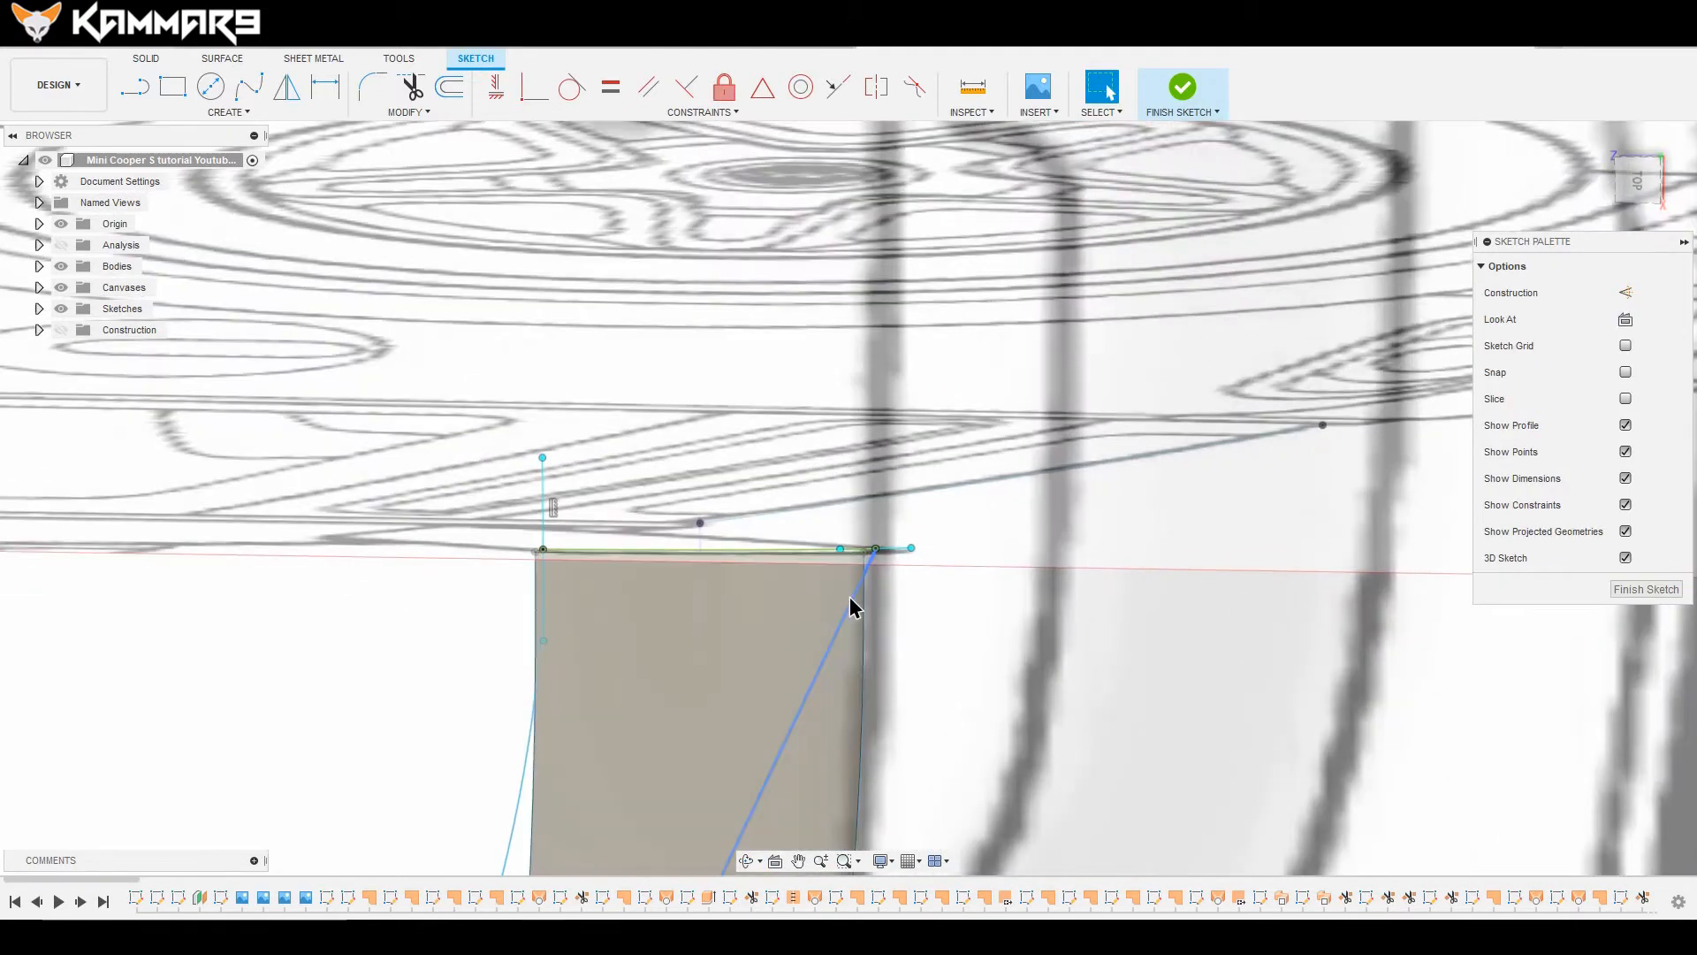
drag(852, 607, 916, 463)
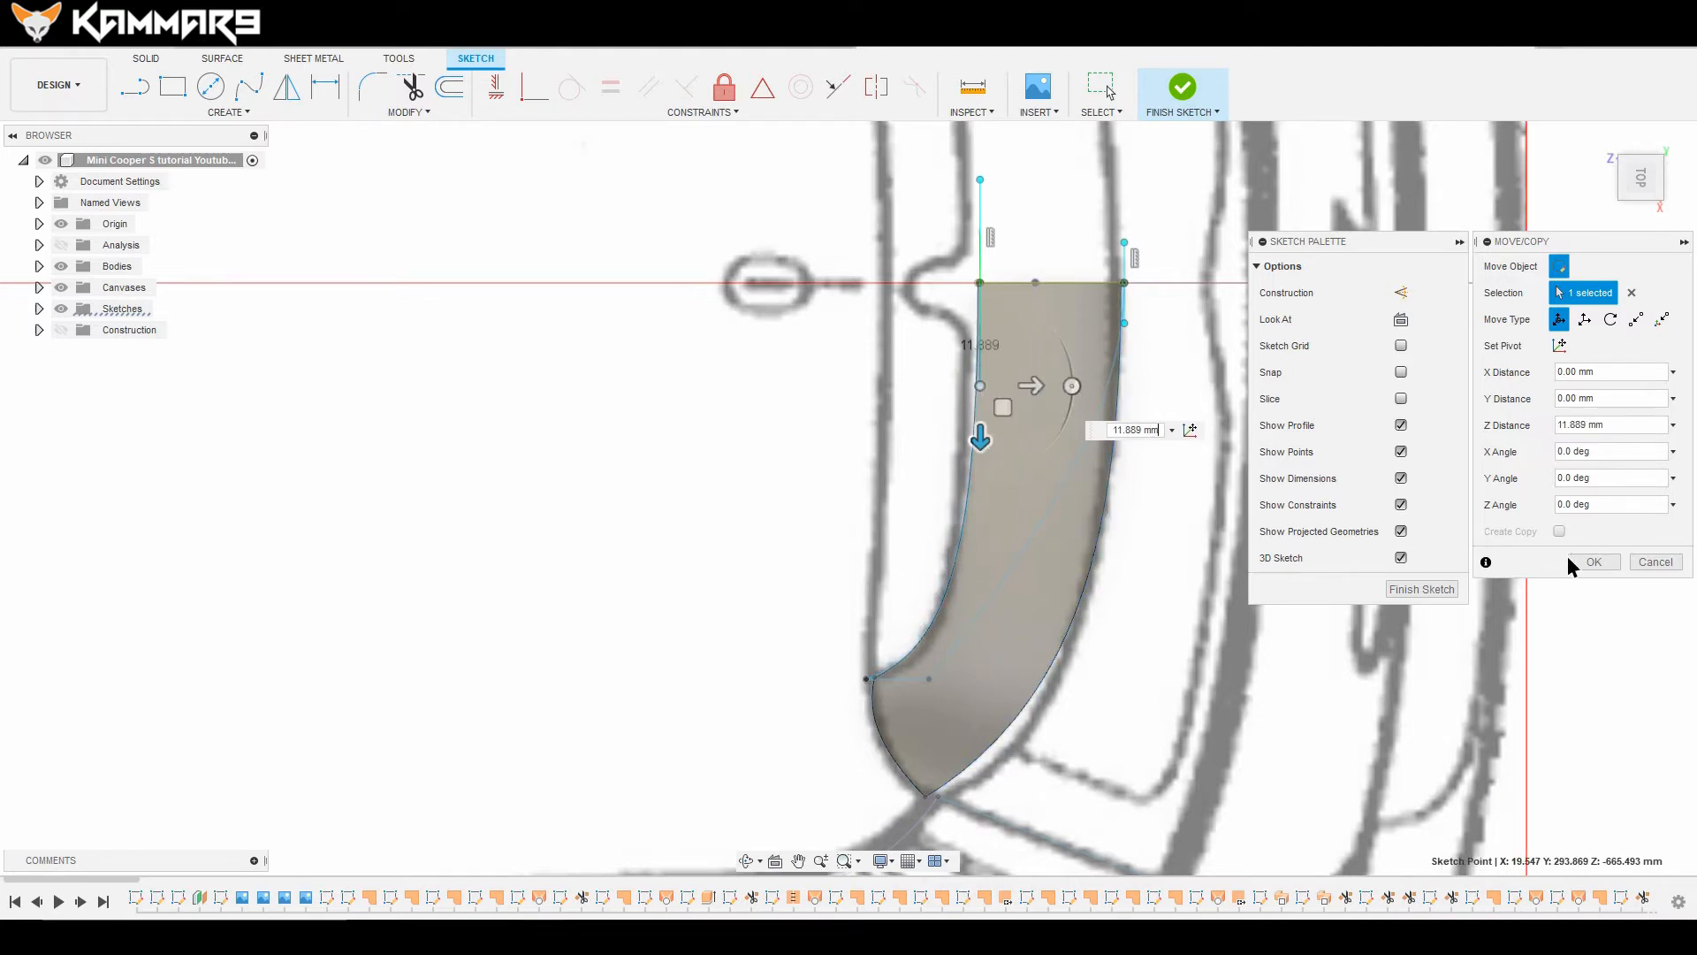
click(1593, 561)
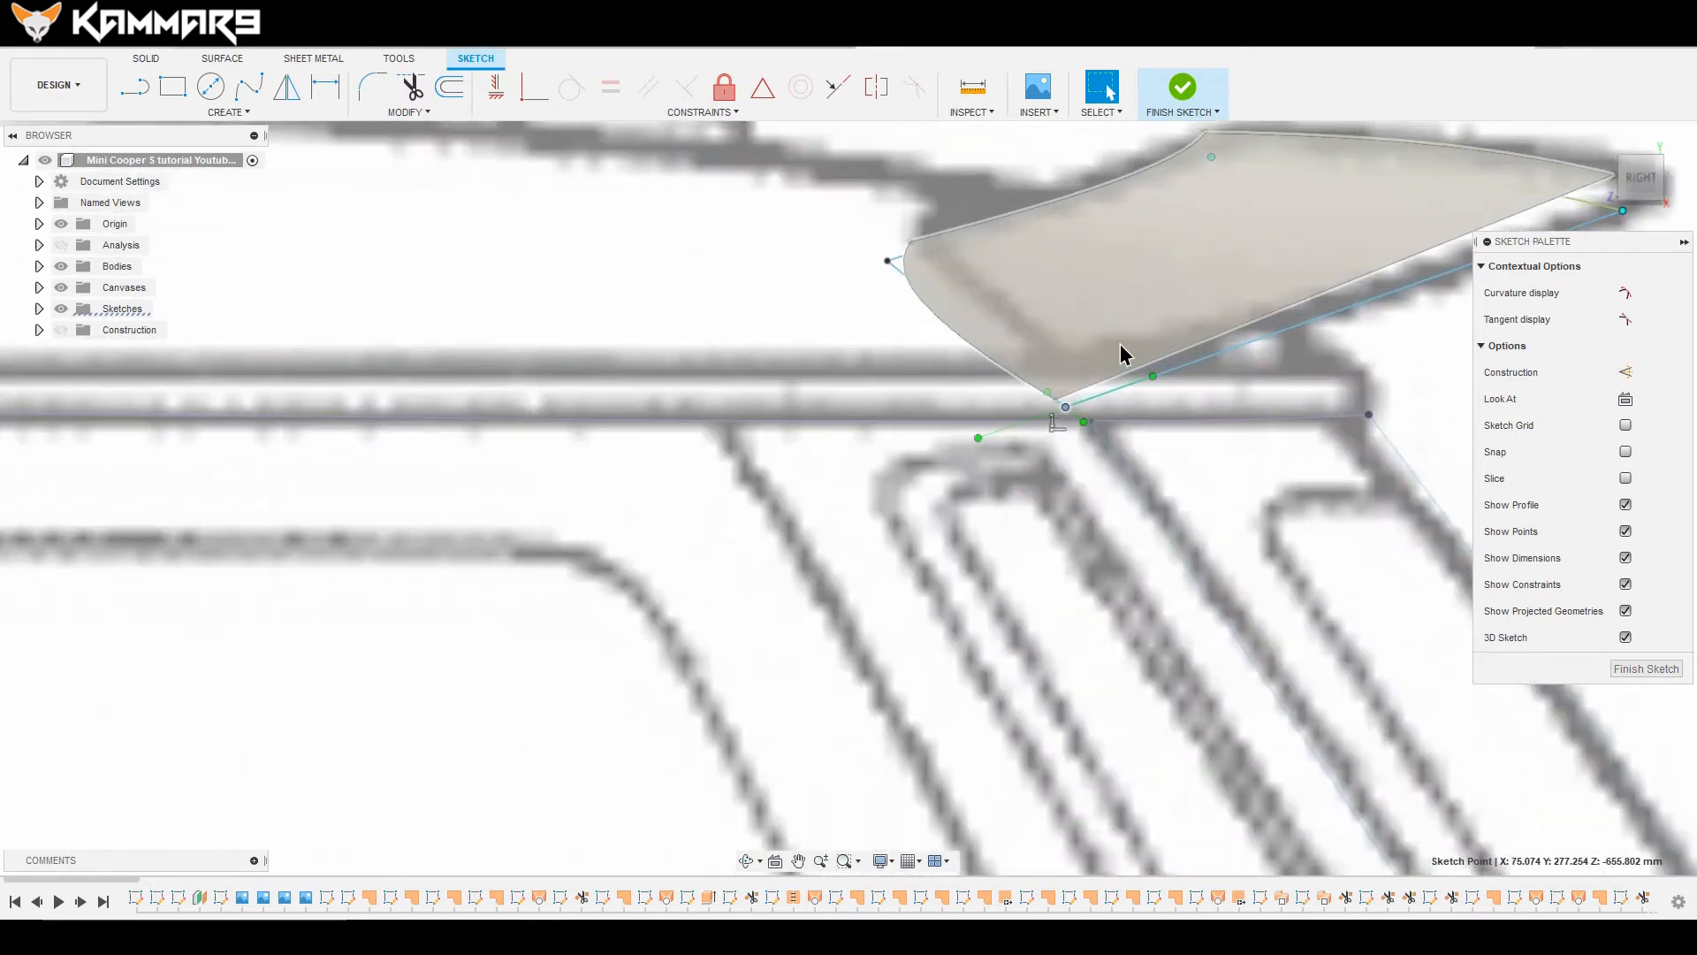
Step: Move the handle-profile sketch point 9.314 mm along Z, checking from Top view
click(1064, 405)
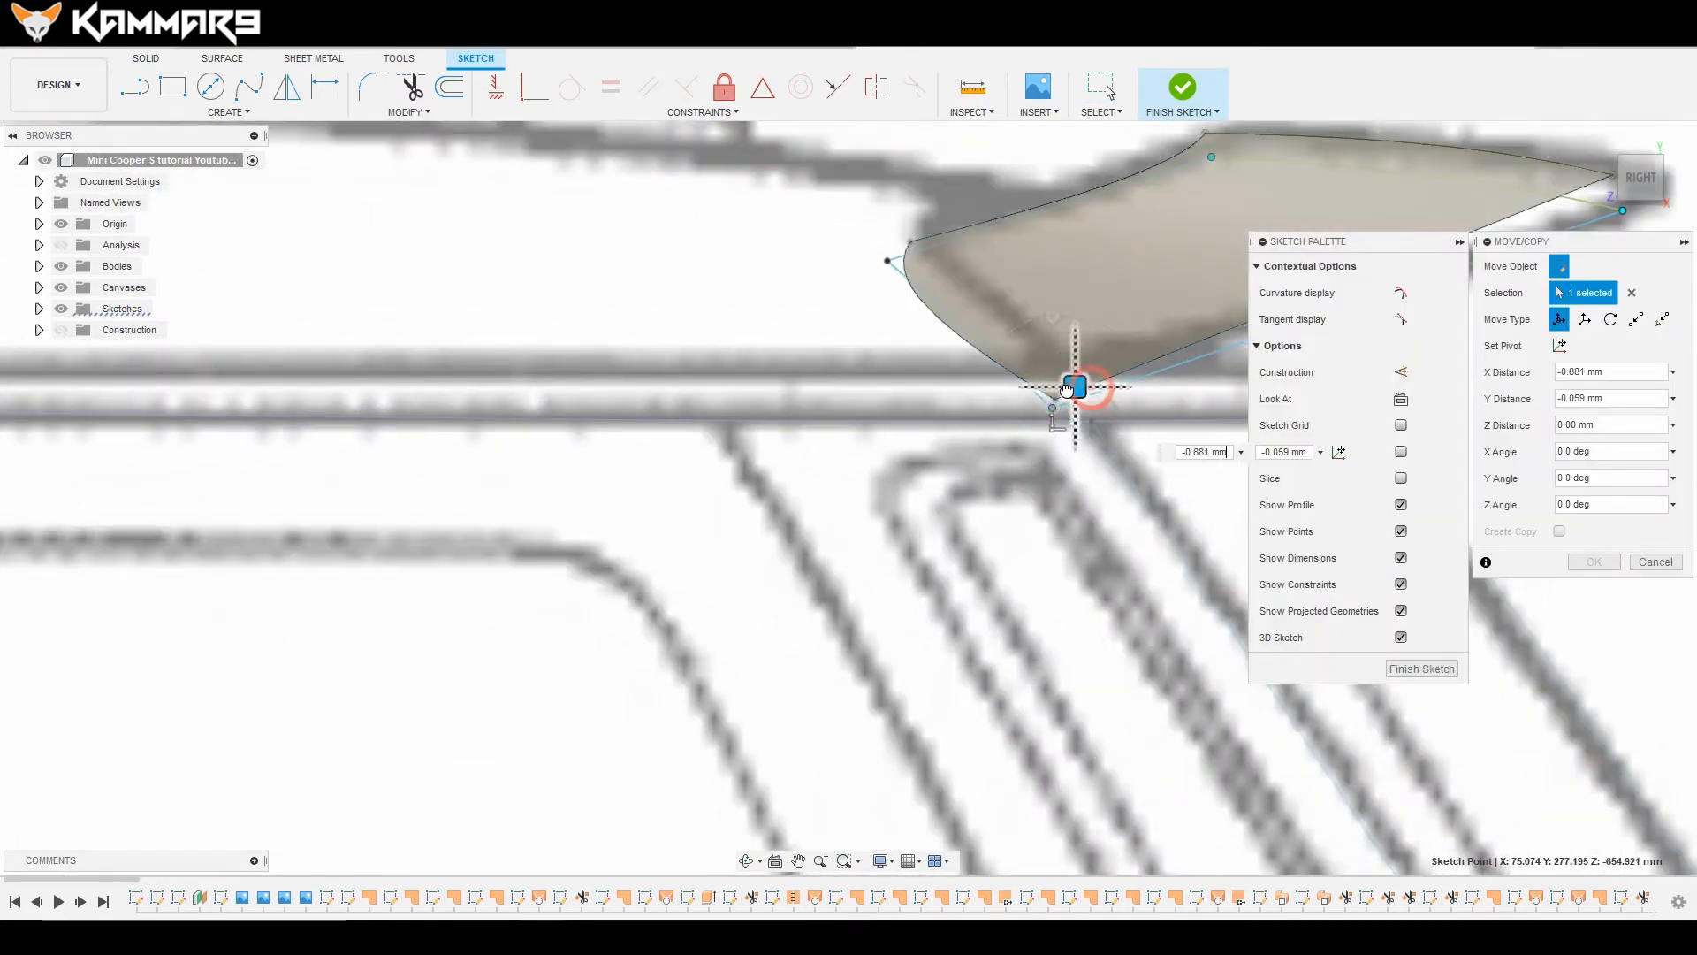
drag(1077, 386, 1060, 377)
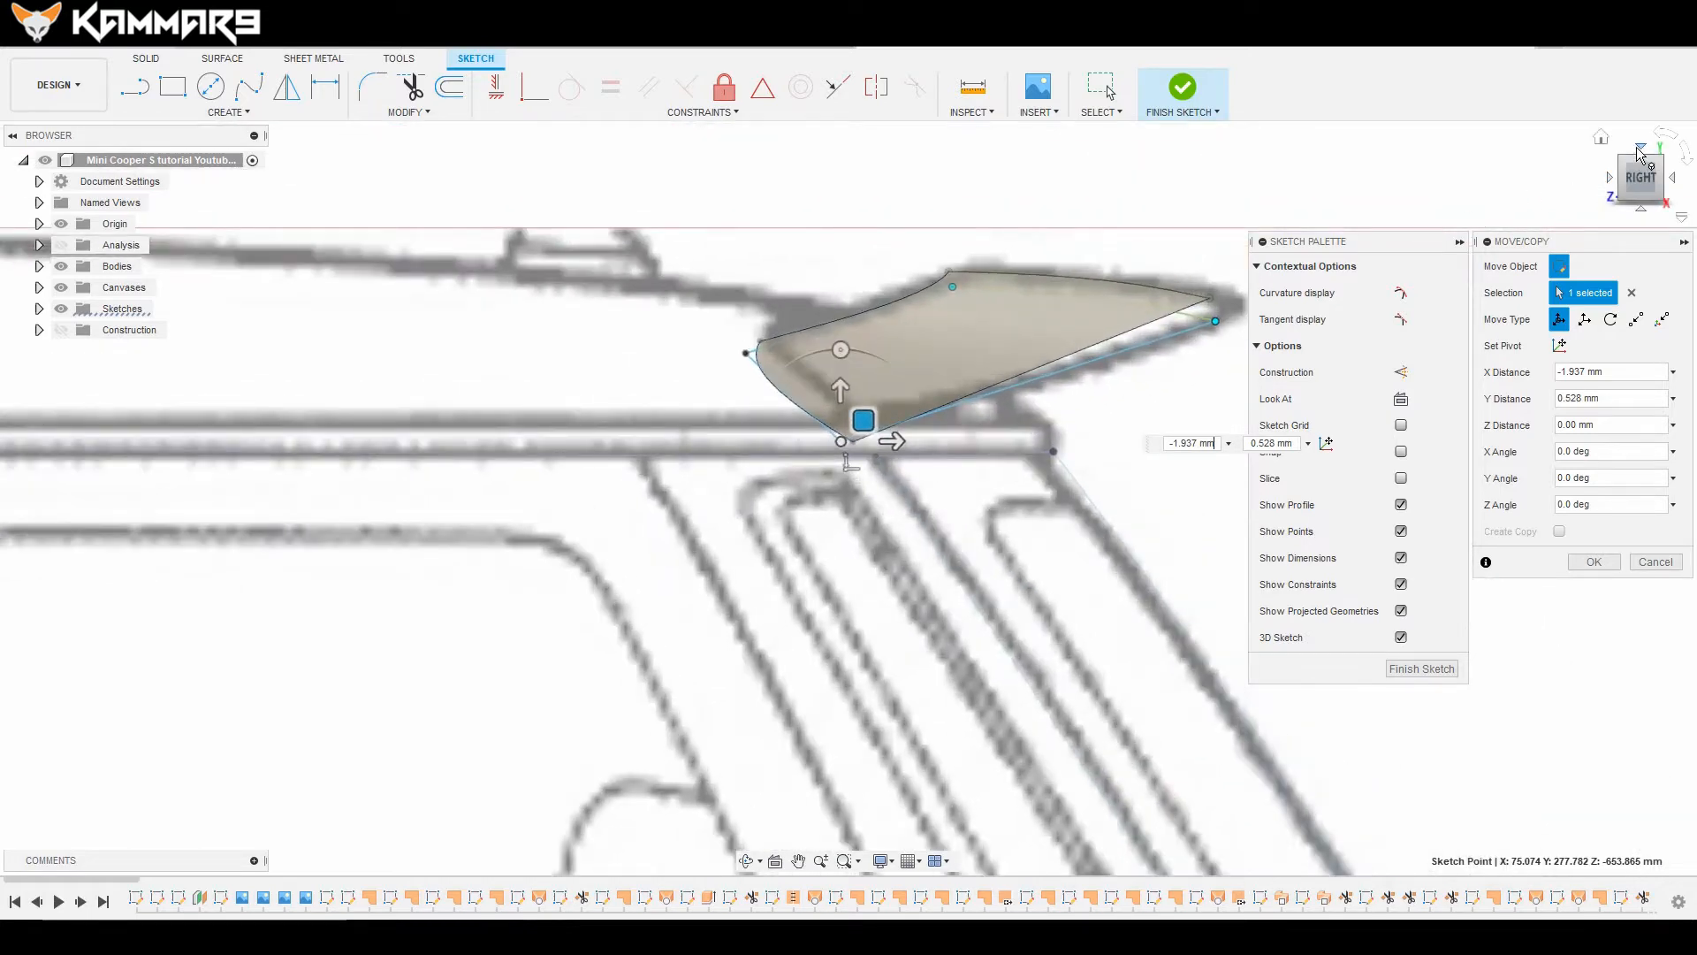
click(1638, 176)
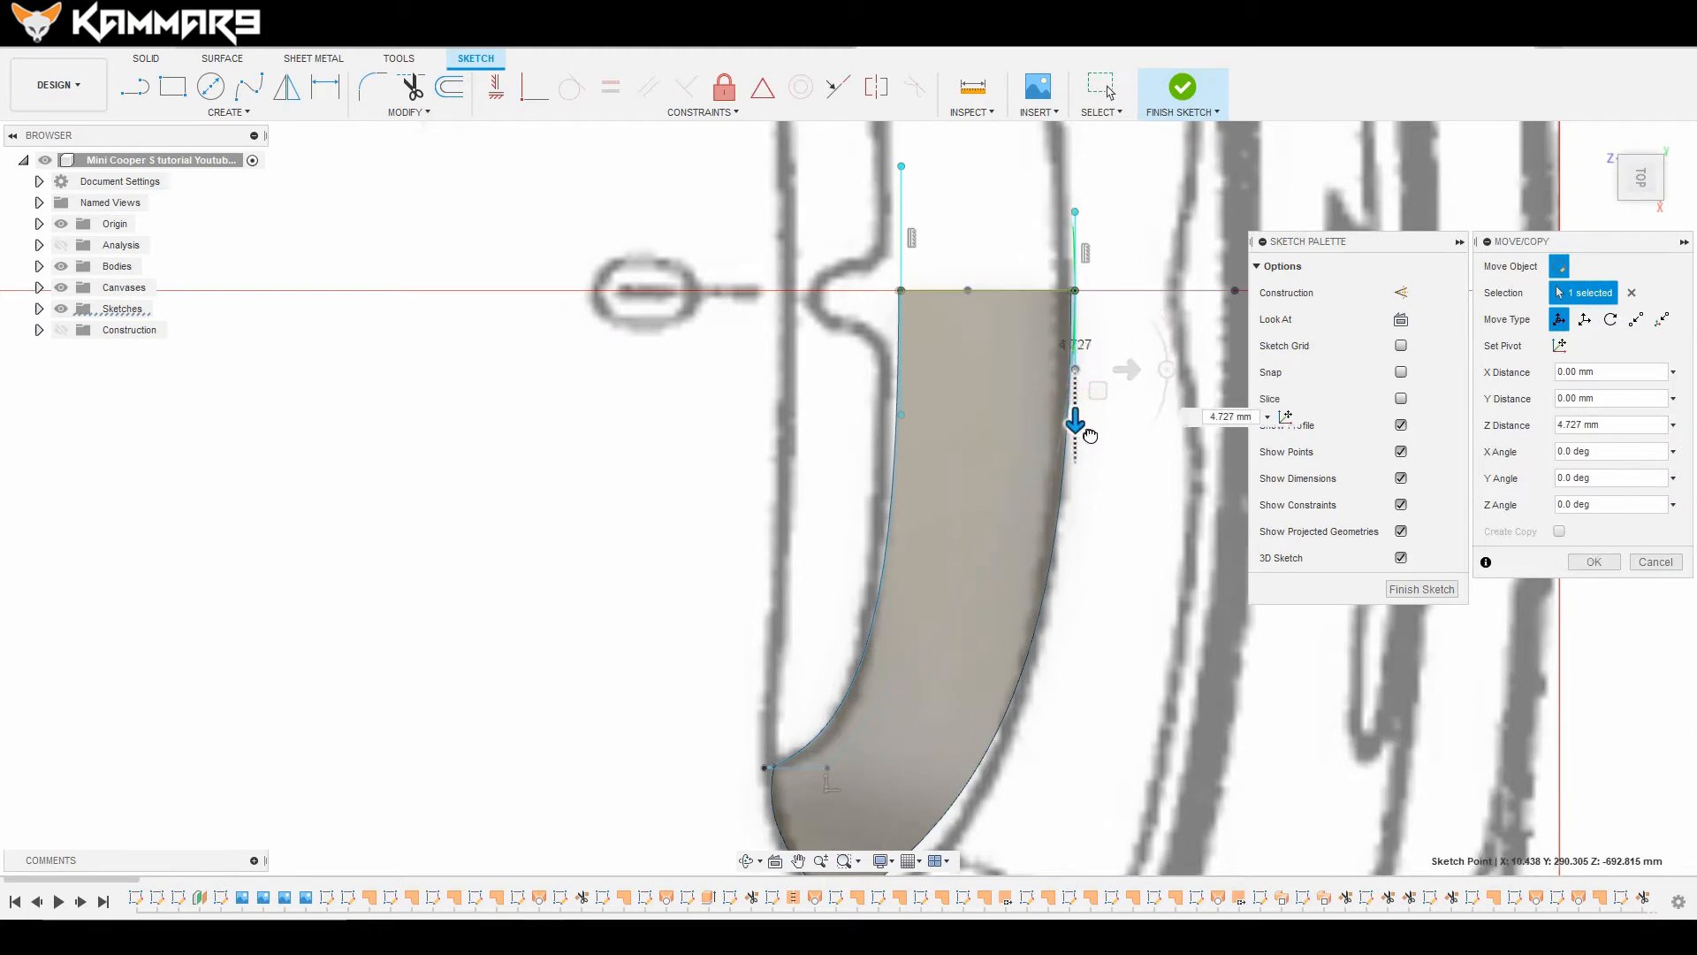
drag(1074, 420, 1076, 435)
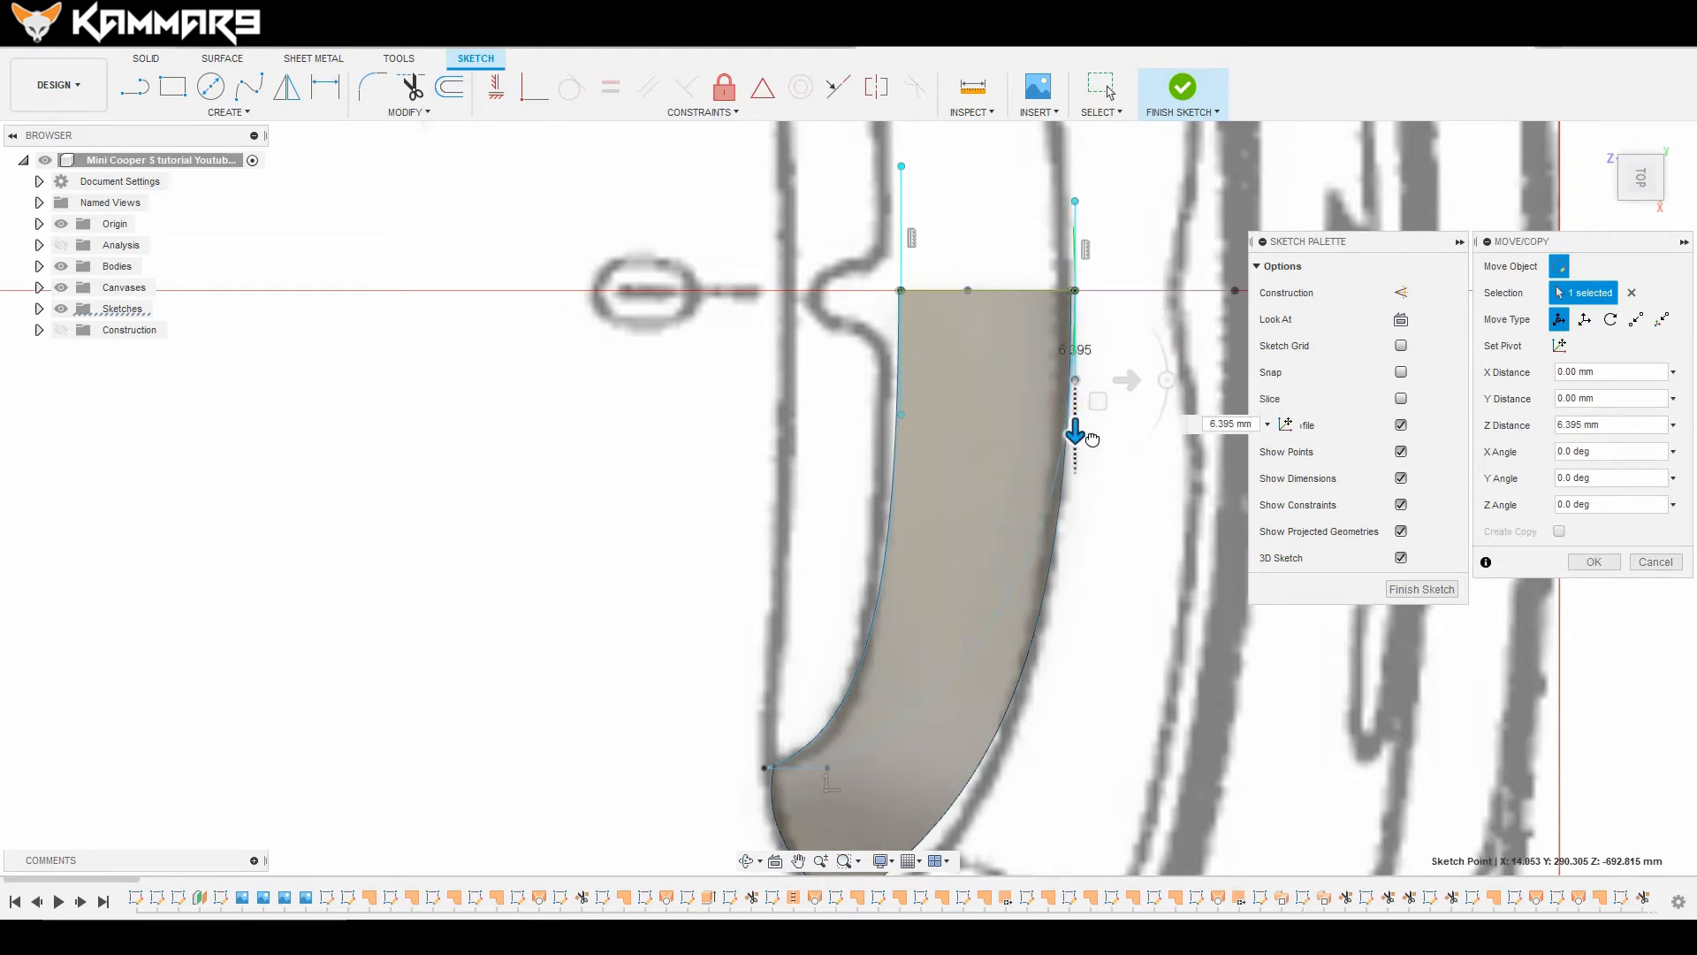
drag(1075, 428, 1075, 442)
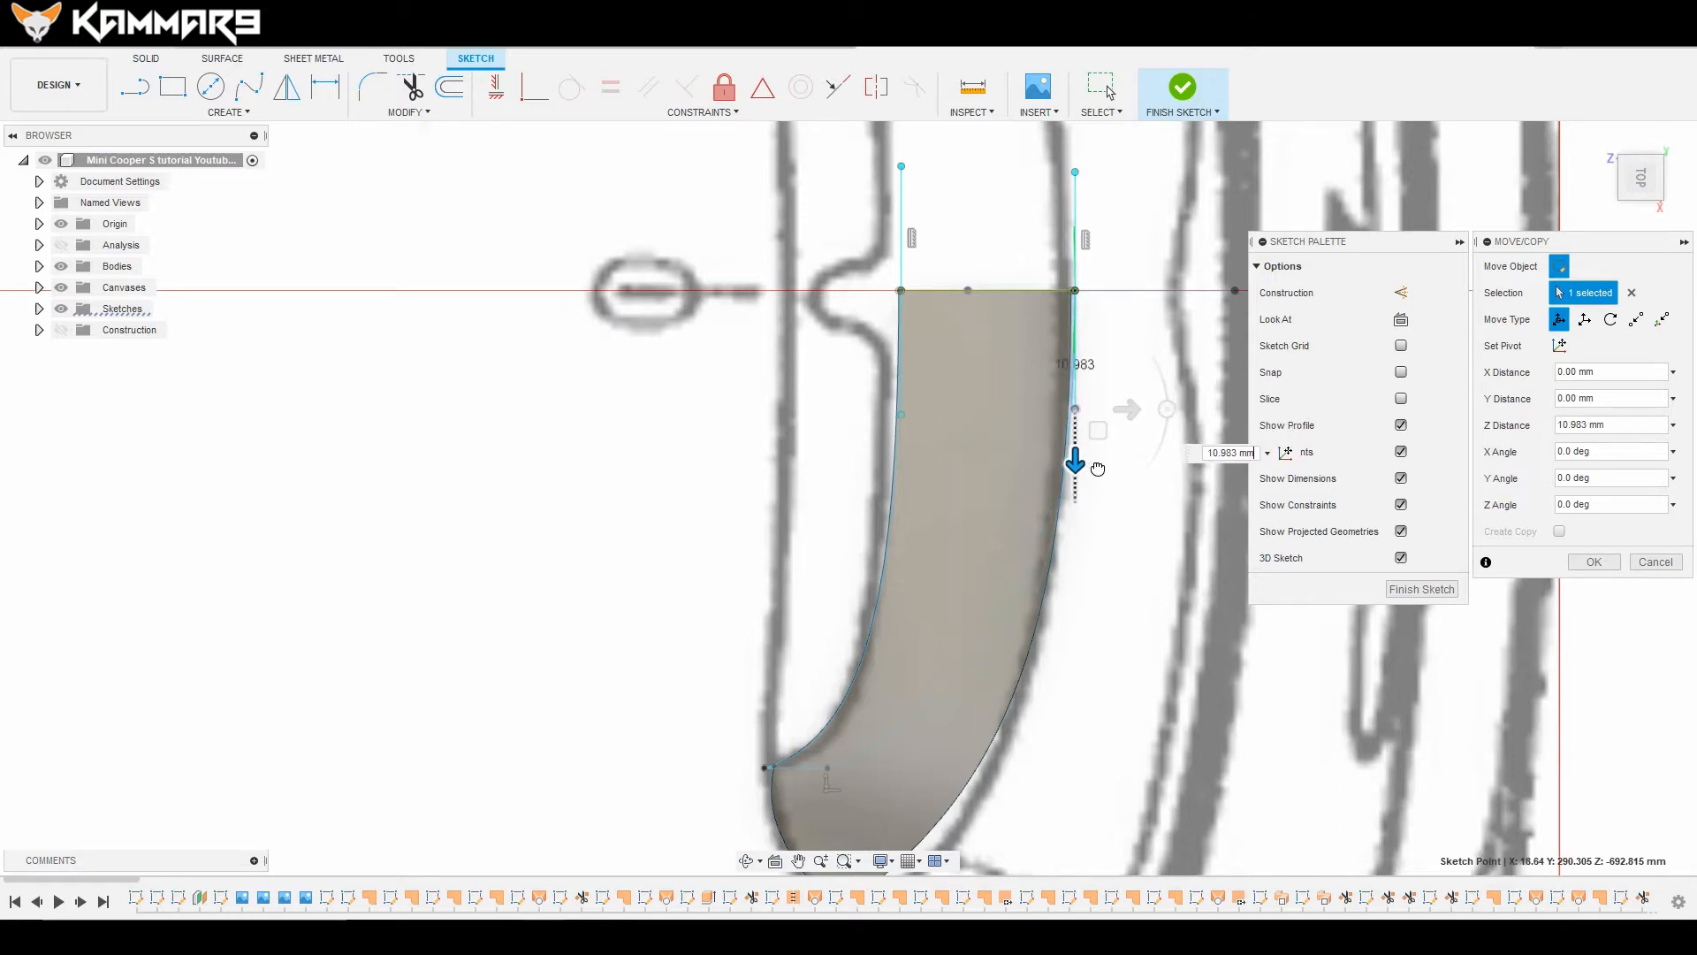
drag(1075, 460, 1075, 449)
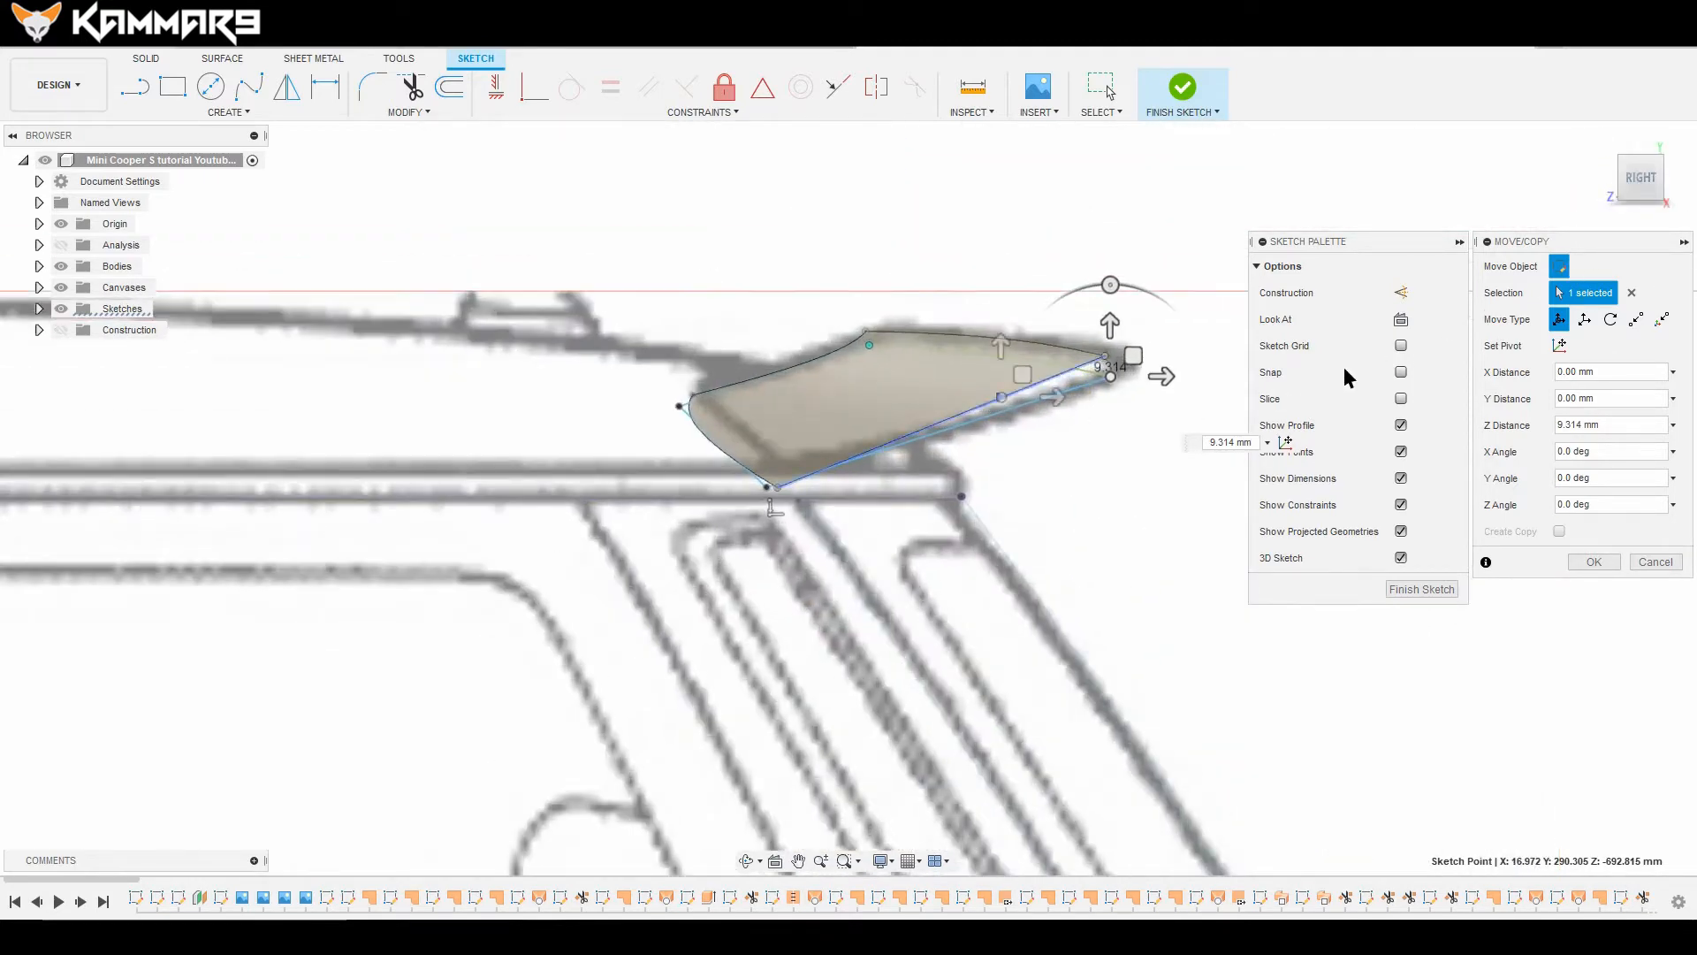
click(1591, 562)
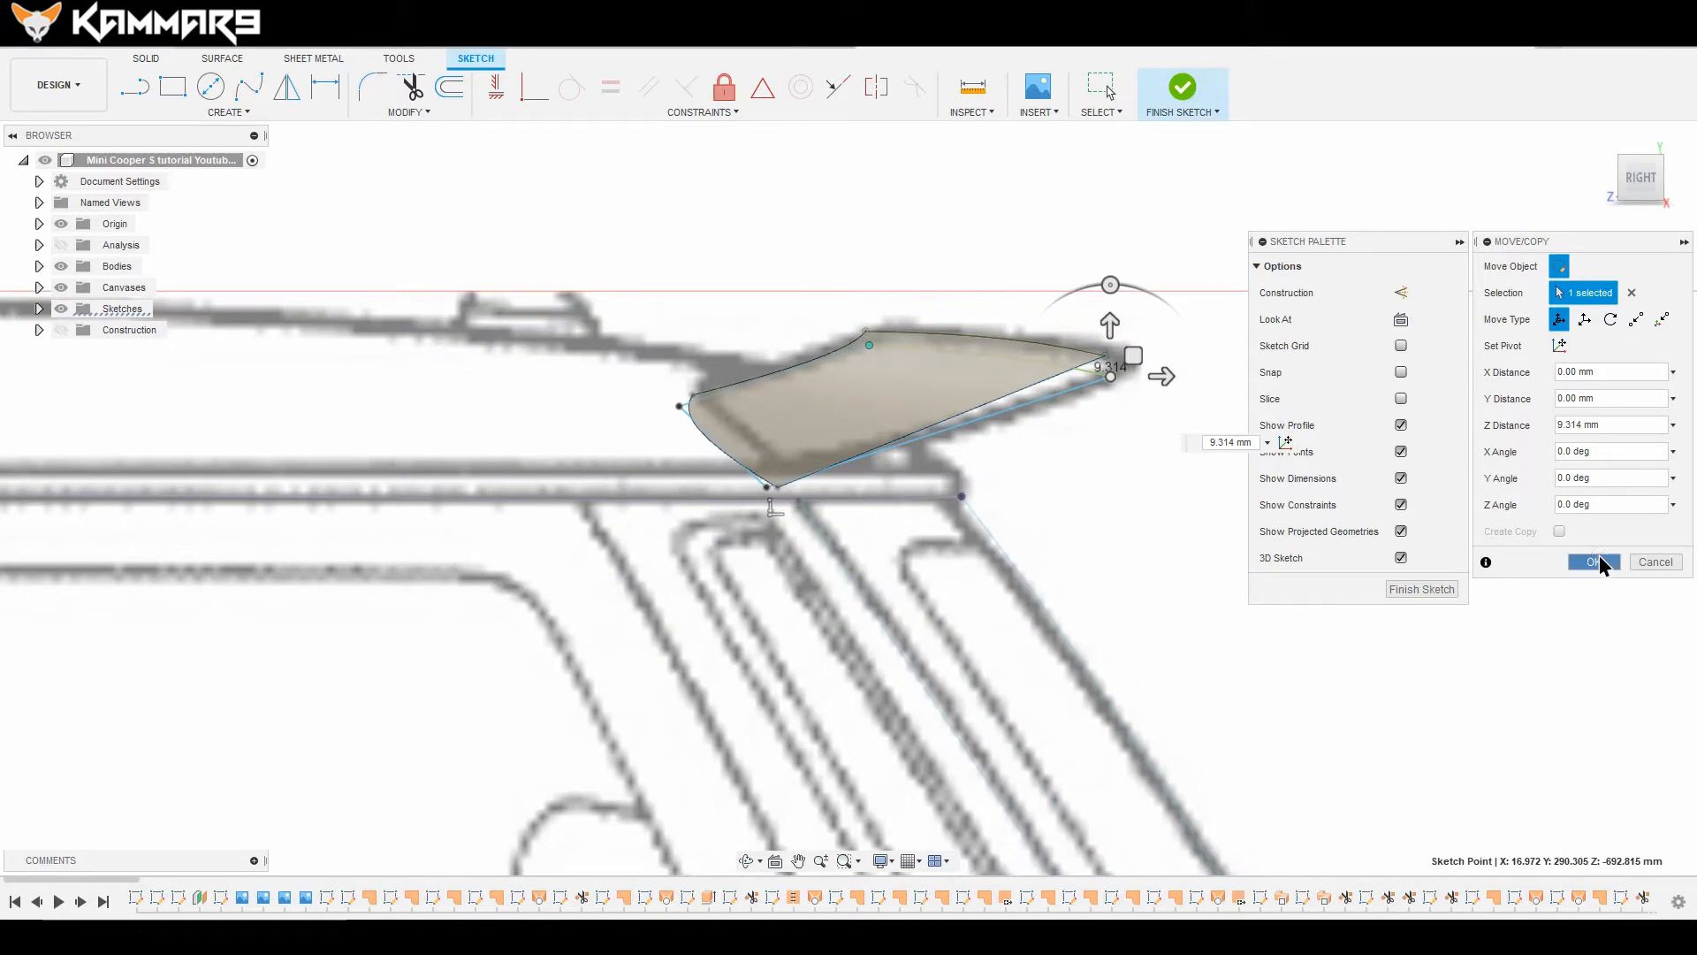
click(1591, 562)
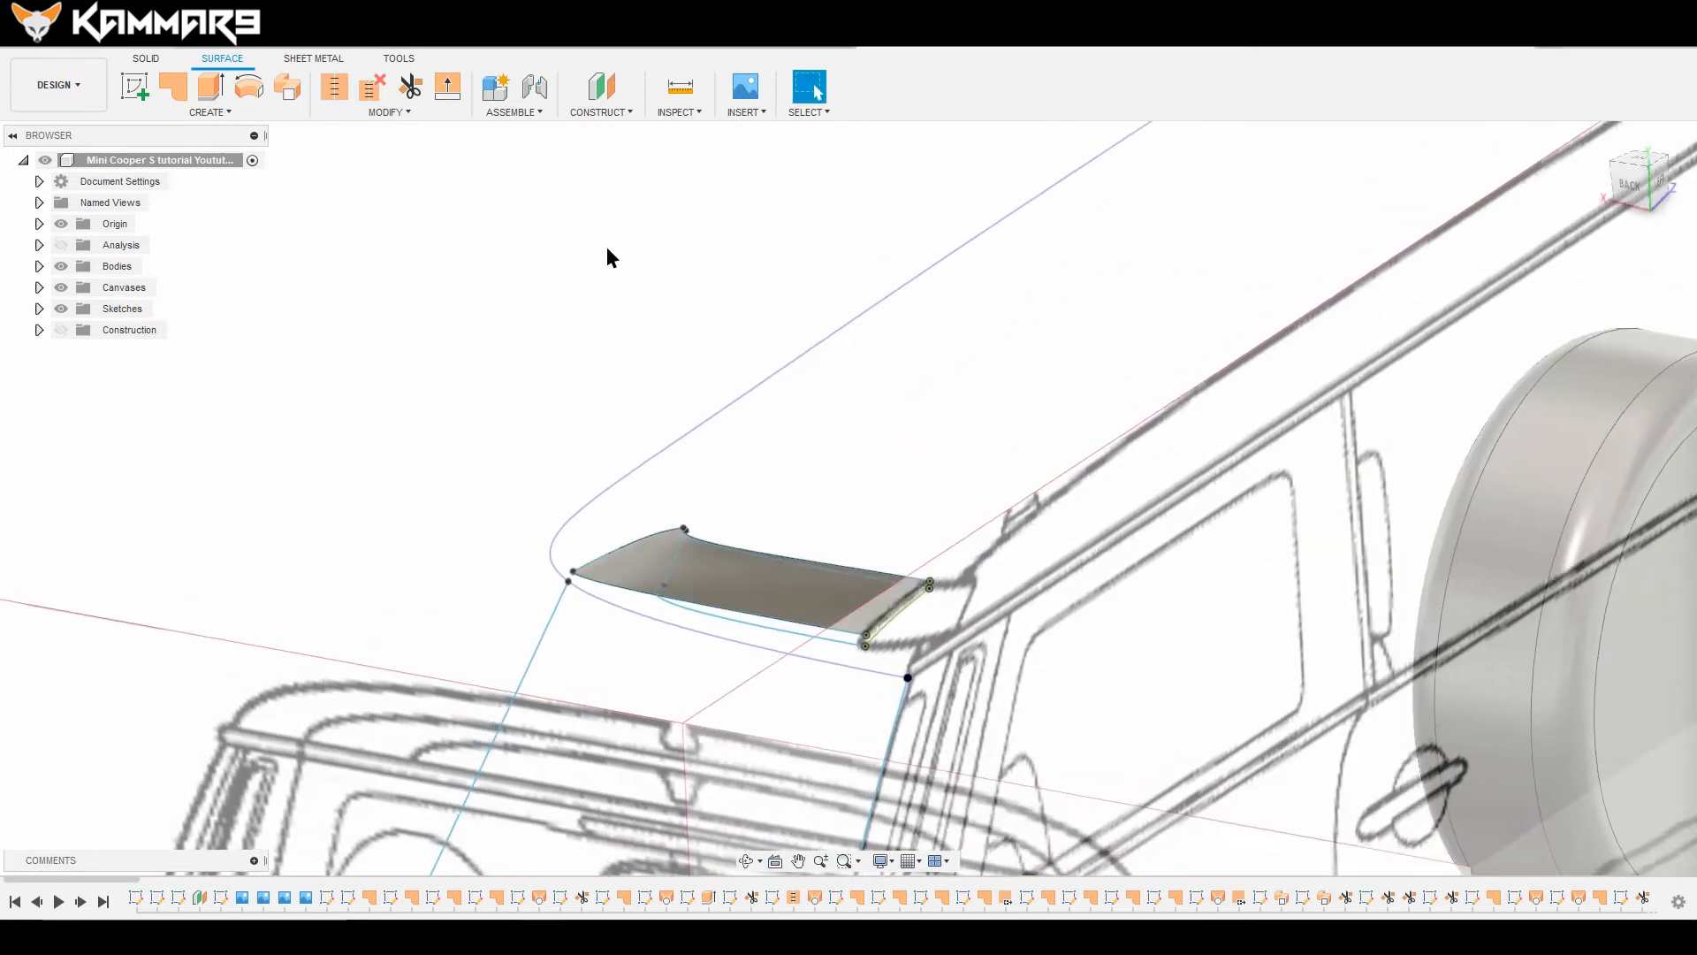
Step: Create a Loft surface between the Profile 1 and Profile 2 curves
click(209, 111)
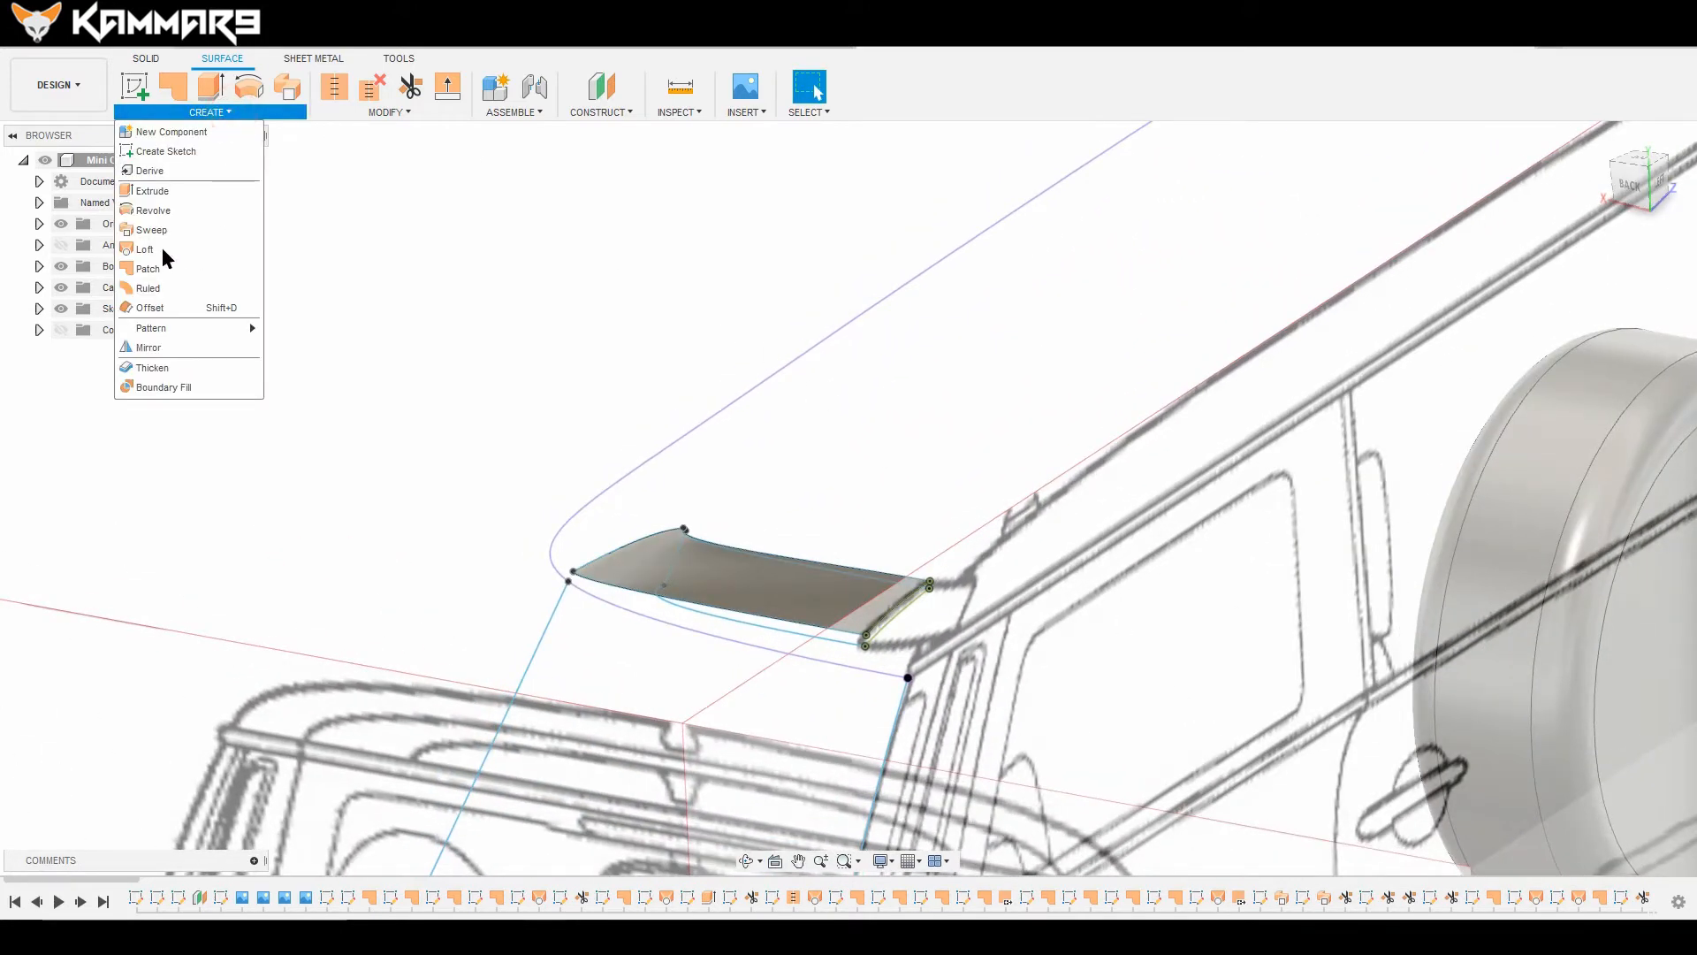
click(143, 249)
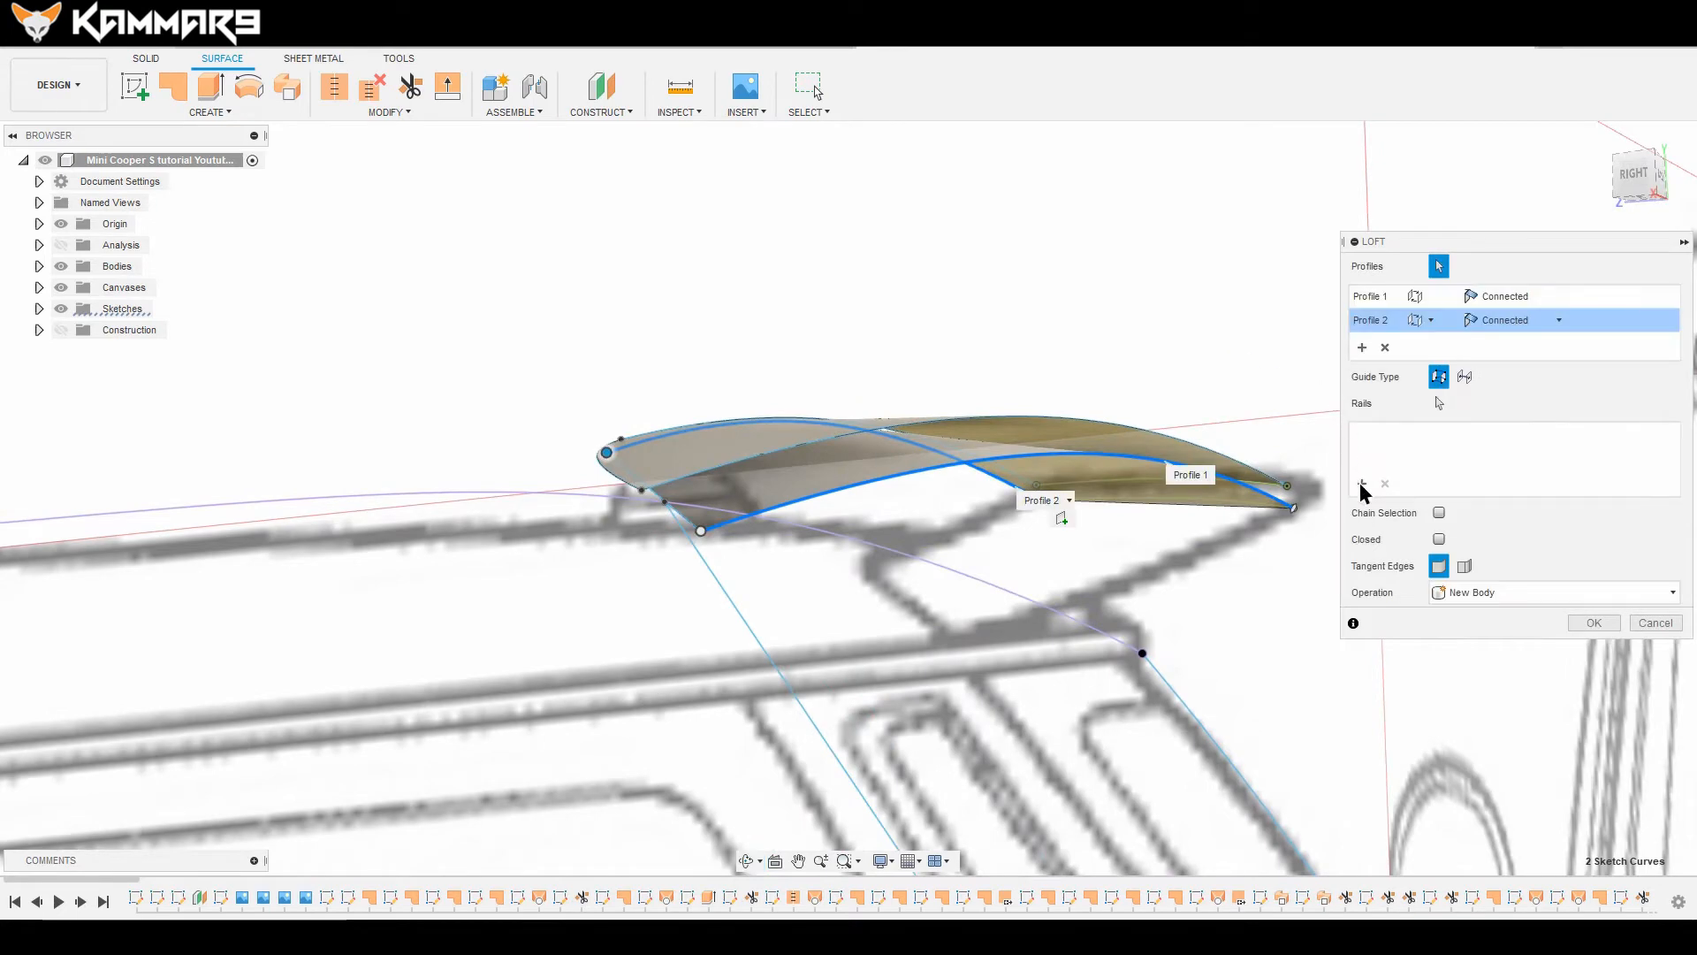
click(1245, 510)
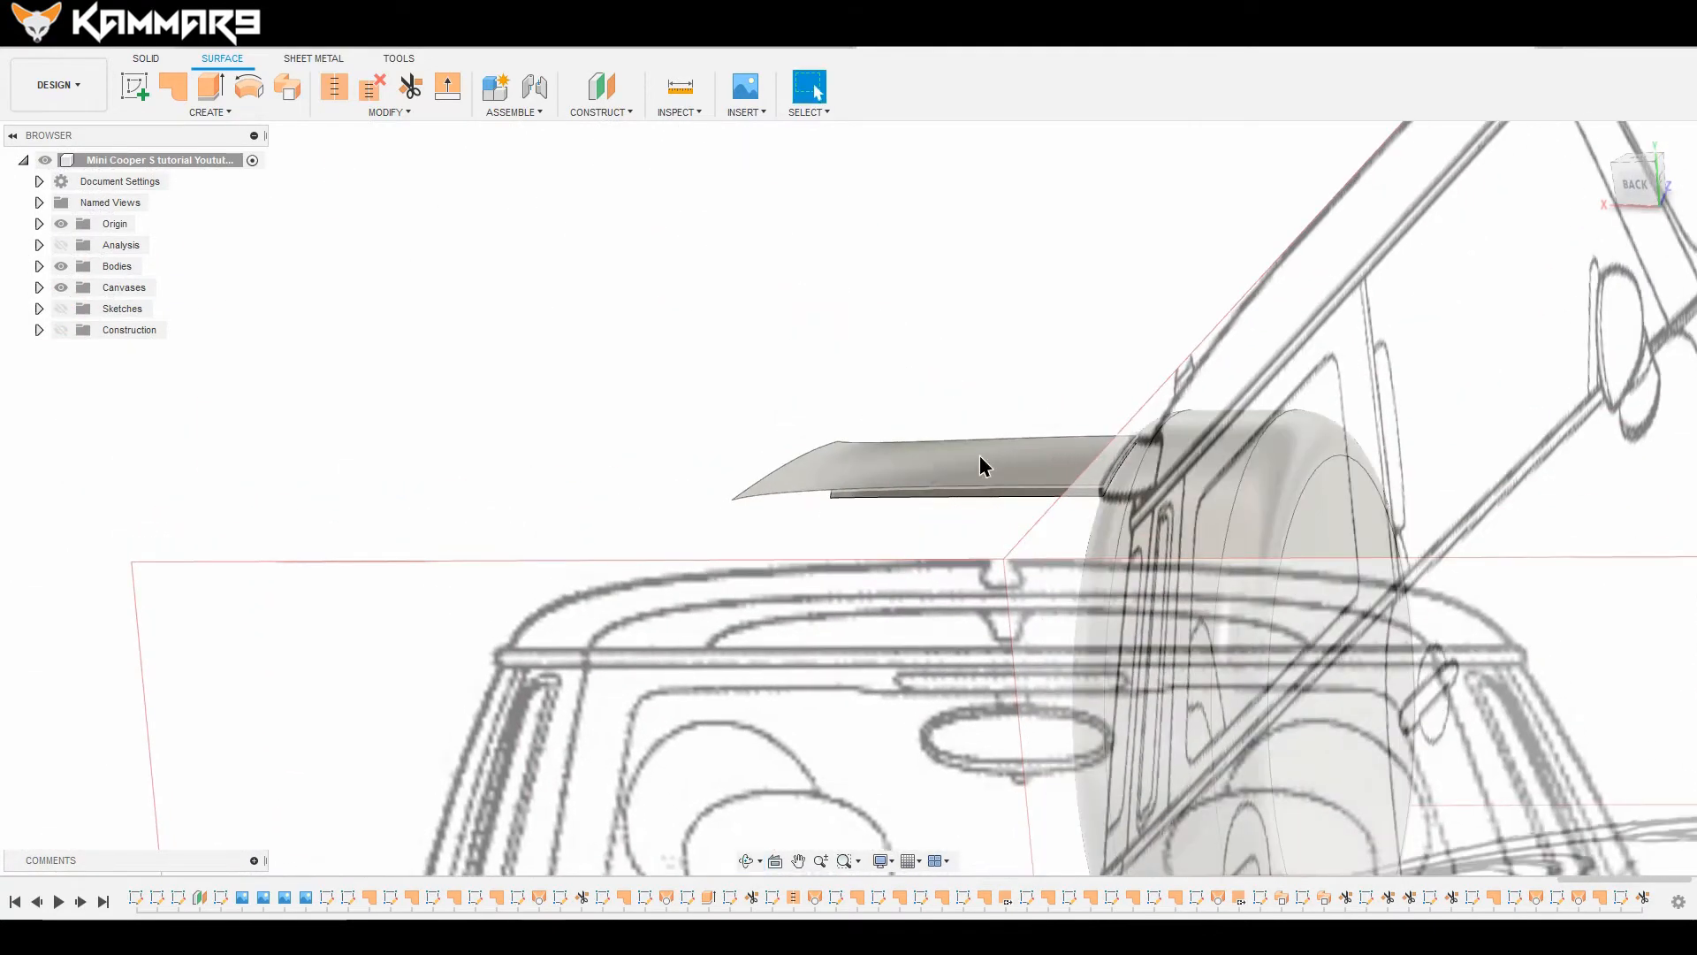
Step: Loft surfaces between matching edges of the two sheets on both sides
click(207, 112)
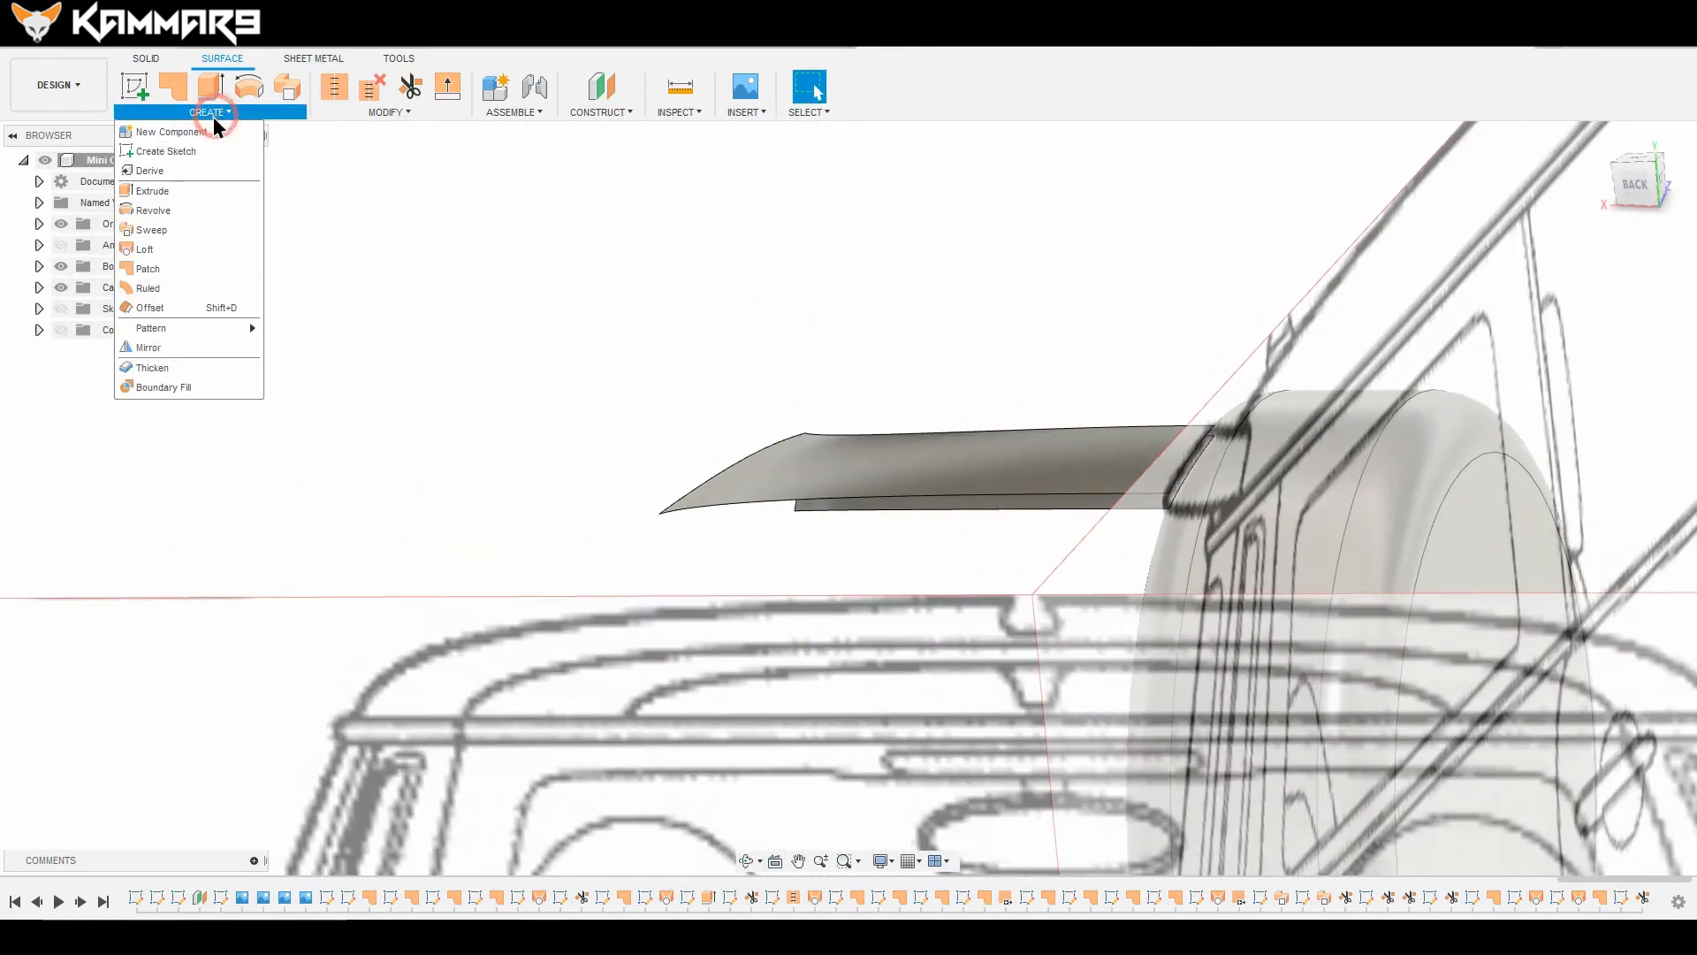
click(143, 249)
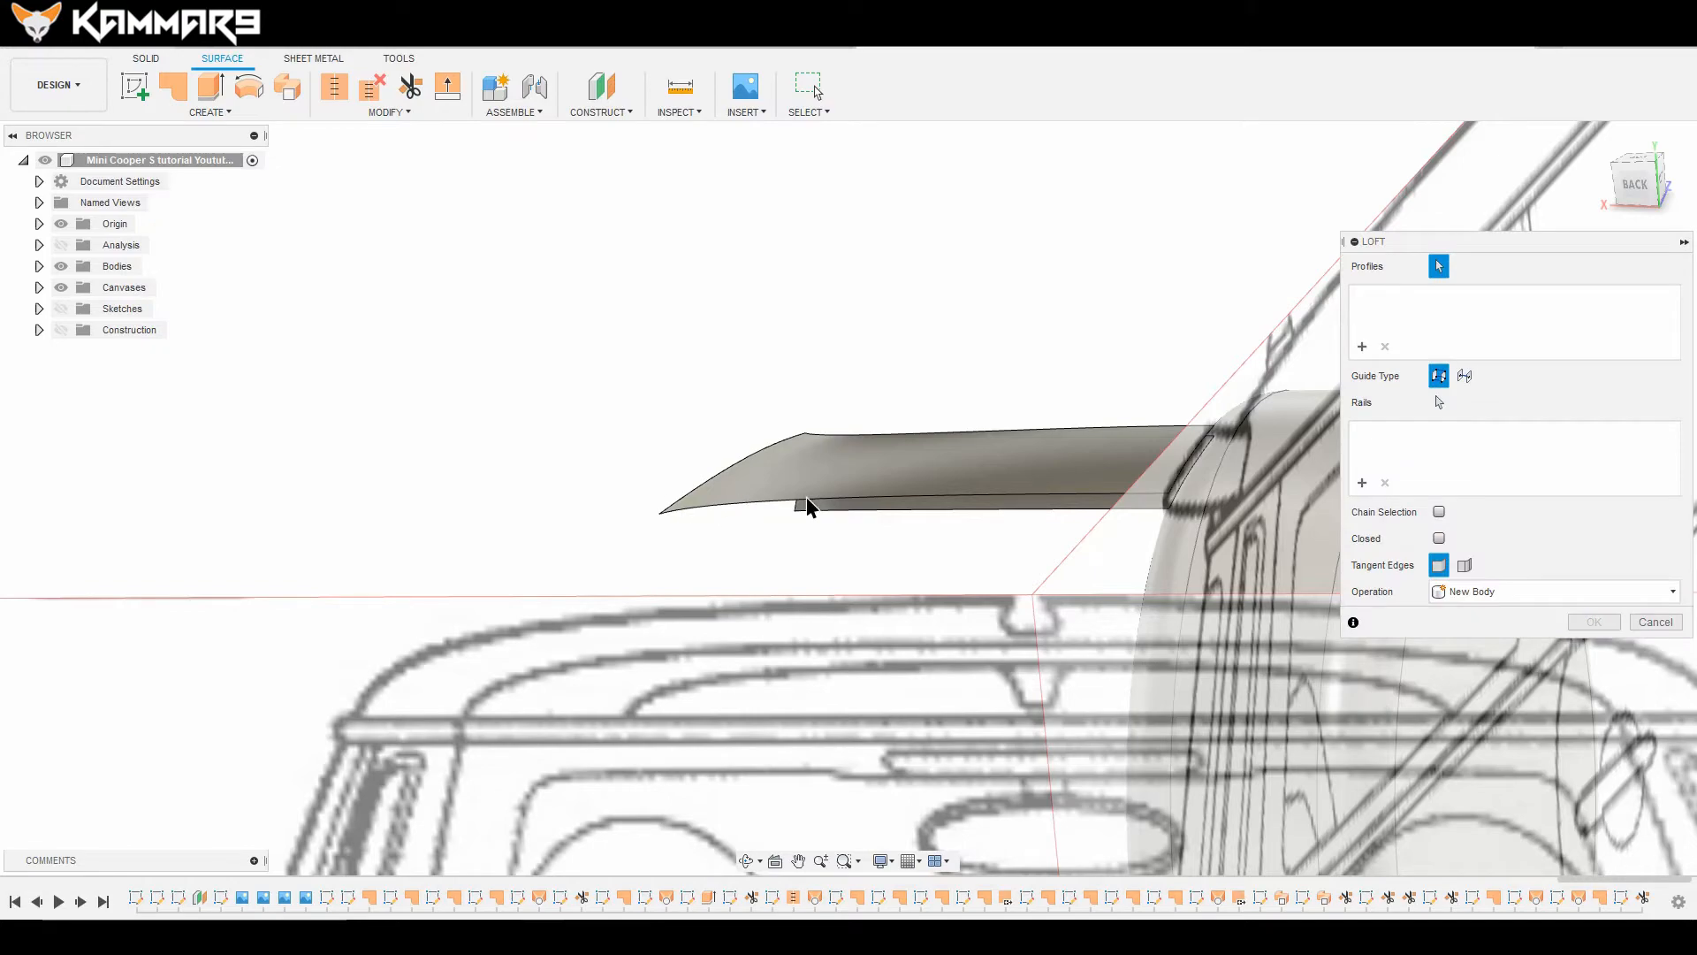
click(806, 505)
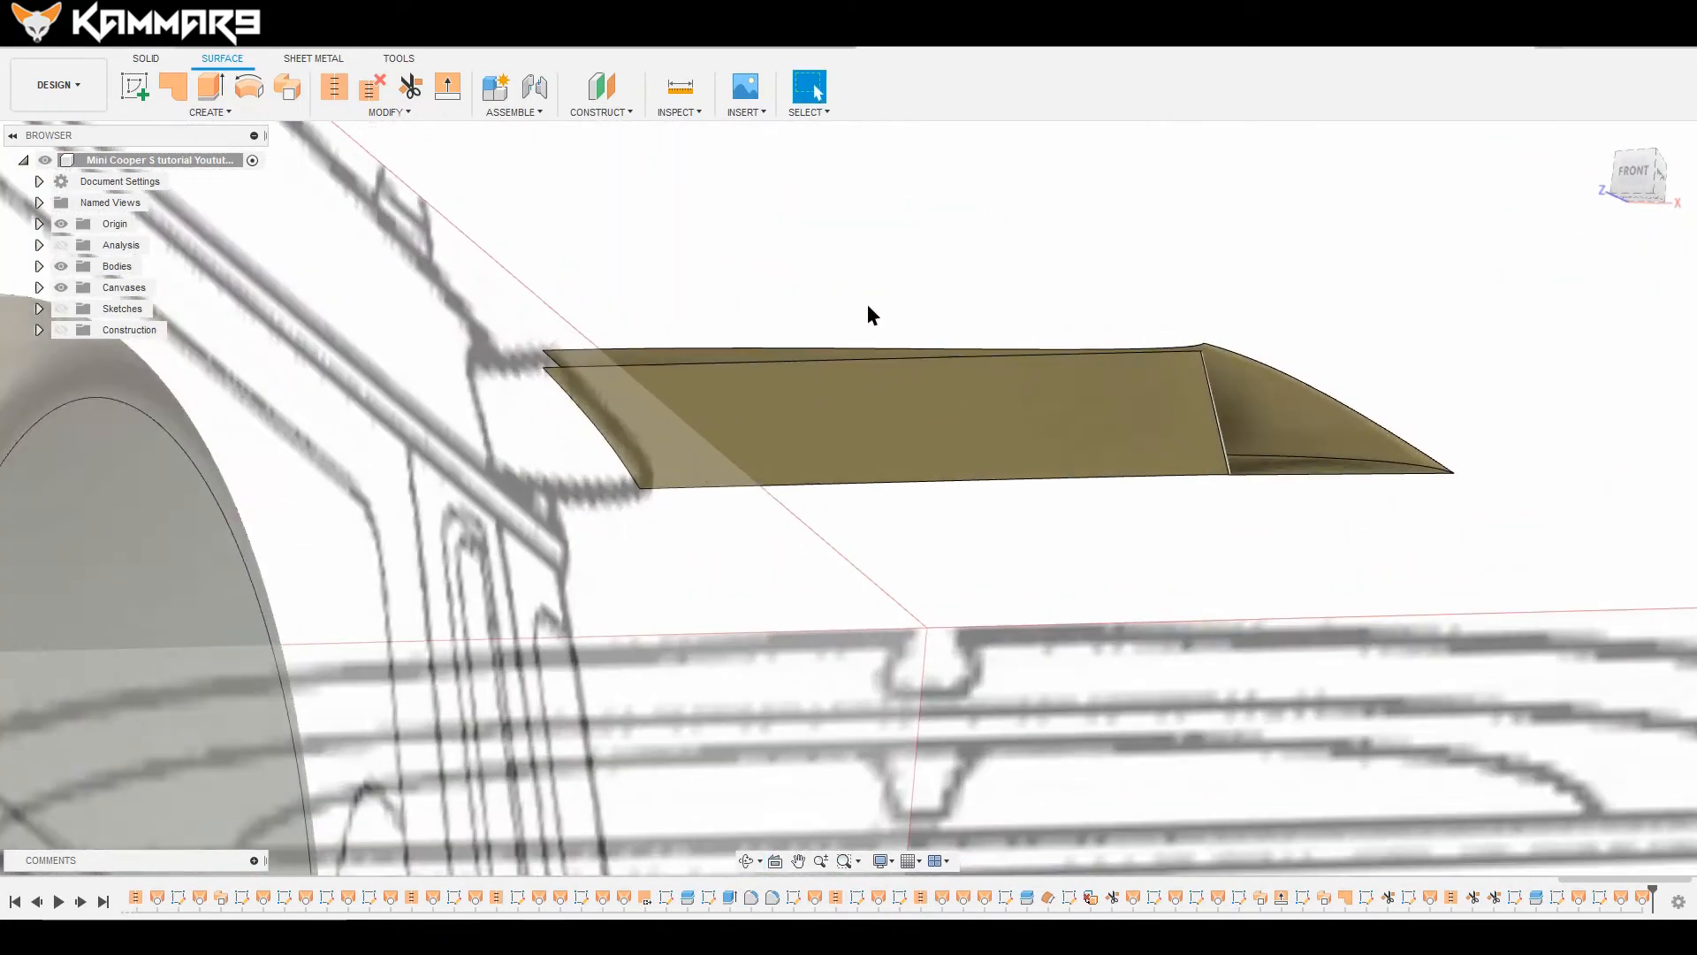
mouse_move(218, 134)
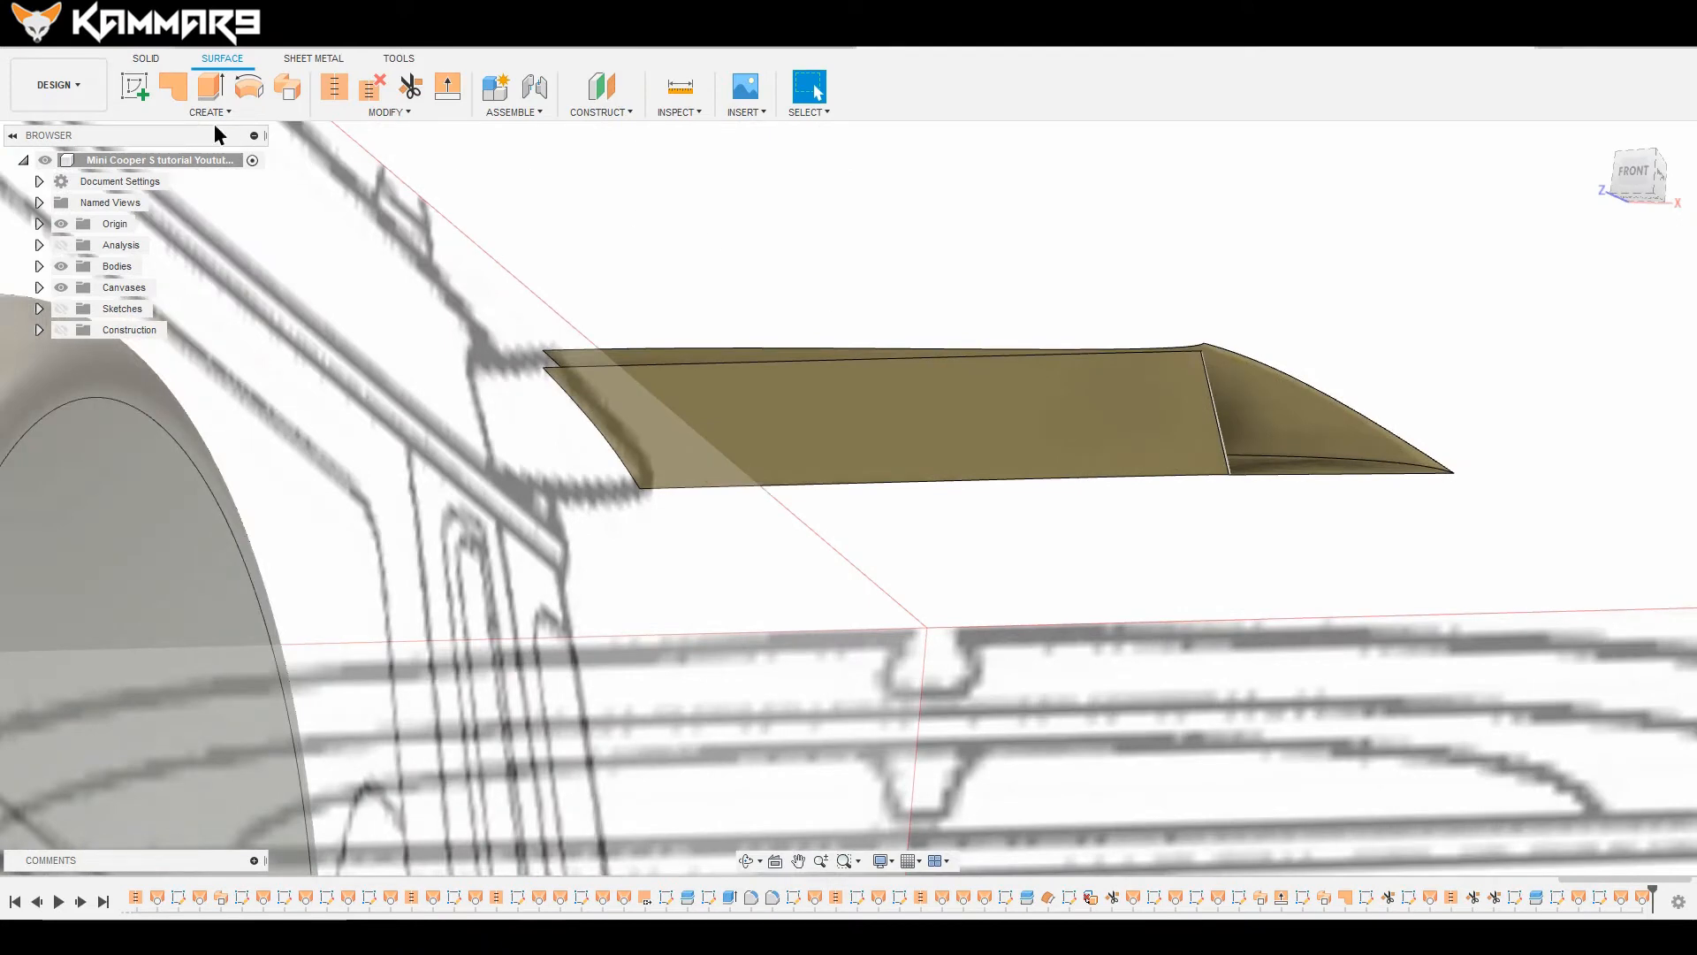
click(142, 246)
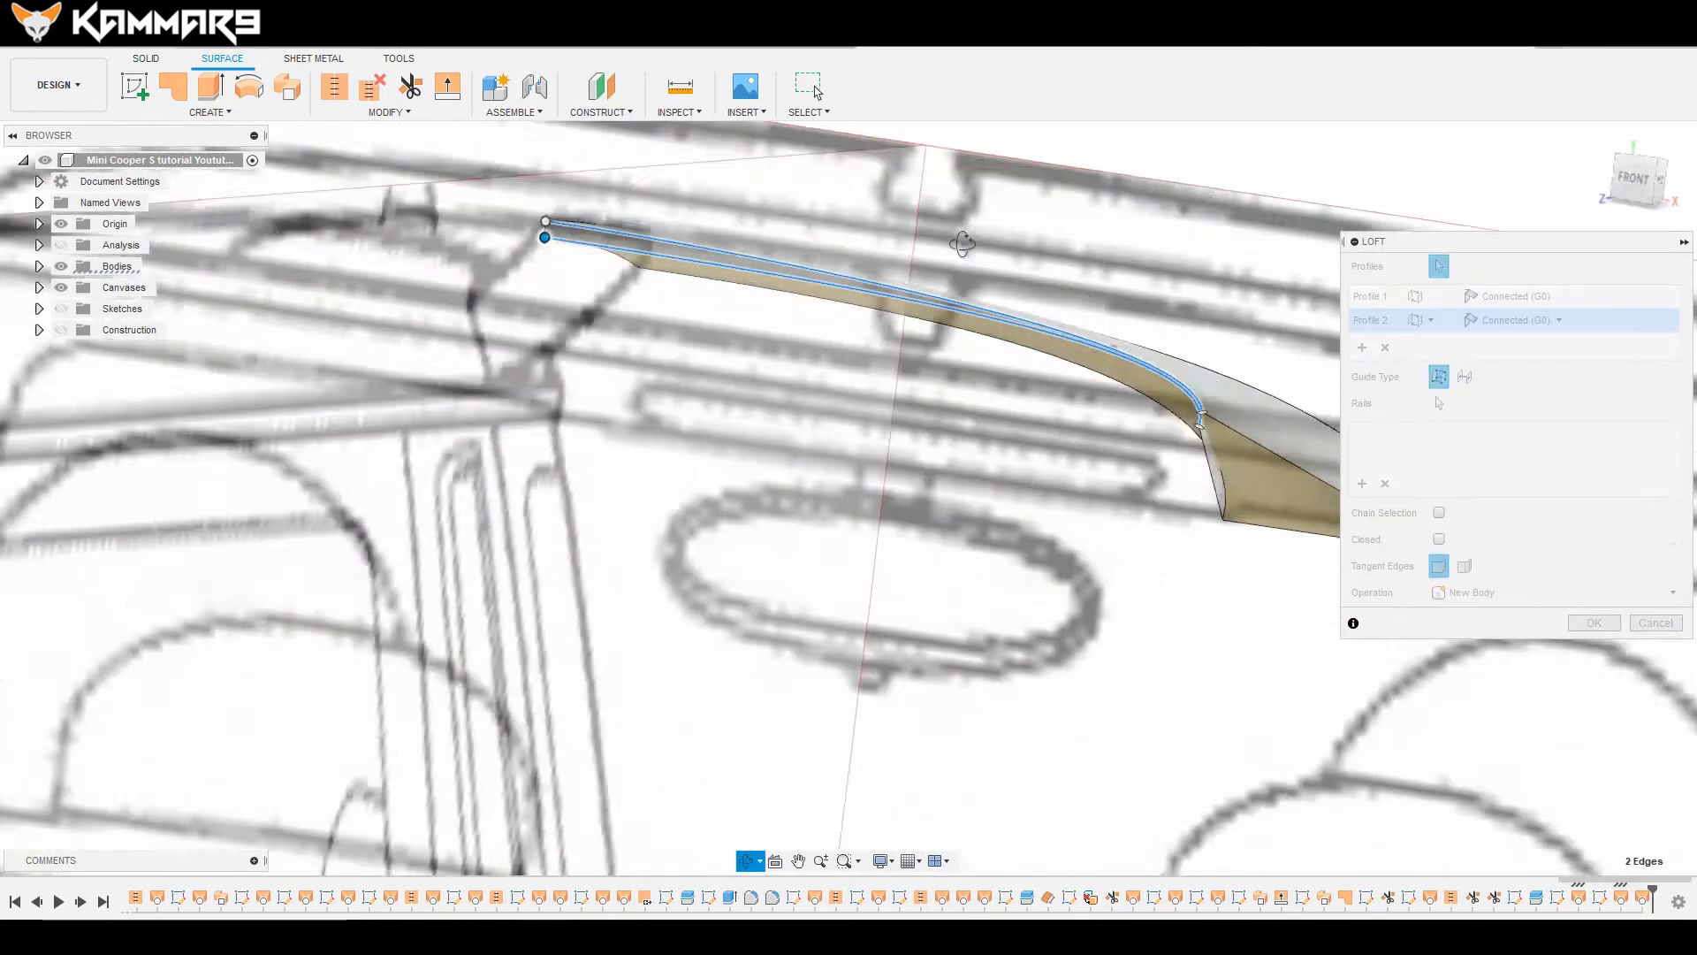
click(1591, 623)
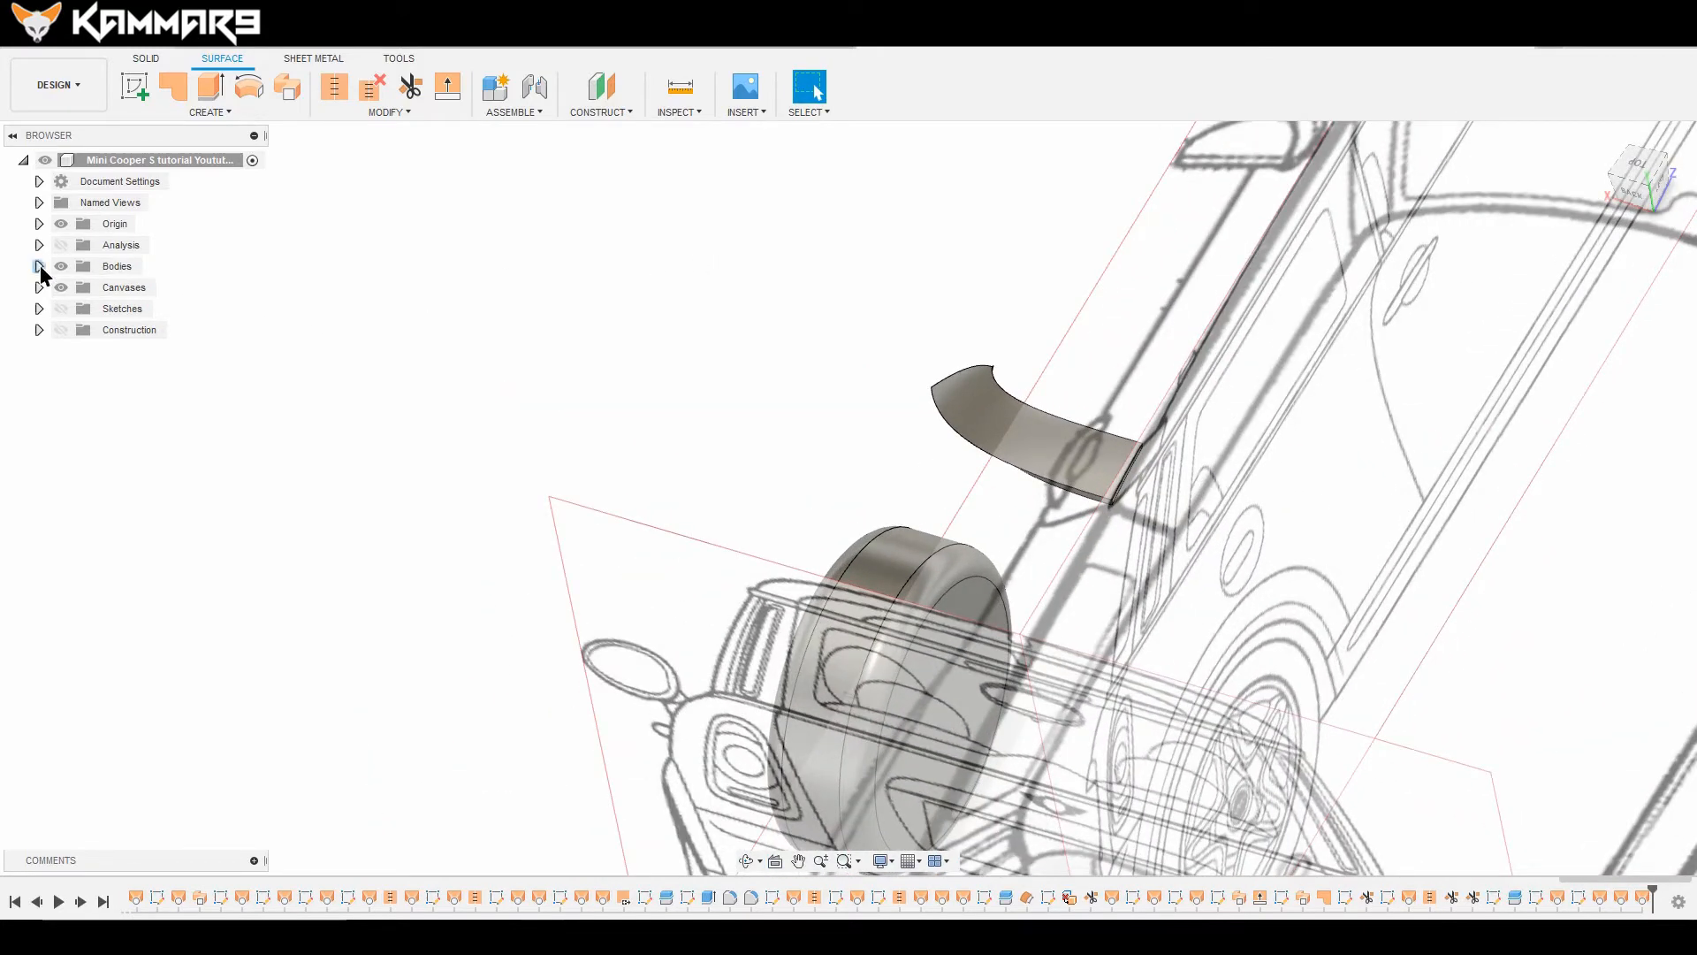
Step: Show the hidden bodies from the Browser and orbit to view the whole car
click(39, 266)
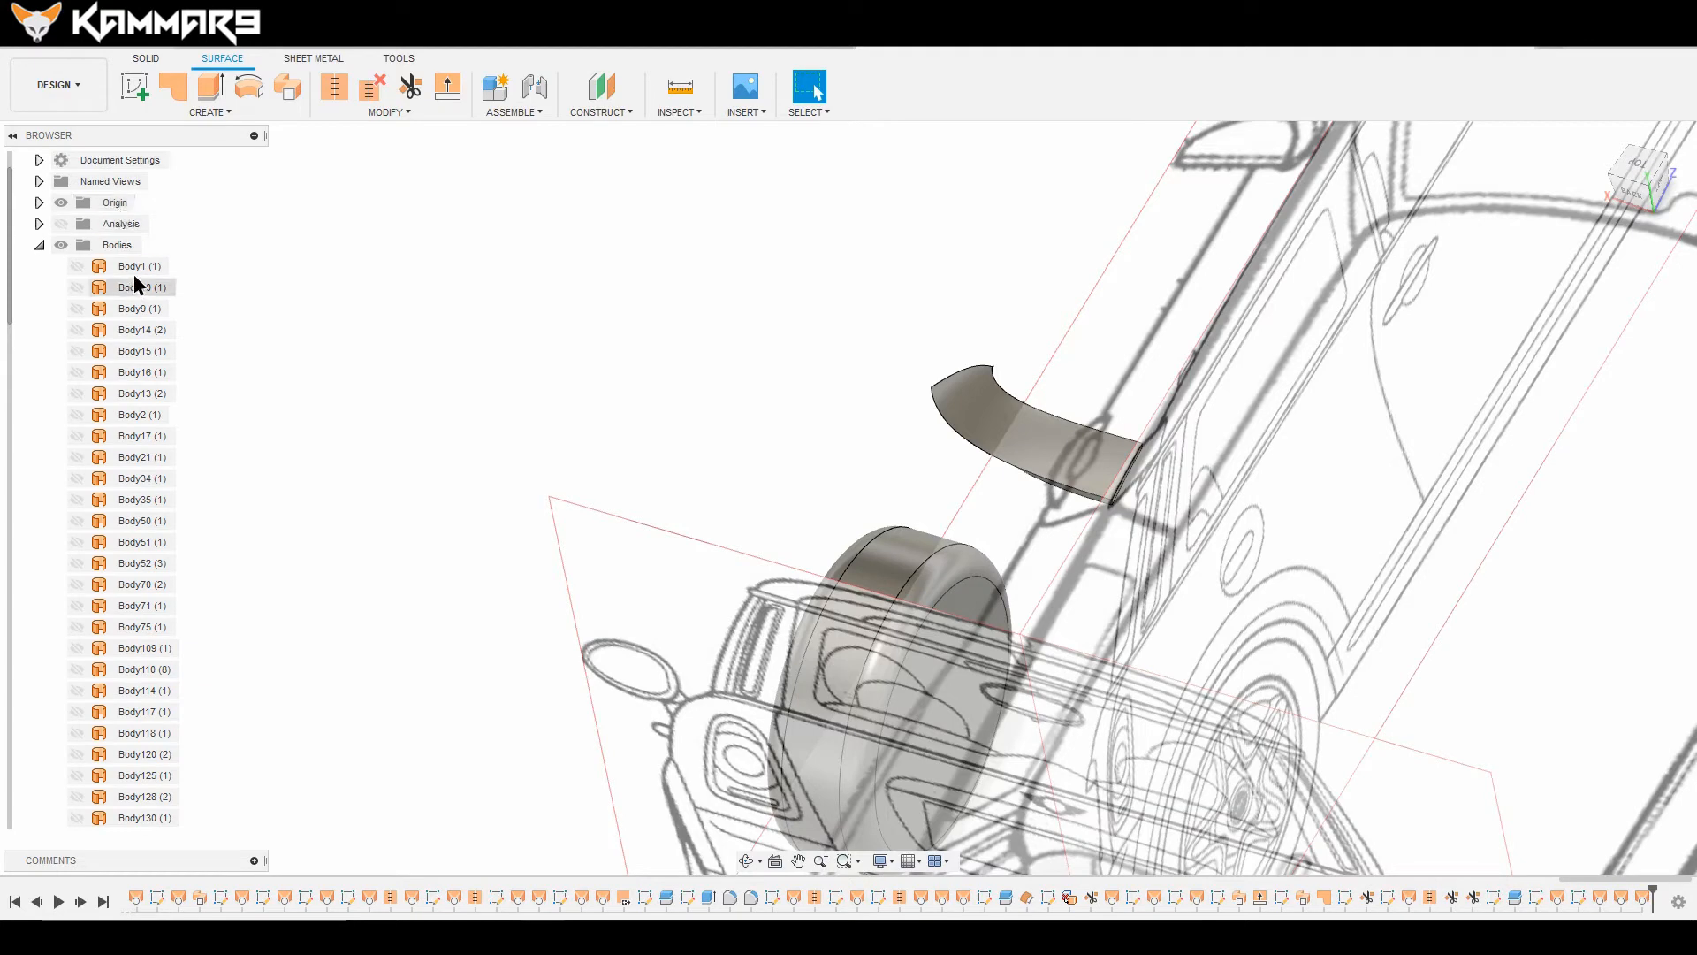
scroll(down, 3)
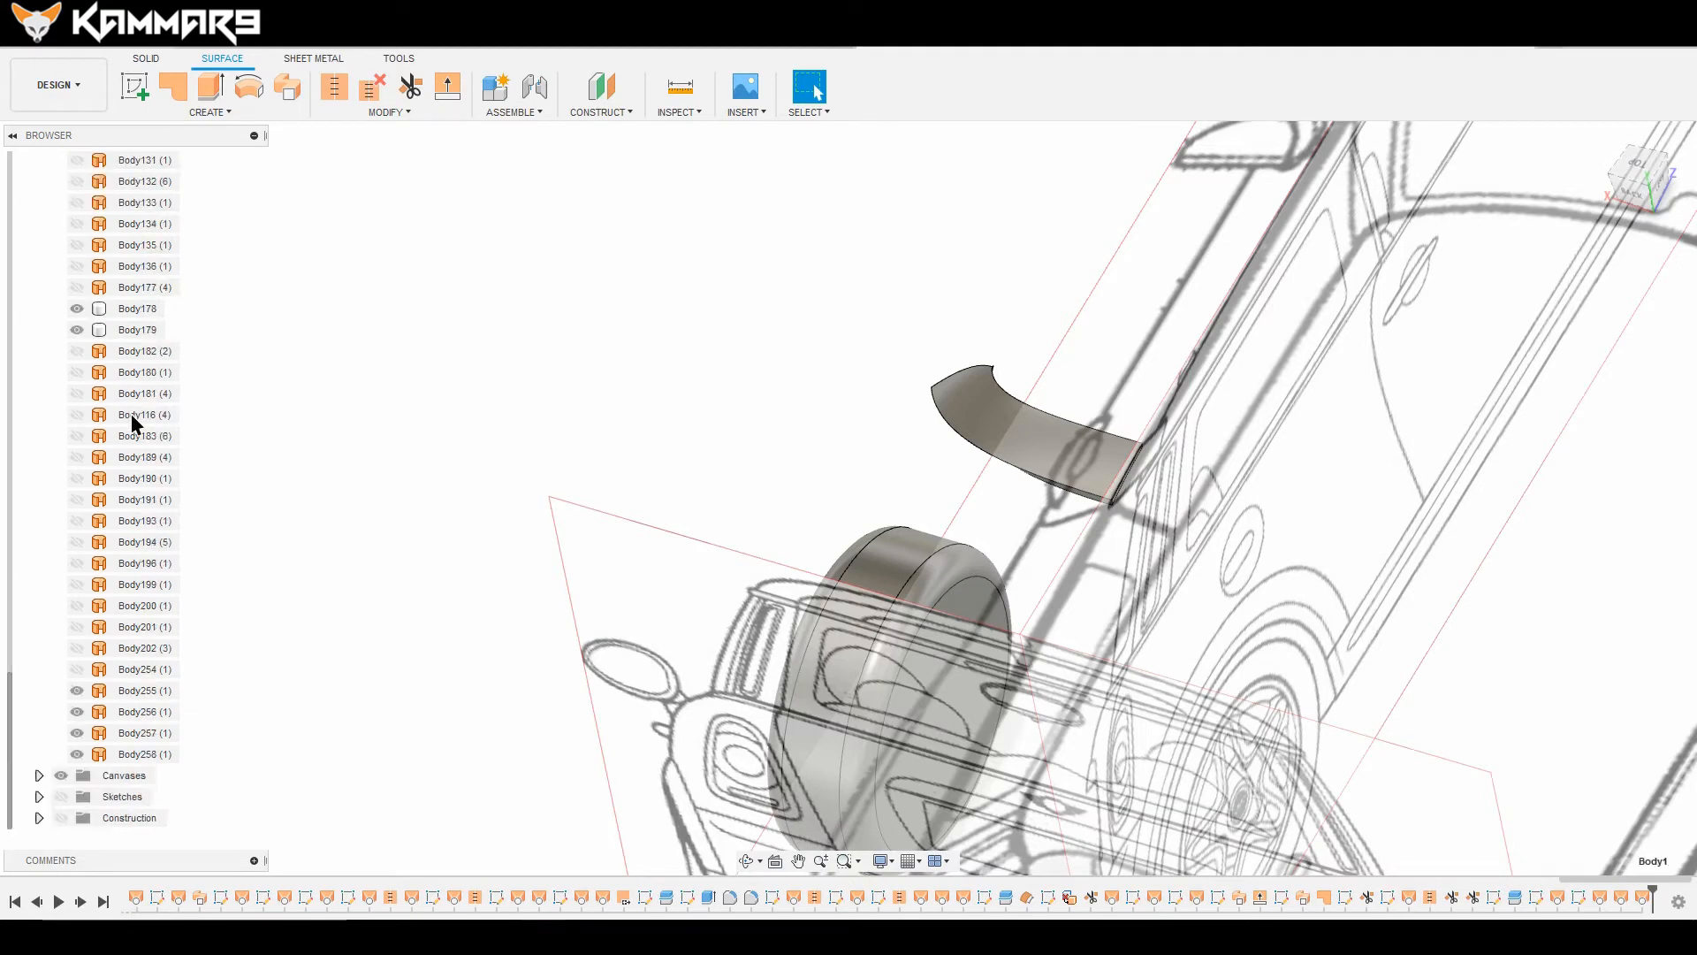
right_click(138, 287)
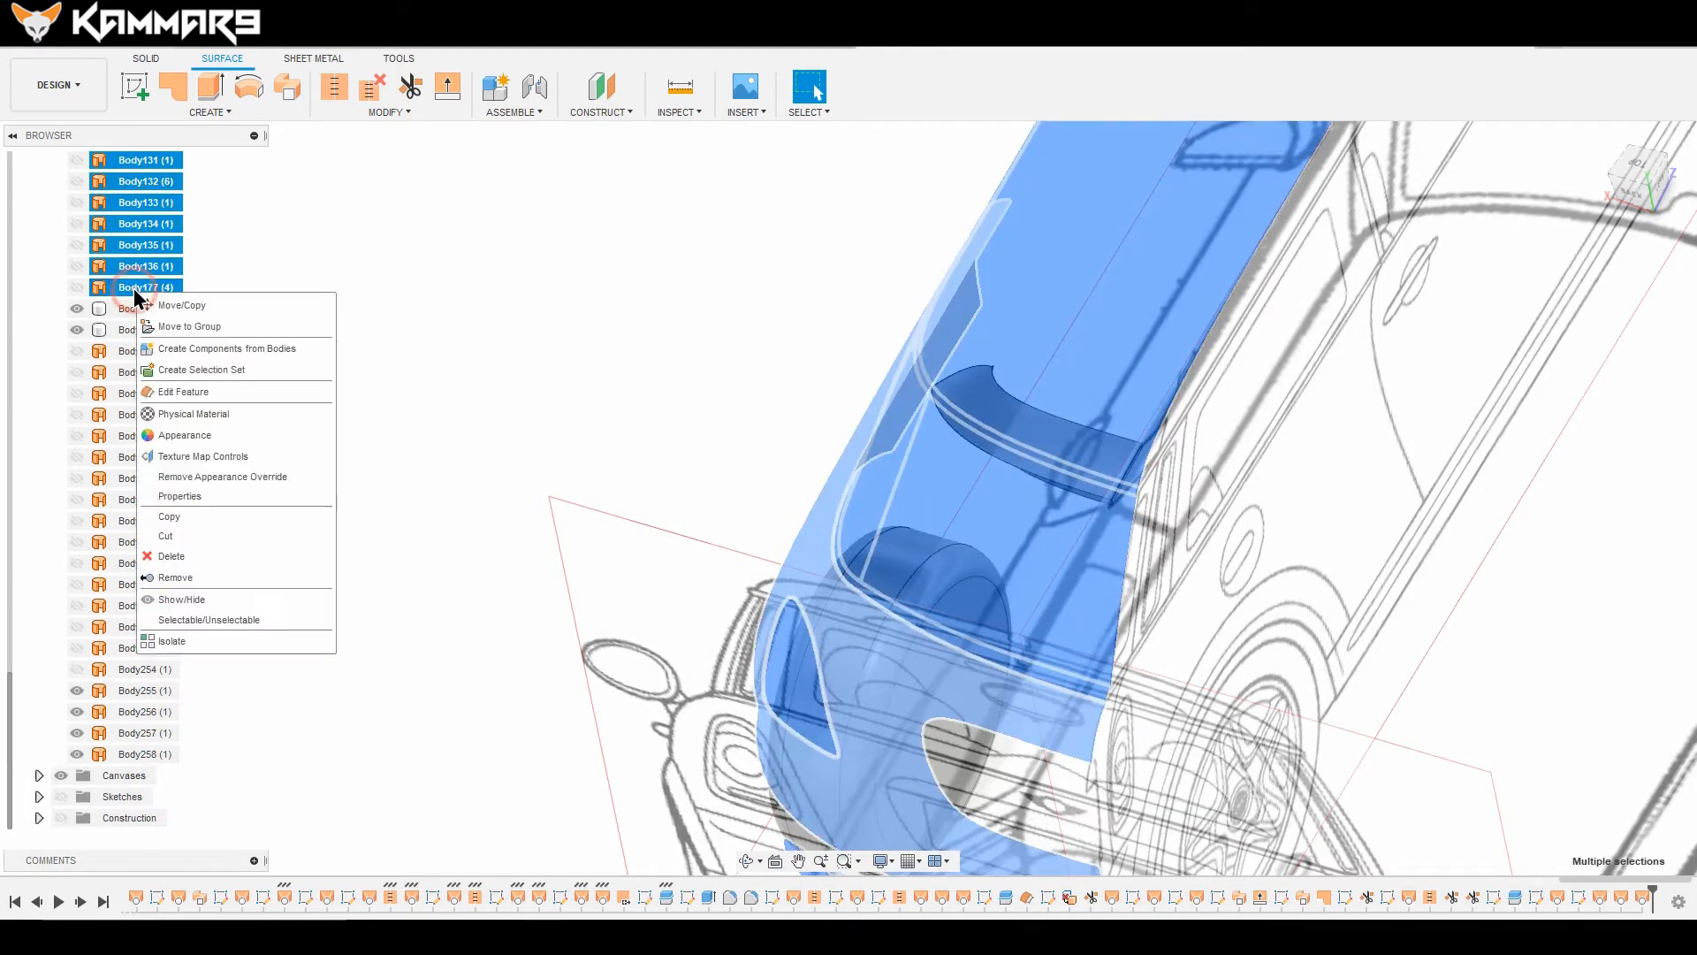
mouse_move(191, 588)
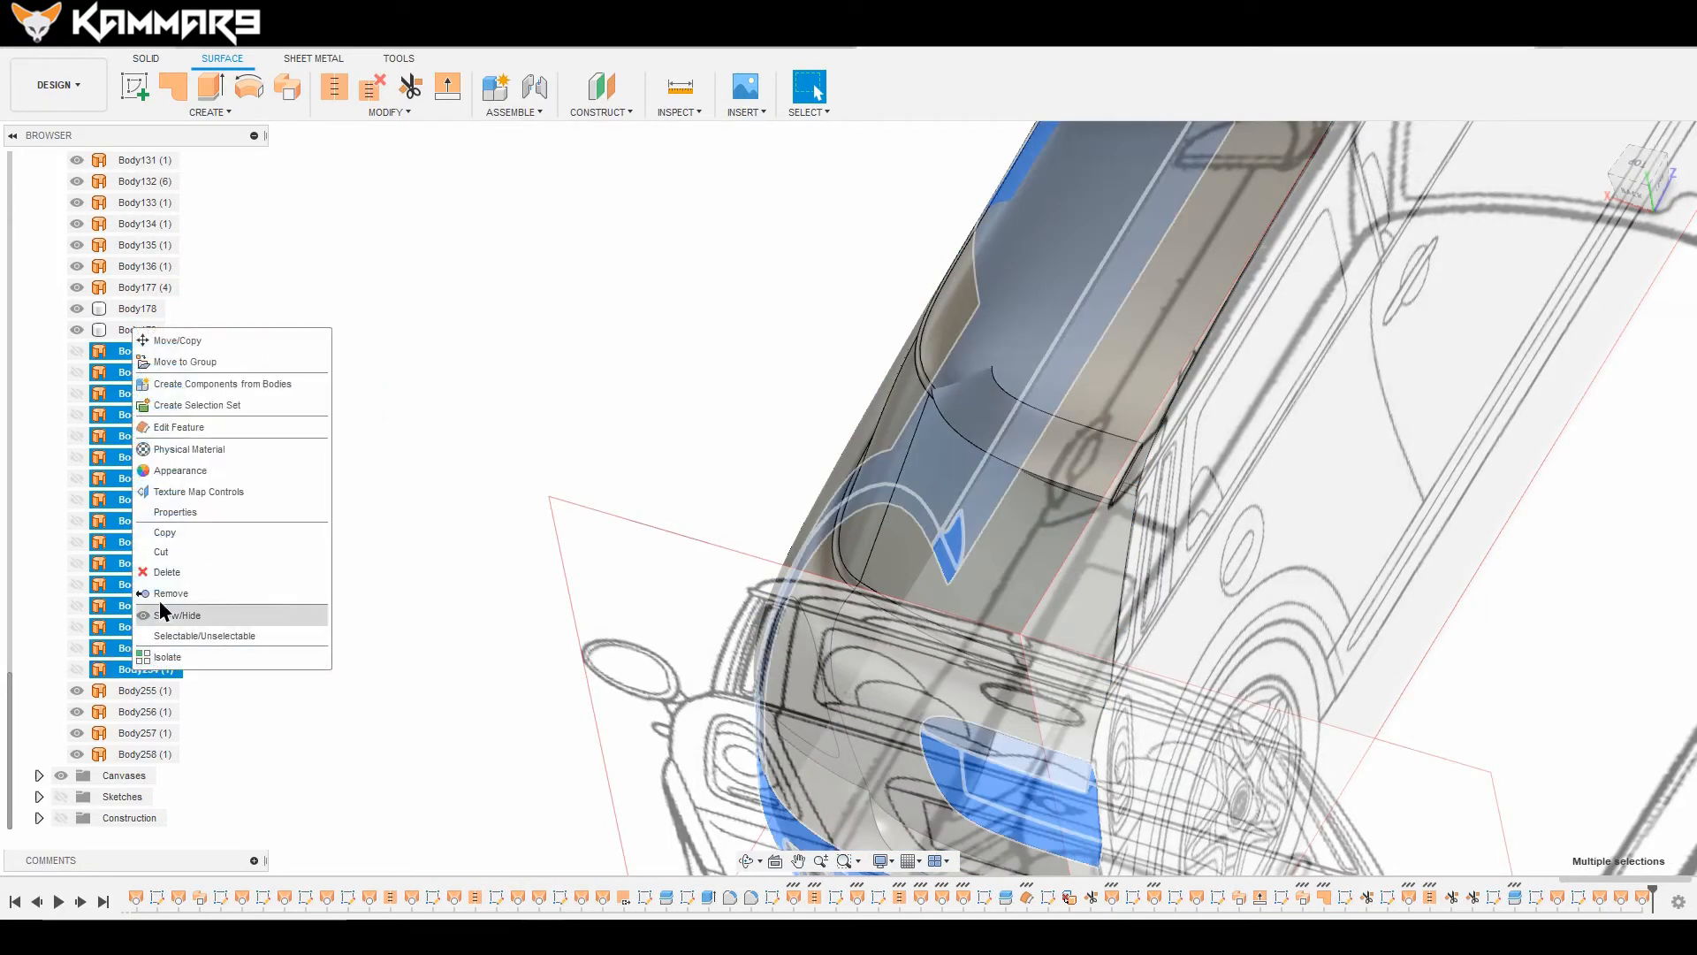
click(180, 615)
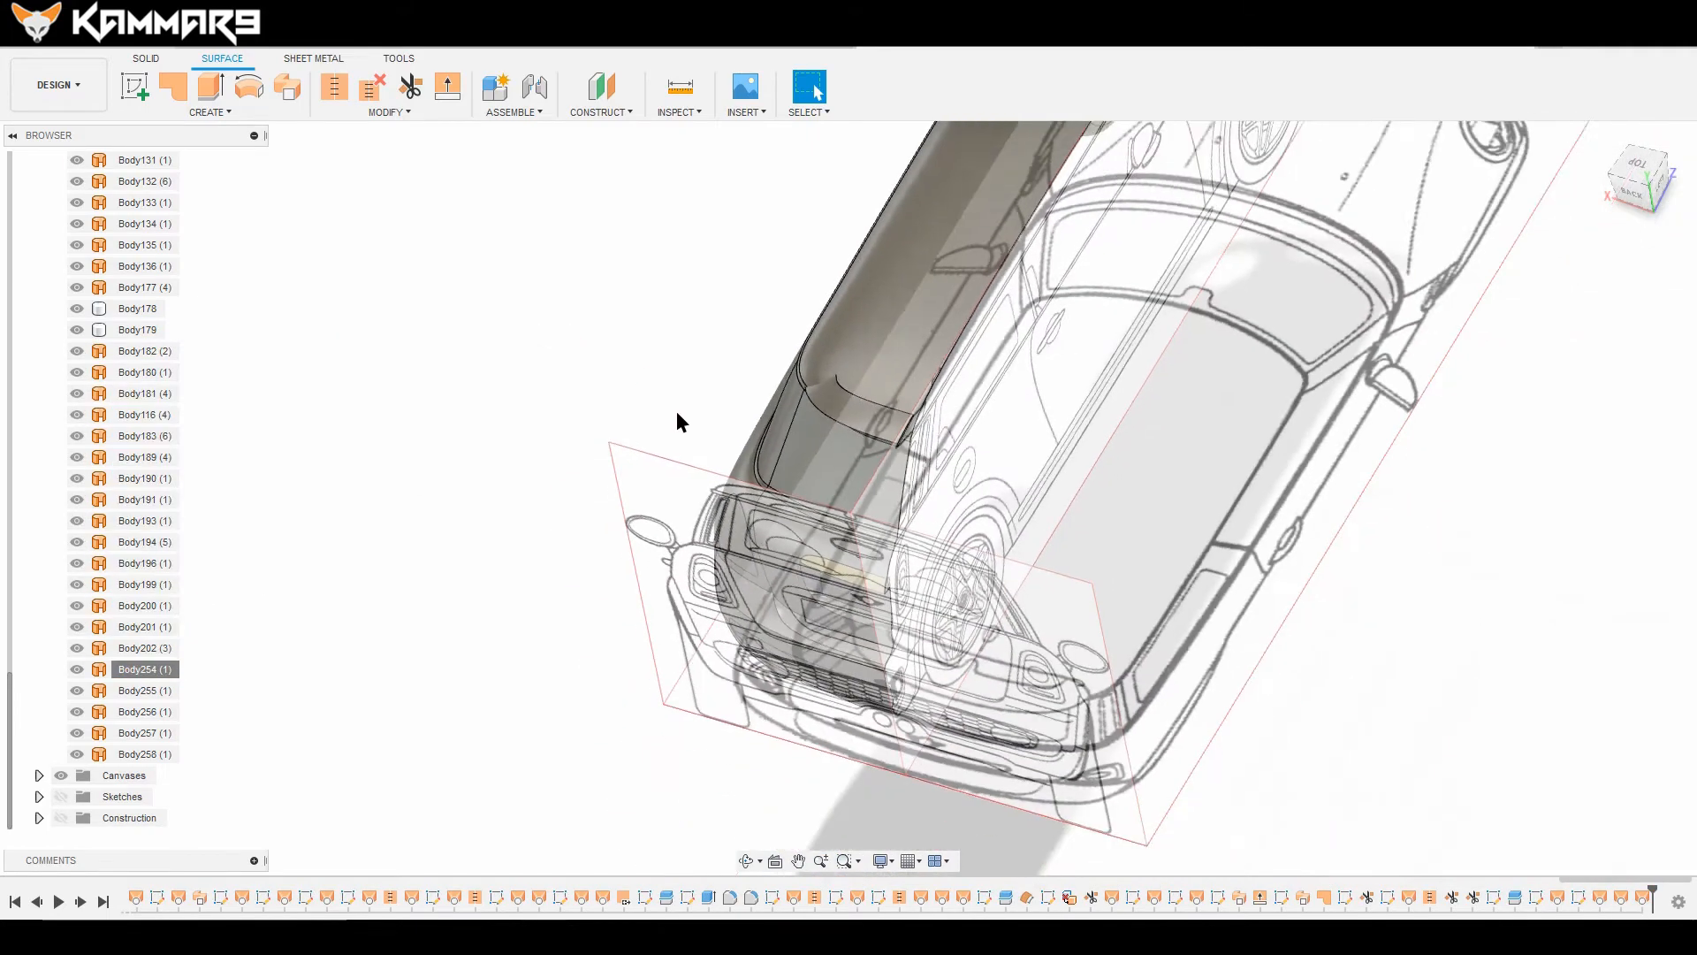
drag(682, 422, 563, 344)
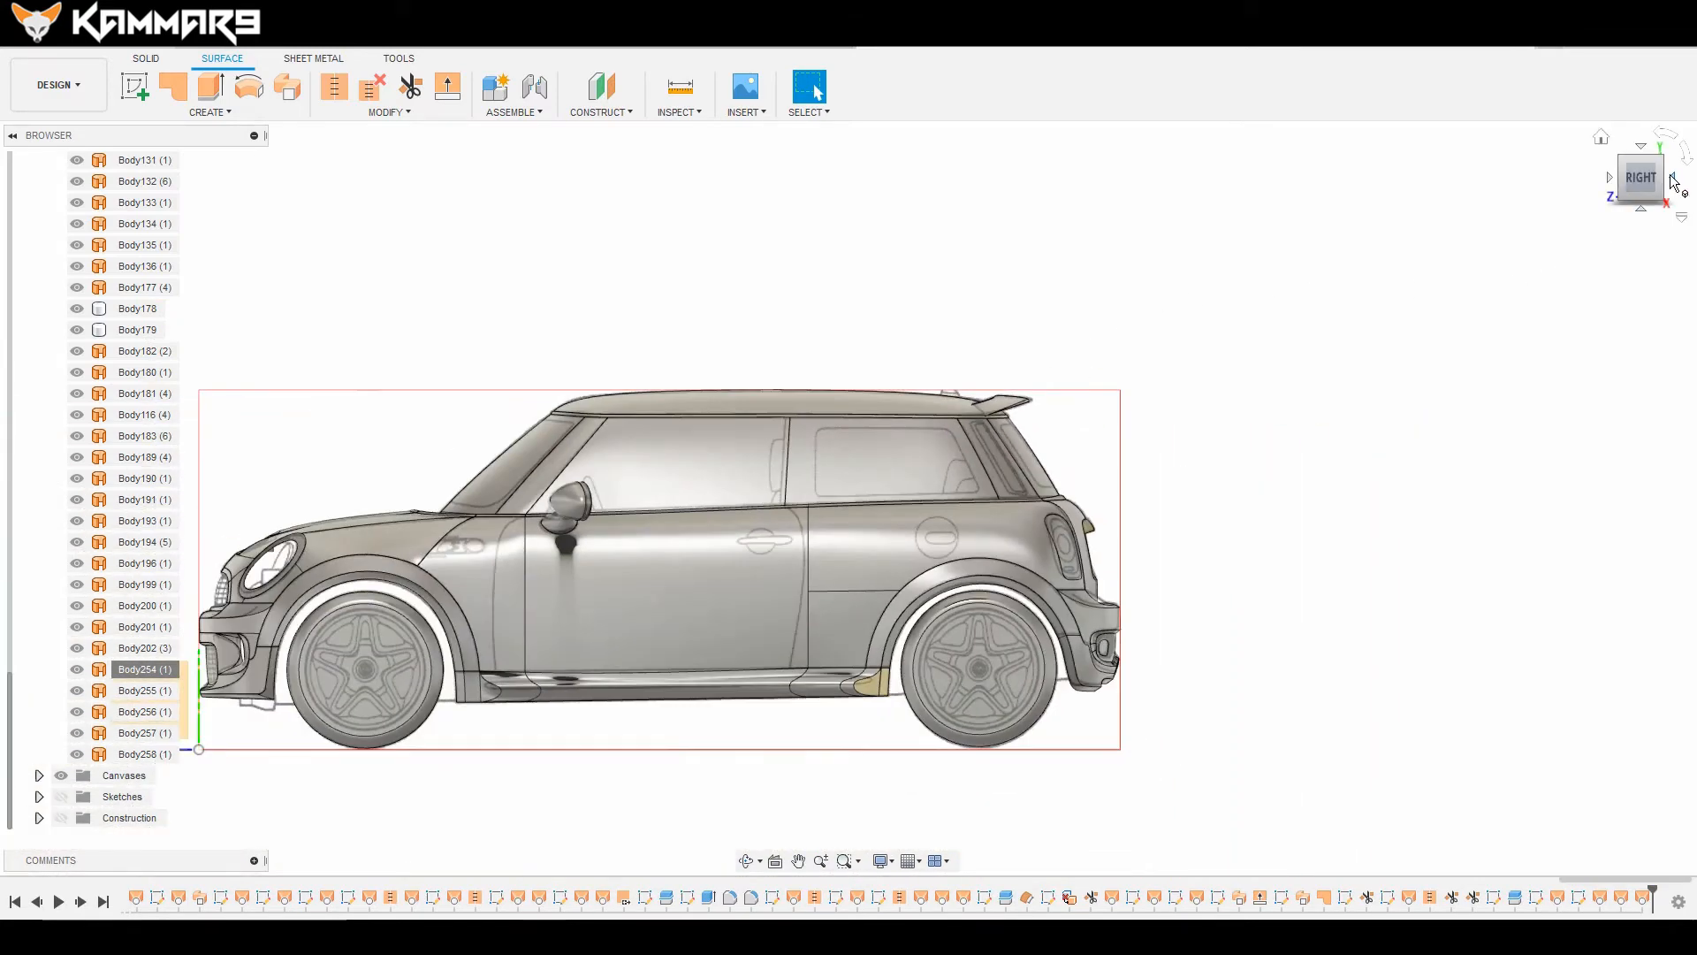
Step: View the model from the back, then orbit out to show the whole Mini with its blueprints
click(1674, 183)
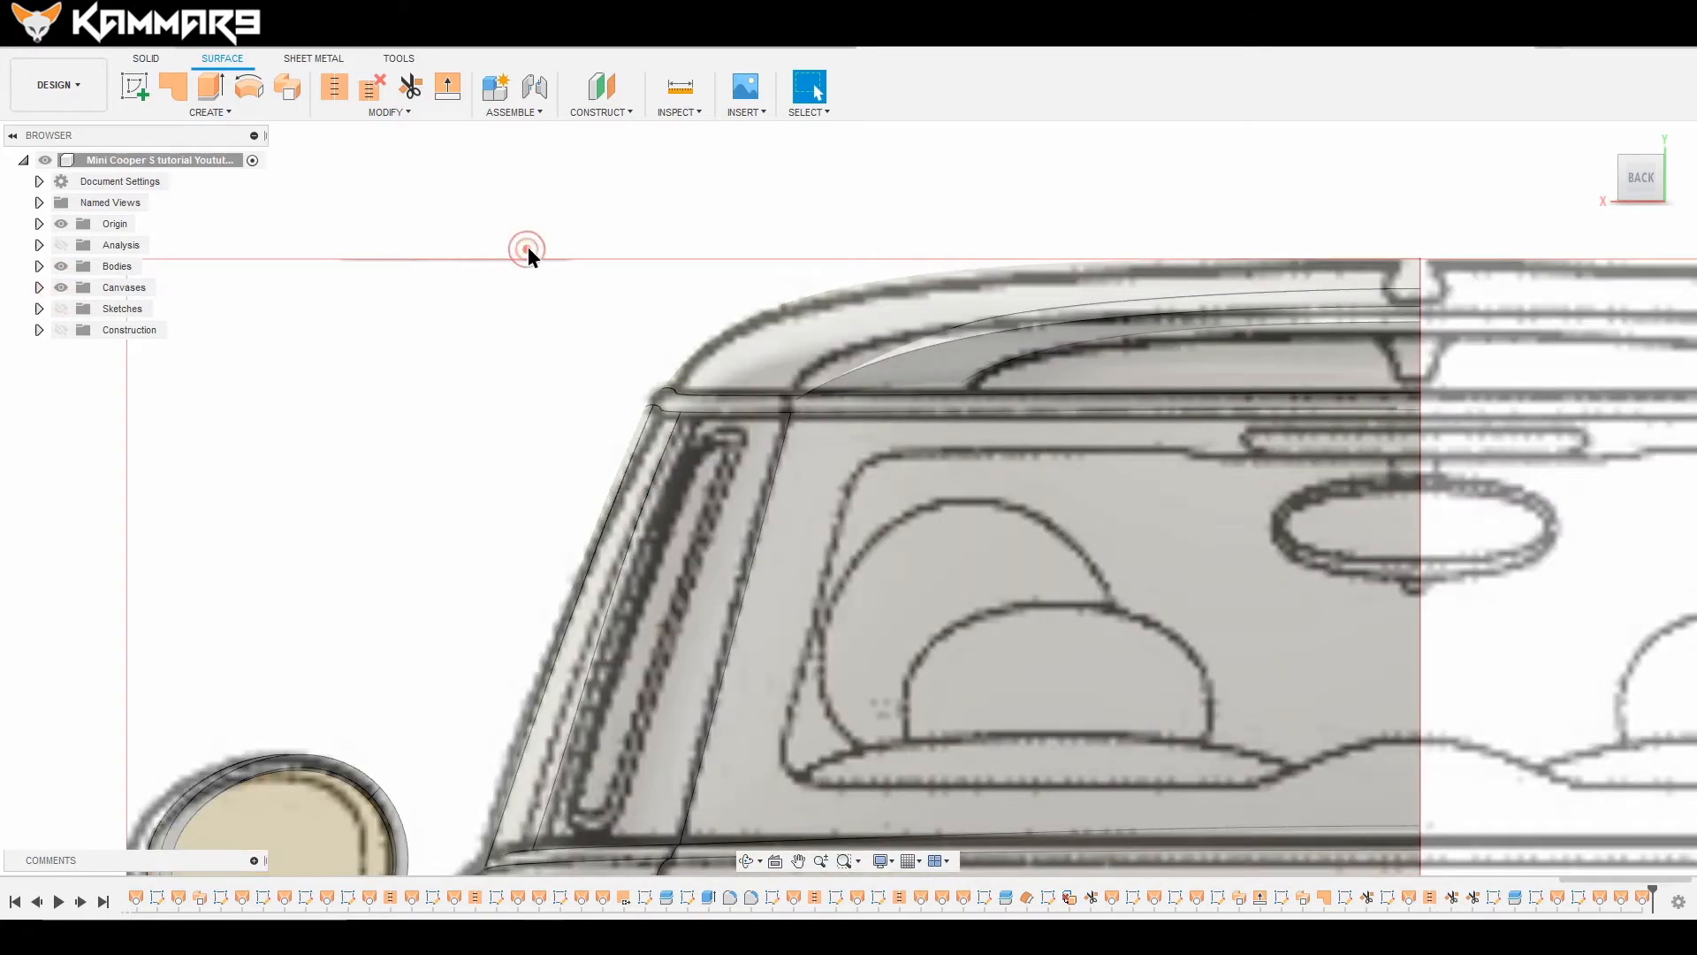
drag(526, 249, 821, 261)
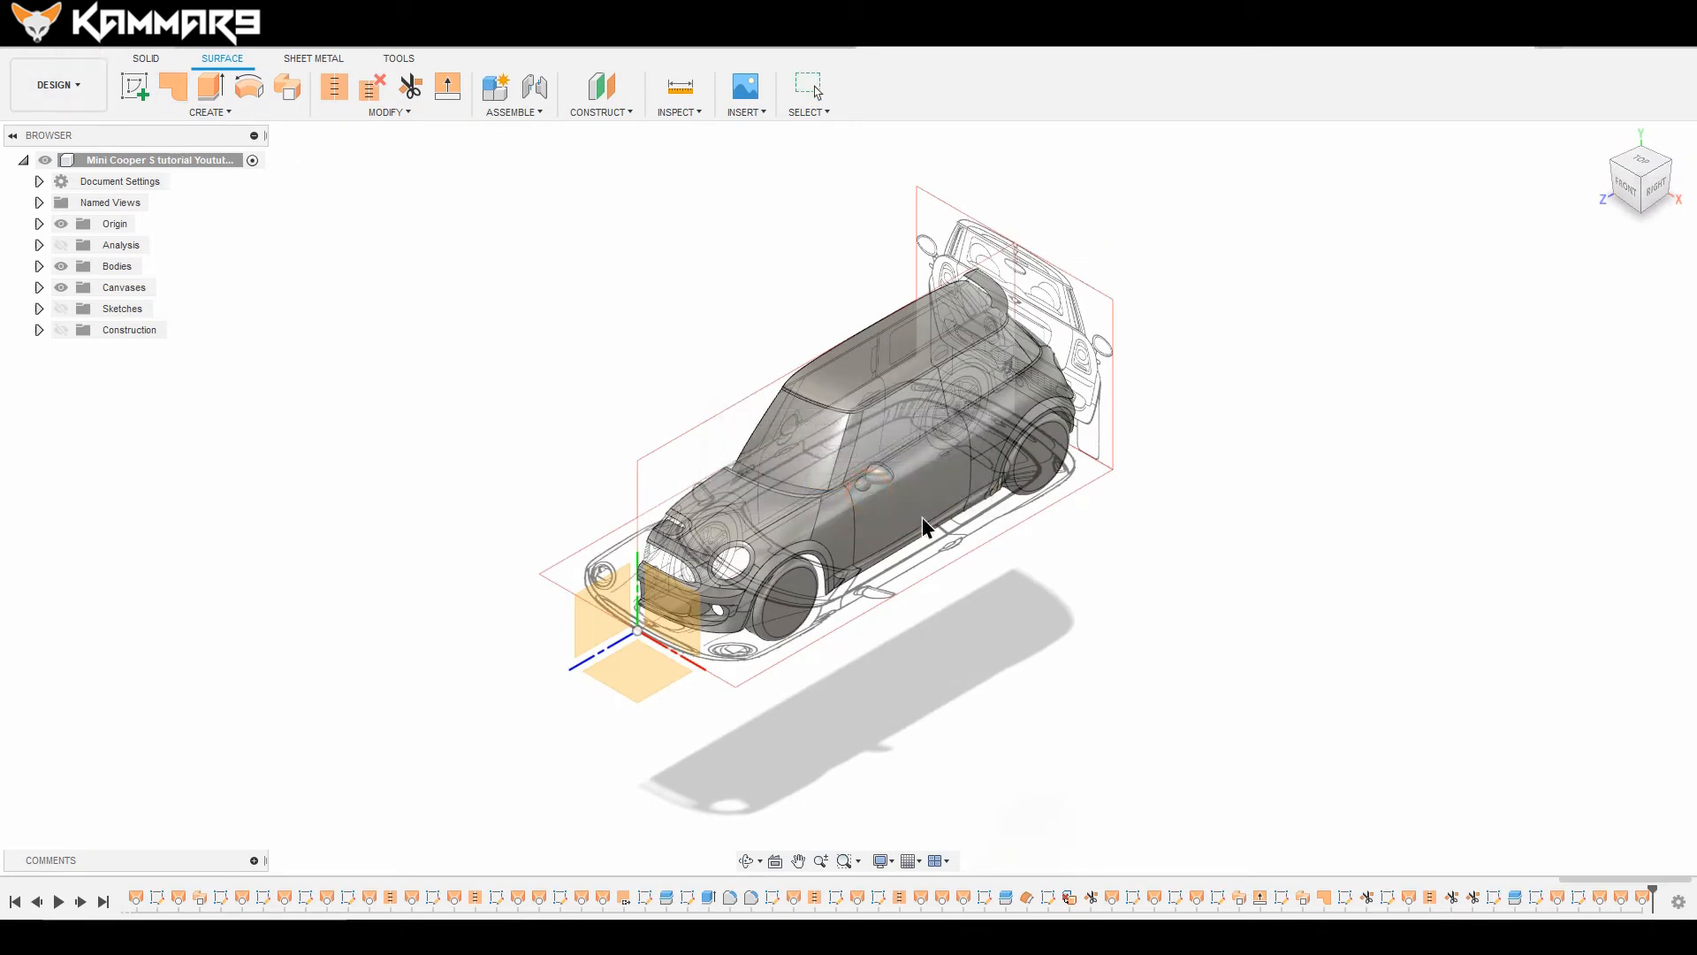
Step: Start a new sketch and draw a spline curve along the door handle outline
click(806, 86)
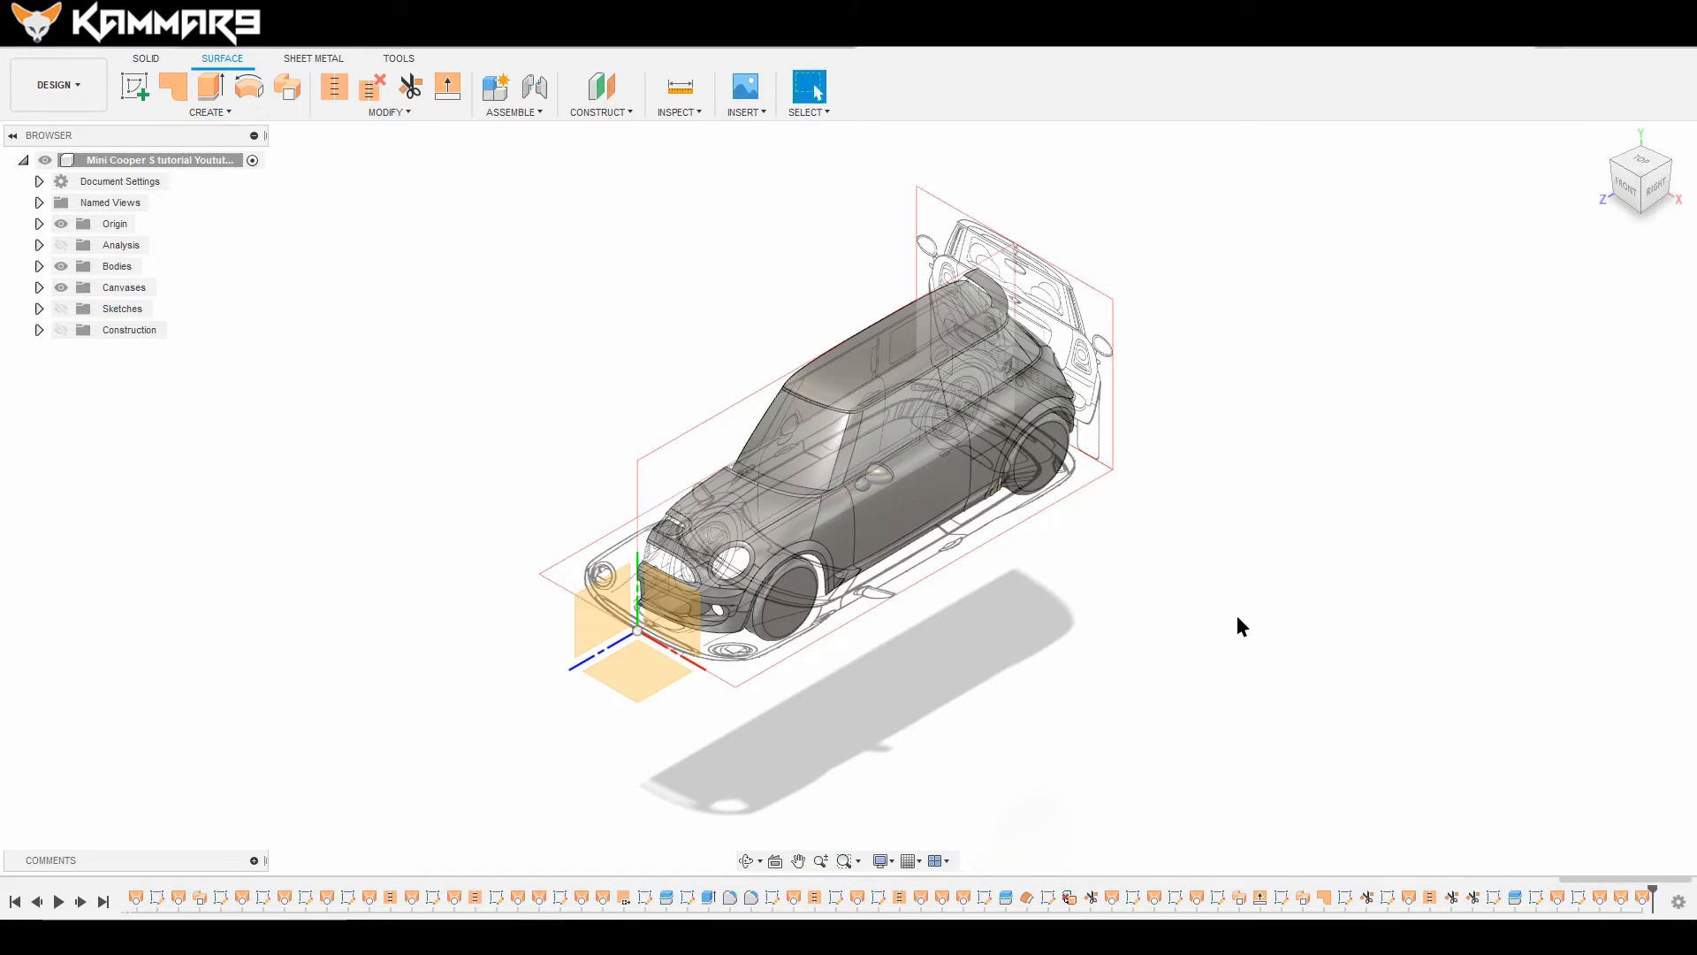
mouse_move(1144, 554)
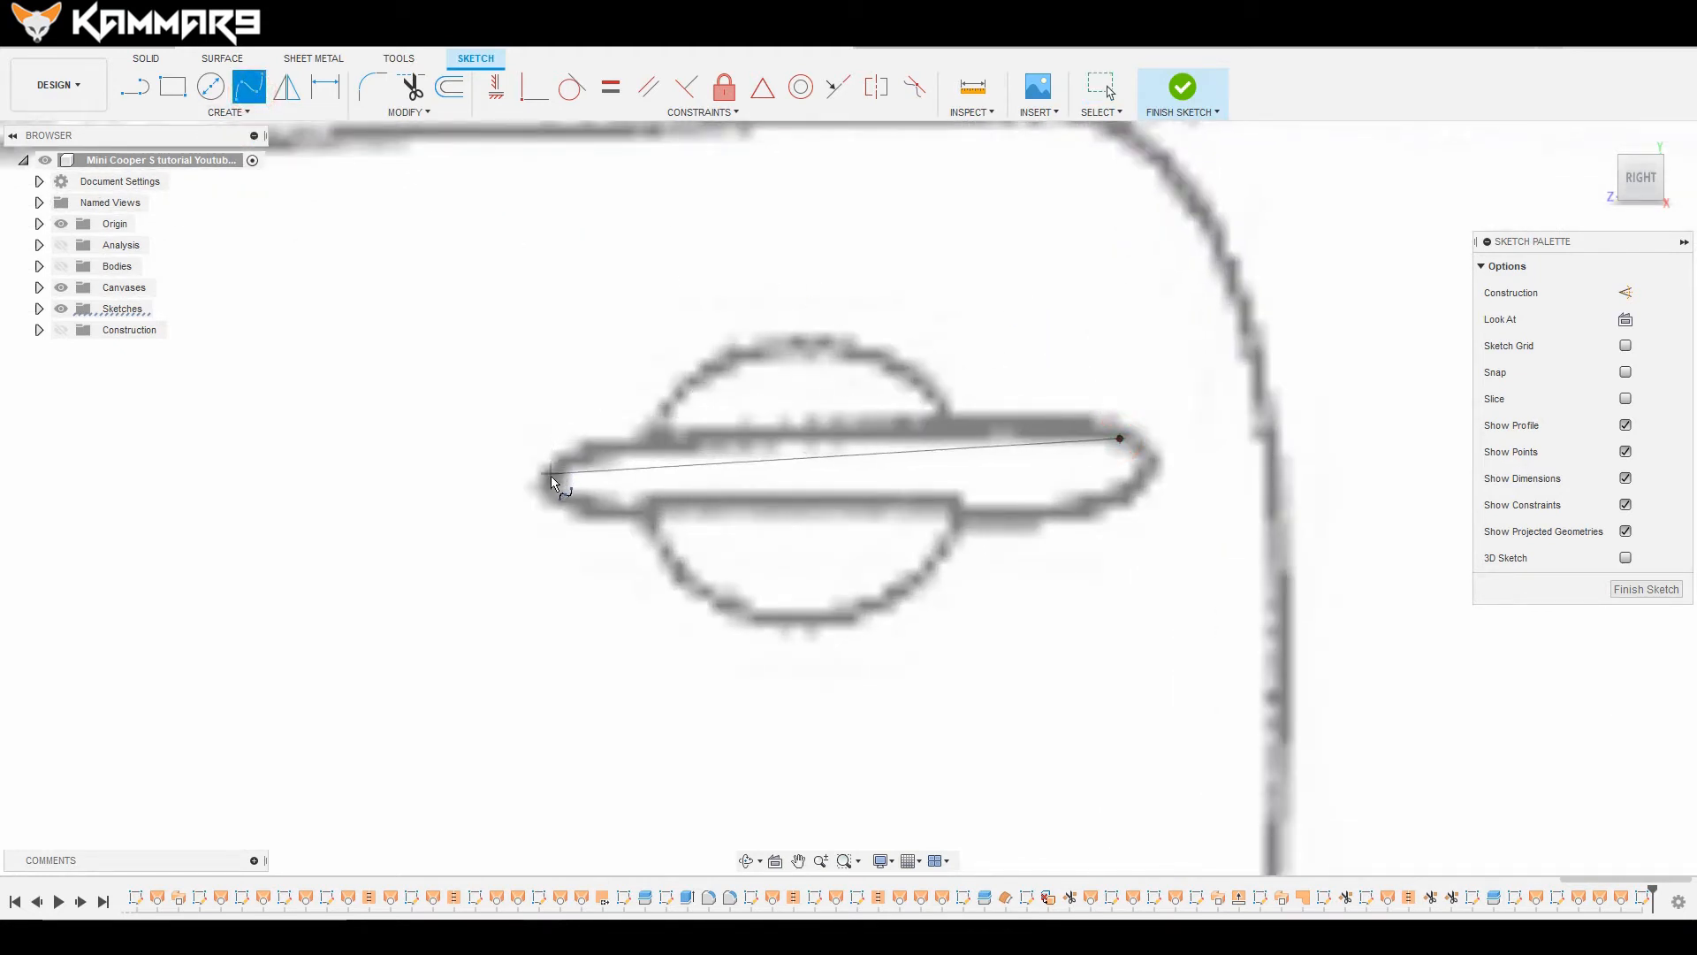
drag(547, 485, 1120, 486)
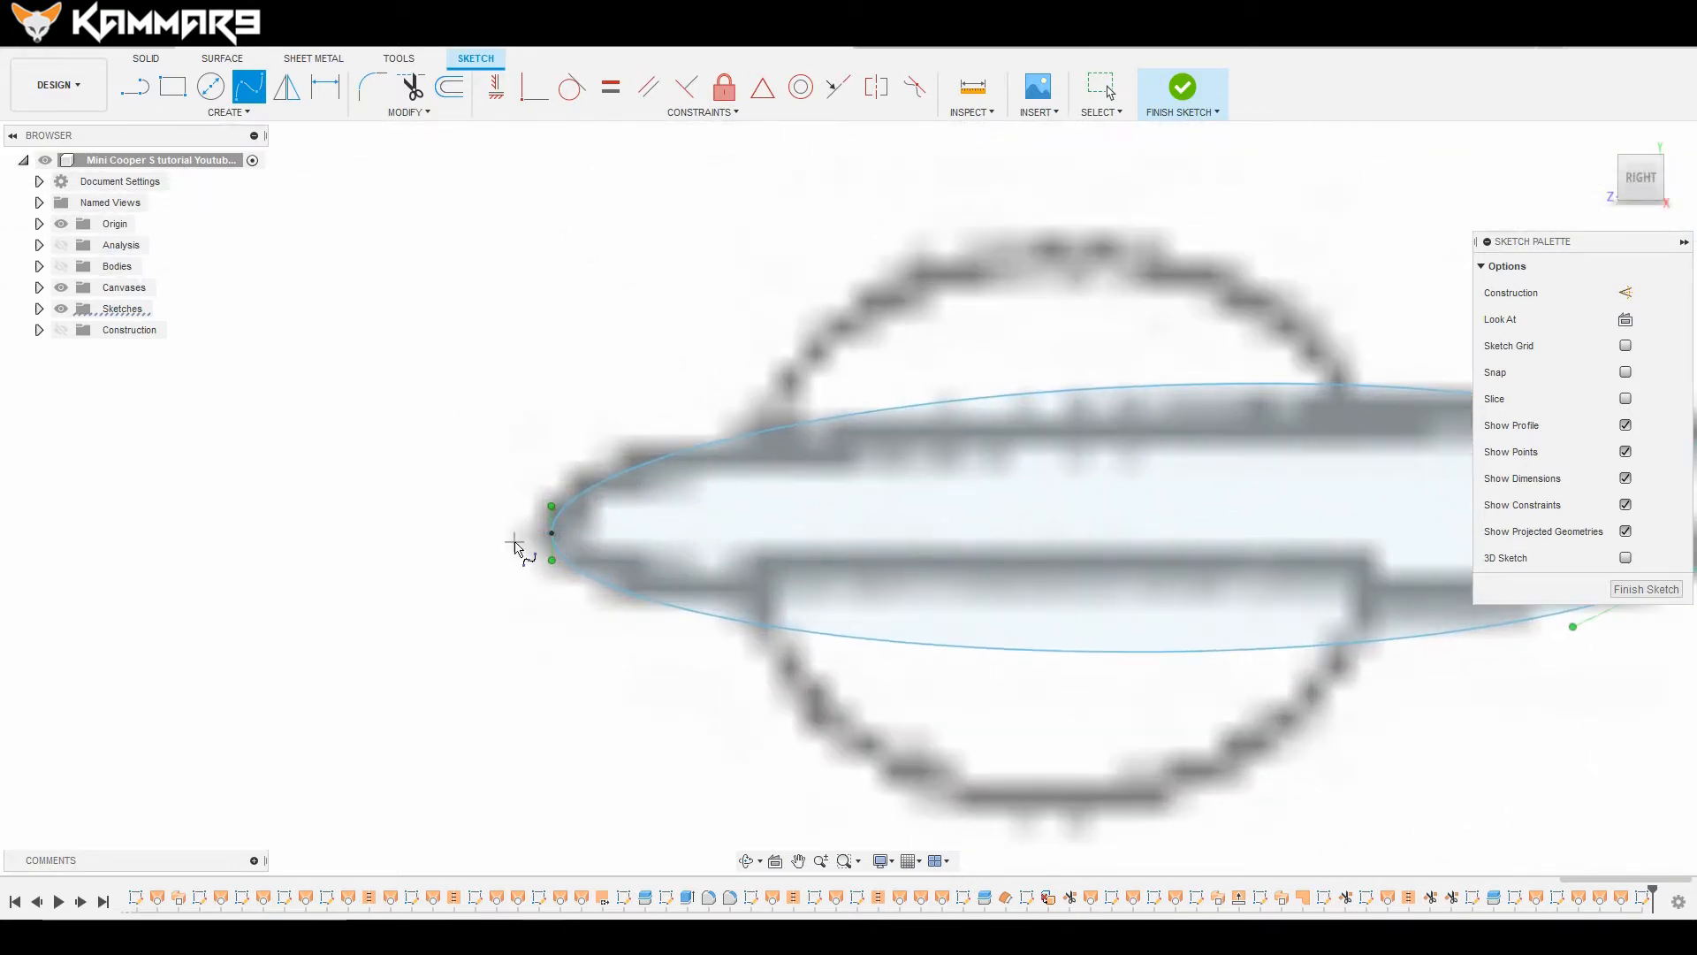
Step: Drag the loop's left end, right tip and lower right points onto the handle outline
click(551, 506)
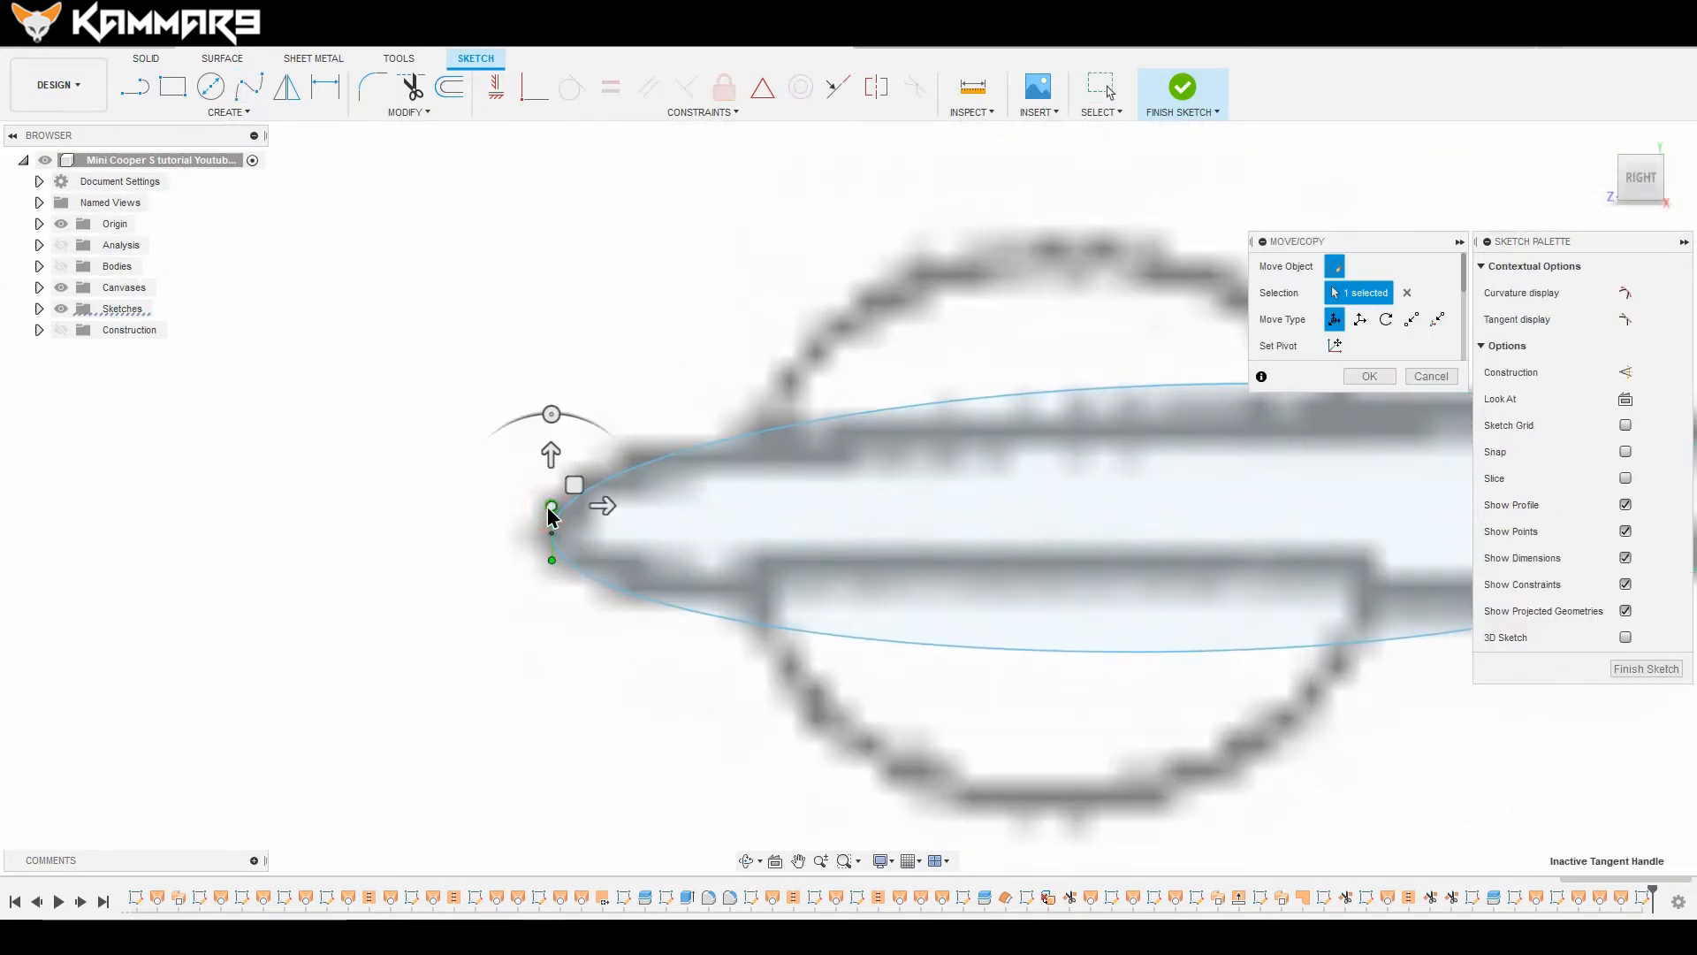
drag(550, 514, 552, 433)
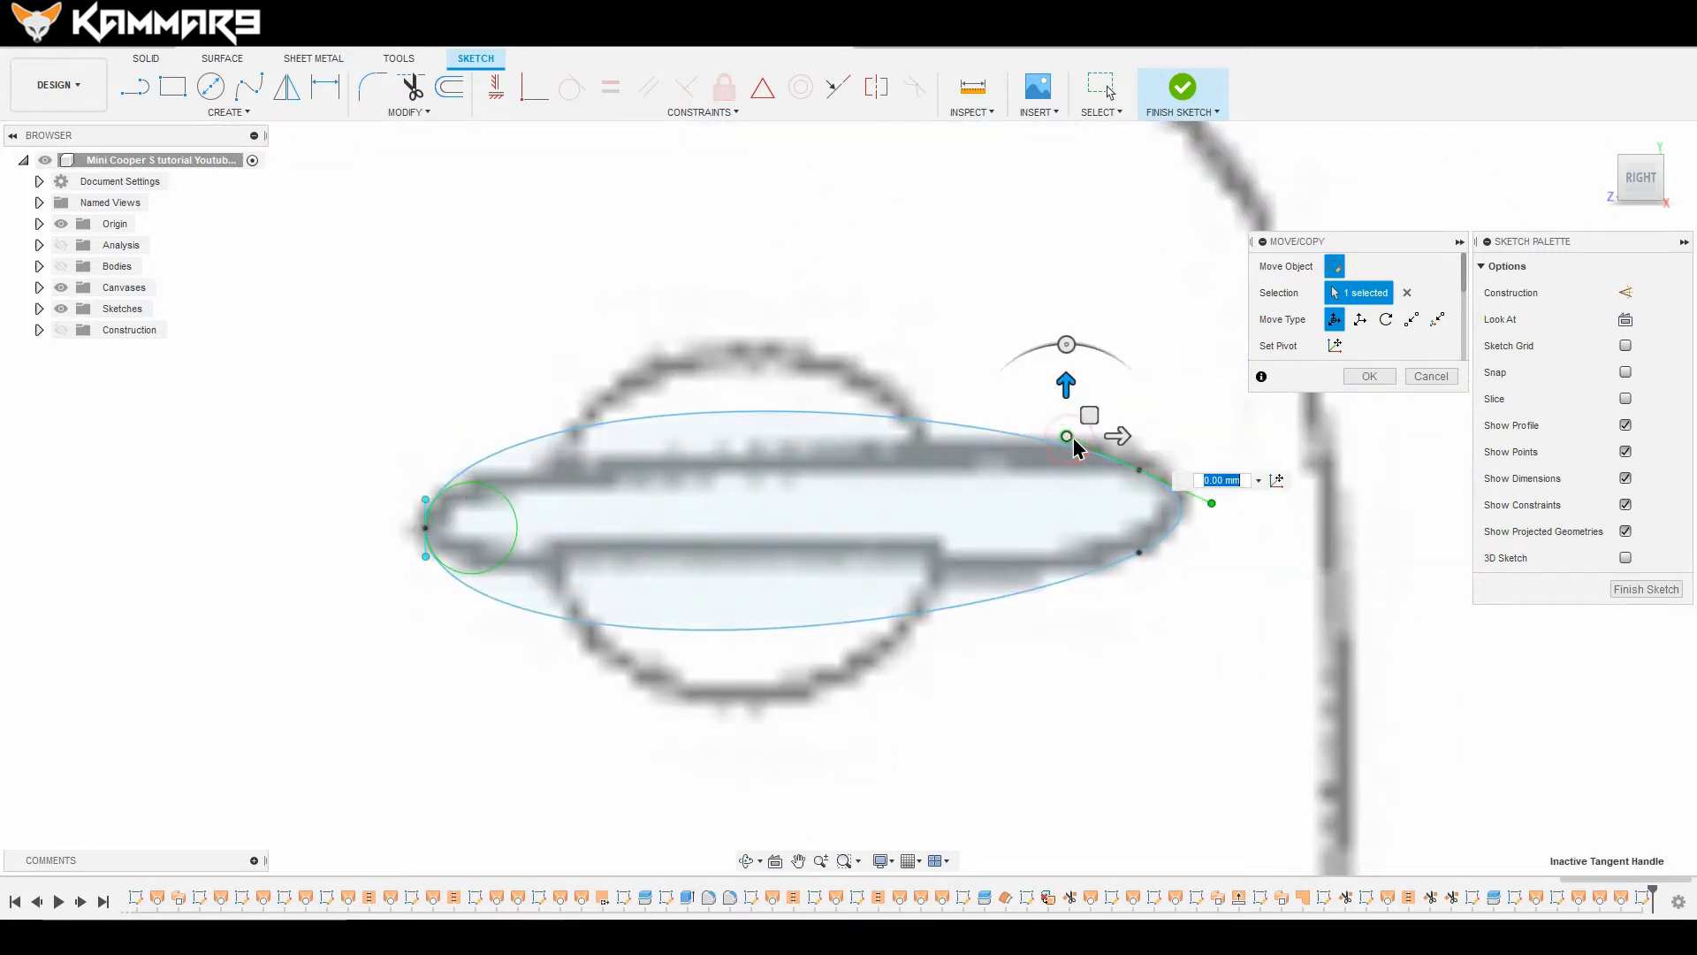
drag(1066, 436, 1112, 422)
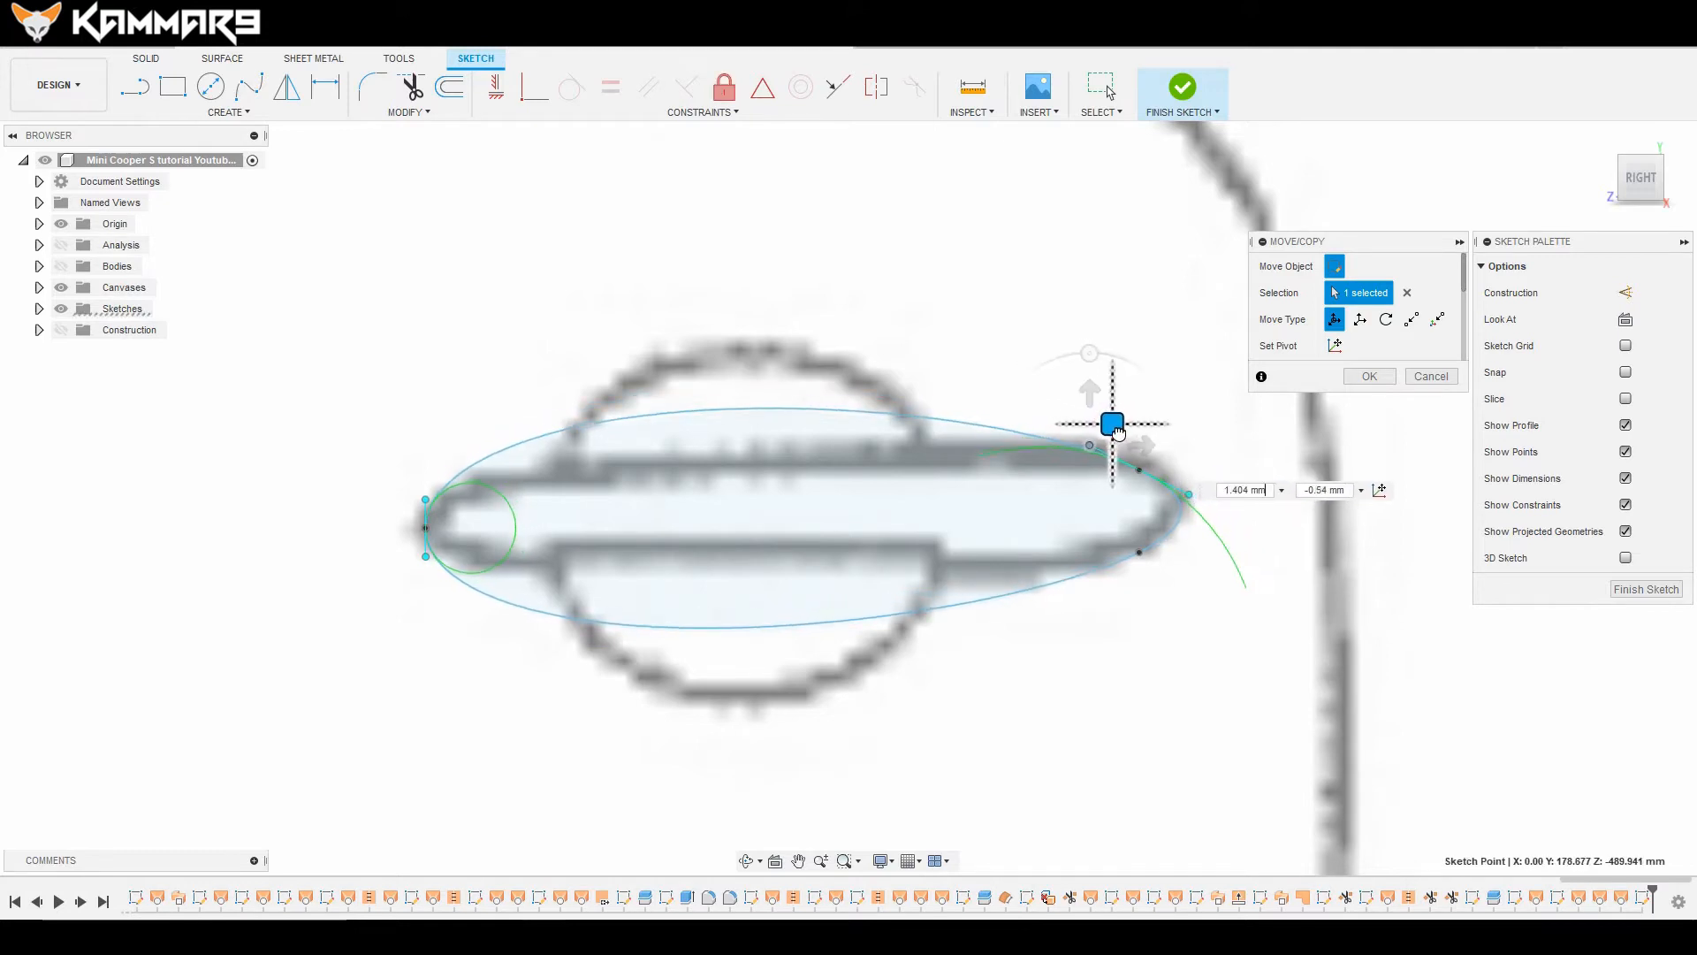
drag(1111, 422, 1122, 440)
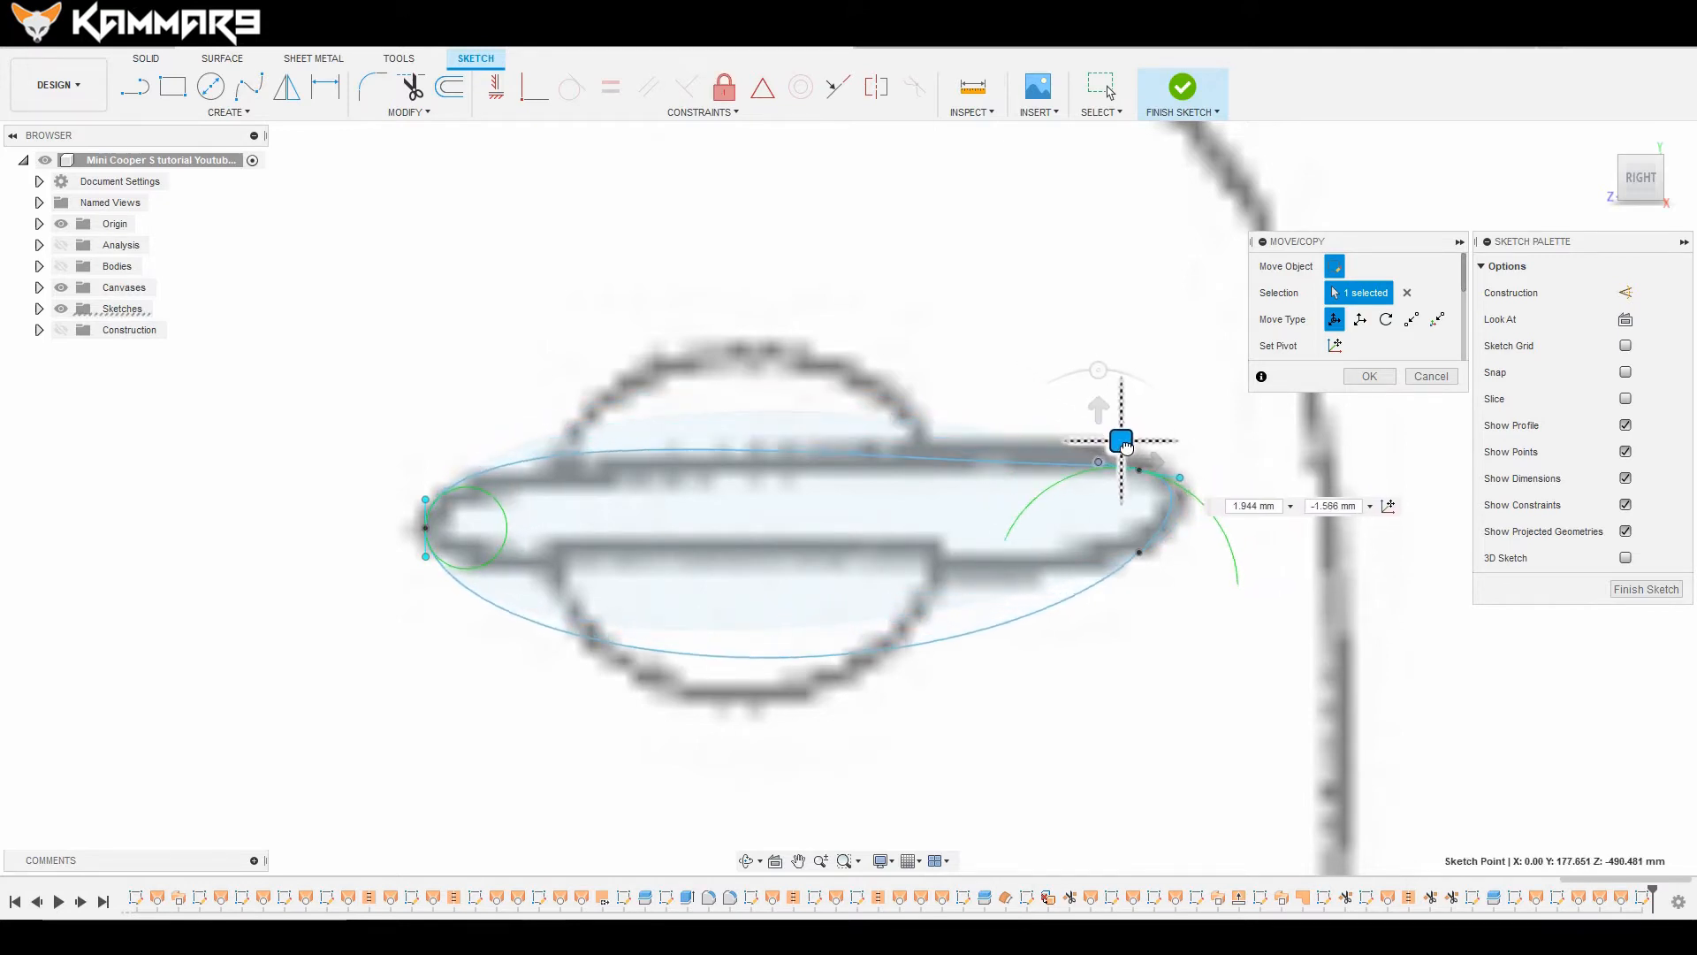
drag(1120, 441, 1129, 440)
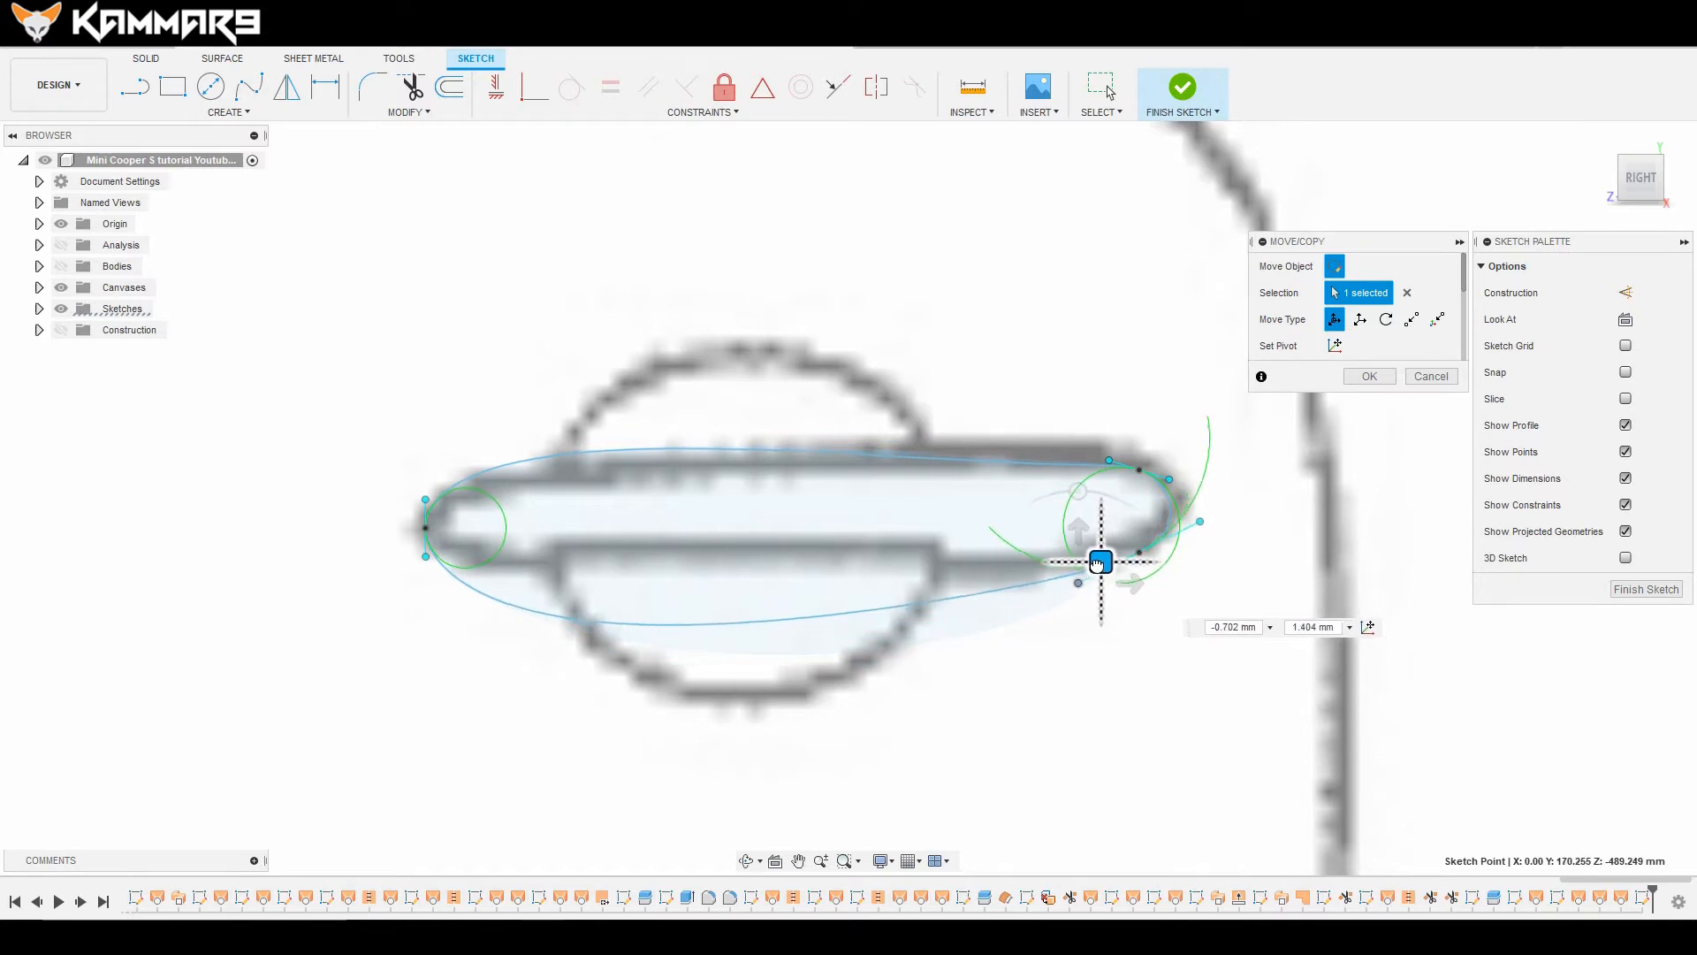
drag(1100, 561, 1089, 558)
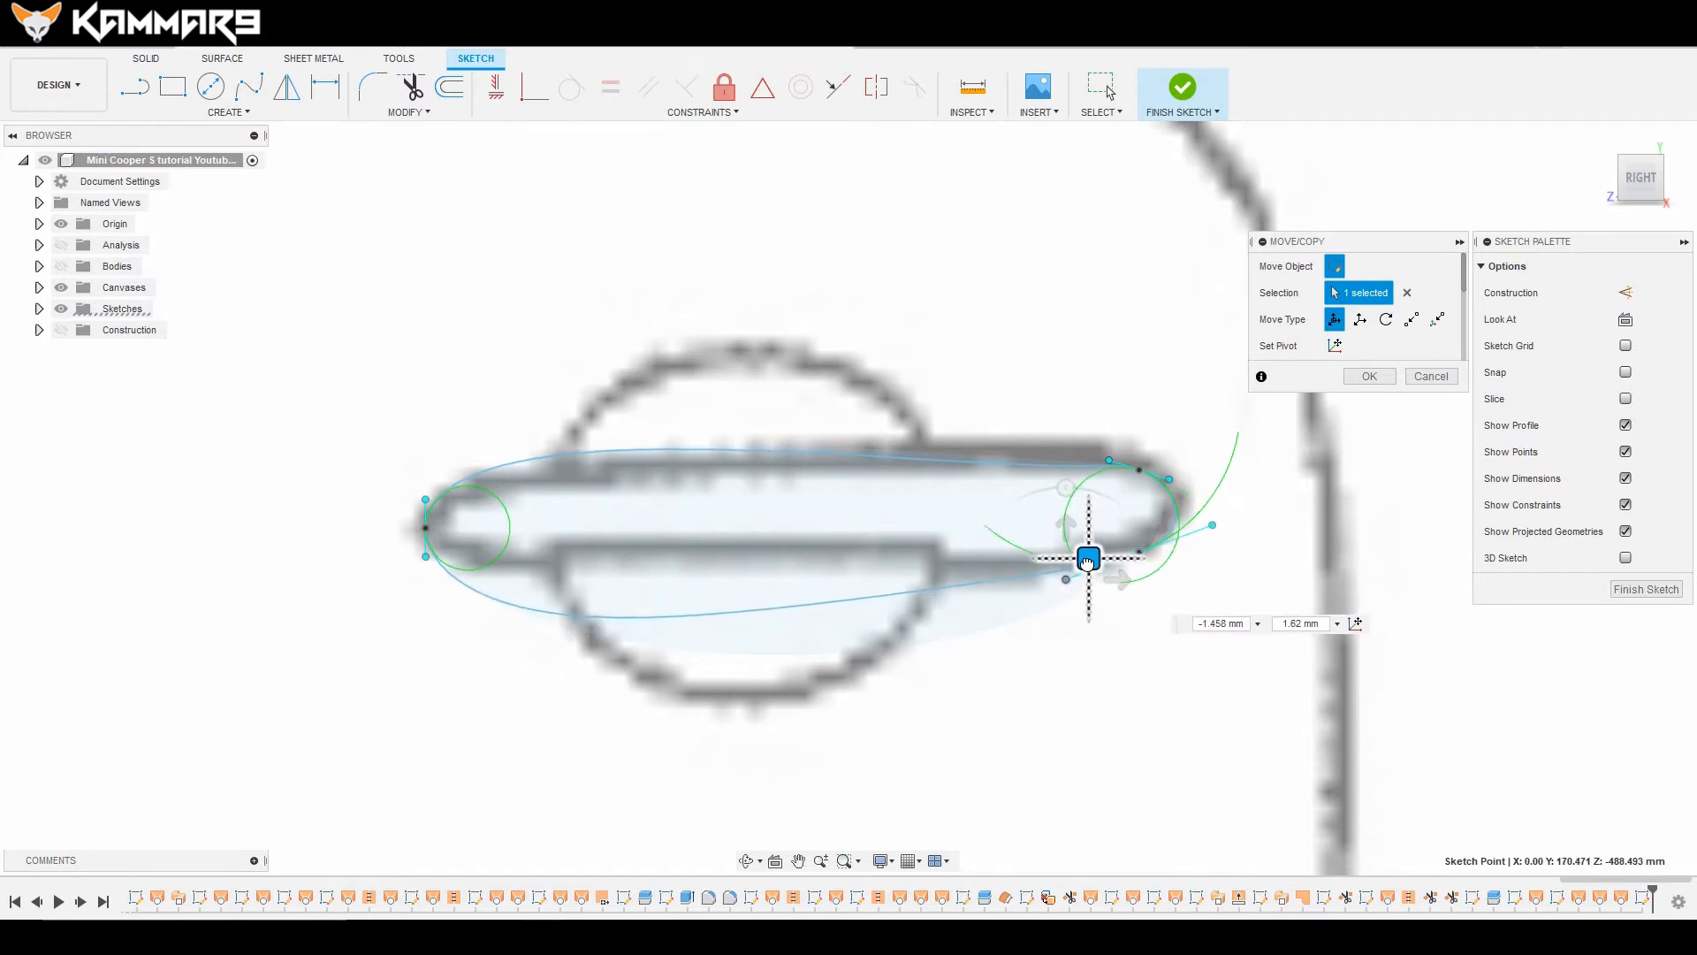
drag(1086, 558, 1085, 547)
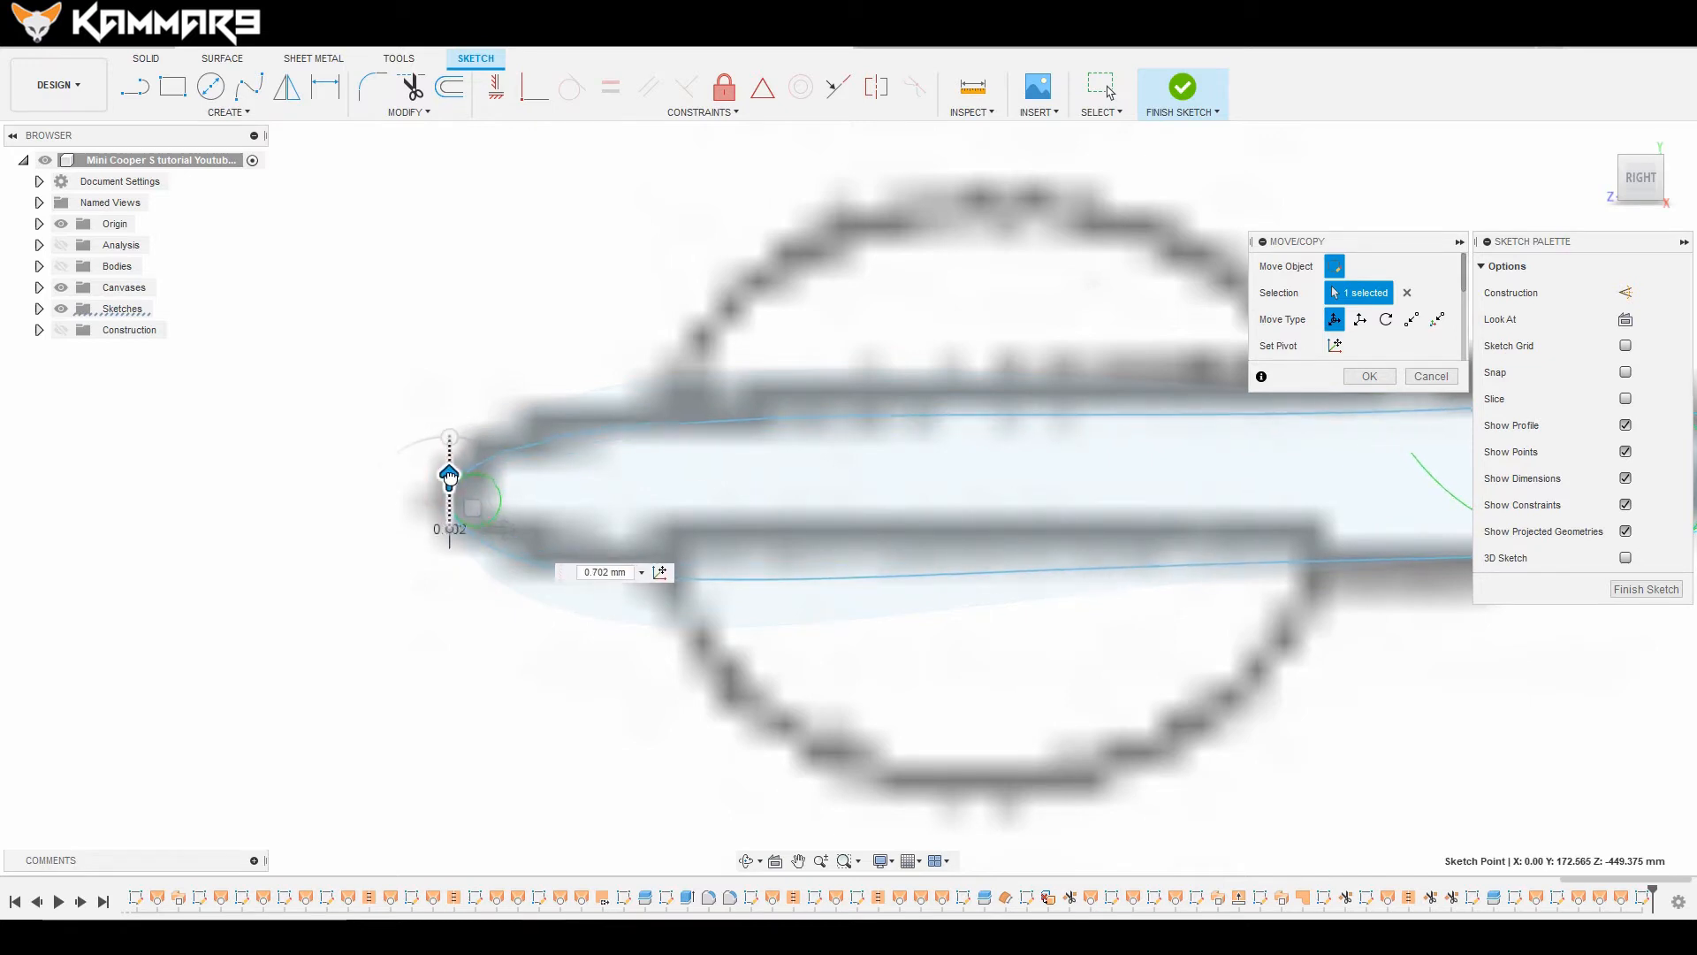
Step: Move the left tip point, then refine the right end and lower right points
click(1368, 375)
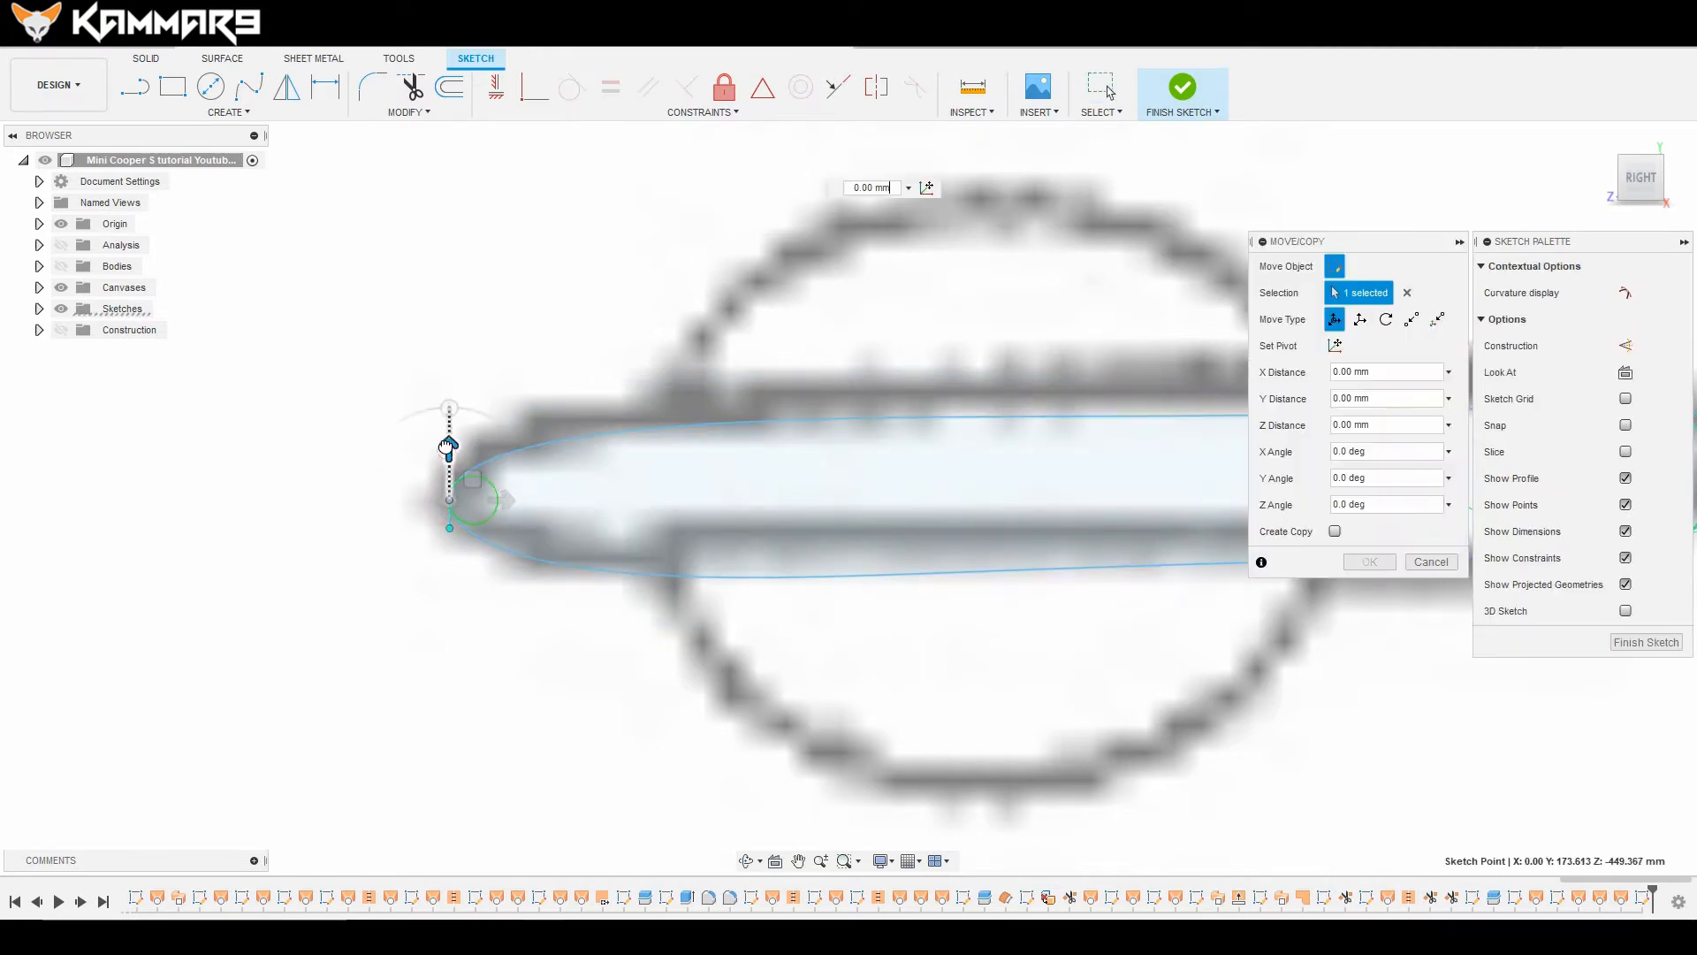
drag(449, 444, 406, 482)
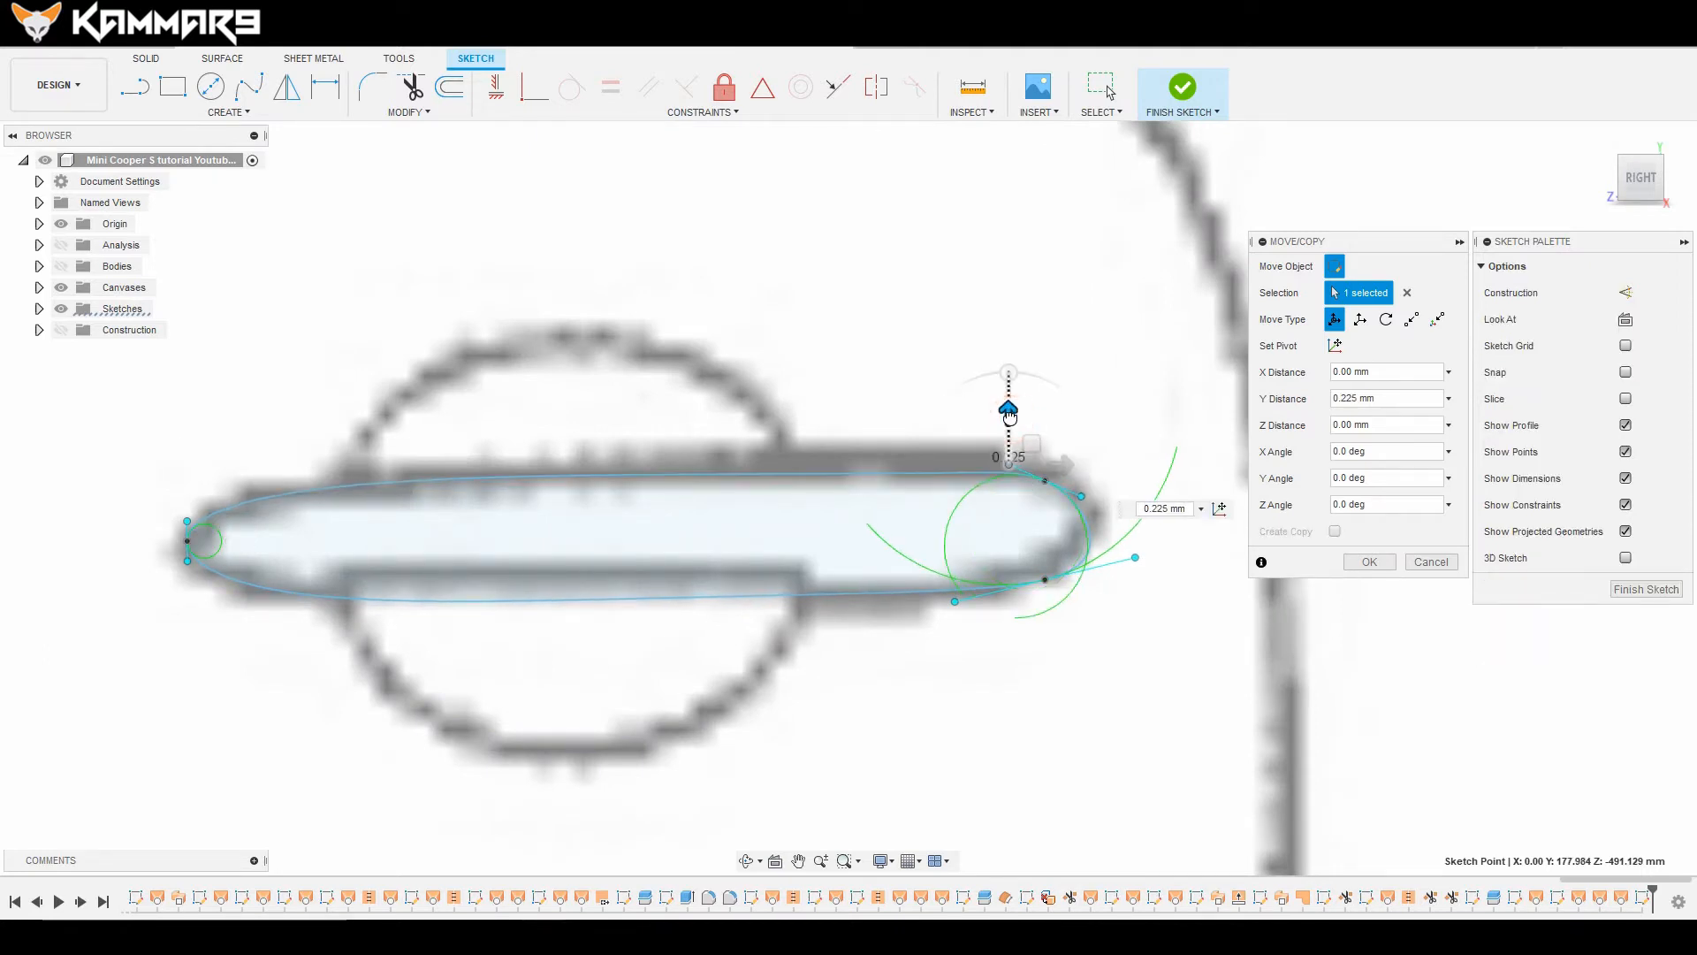
click(1369, 560)
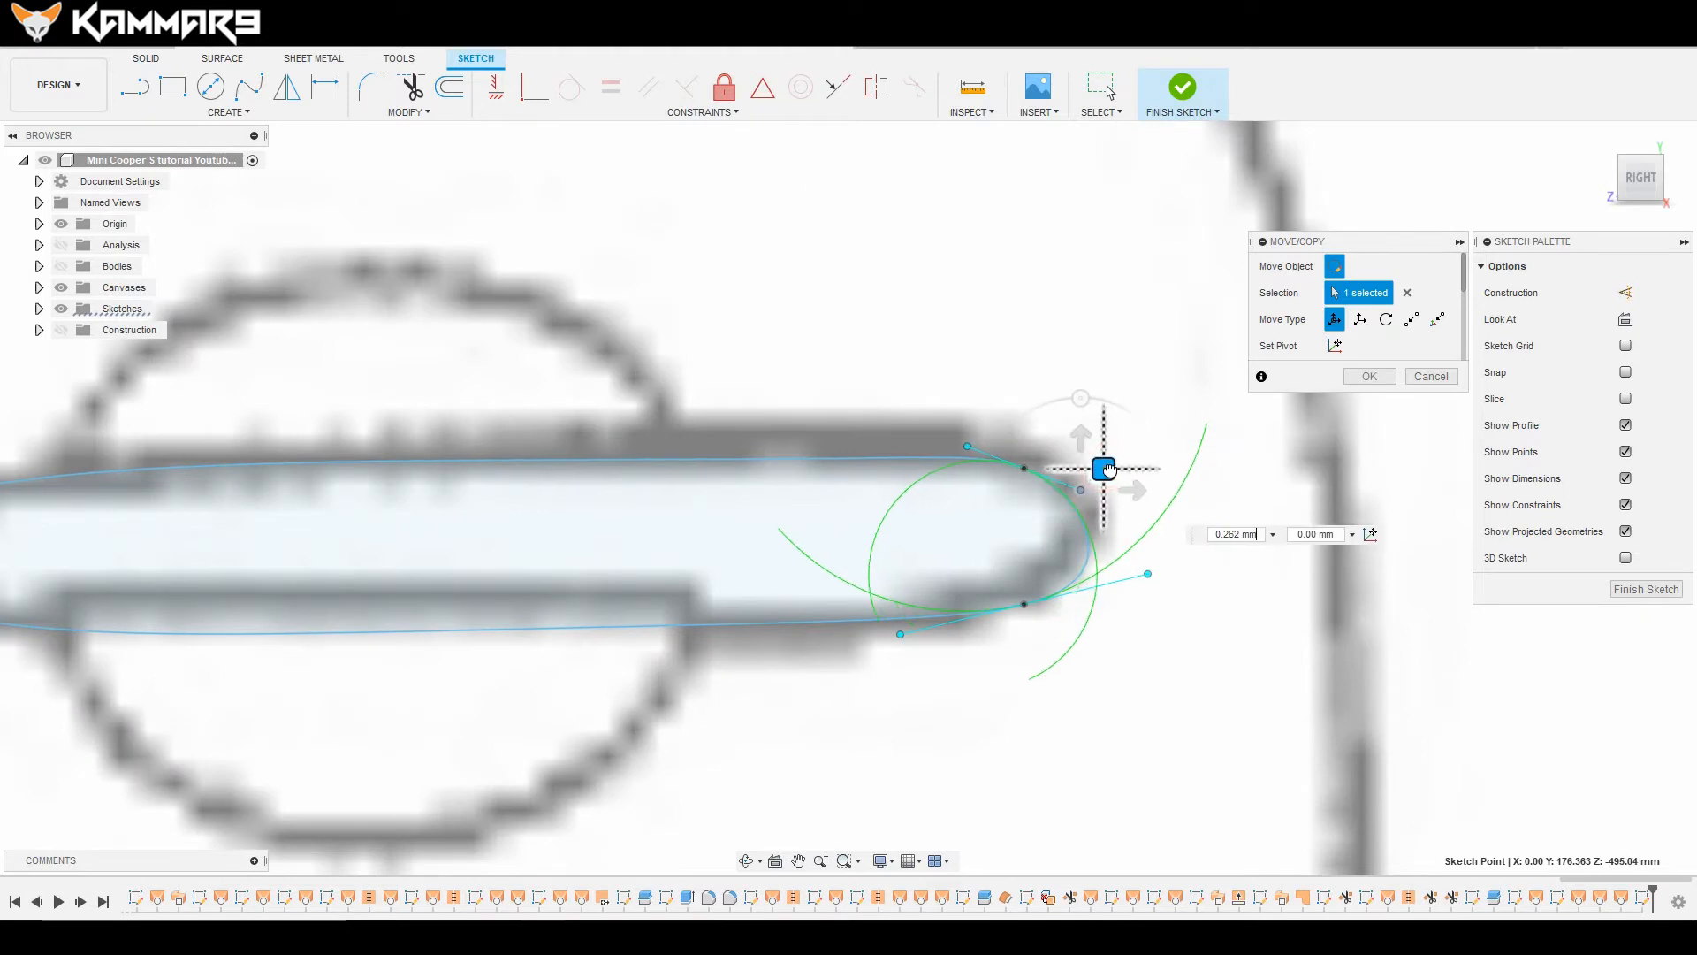
drag(1104, 467, 1104, 476)
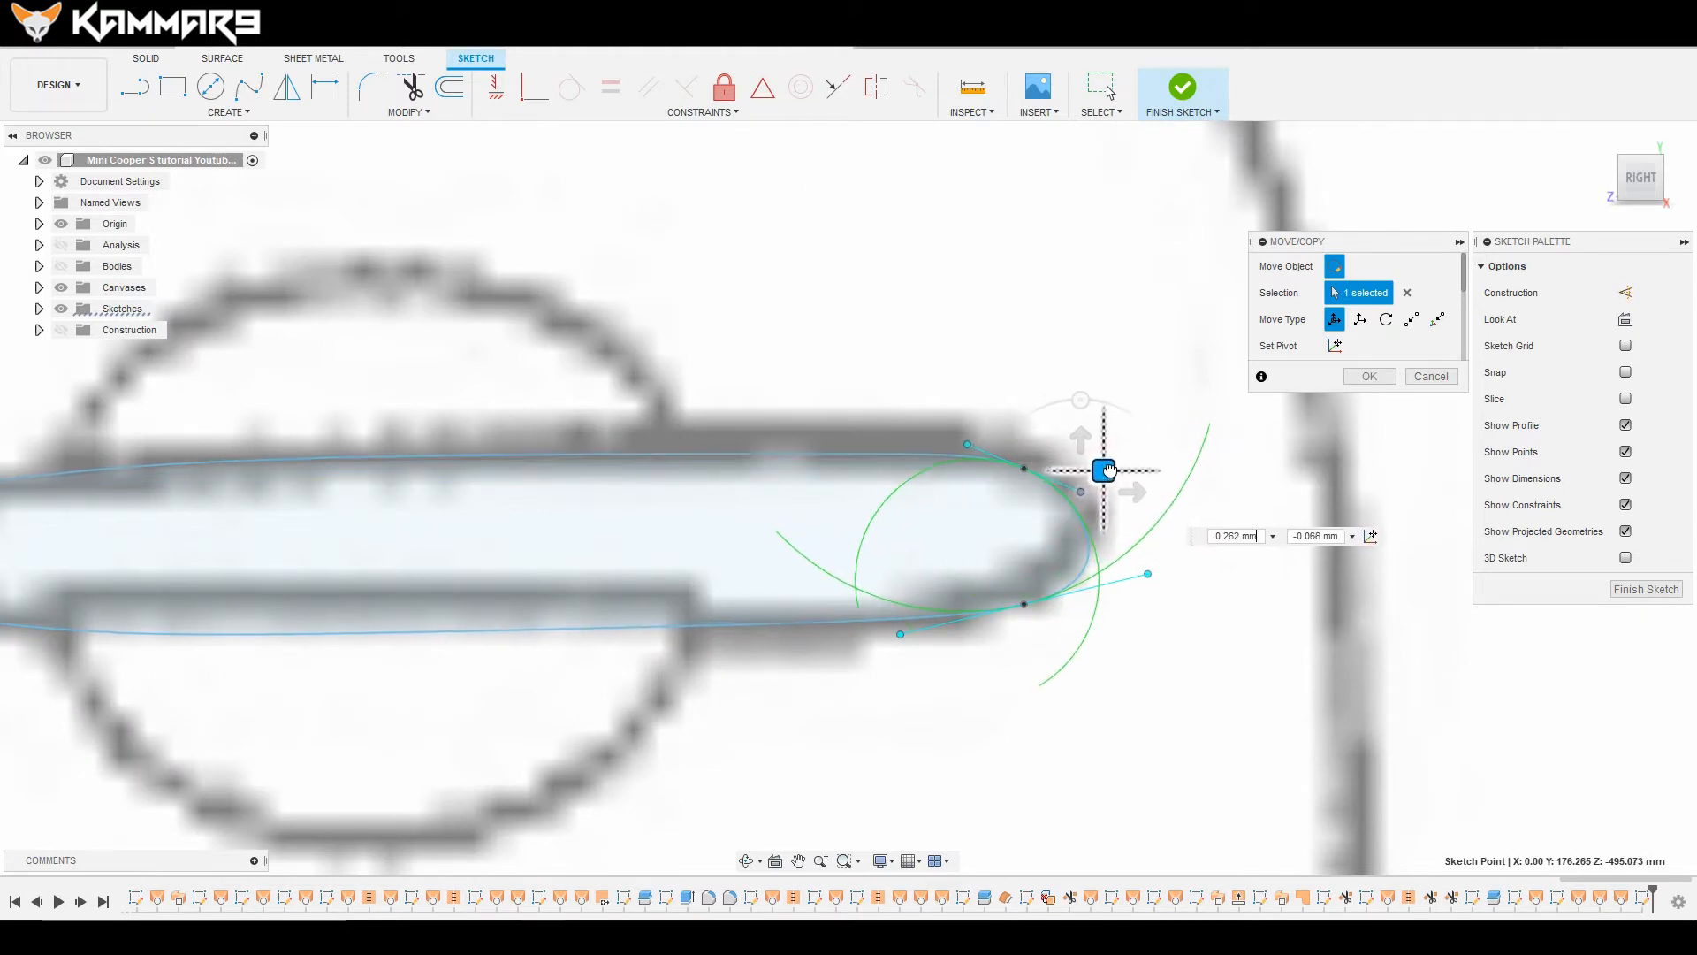
drag(1106, 469, 1109, 473)
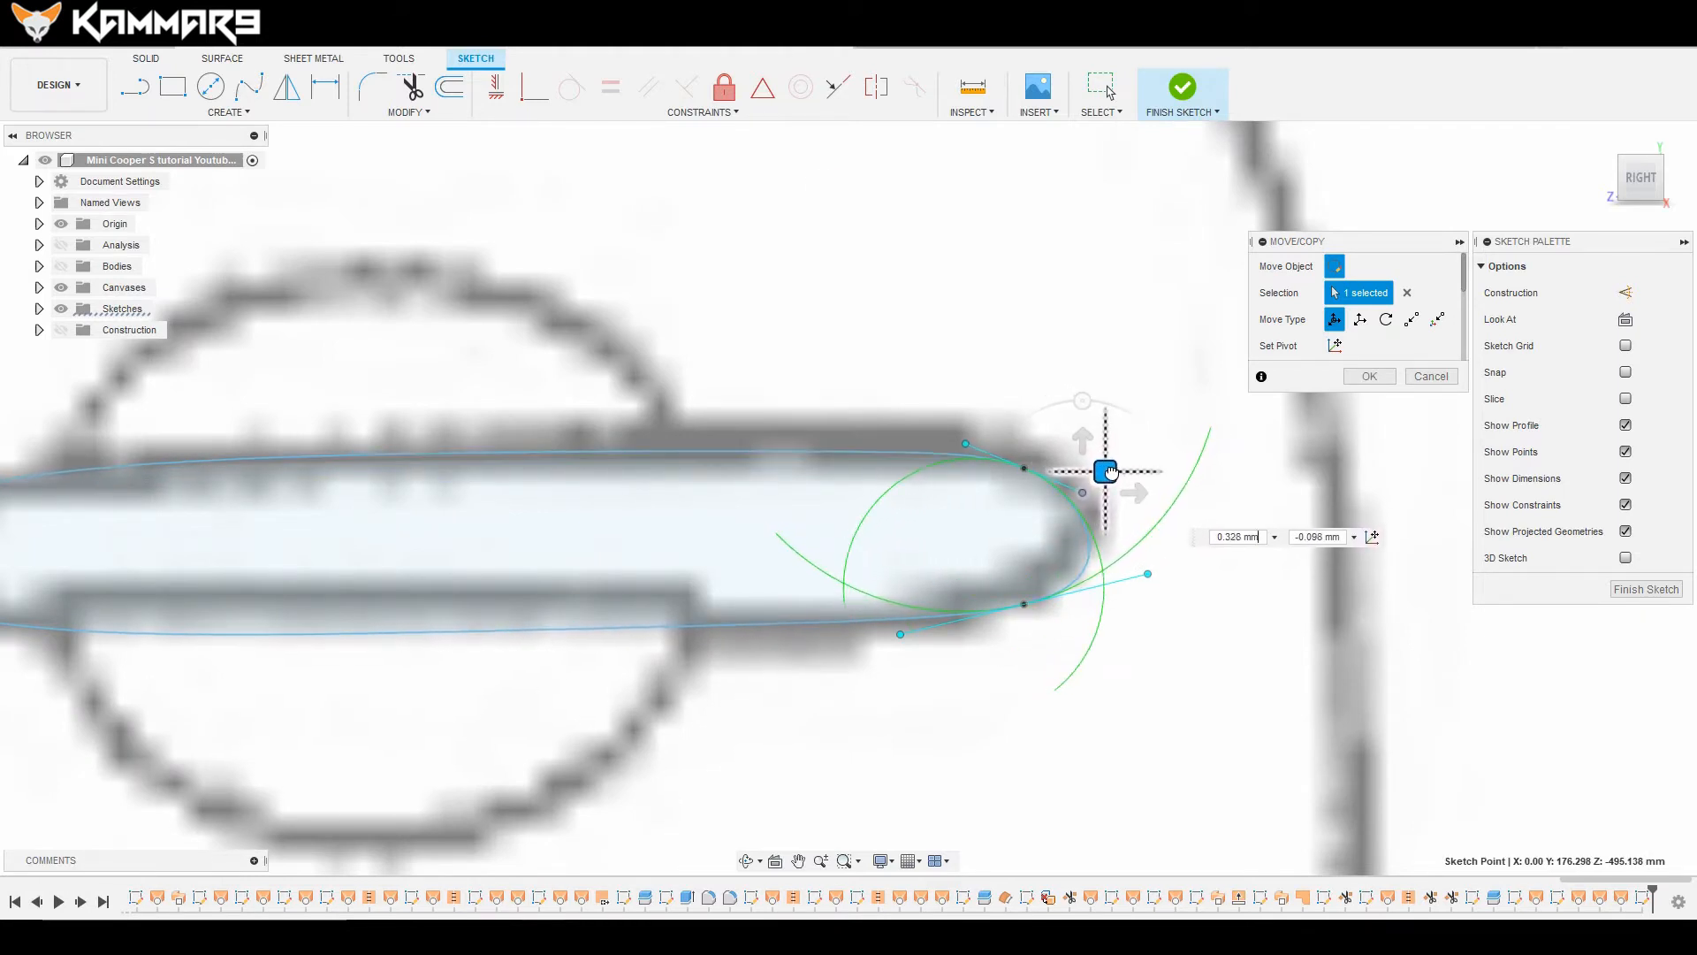
drag(1107, 471, 1050, 444)
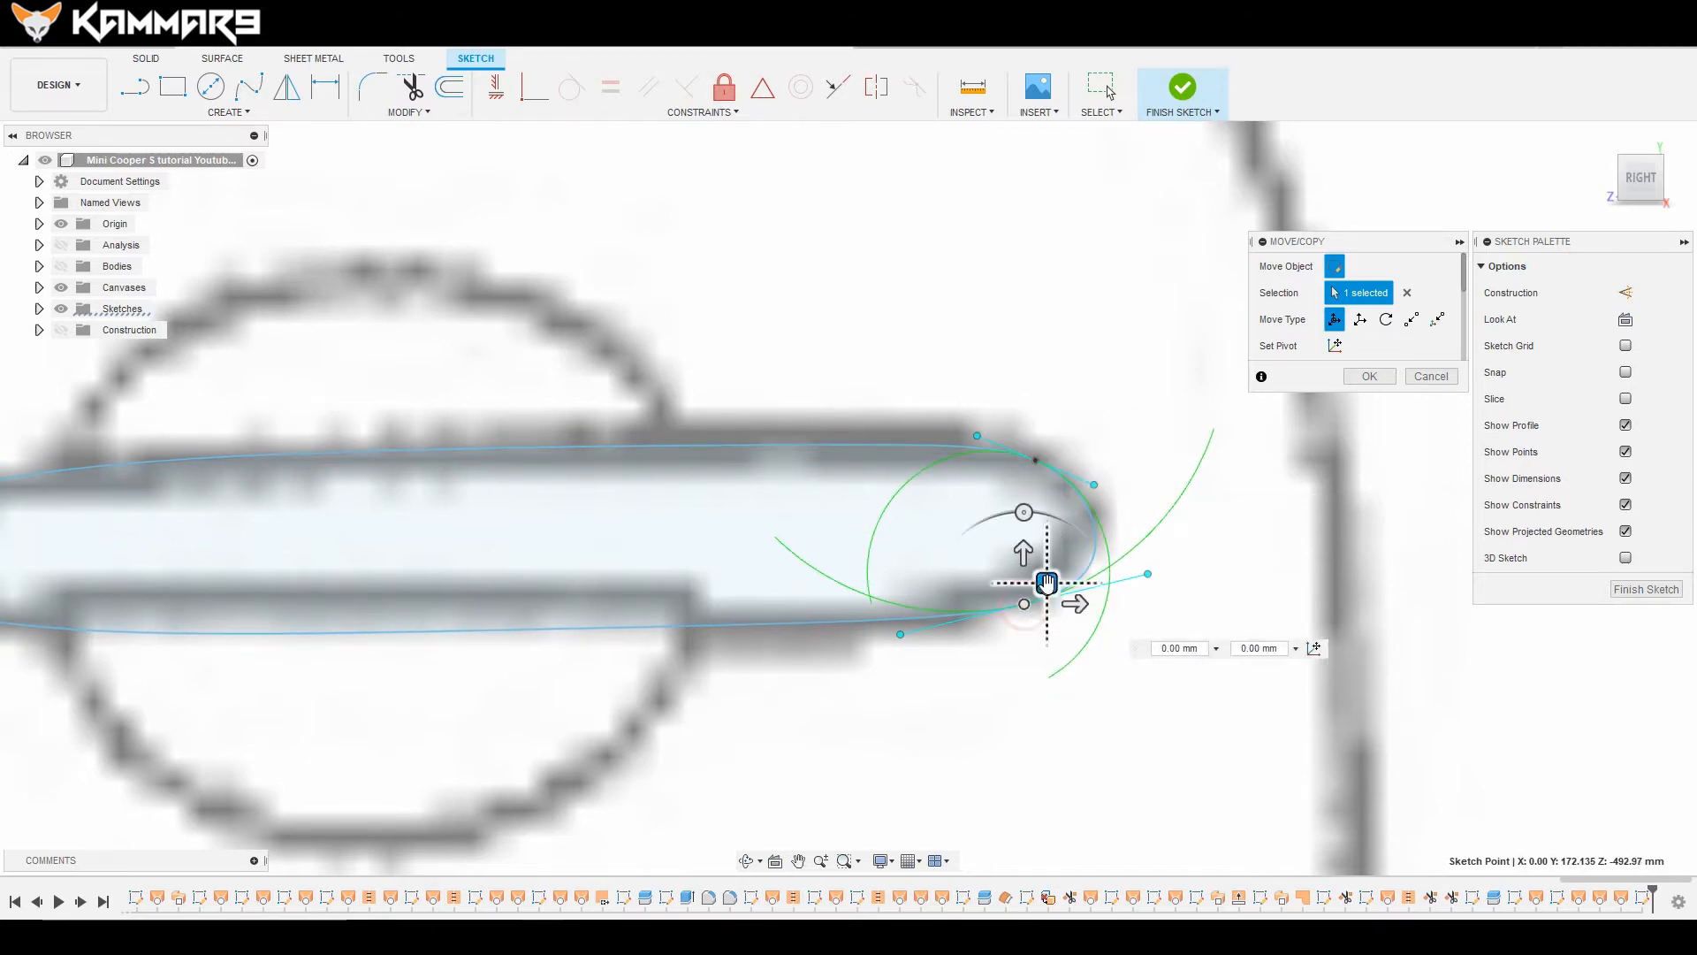
drag(1047, 583, 1029, 578)
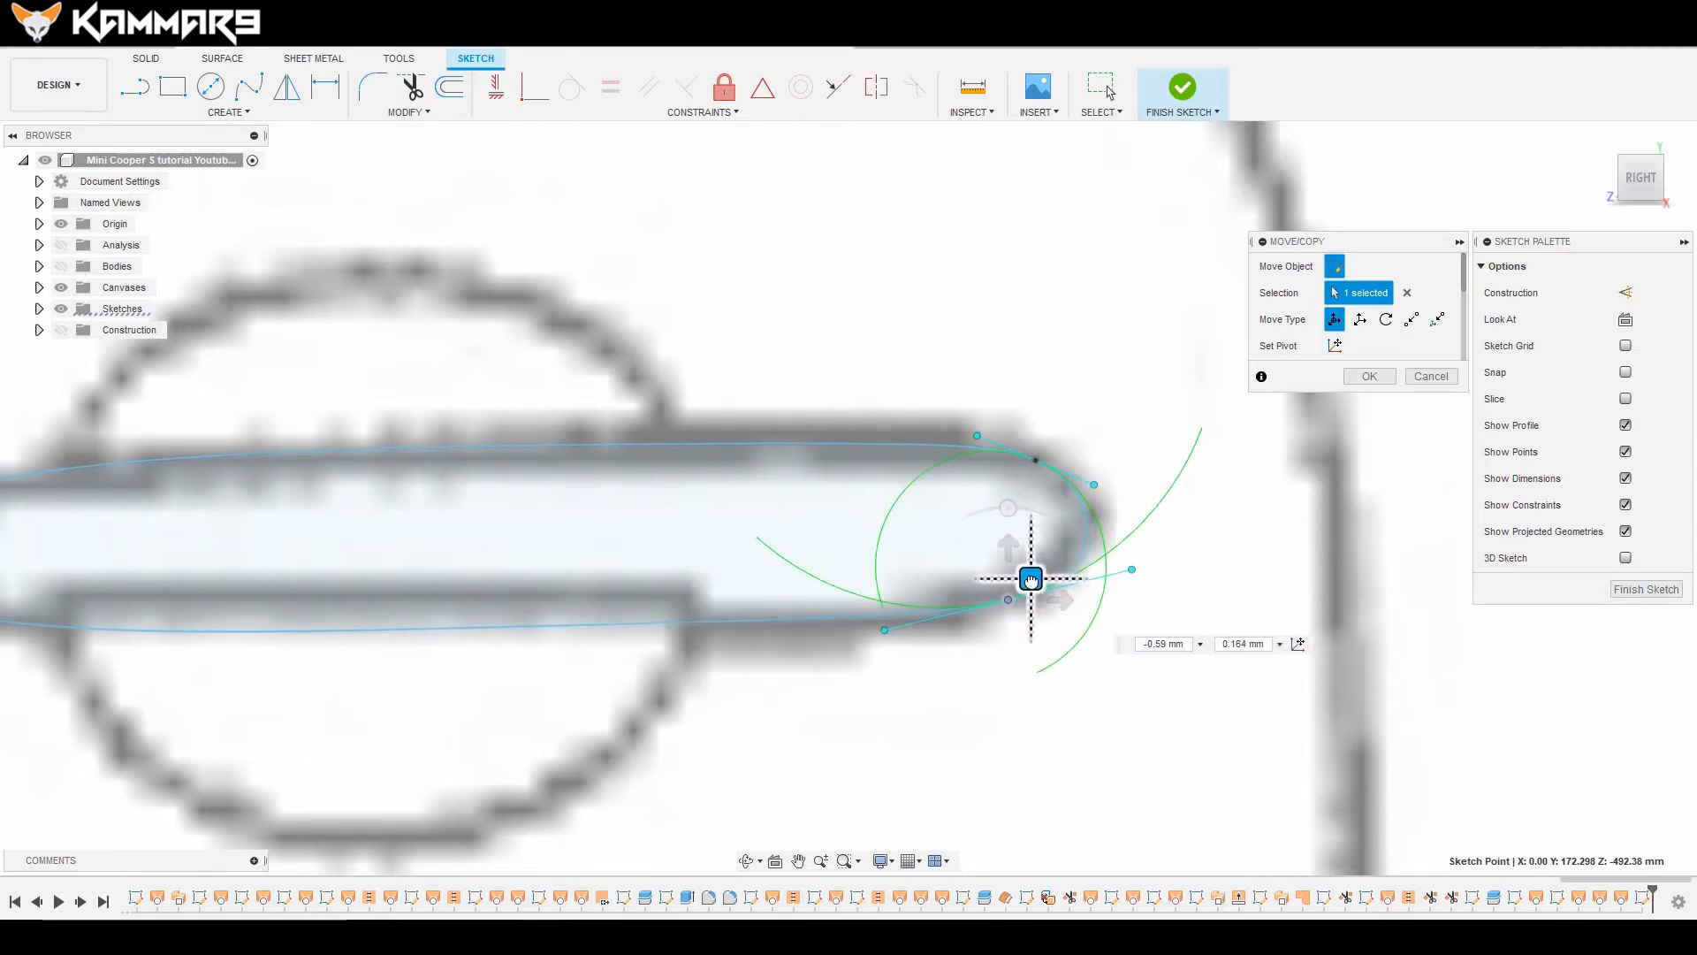
drag(1028, 577, 1153, 546)
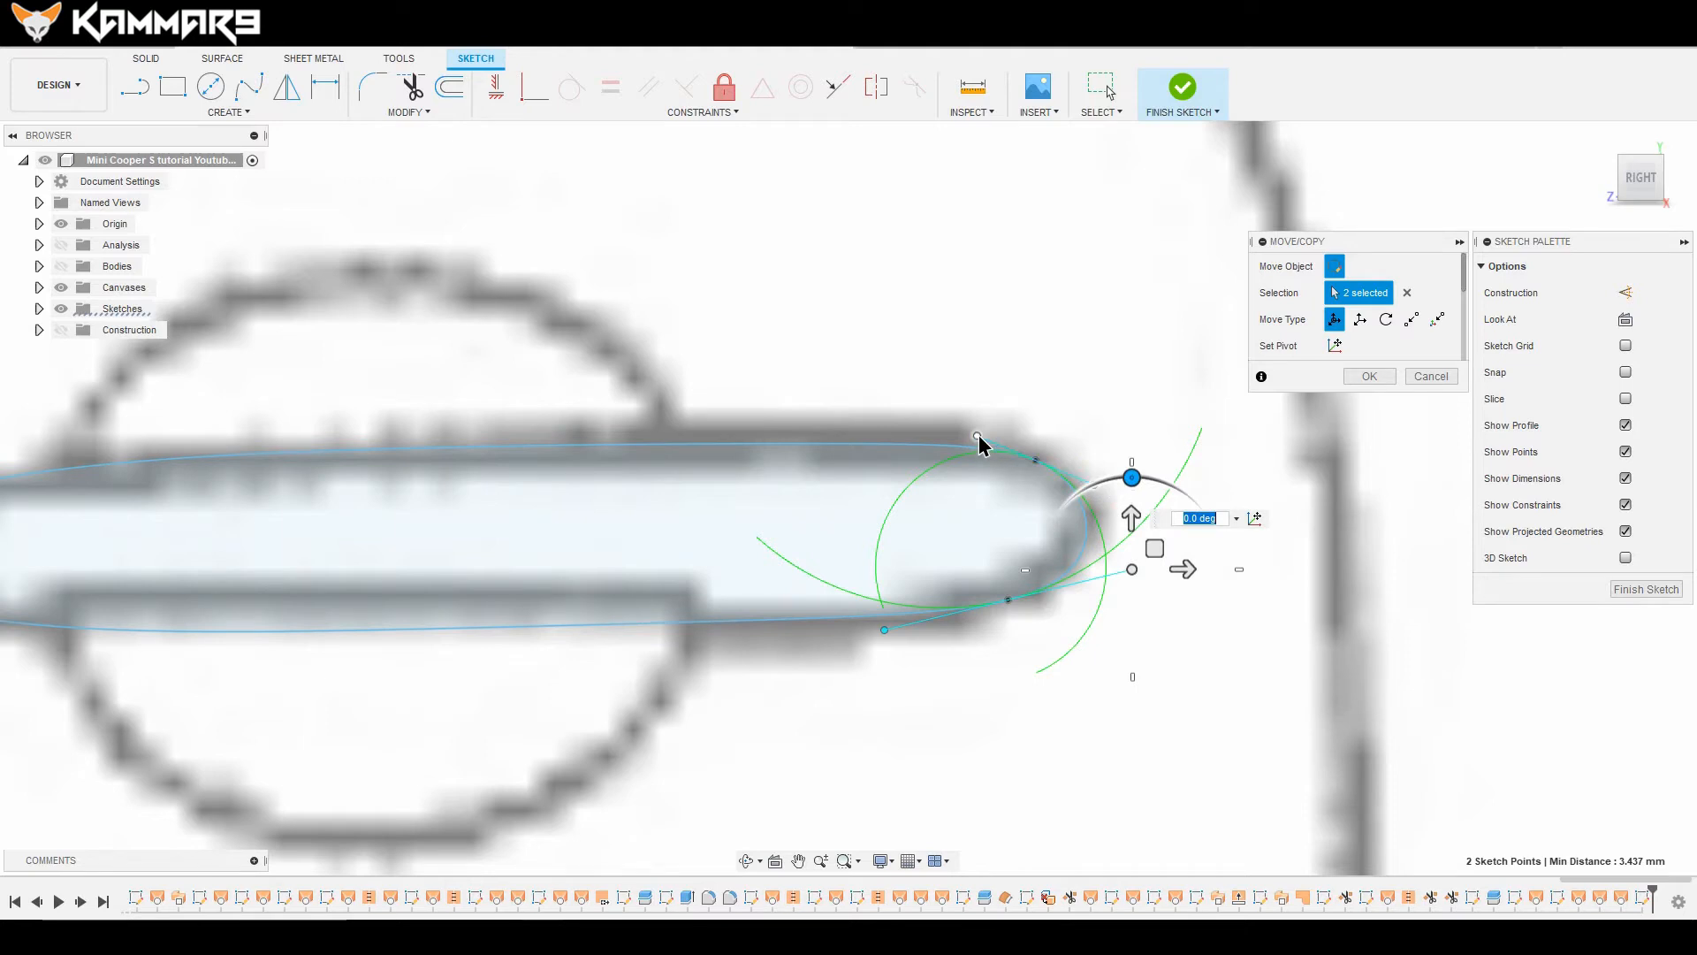
Step: Confirm the reshaped right end and circle point moves, closing the handle-outline sketch
click(1369, 375)
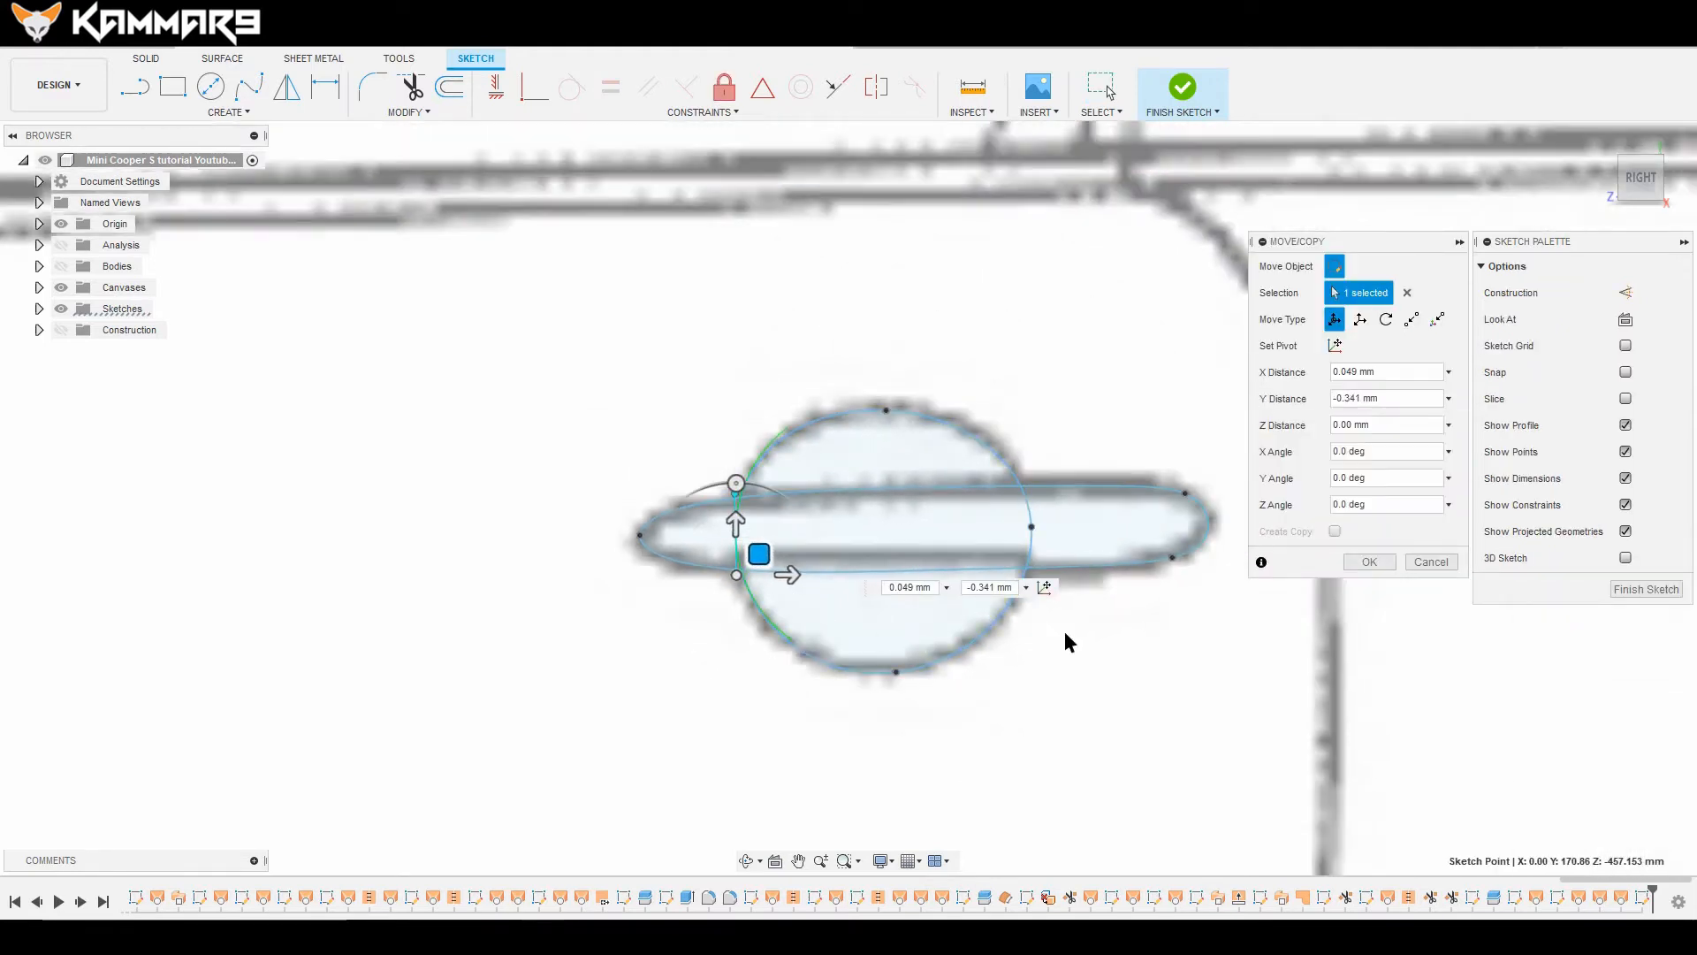
click(1368, 562)
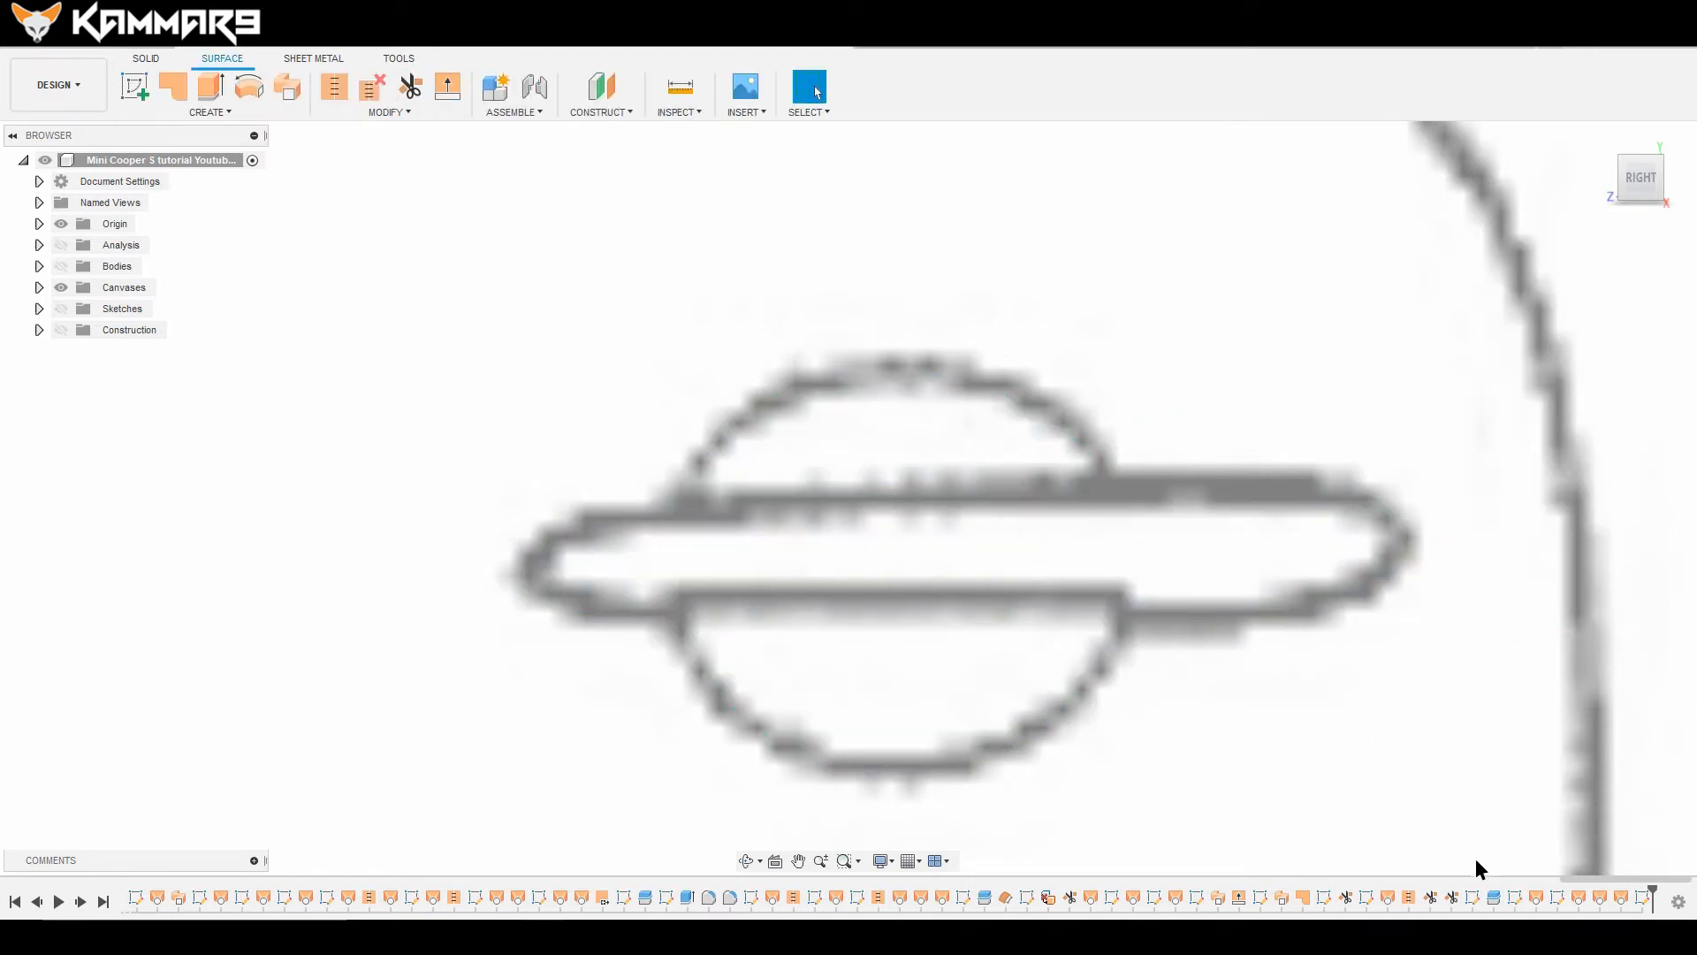
Step: Zoom out to the whole car, then focus the view on the door handle recess
click(59, 309)
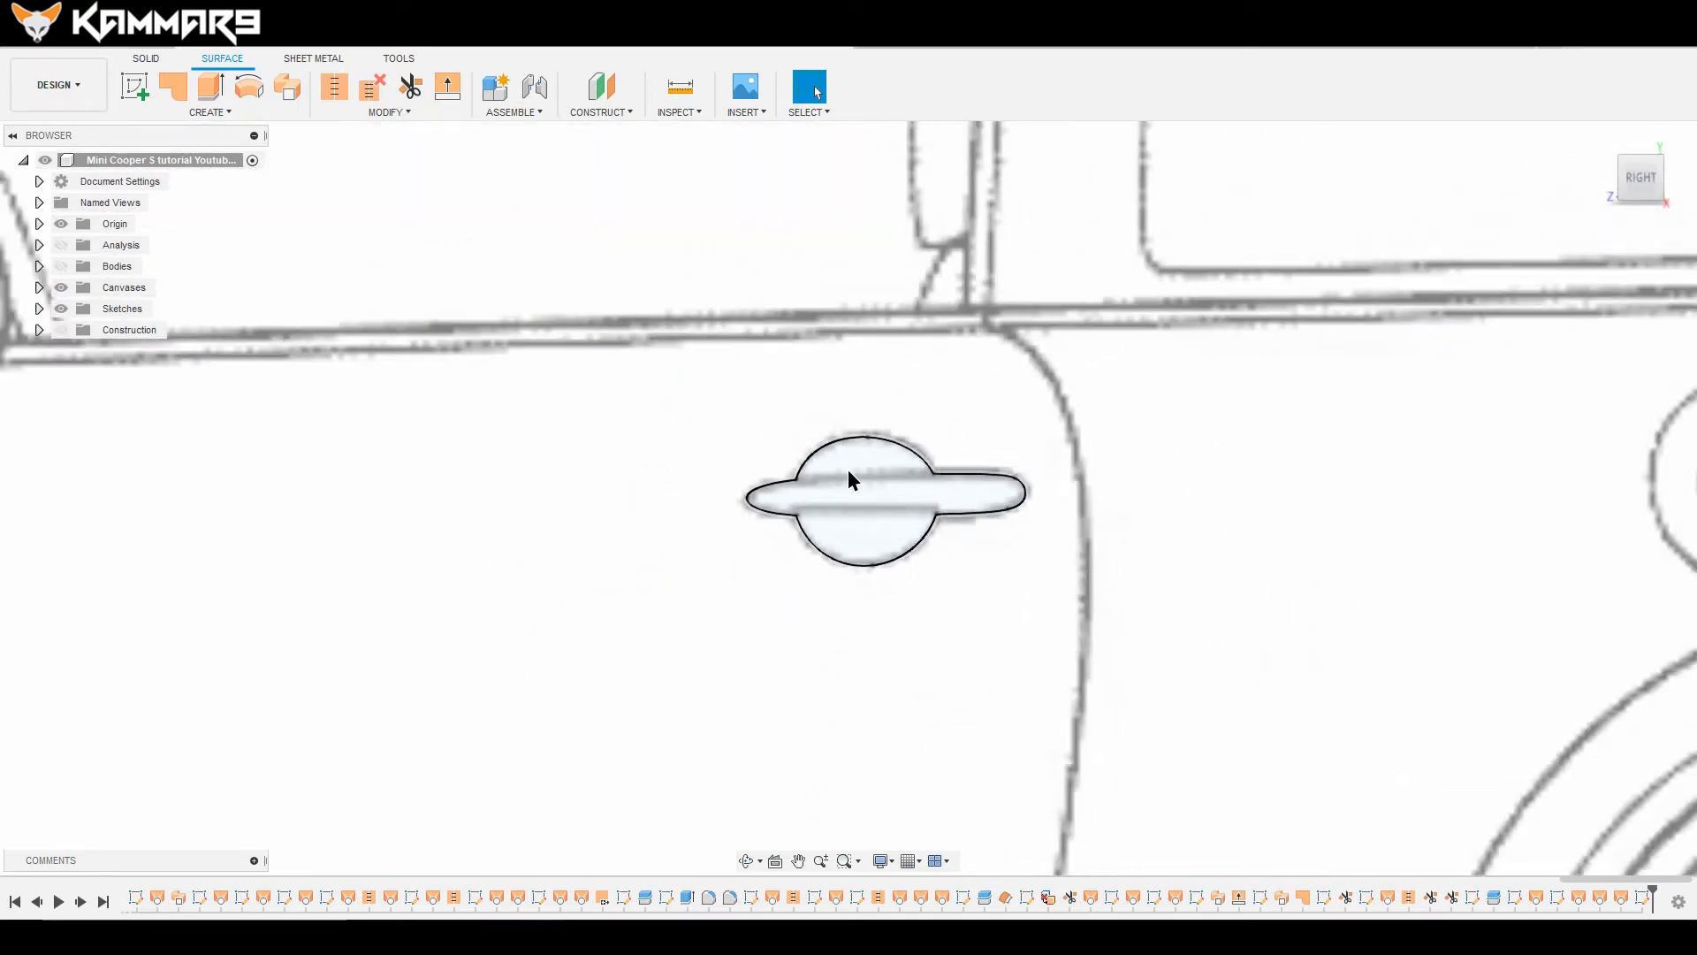
click(61, 266)
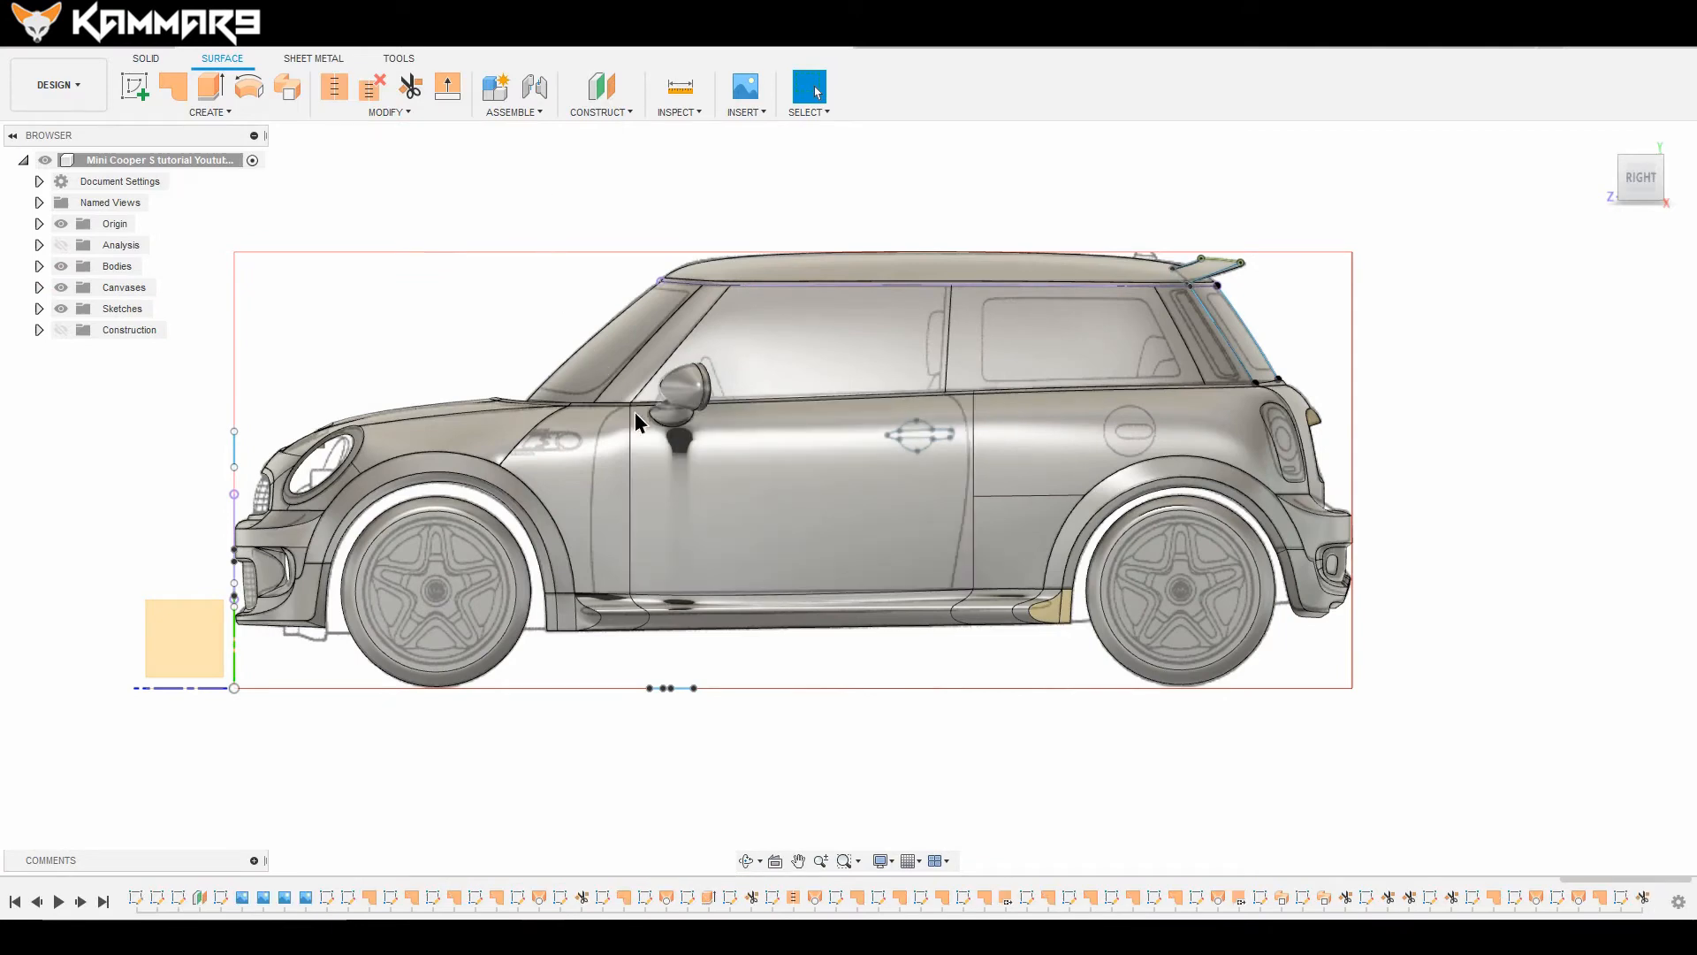
click(409, 87)
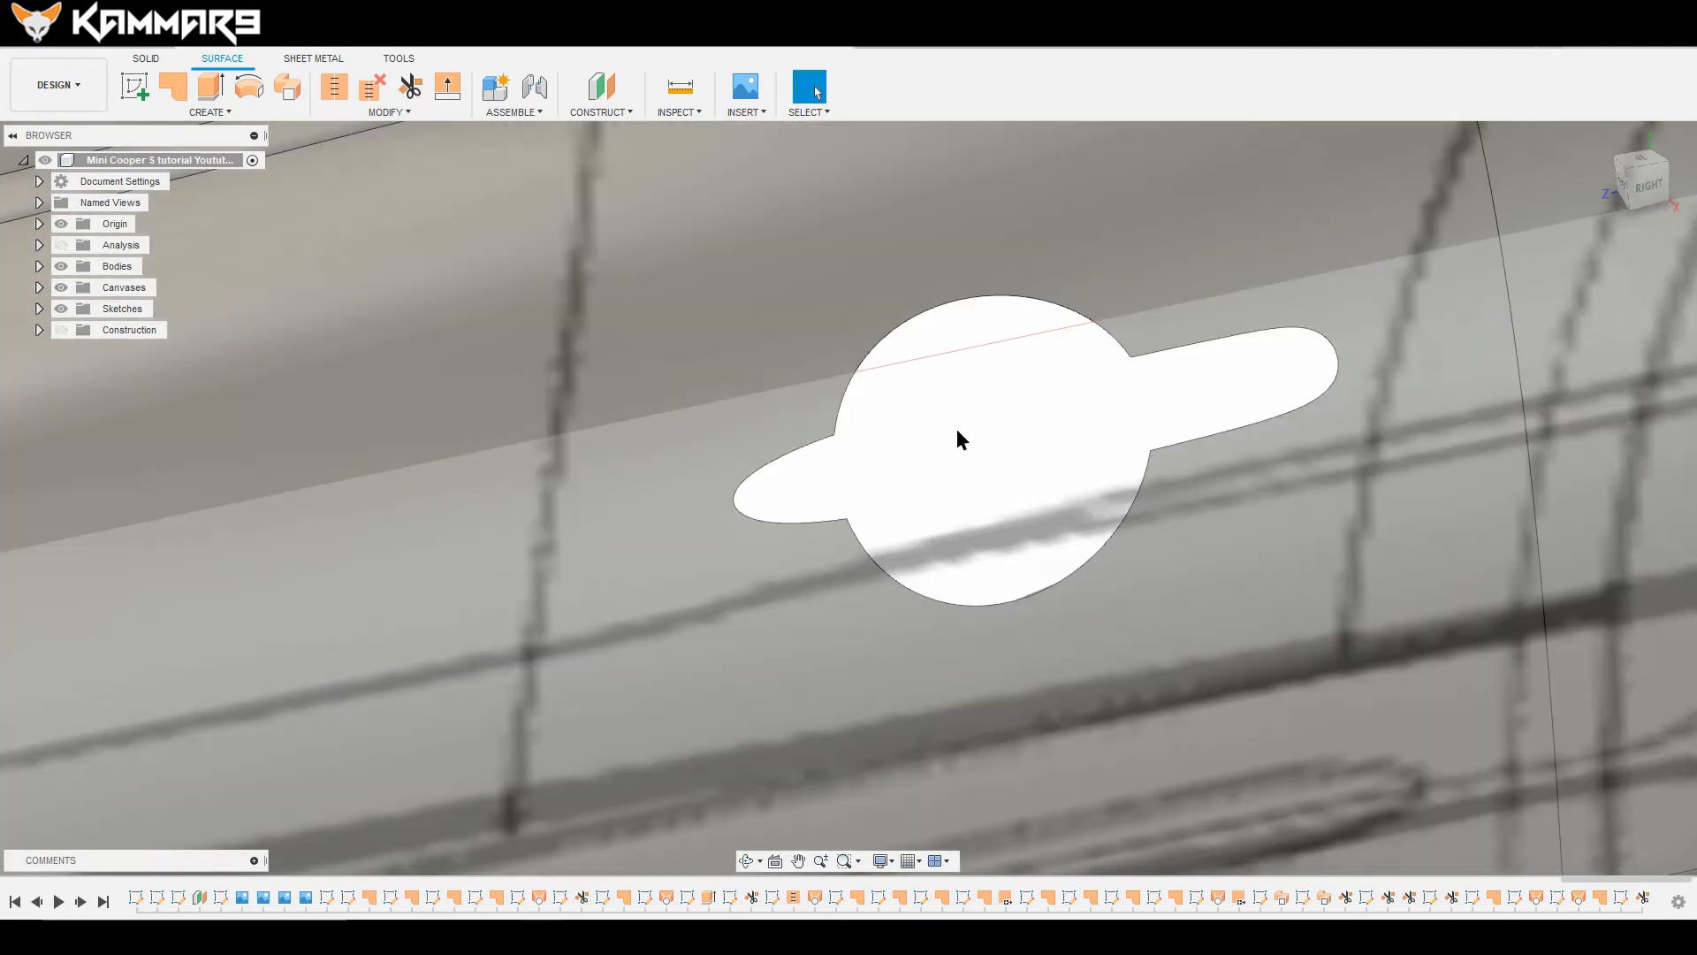
Step: In a new sketch, bend the left and right dividing lines along the recess circle
click(134, 87)
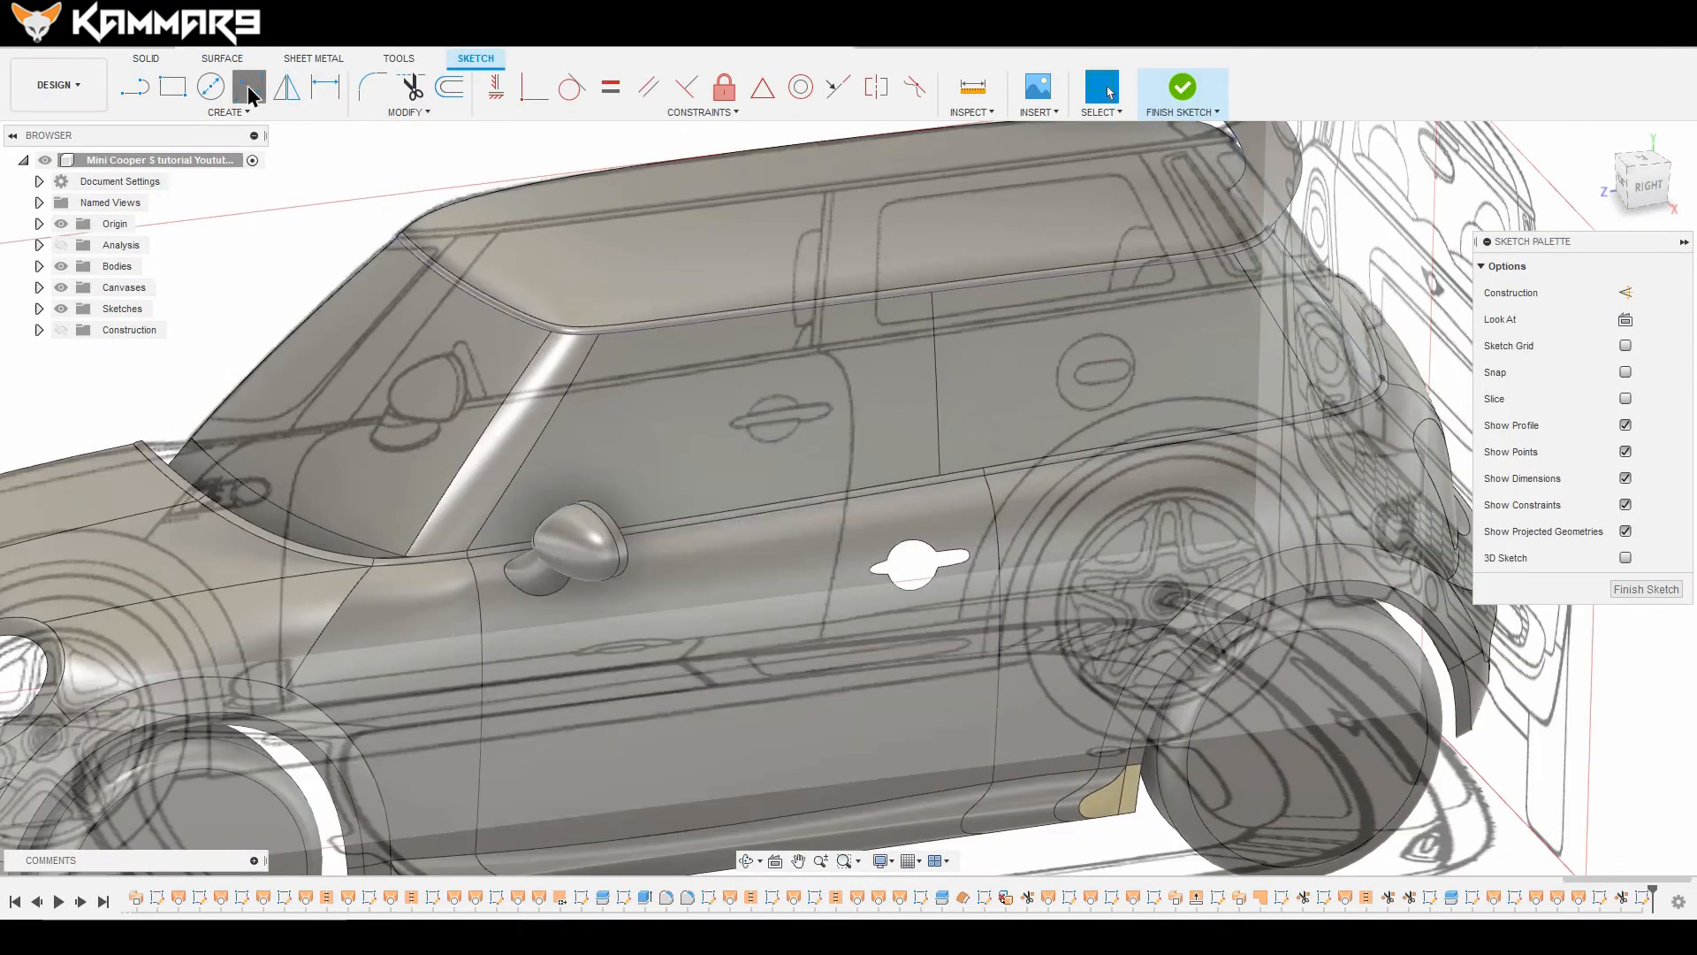
click(246, 86)
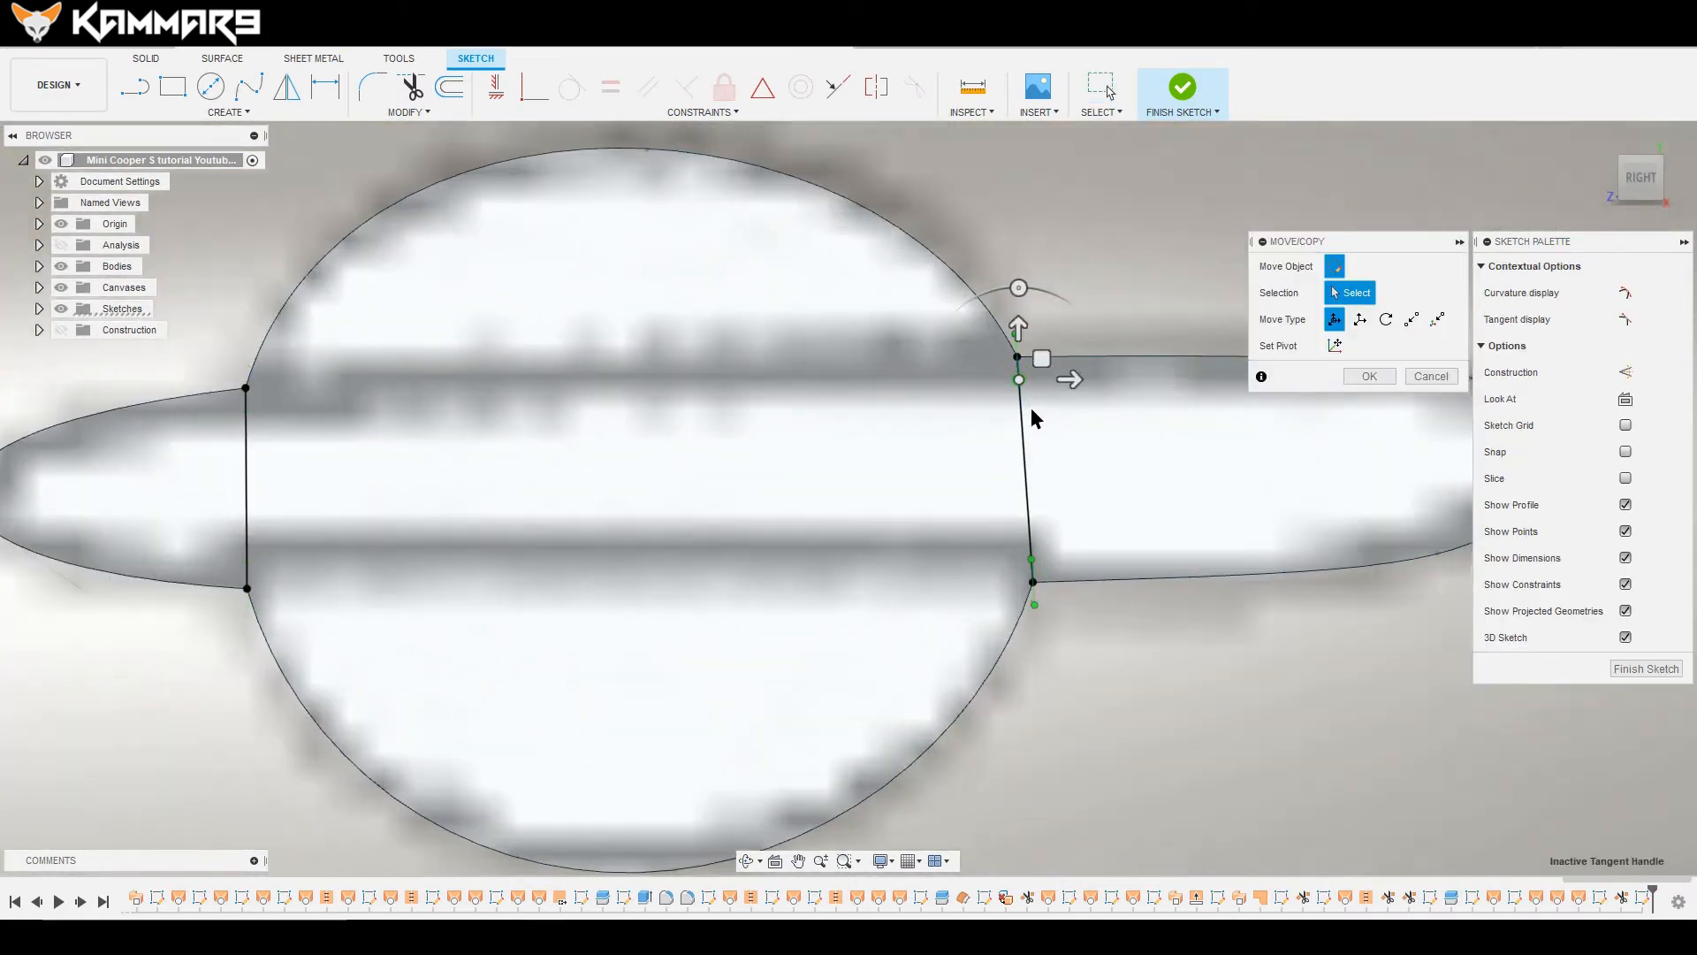
drag(1069, 379, 1082, 372)
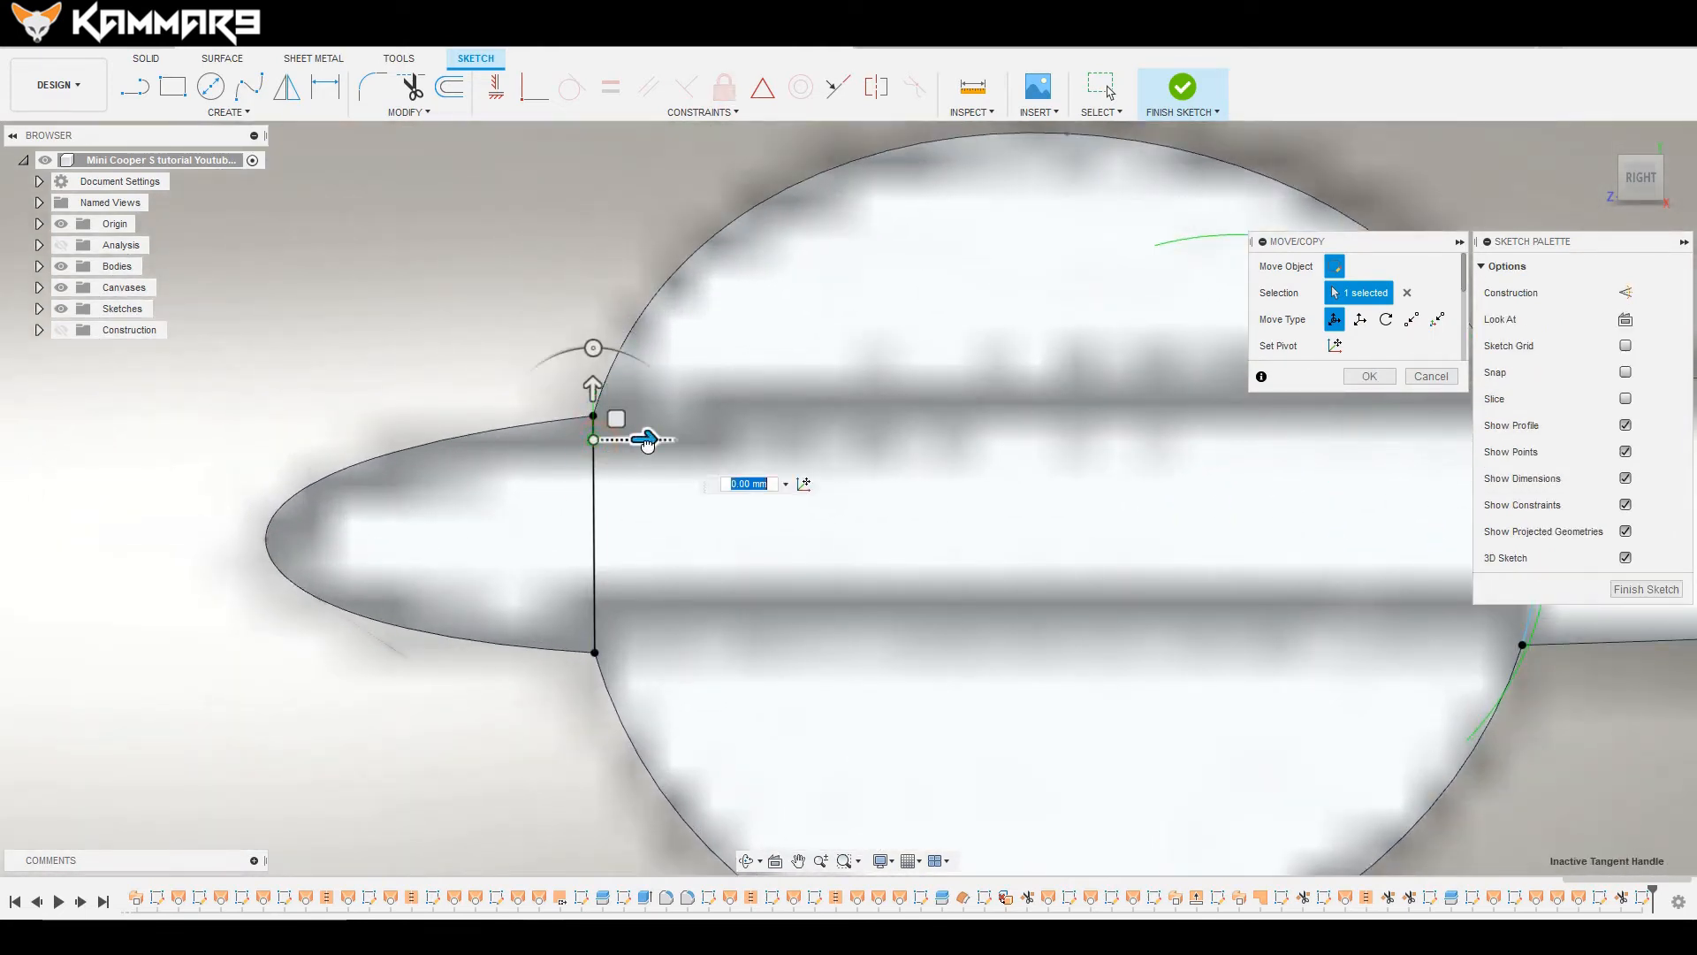
drag(647, 439, 636, 443)
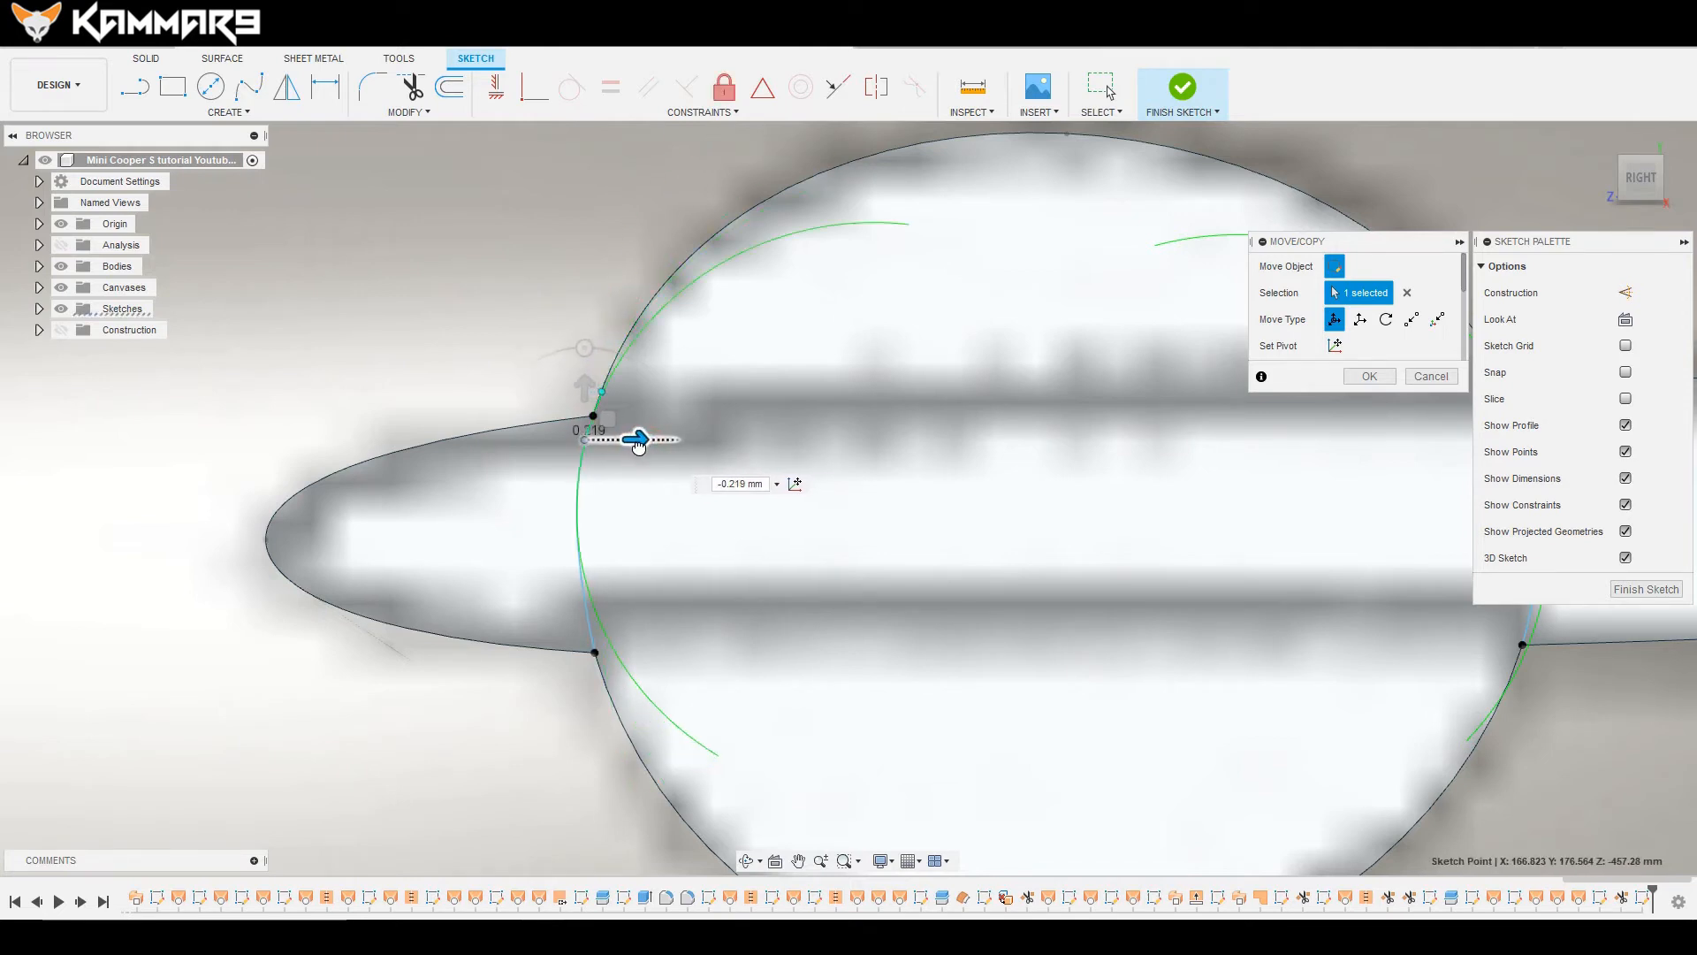
drag(637, 438, 637, 597)
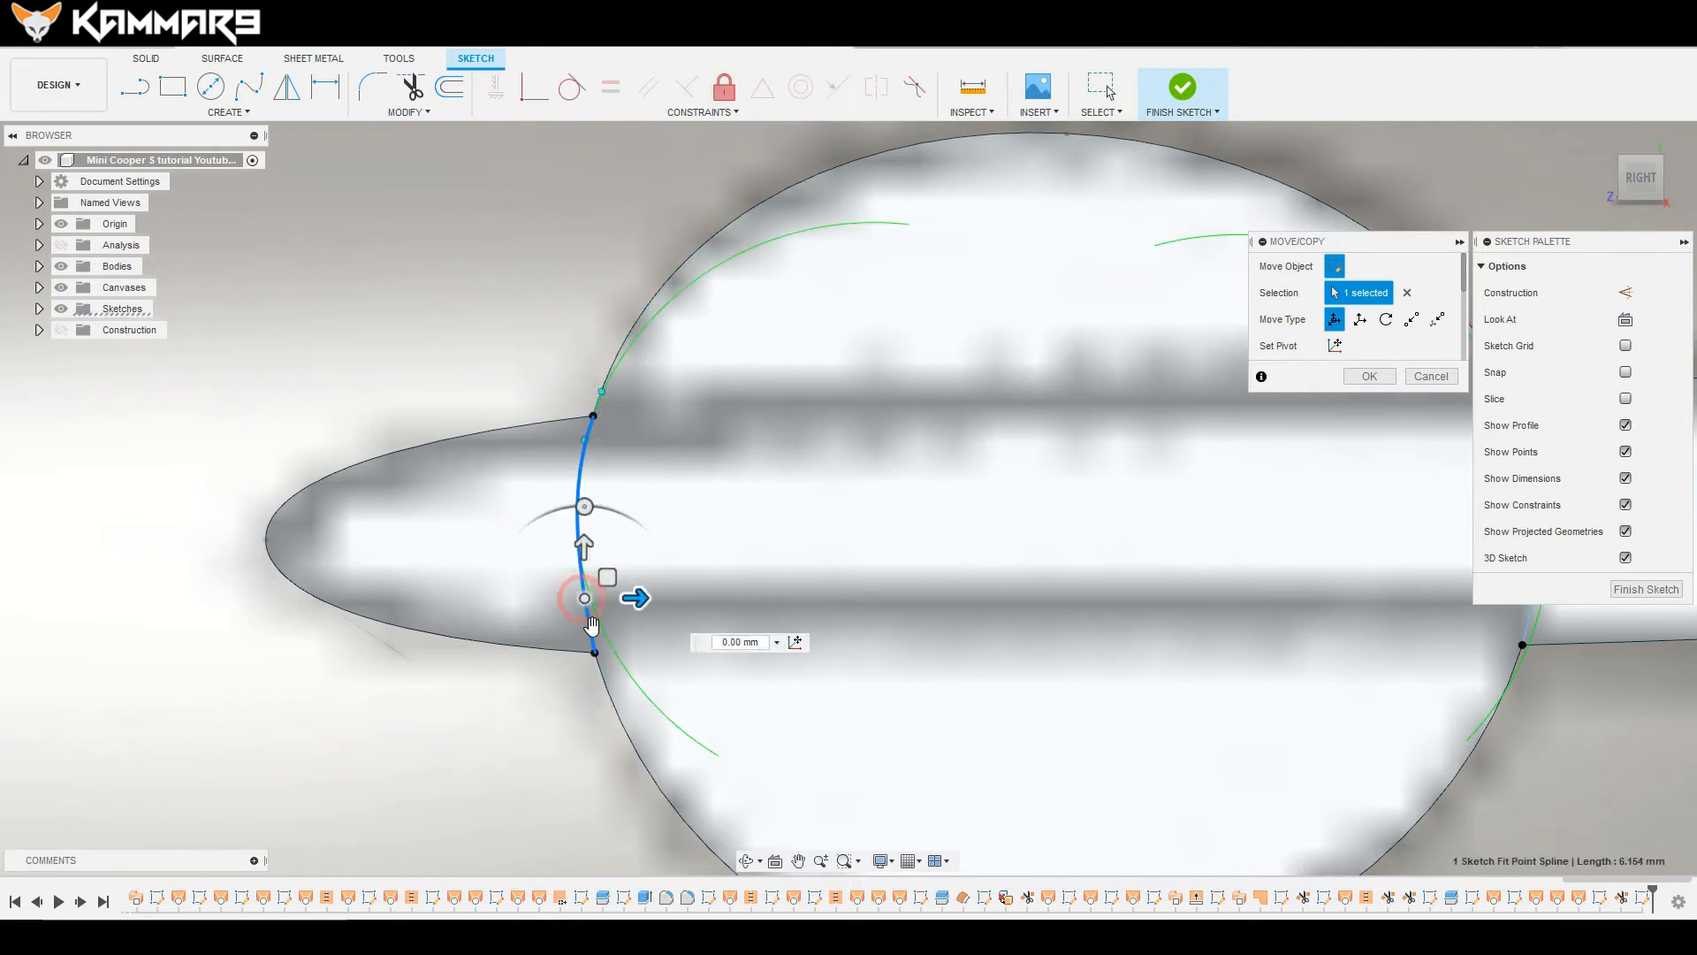
click(594, 636)
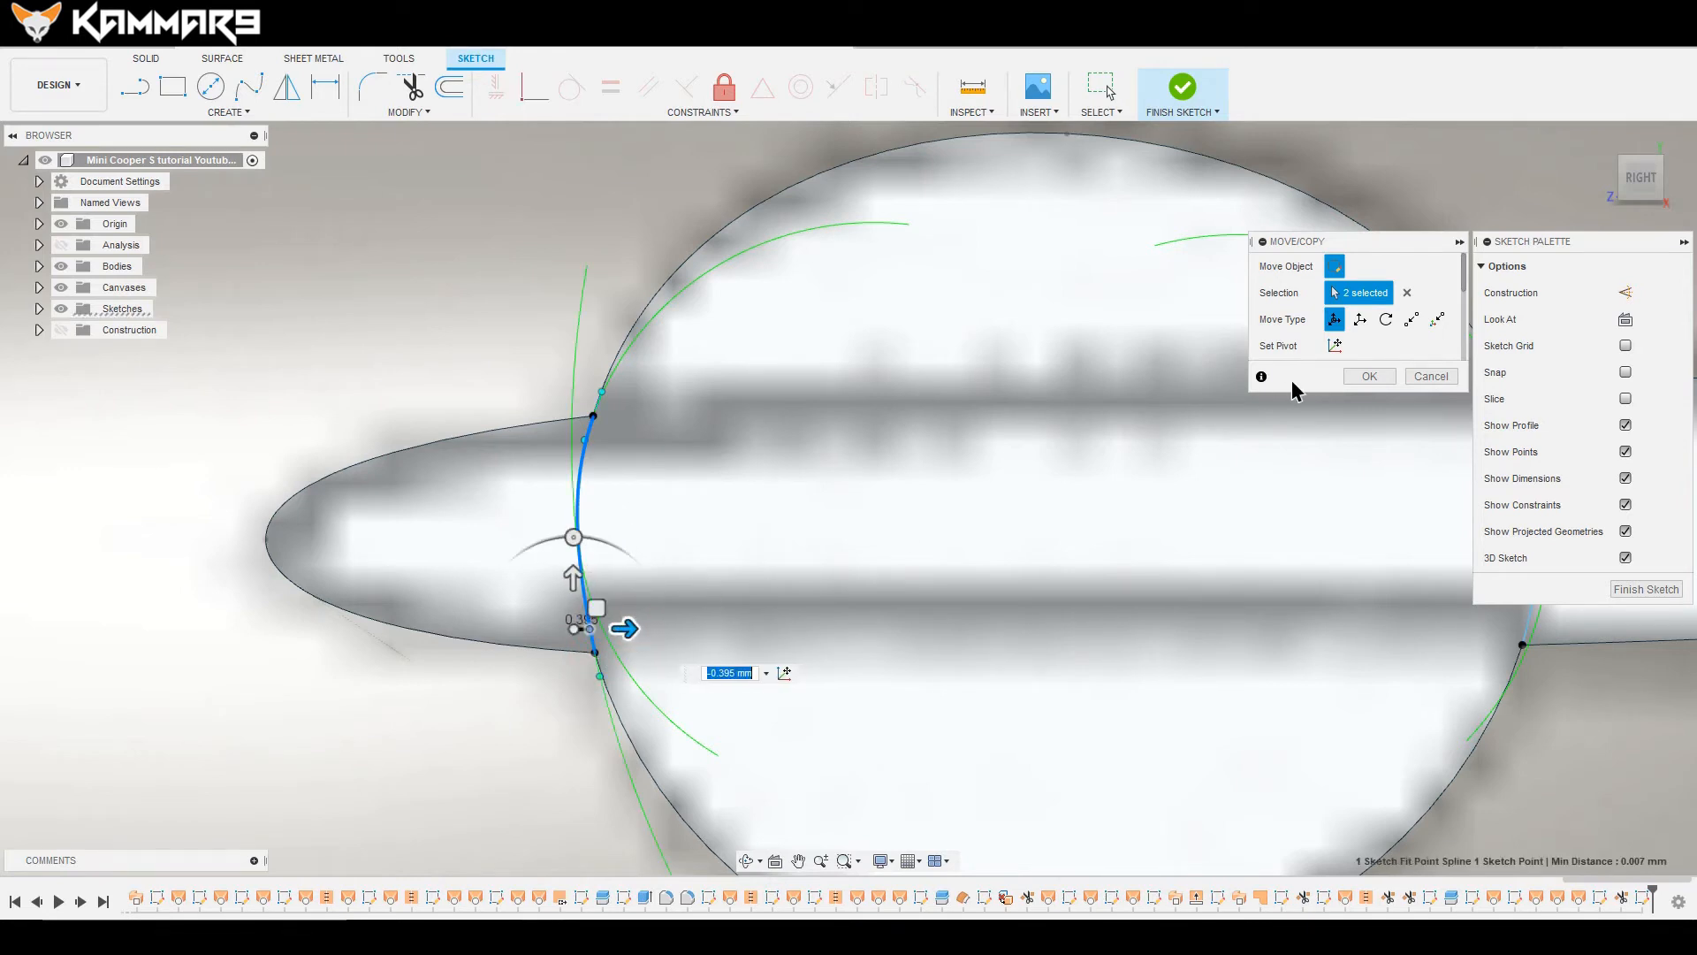
click(1368, 376)
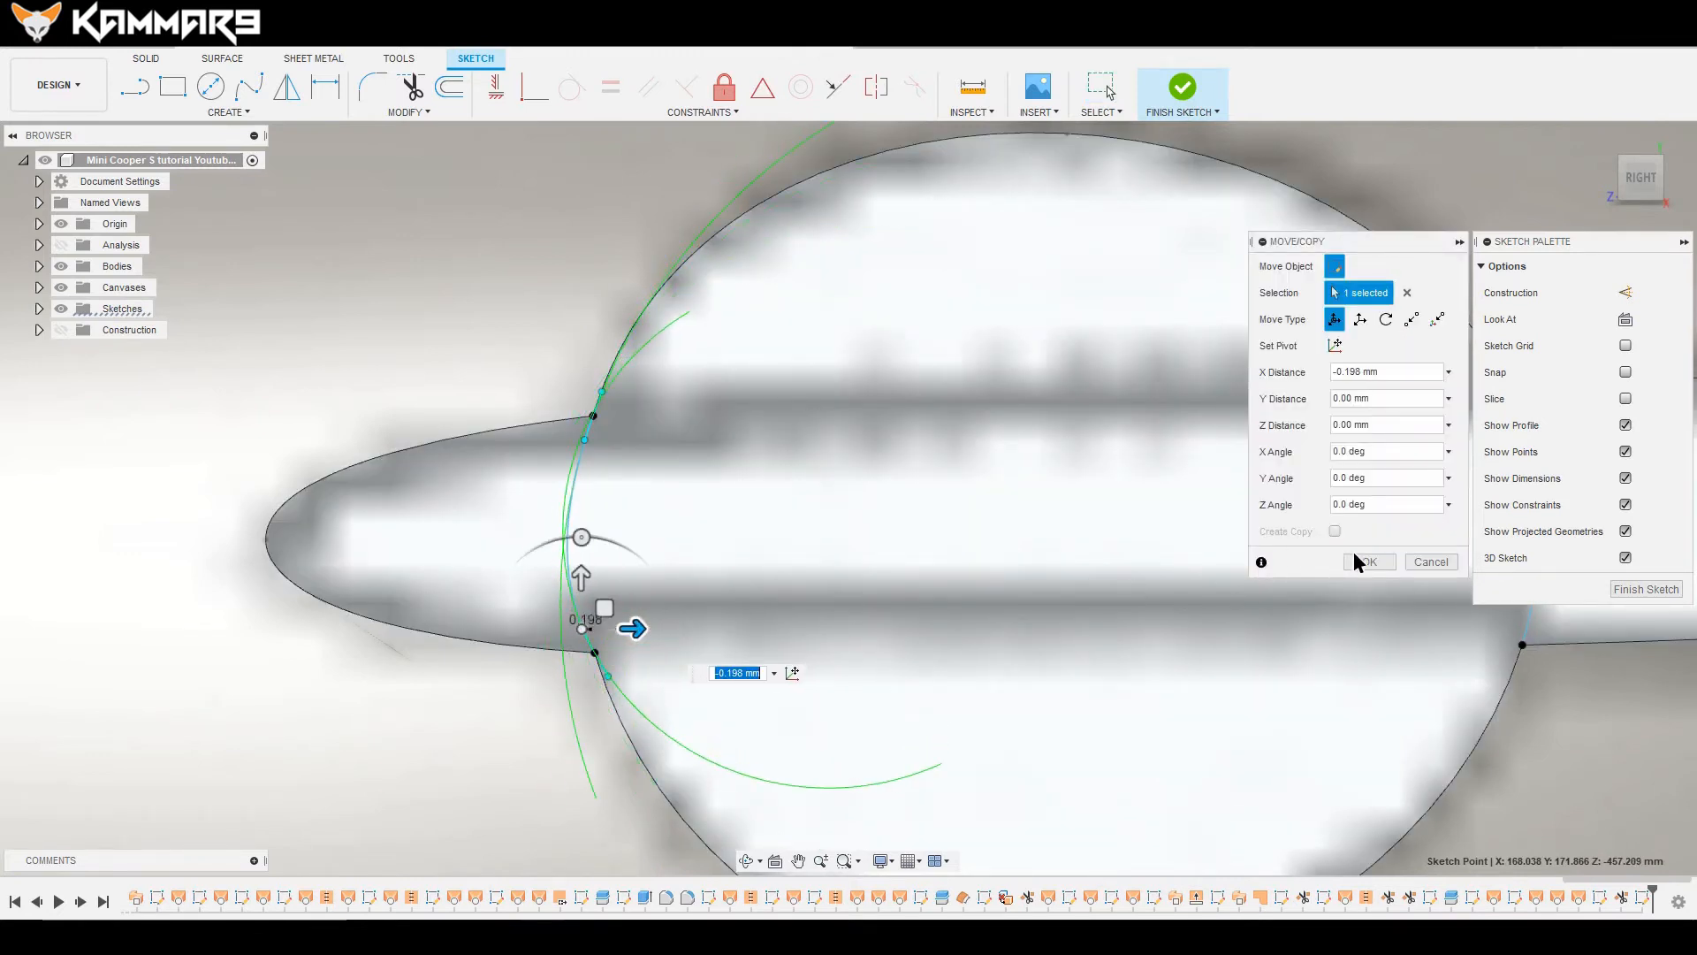
click(1366, 562)
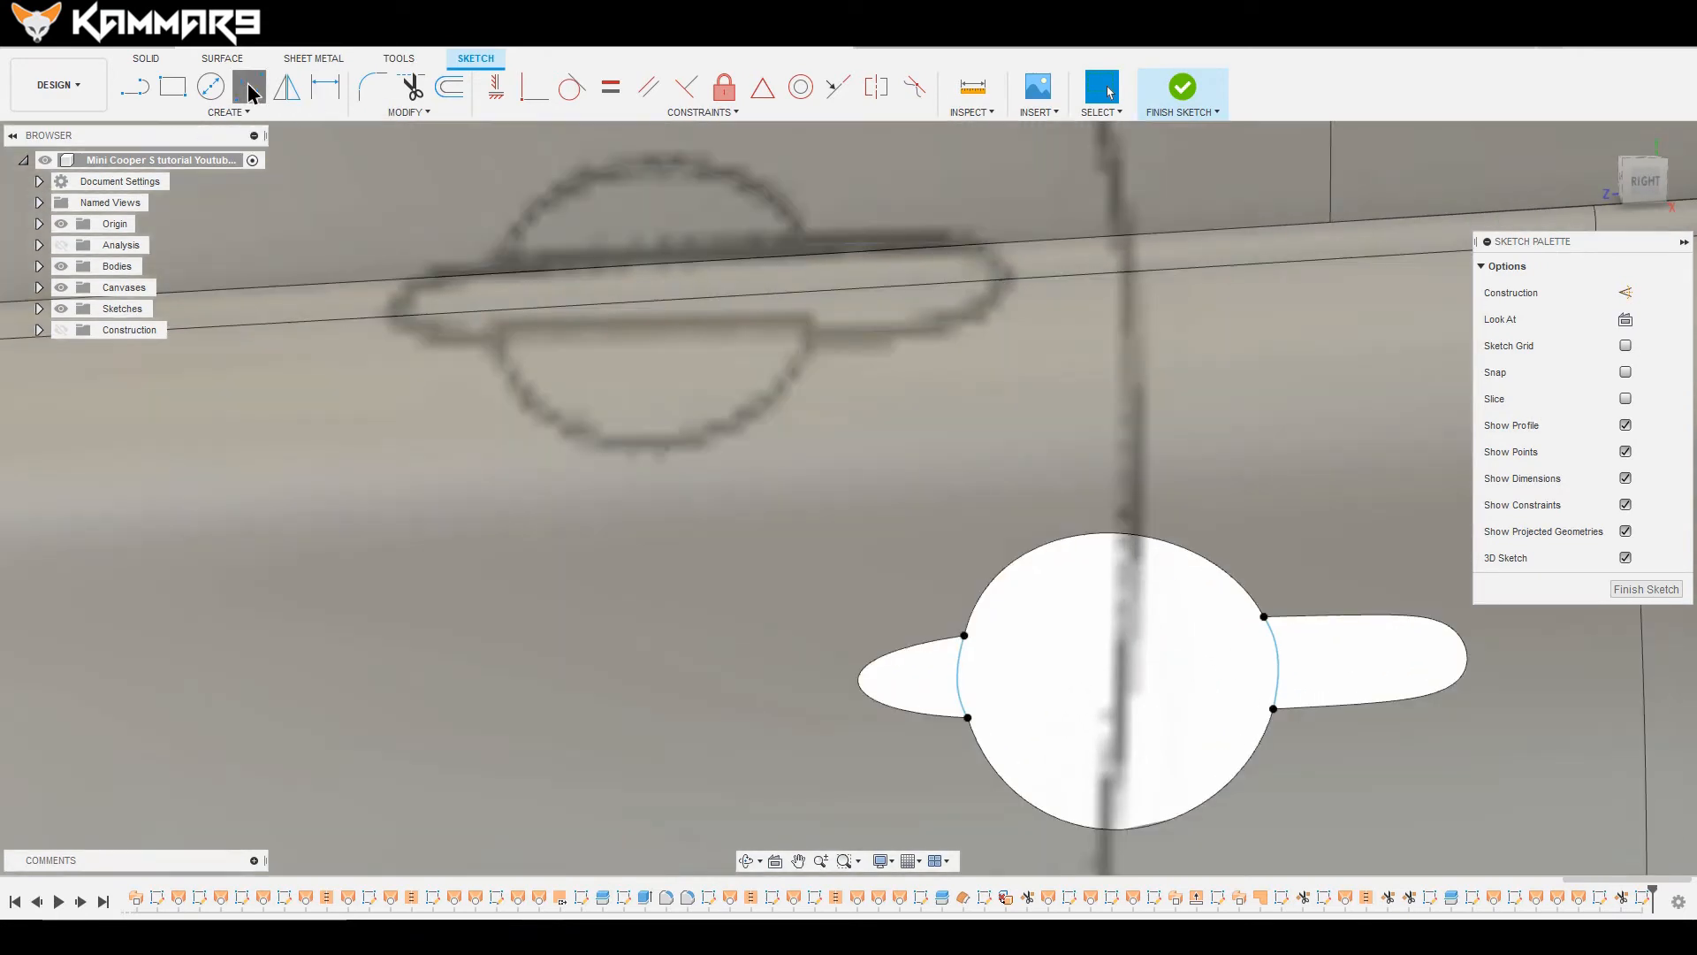
Step: Draw a spline across the handle and move its fit point 0.093 mm in Z
click(247, 86)
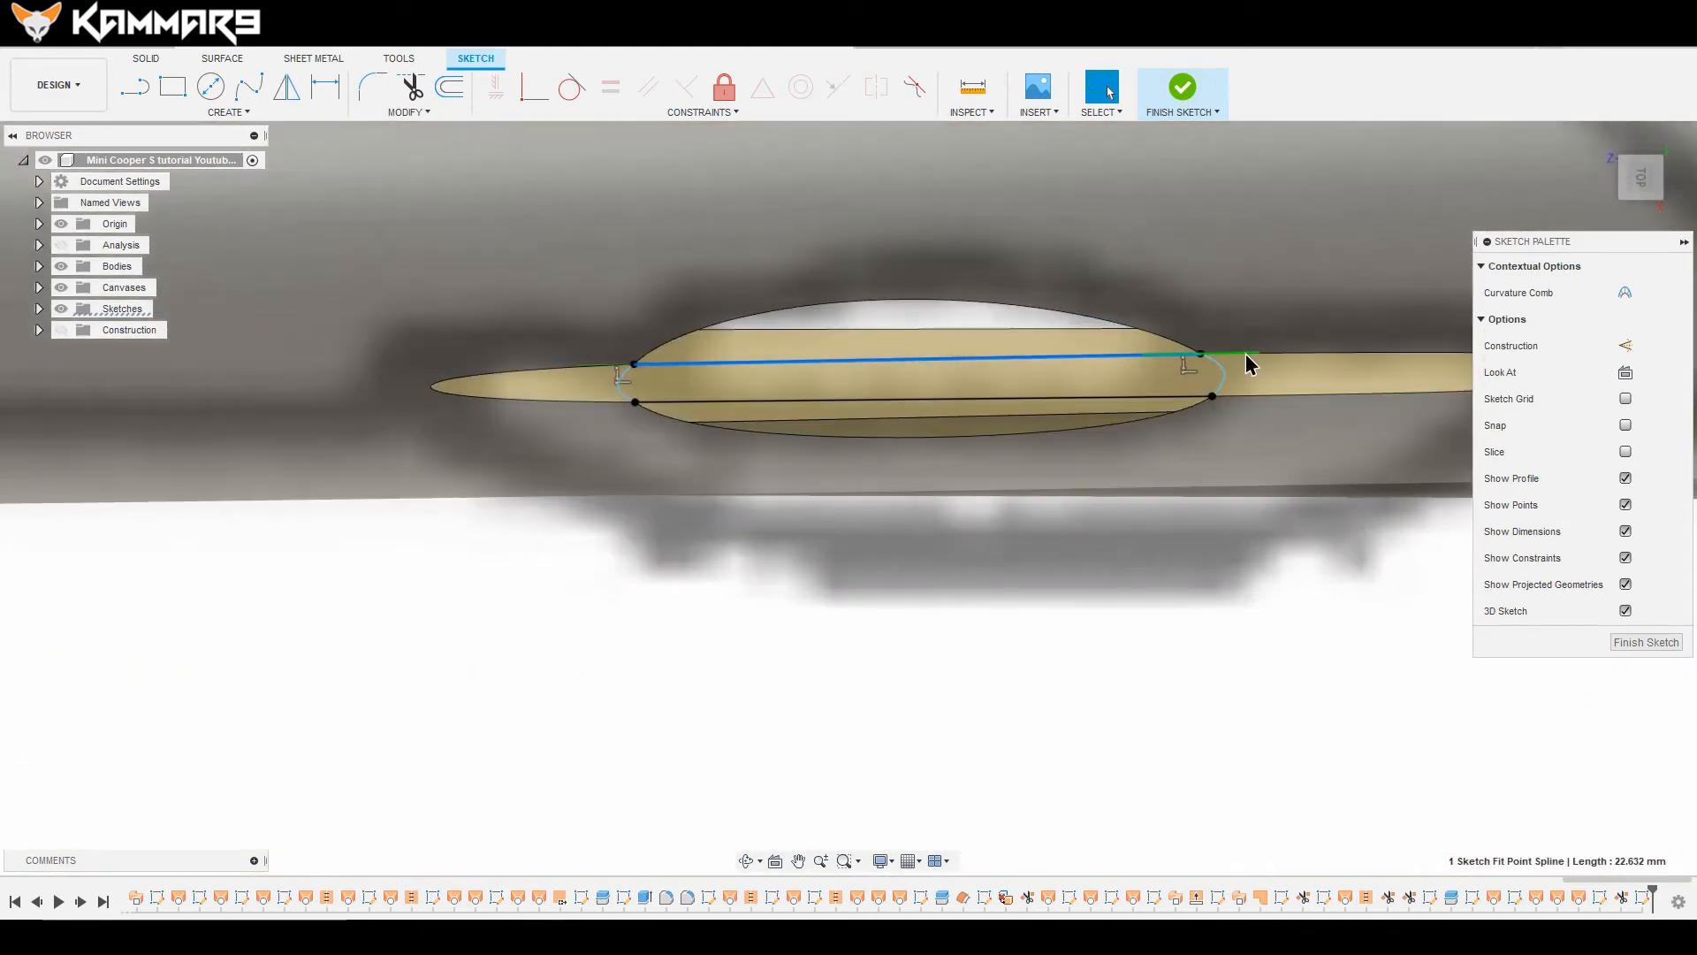
right_click(1248, 365)
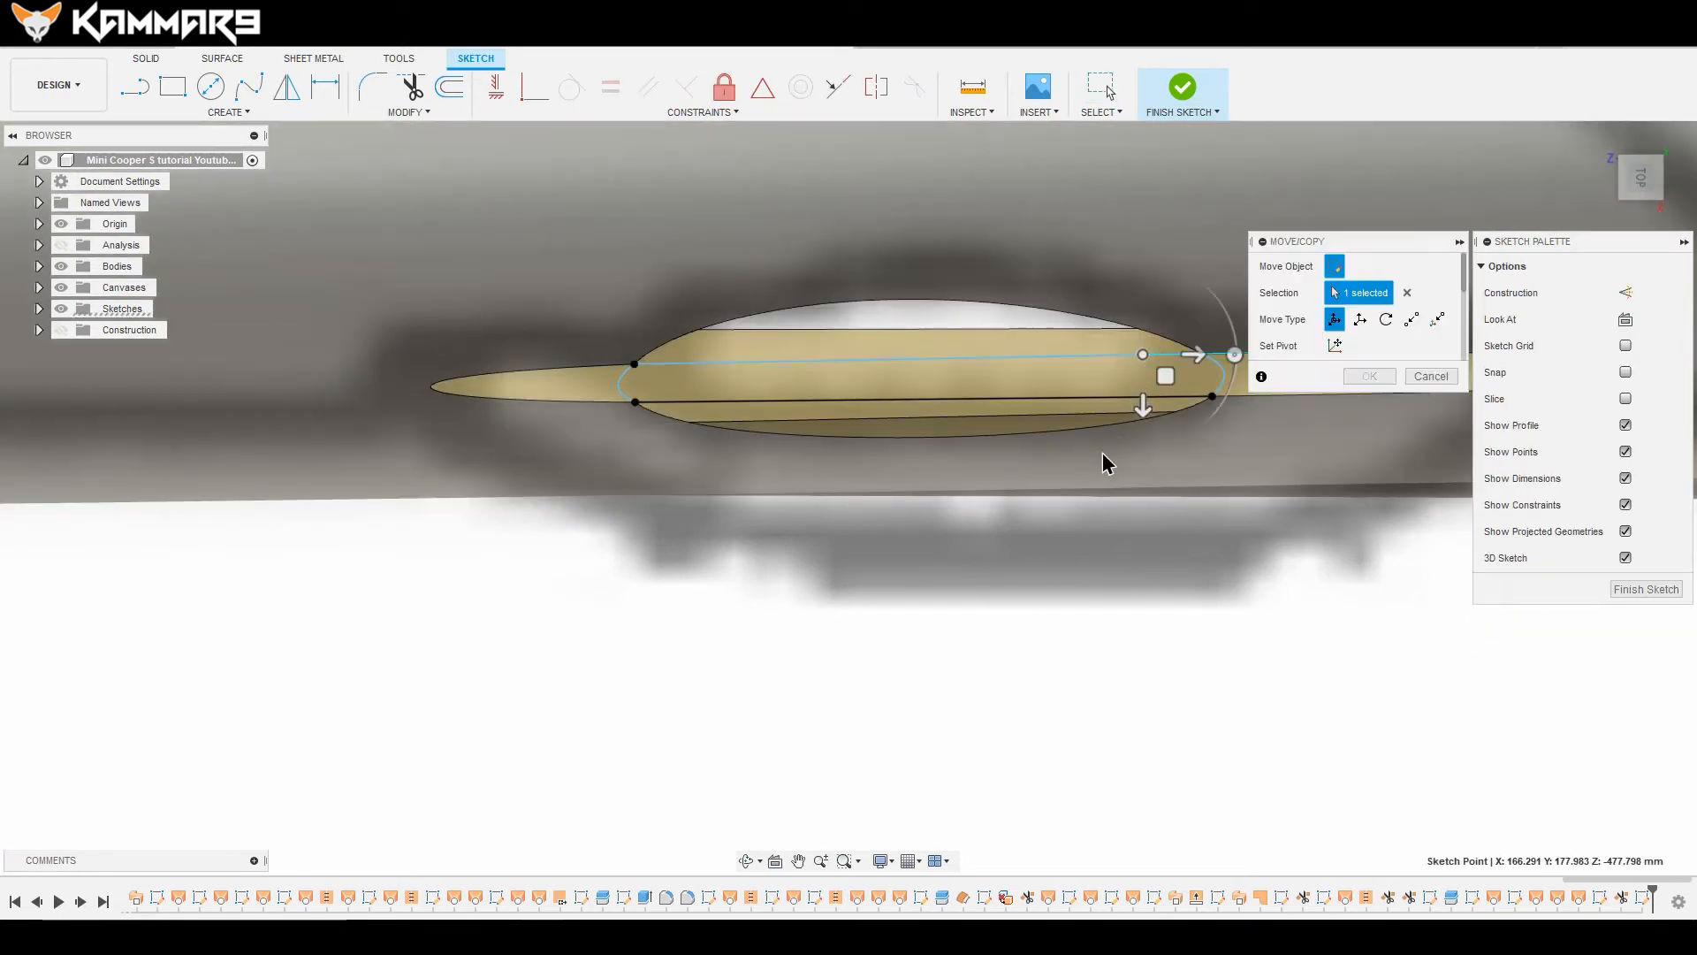
drag(1144, 406, 1103, 438)
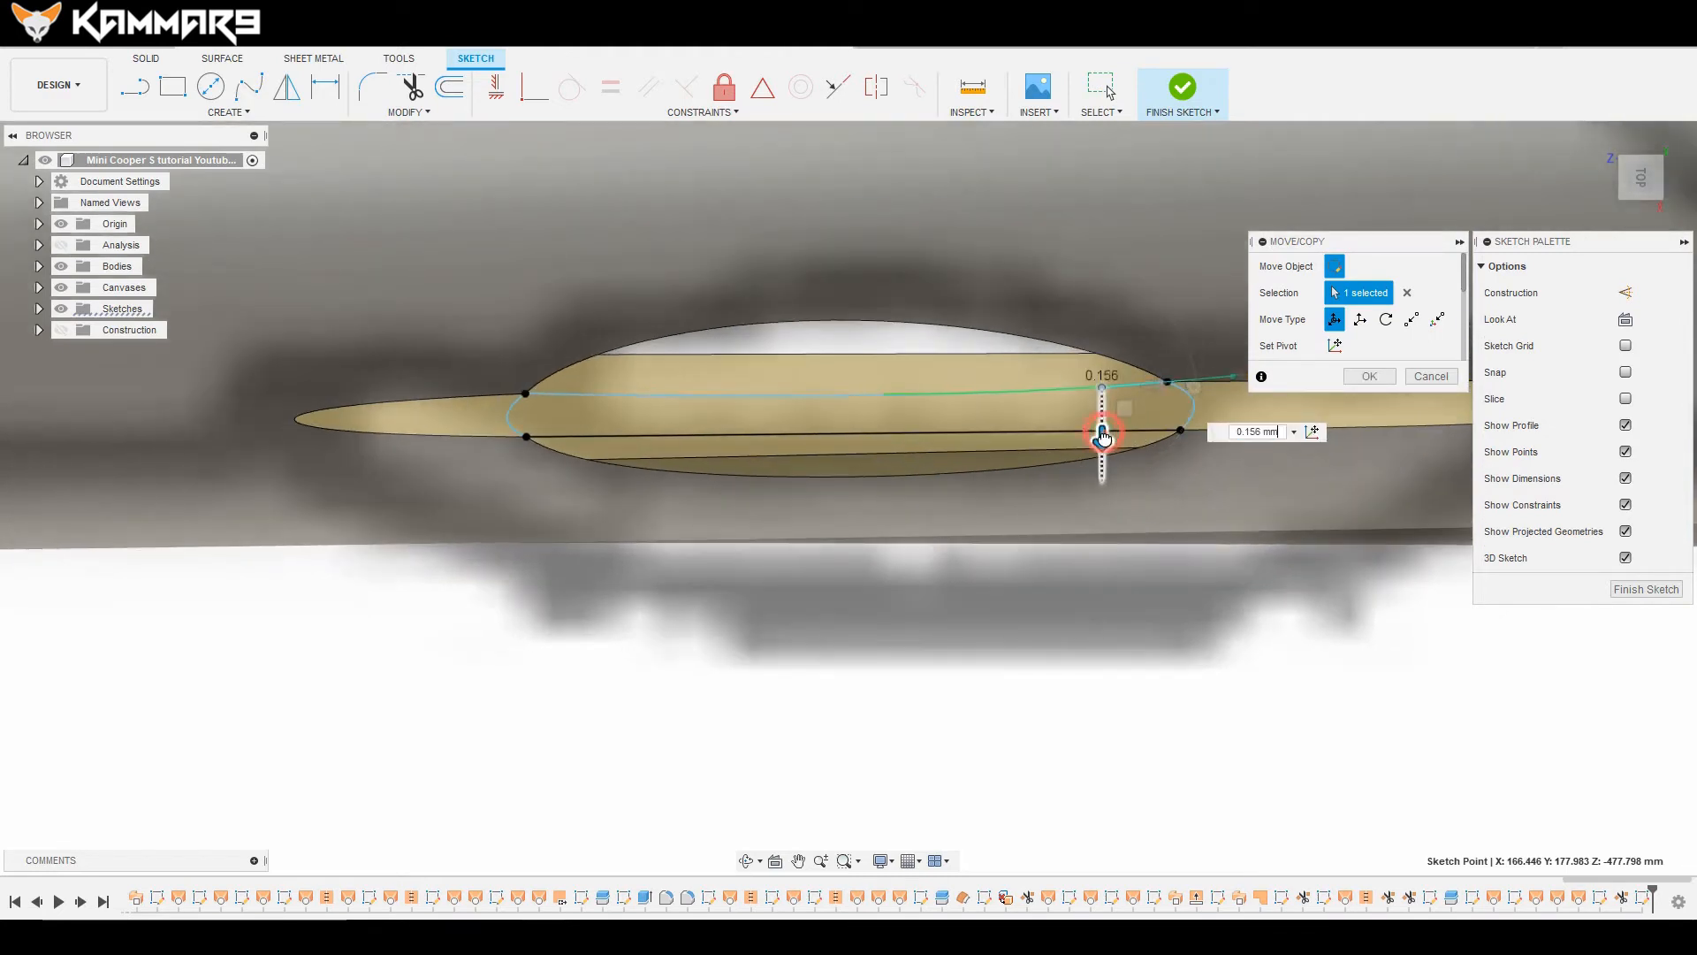
drag(1102, 436, 1103, 457)
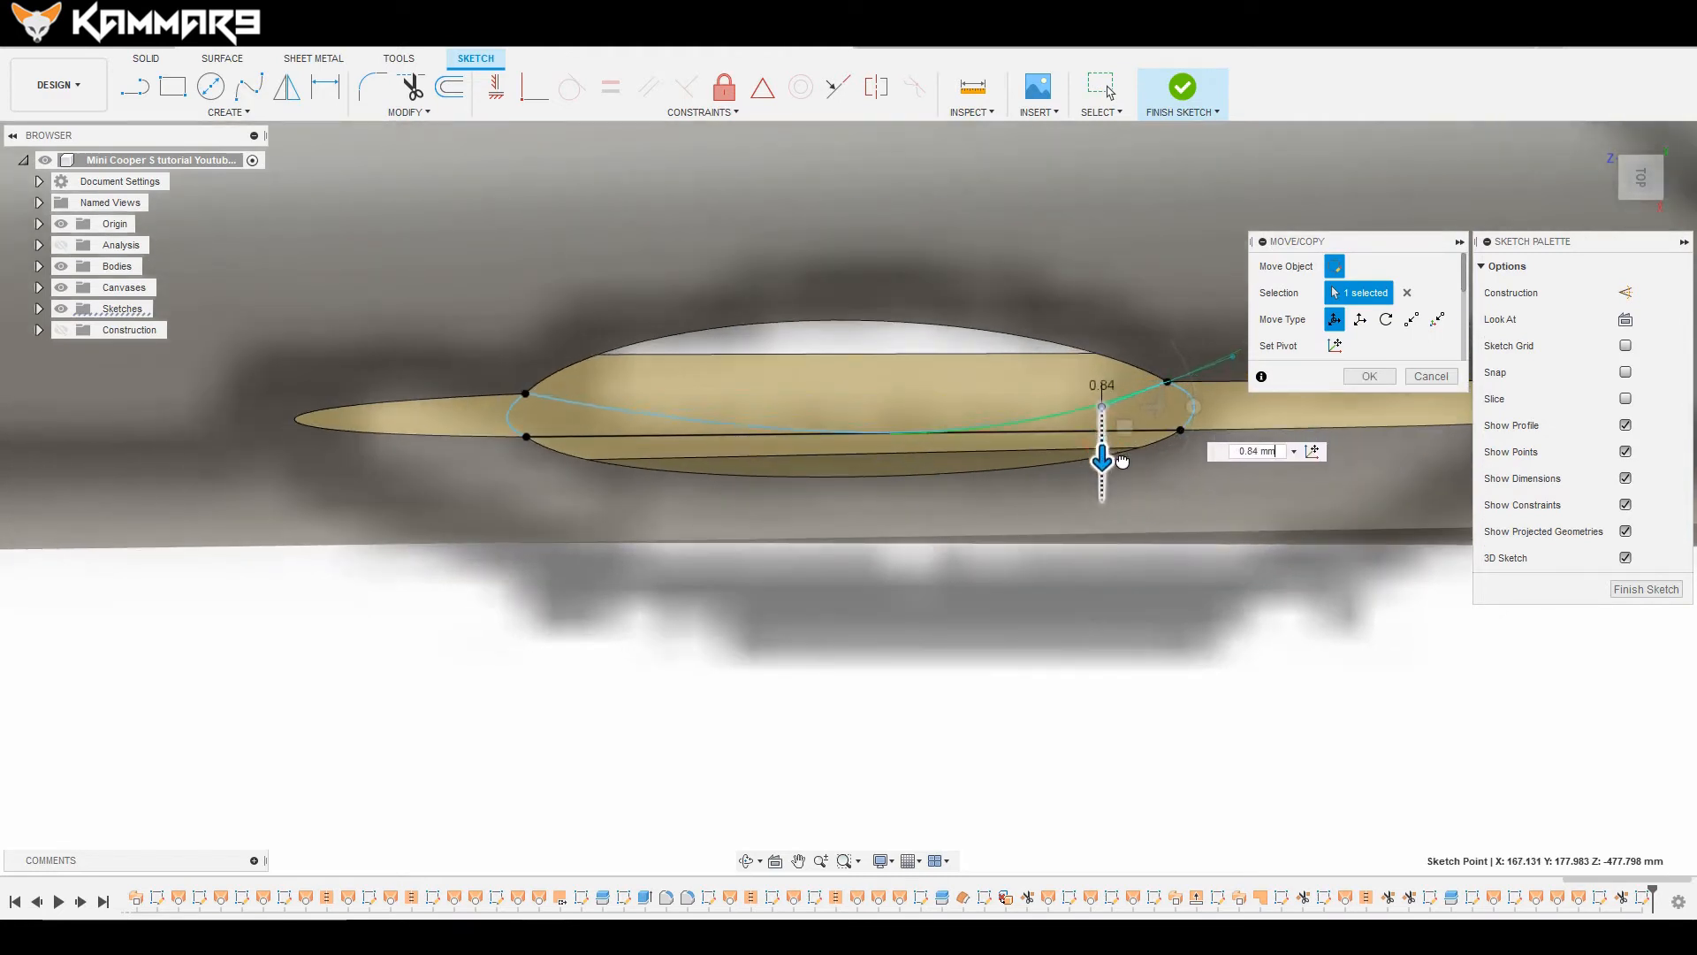
click(1370, 376)
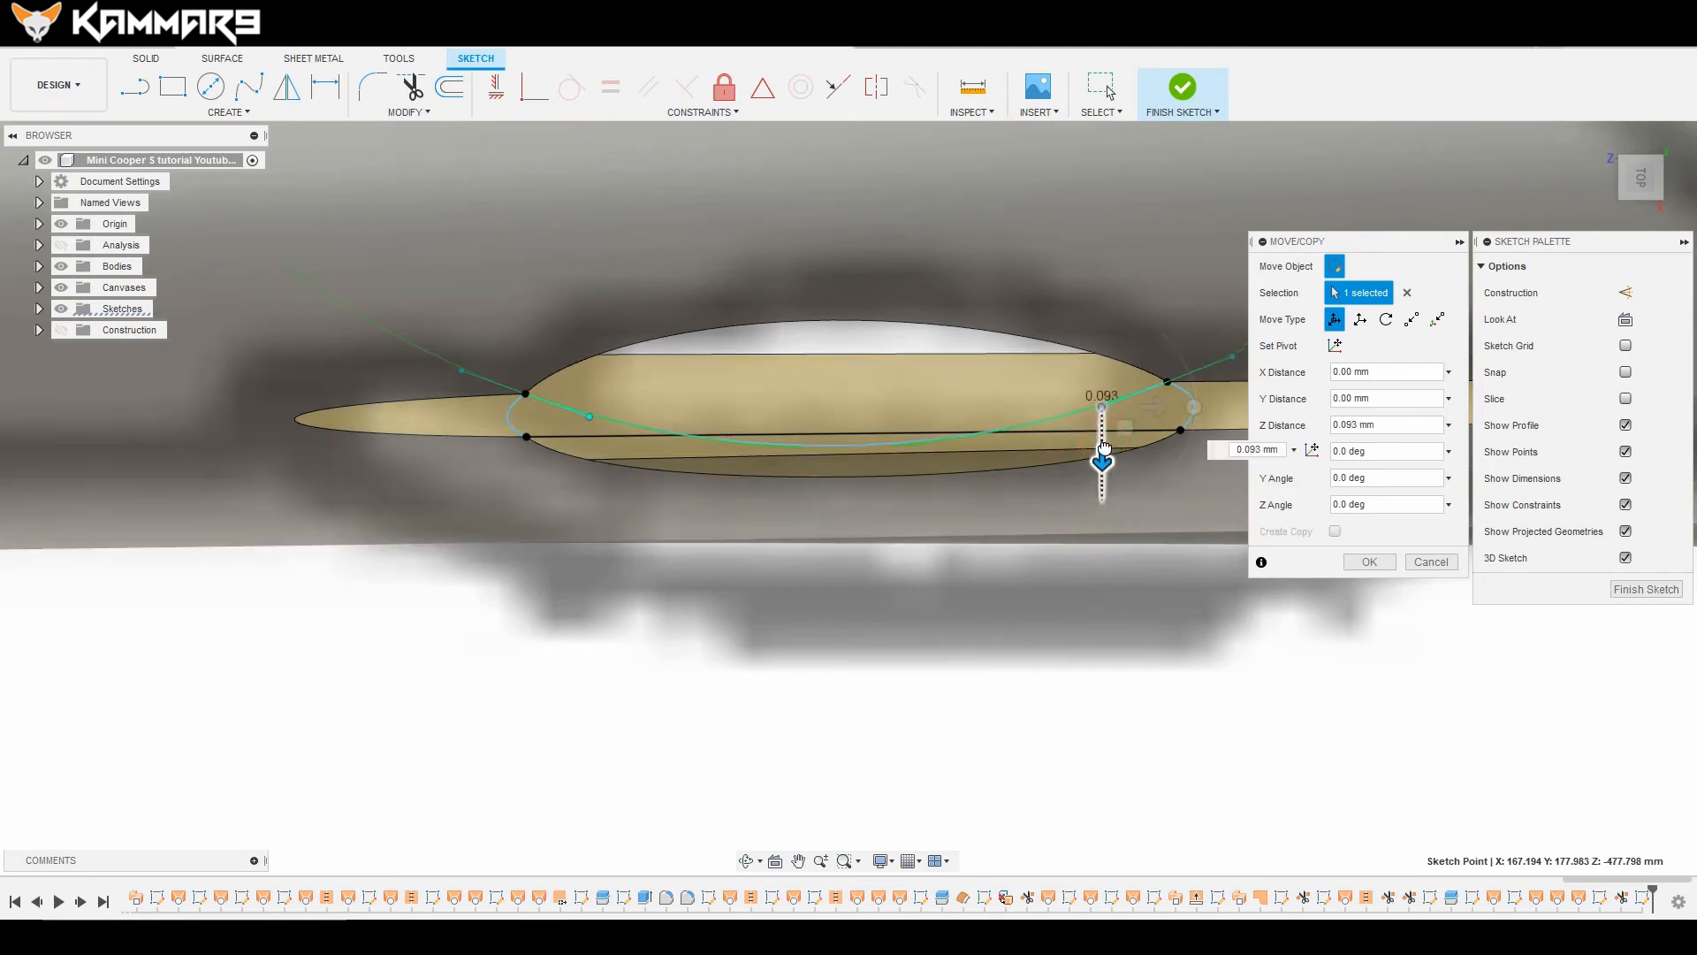
click(1367, 563)
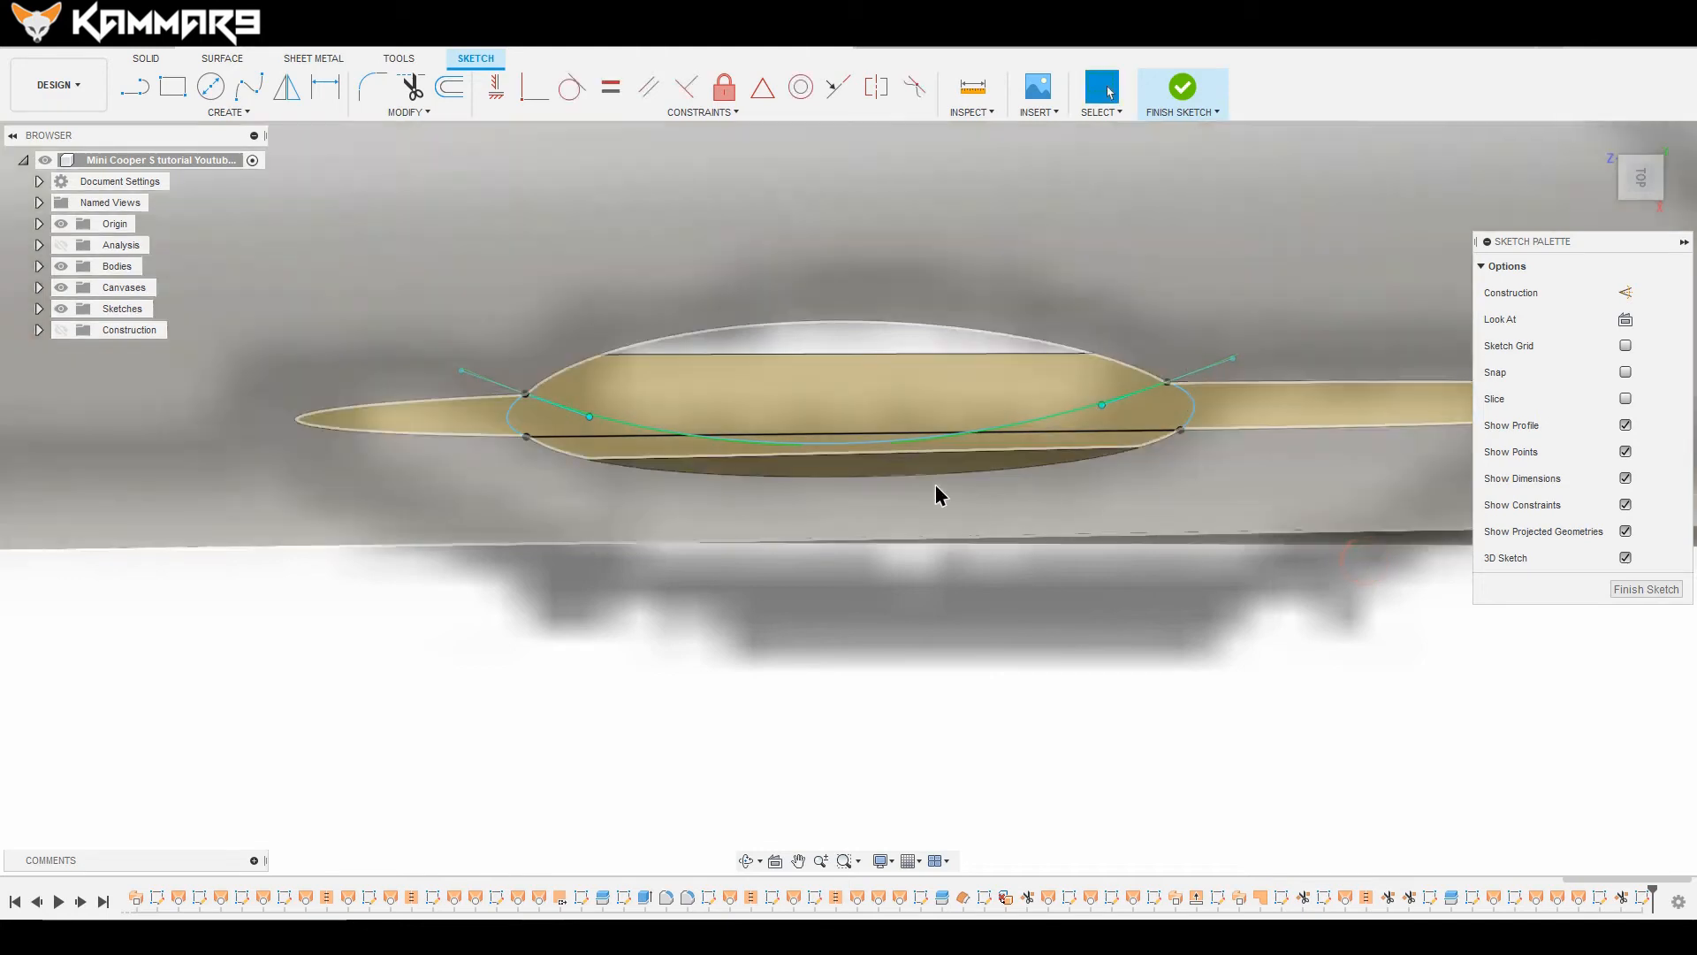
click(617, 439)
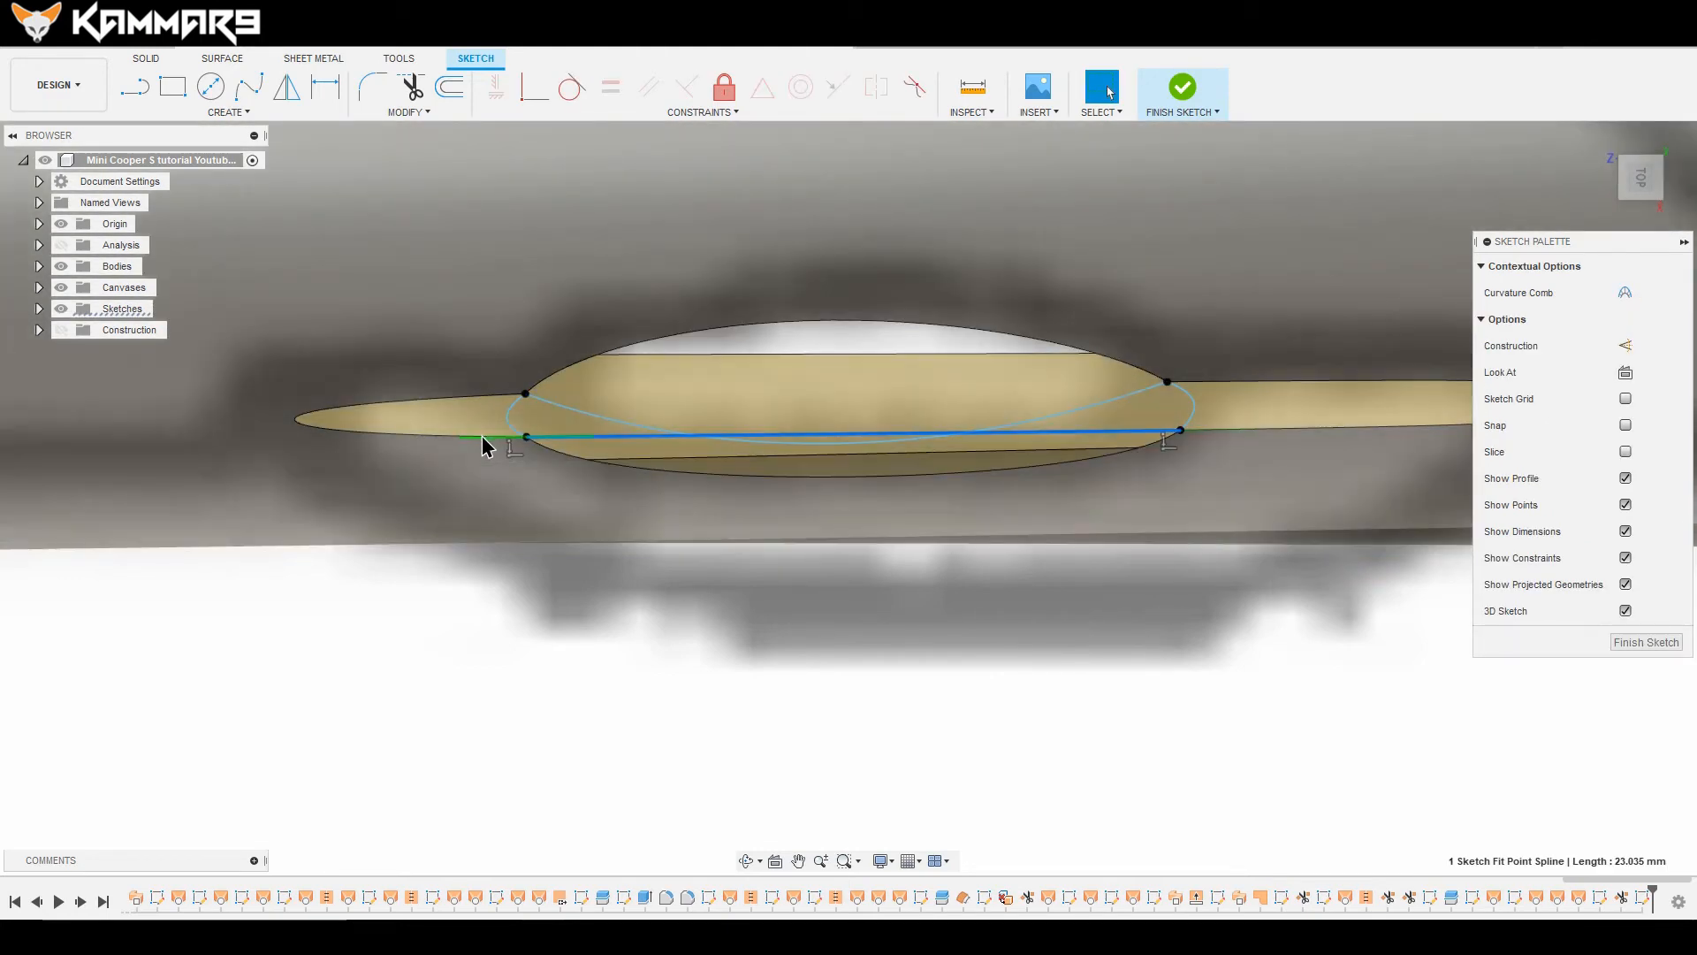
Step: Activate the lower spline's tangent handle and shift its fit point 0.249 mm in Z
right_click(522, 438)
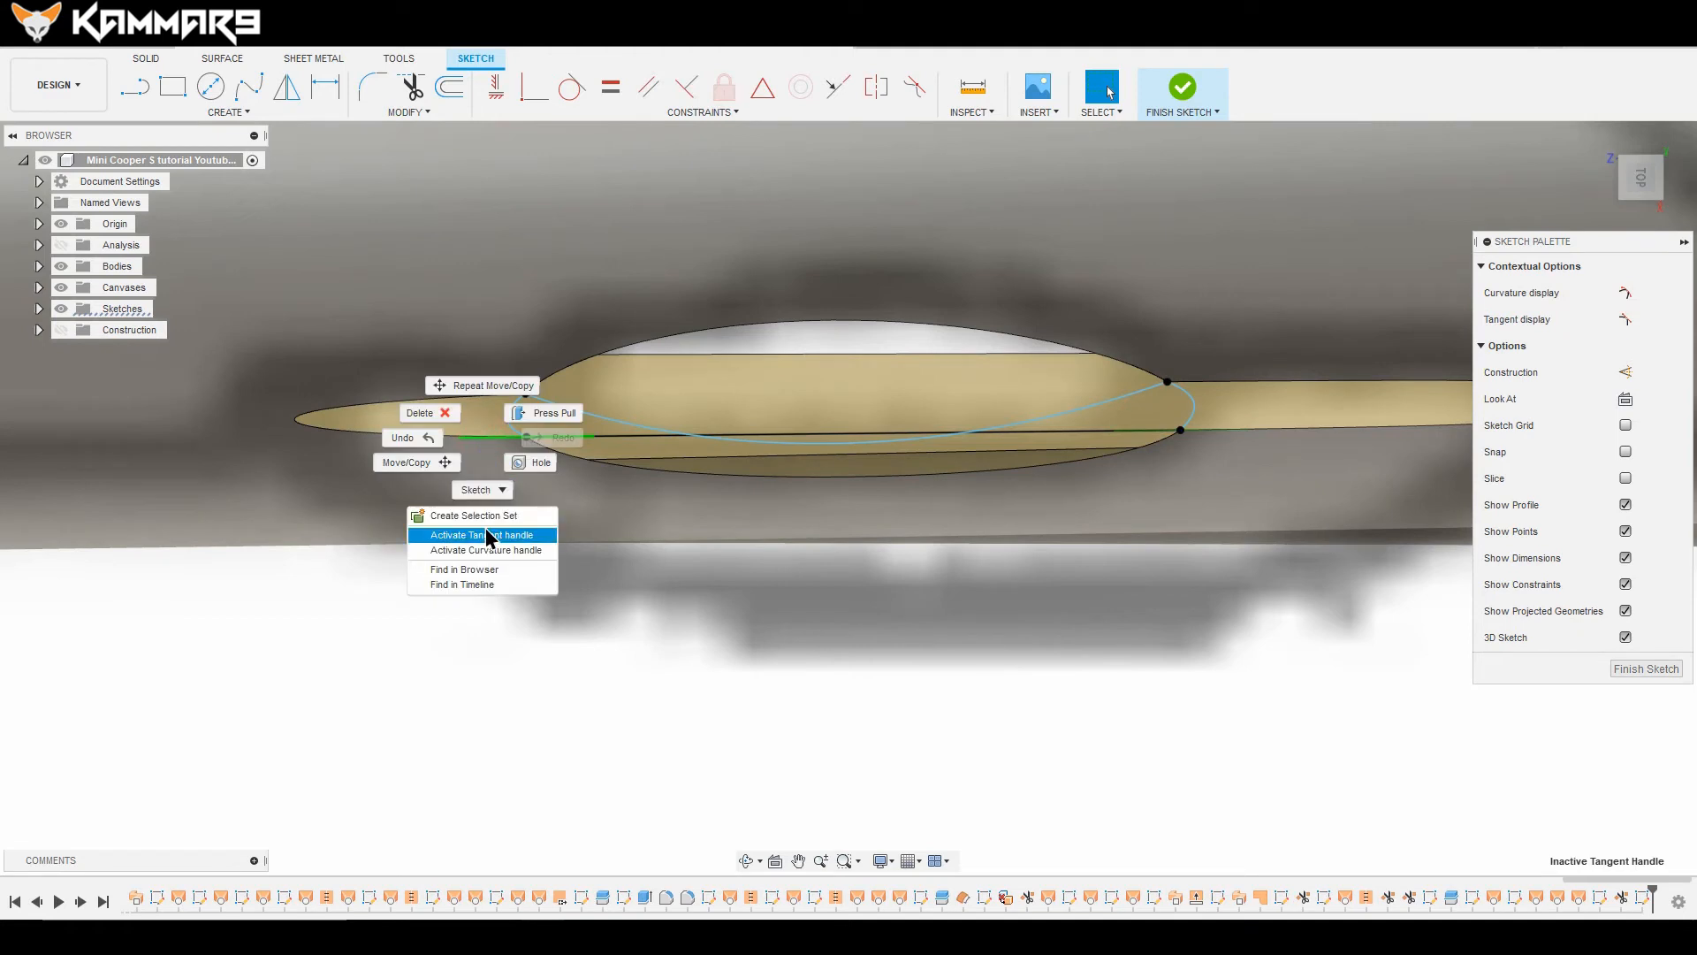
click(481, 535)
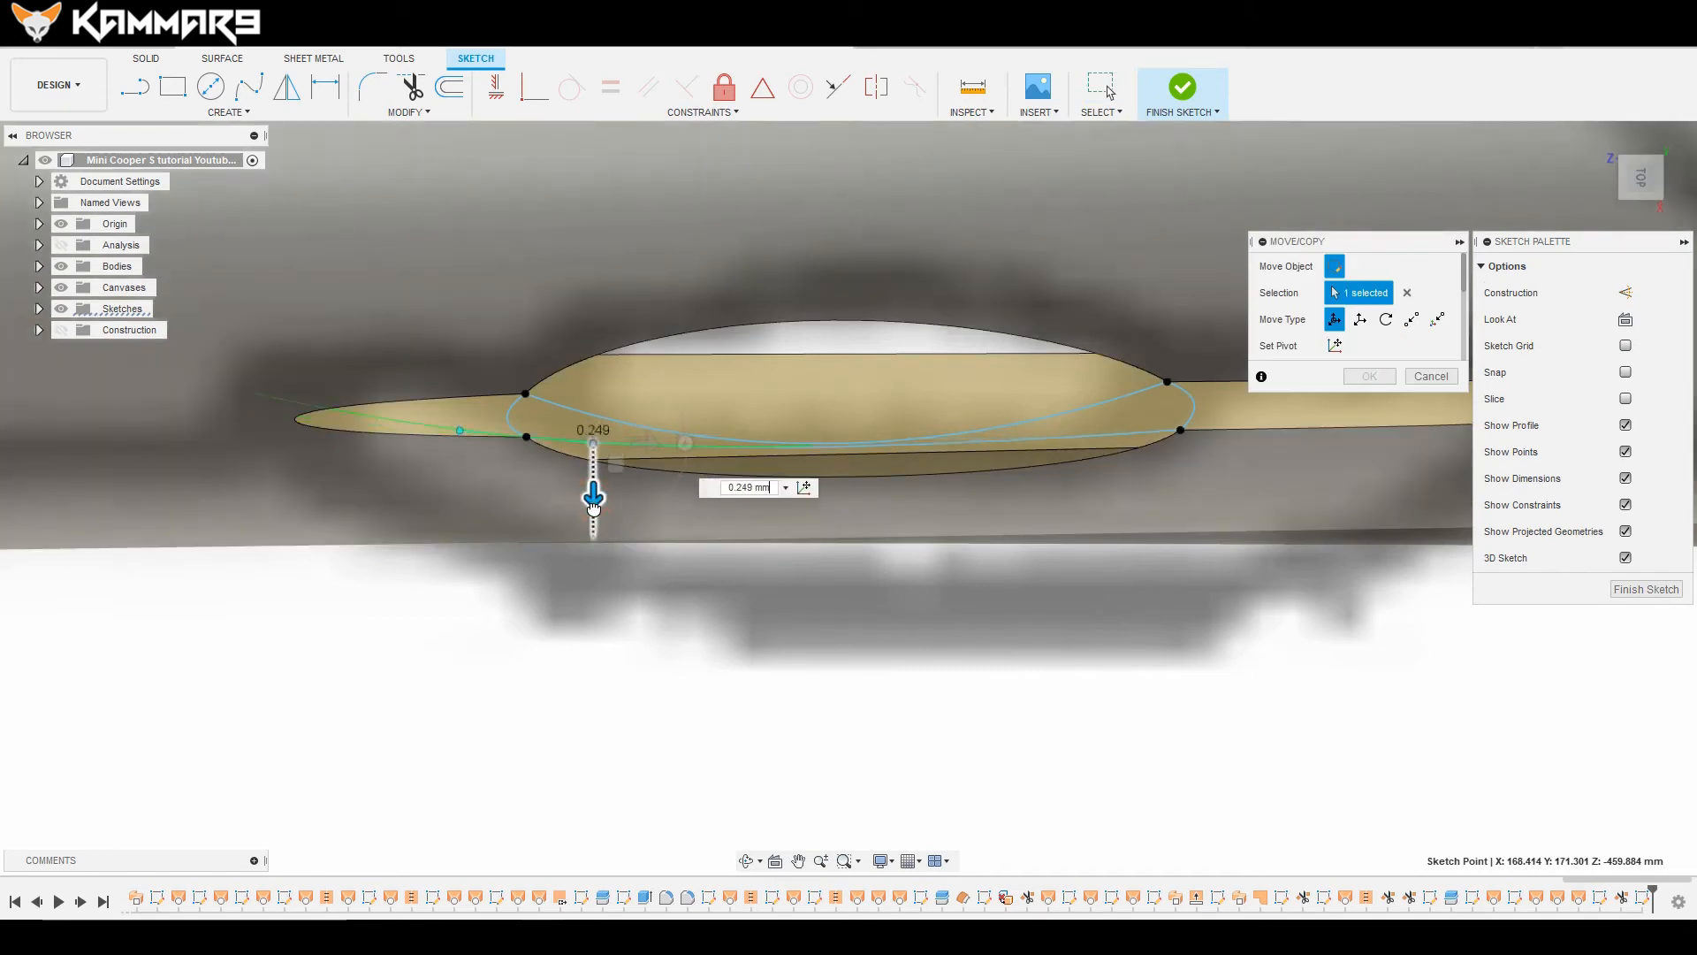
drag(593, 498, 594, 511)
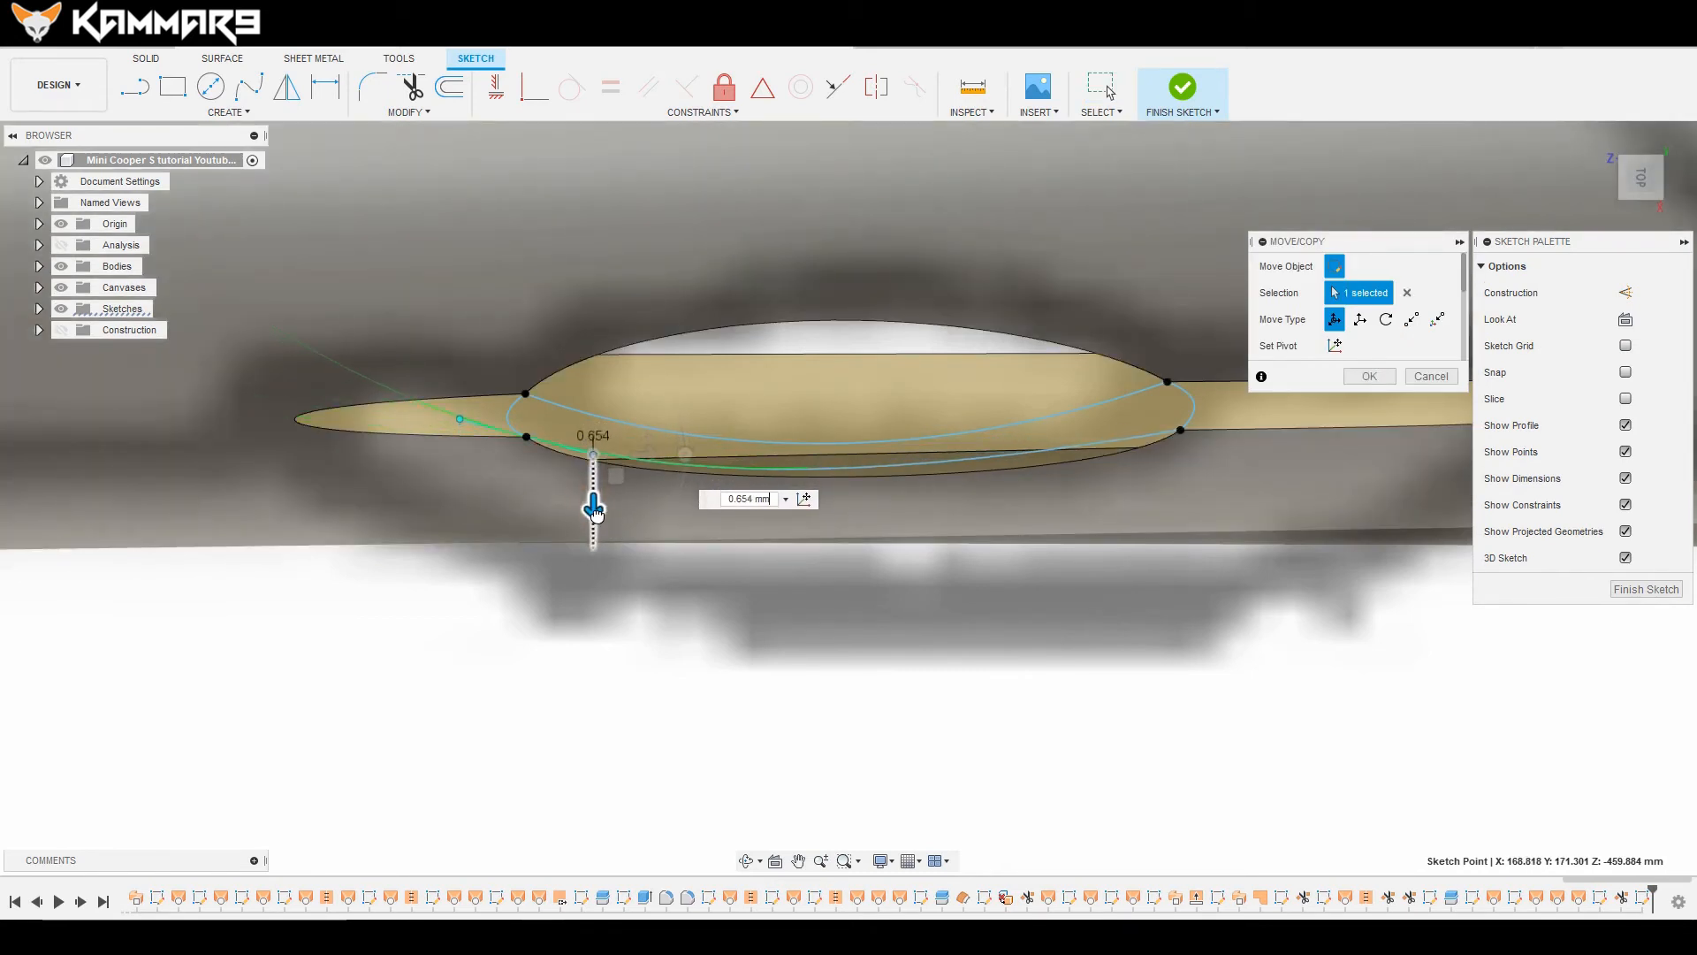
drag(593, 503, 597, 516)
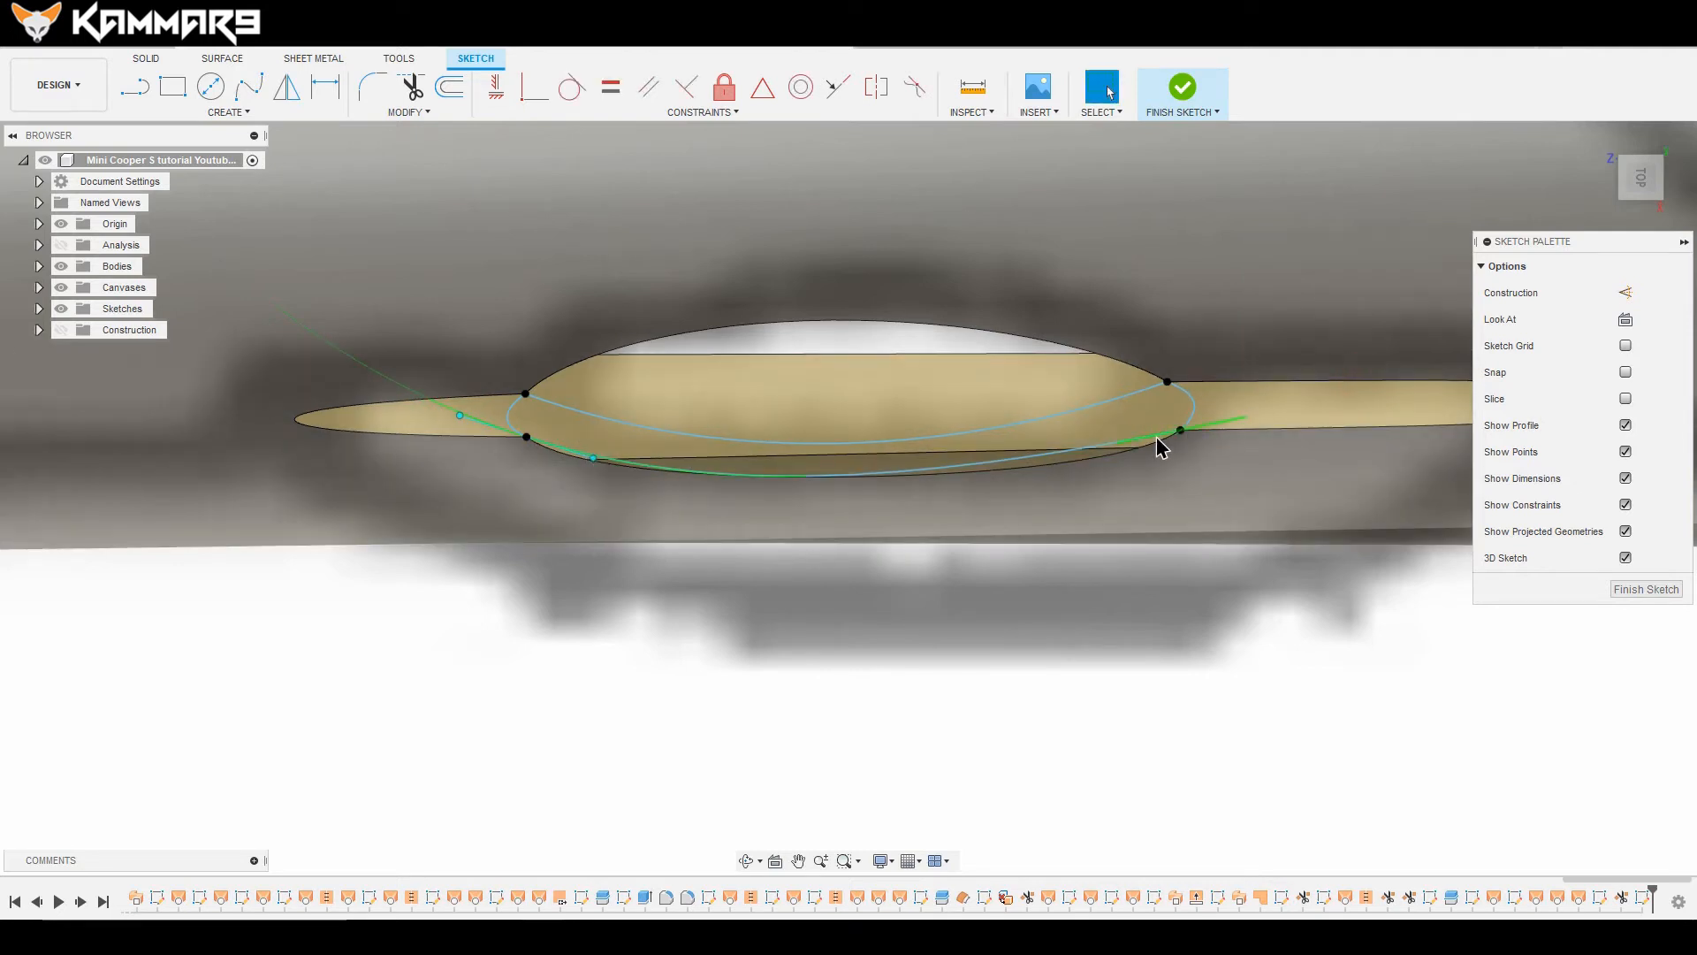
right_click(1181, 431)
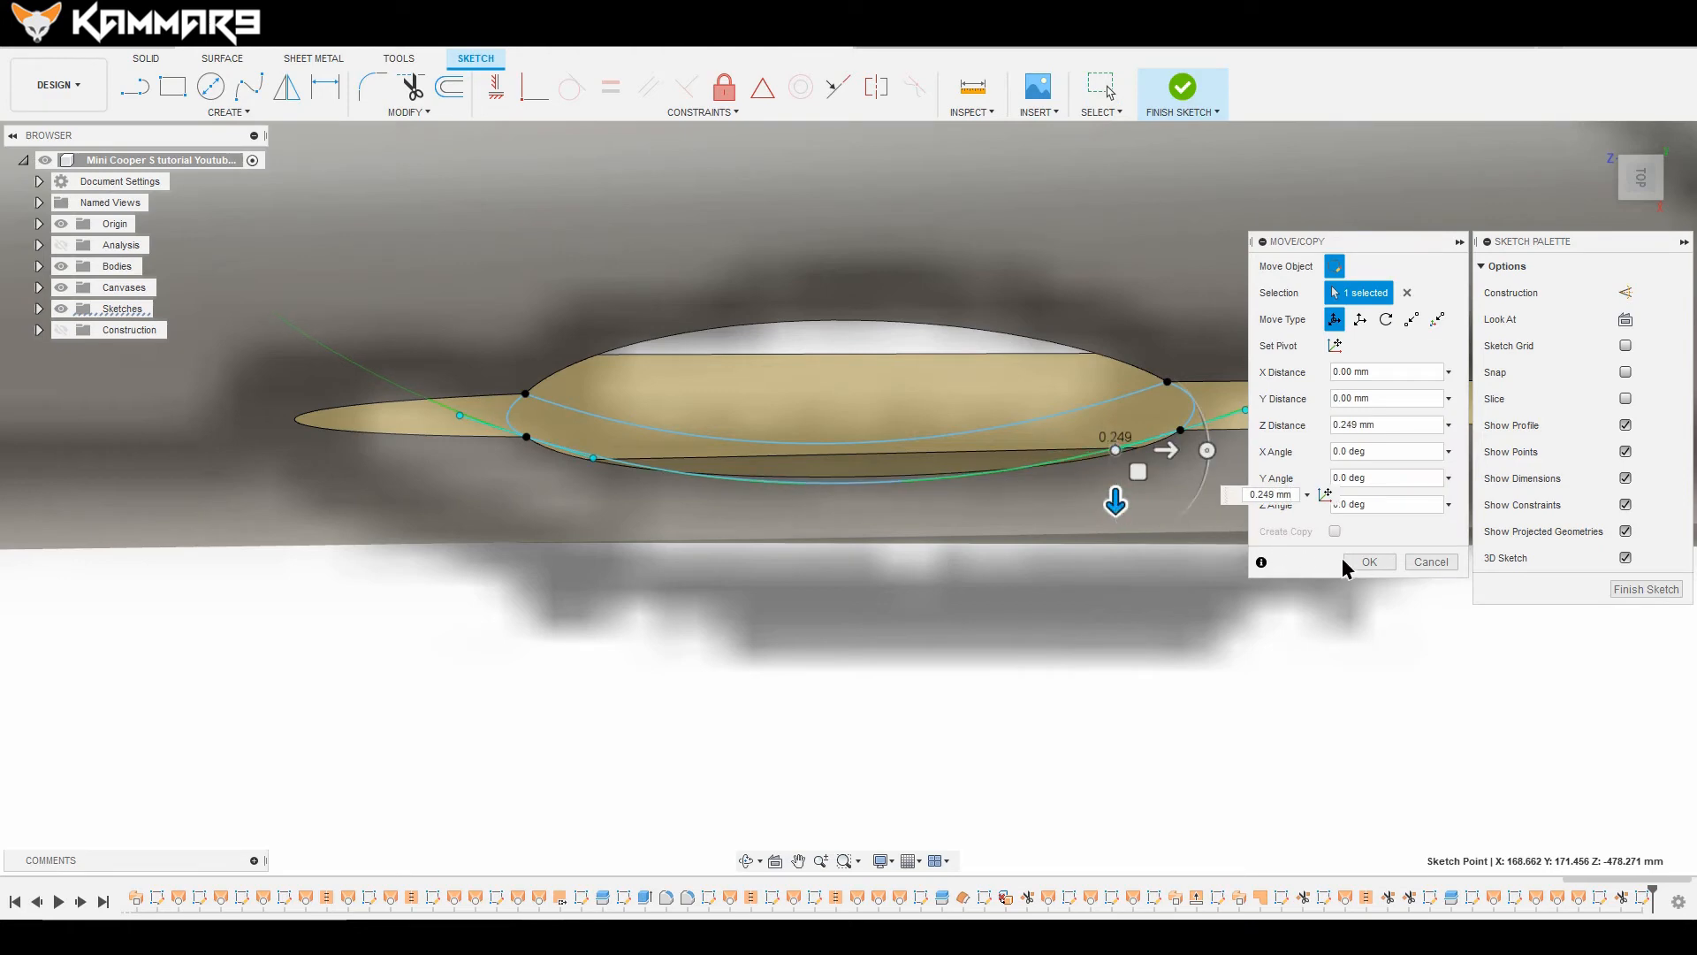
click(1368, 562)
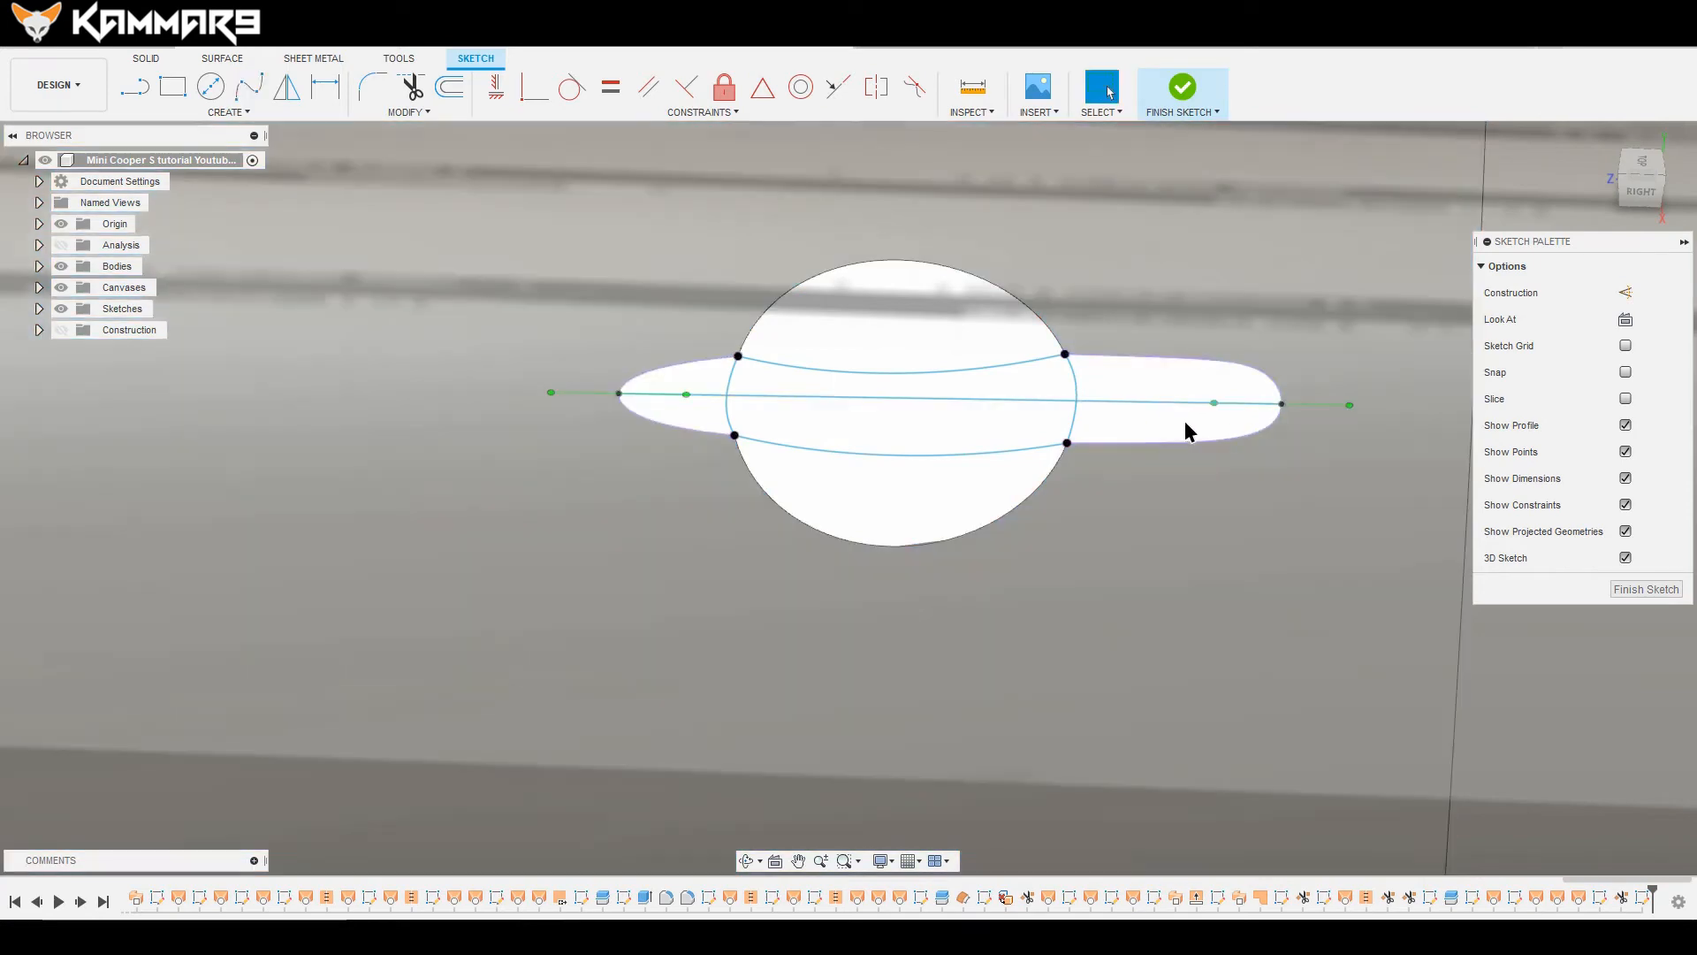
Step: Reposition the deep spline's left and right fit points so it sweeps evenly below
click(898, 399)
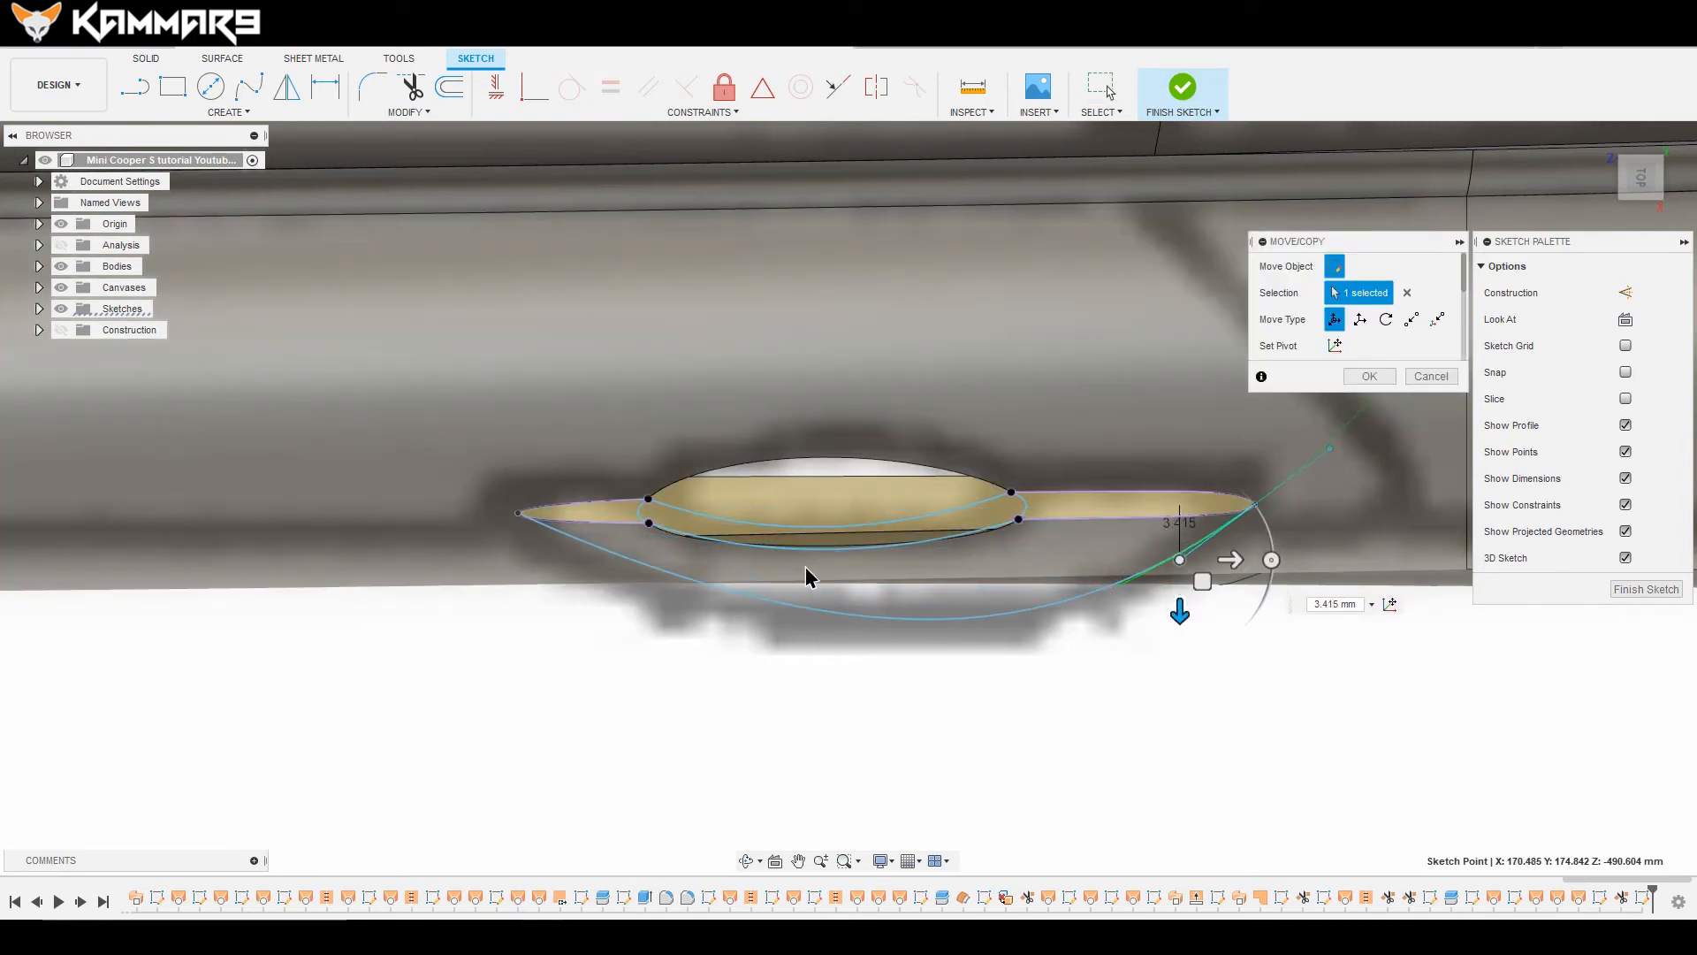
click(1369, 376)
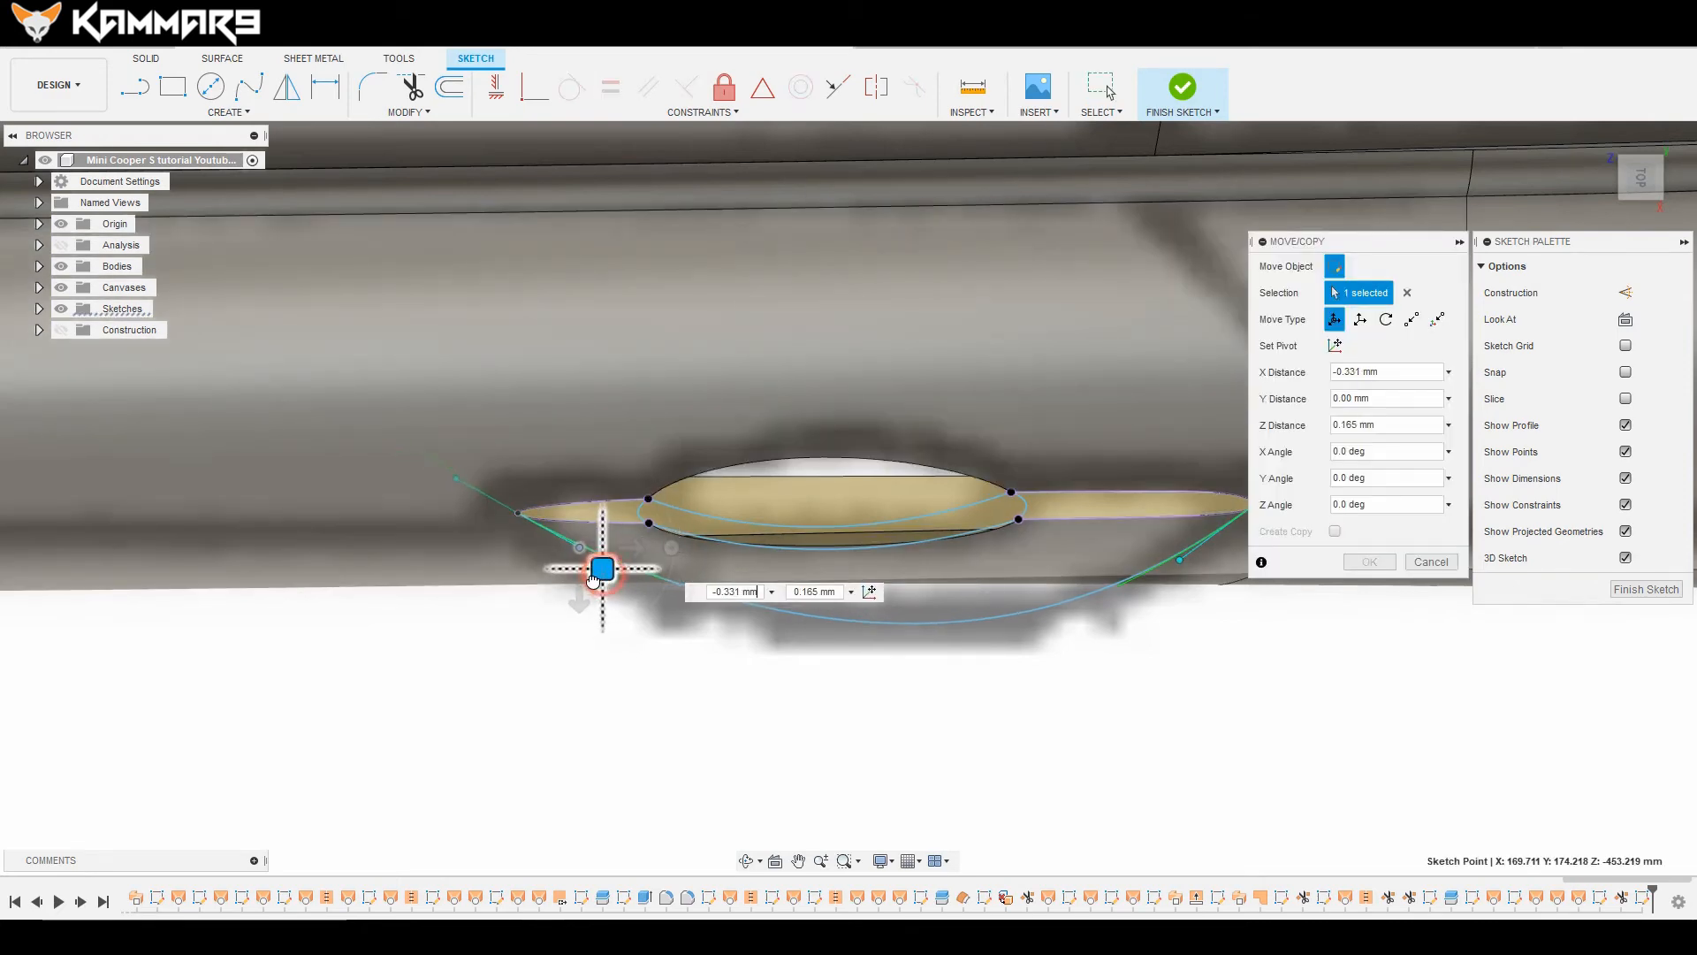
drag(601, 569, 602, 588)
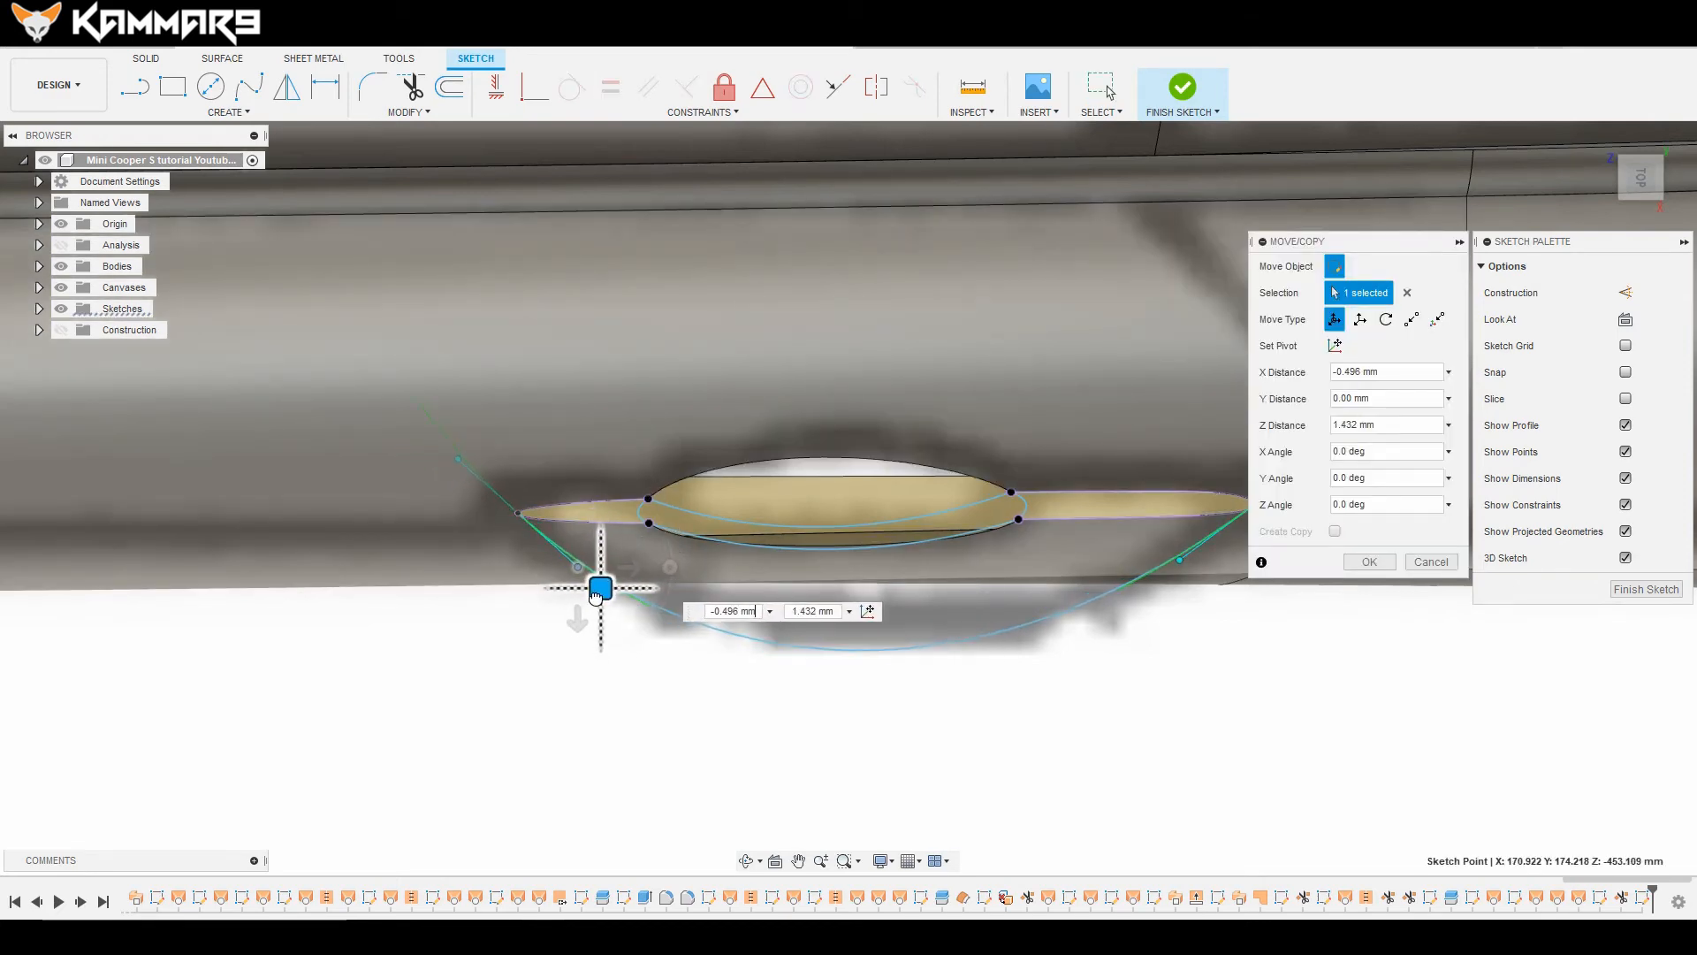
drag(601, 588, 401, 603)
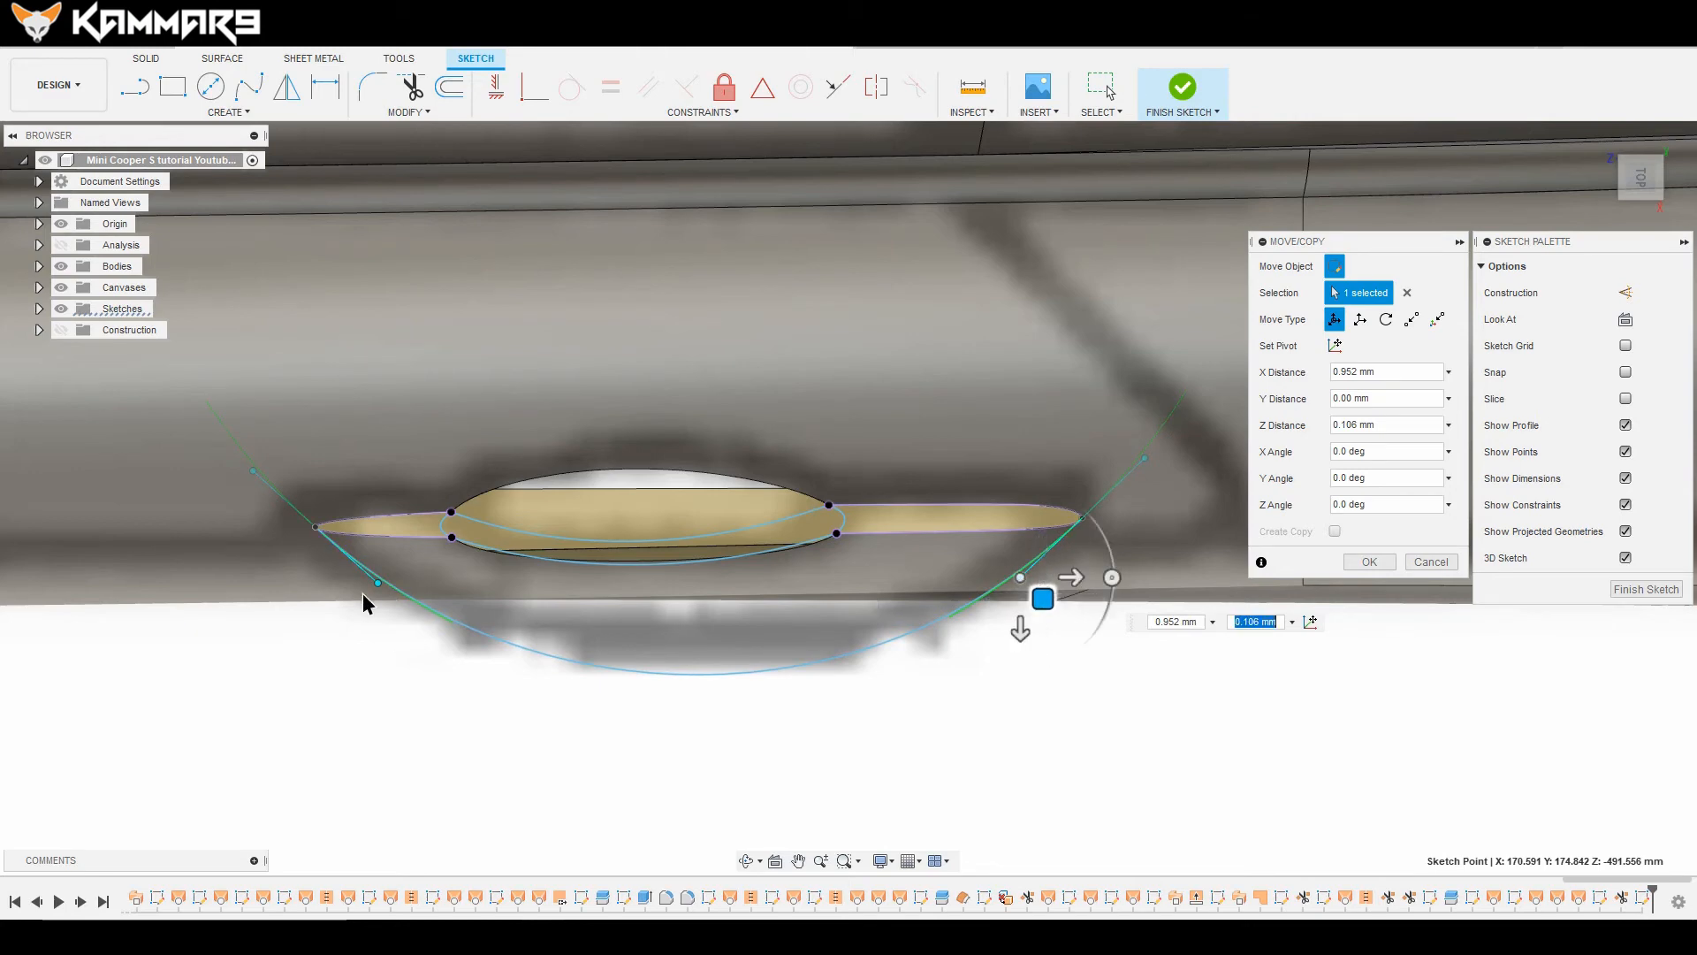
drag(1040, 598, 379, 593)
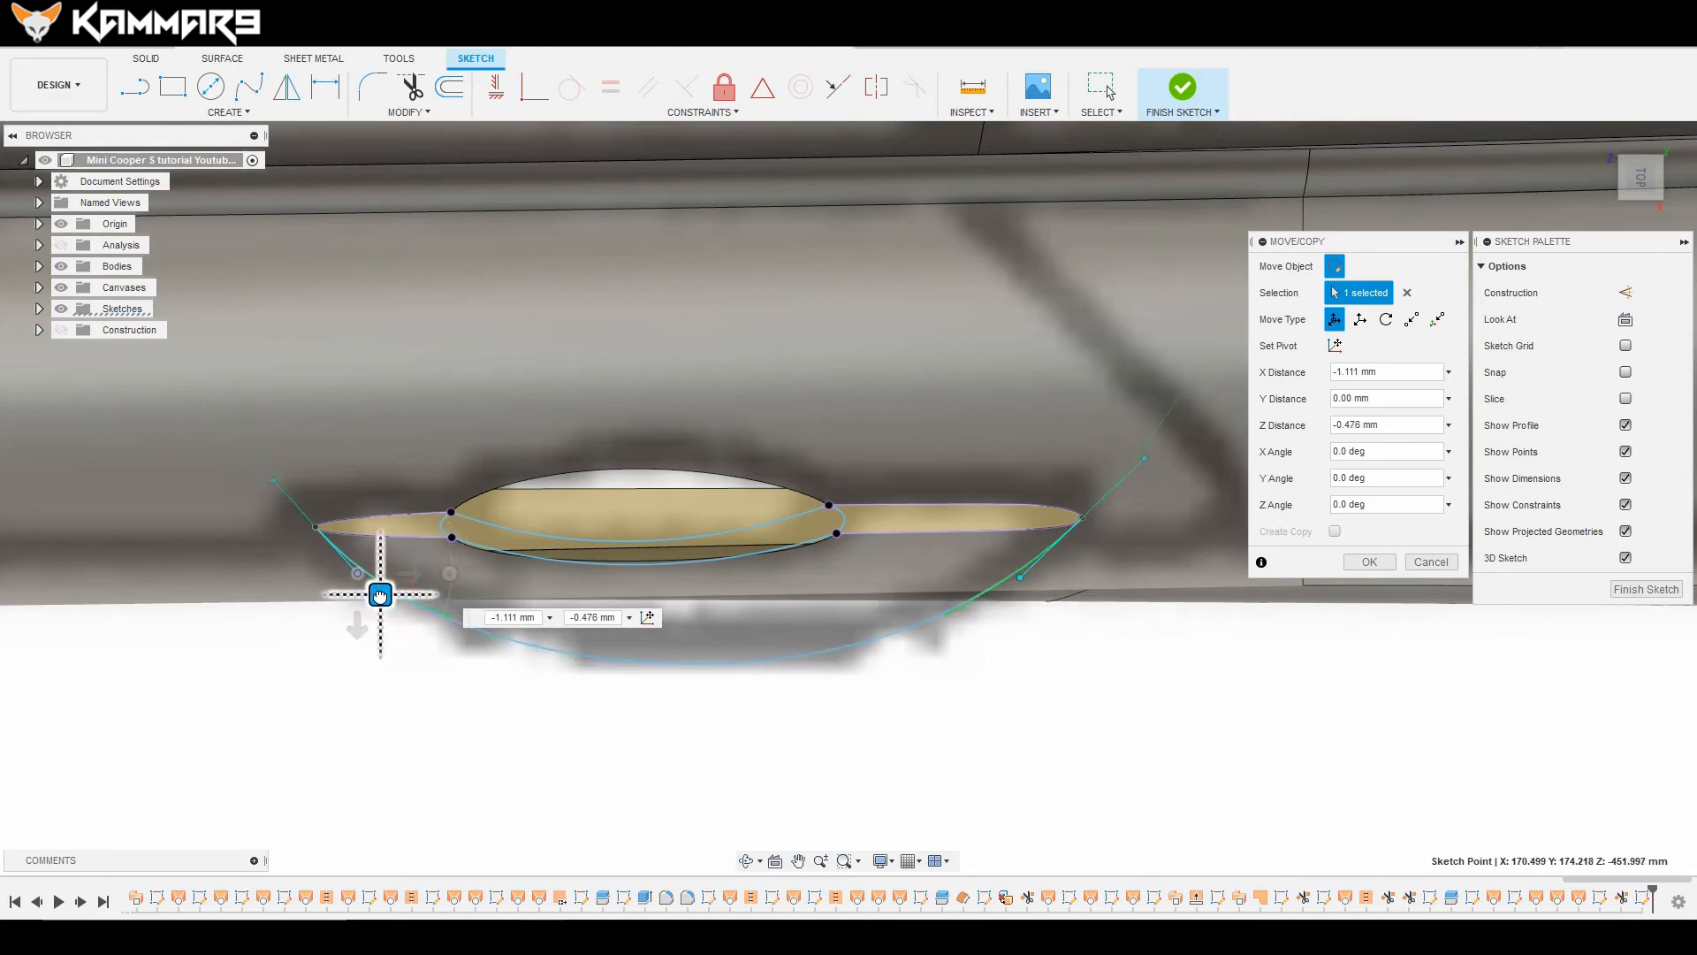
drag(379, 594, 371, 598)
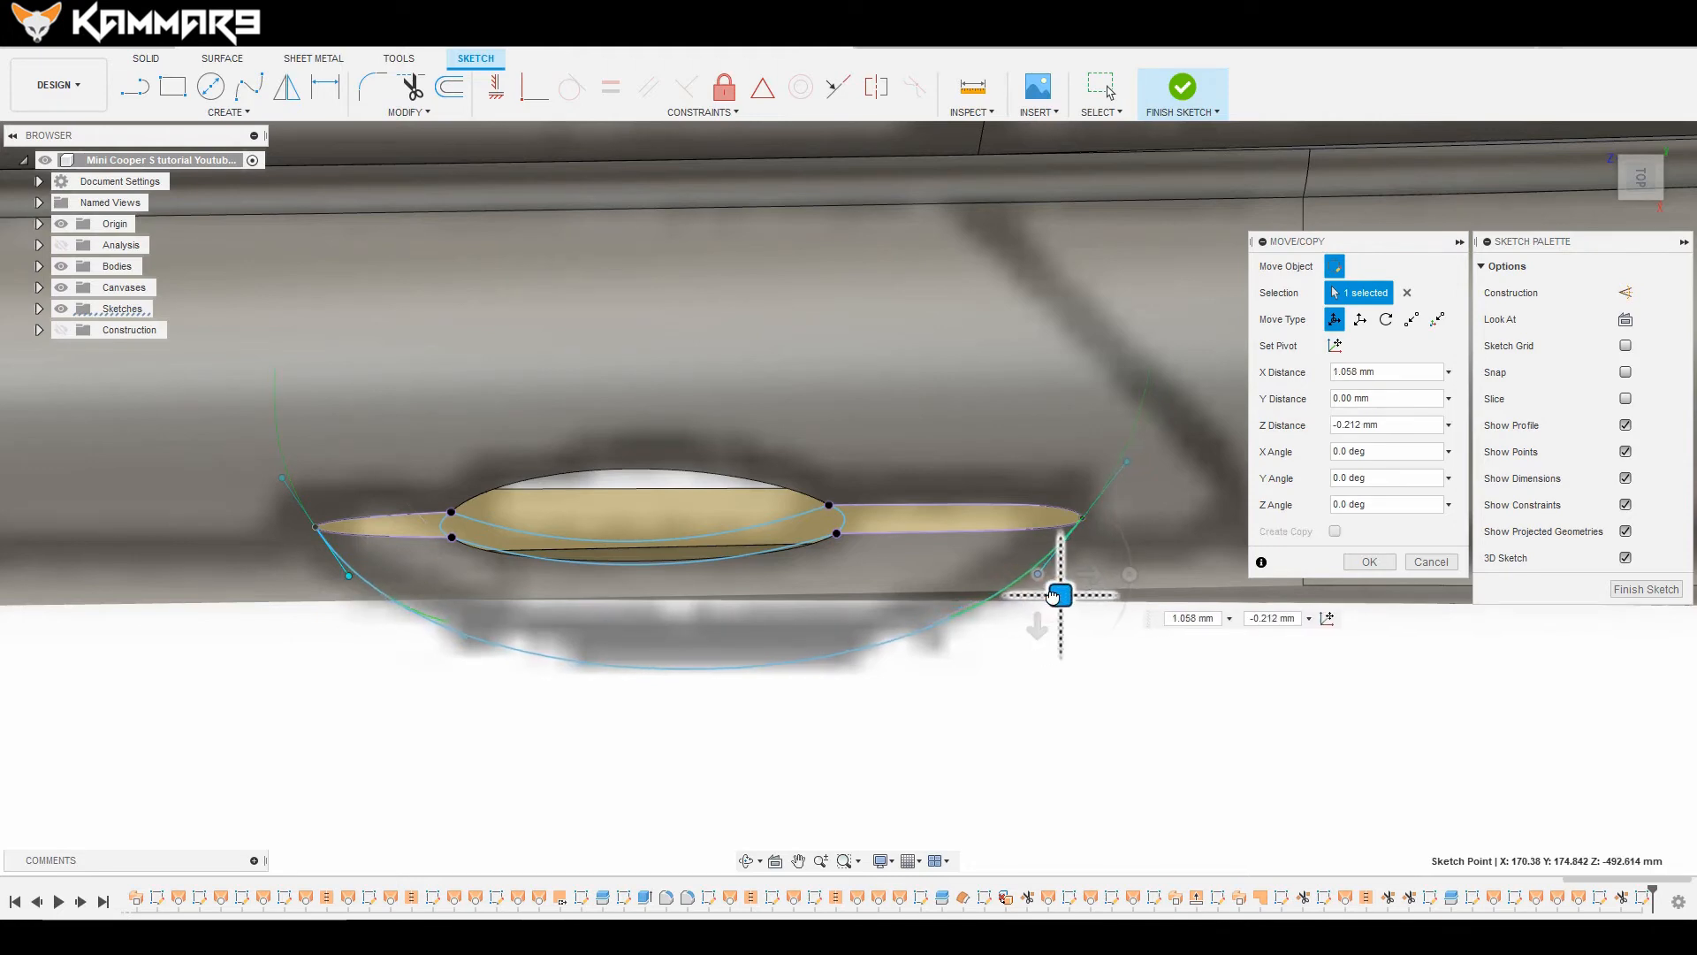
drag(1059, 593, 988, 652)
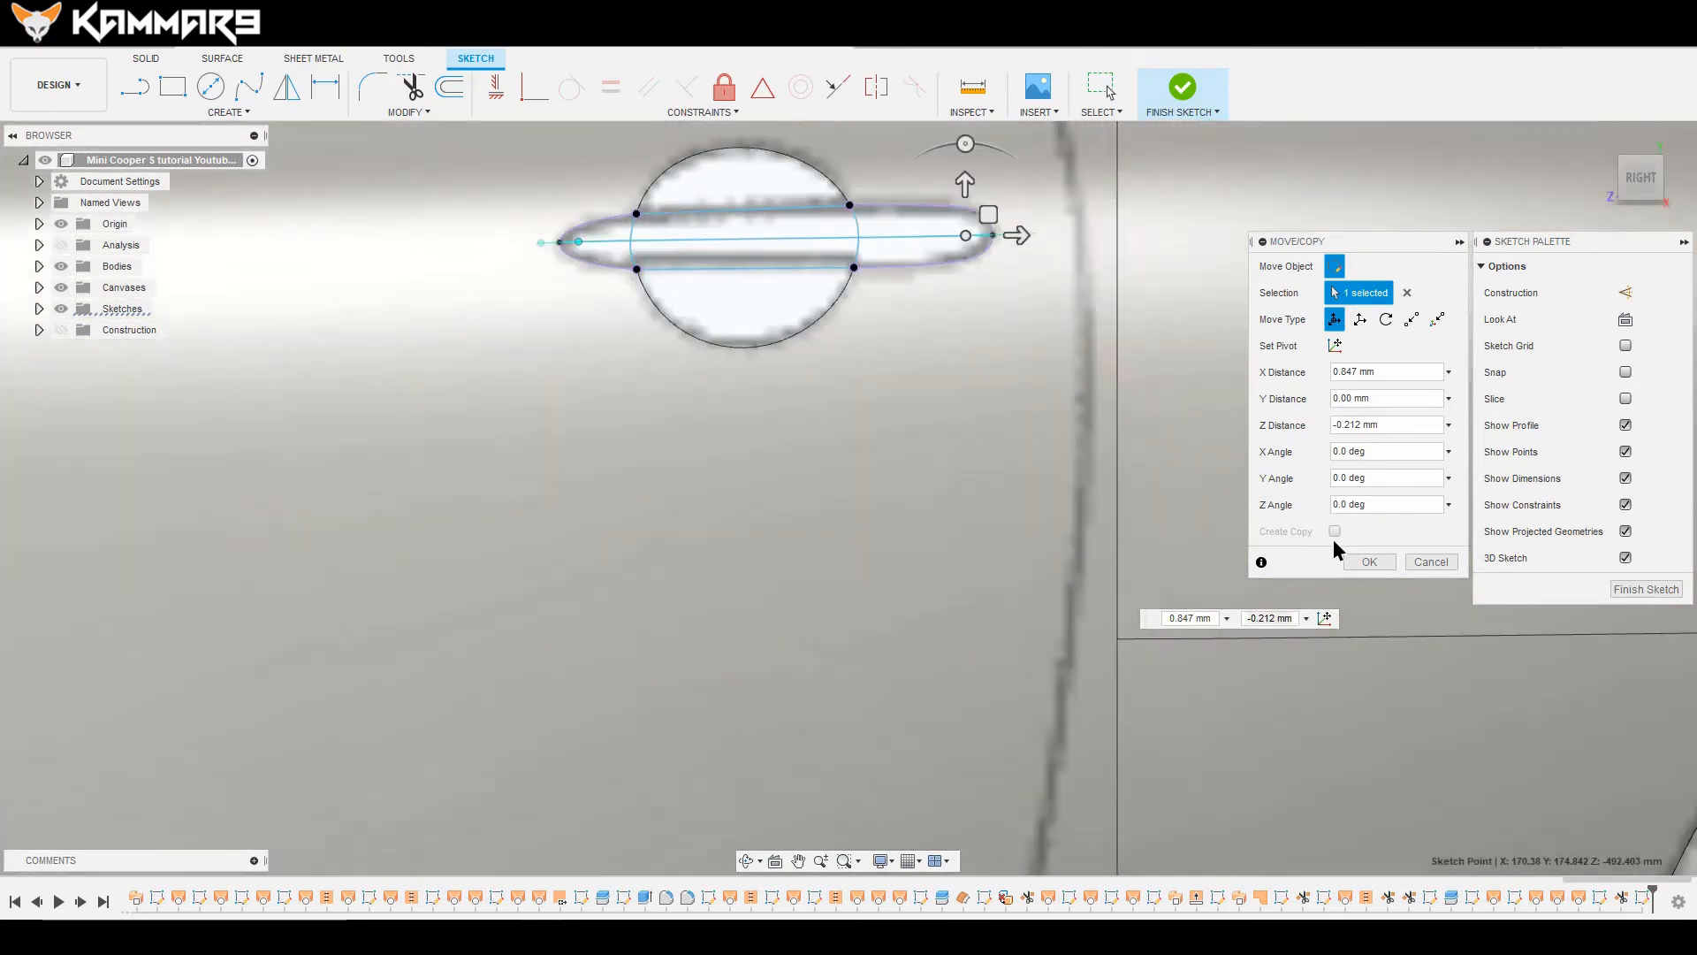
click(1369, 563)
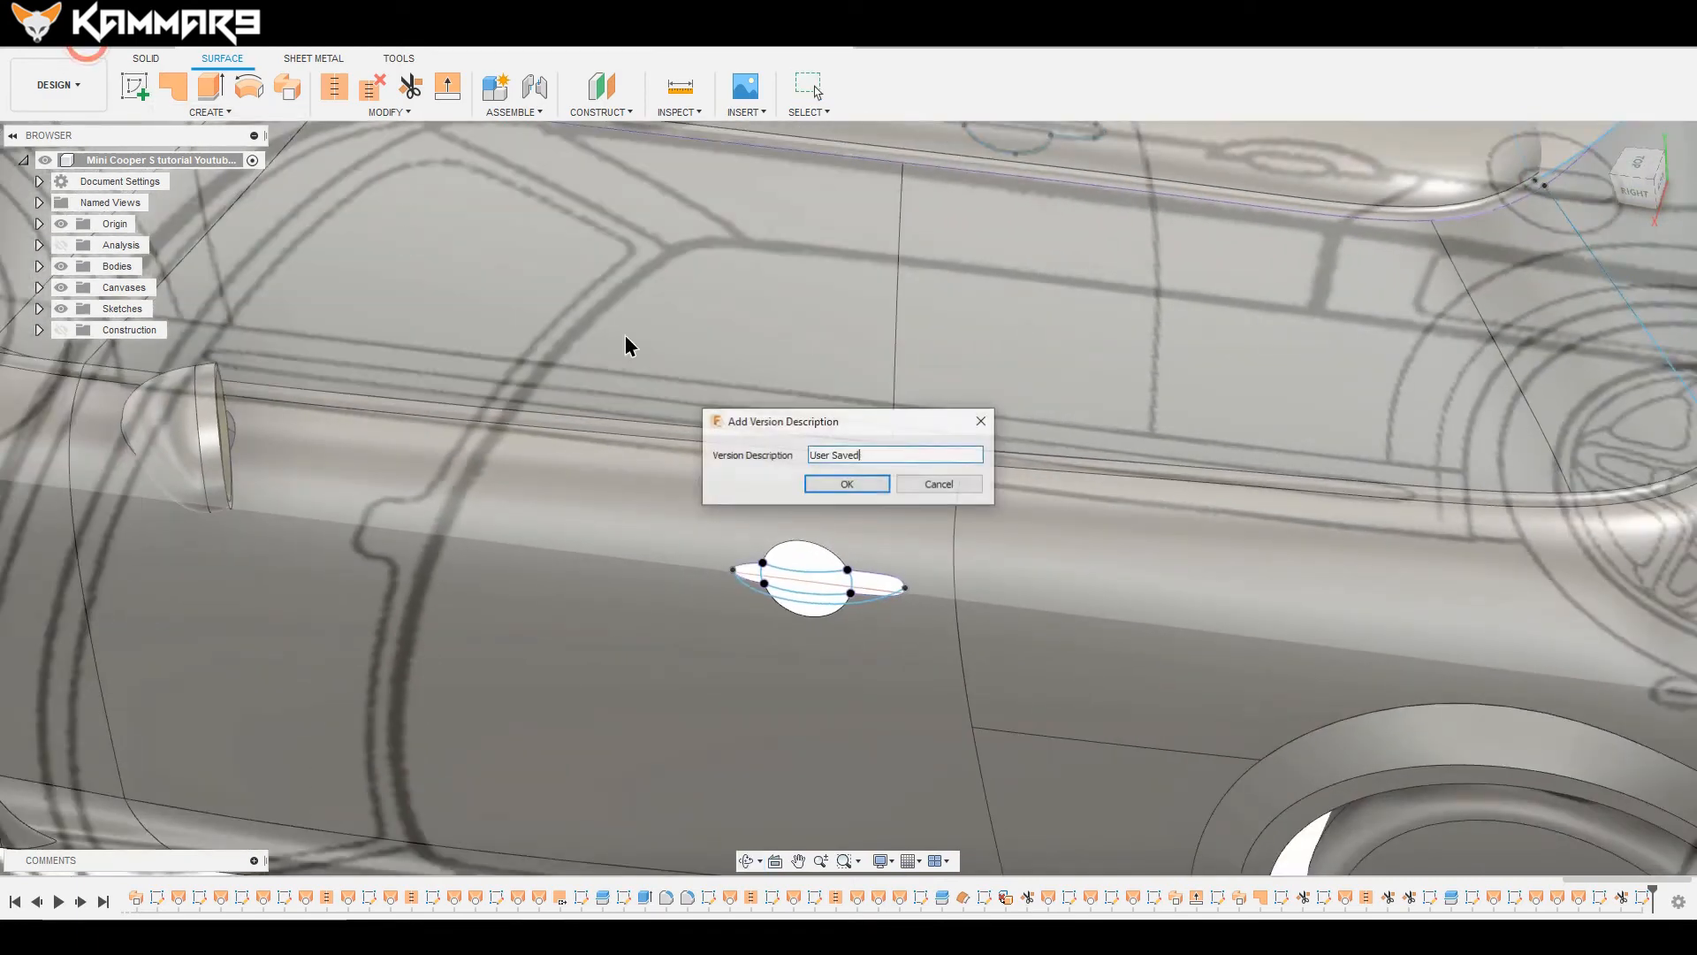
Step: Confirm the new design version and list the surface creation tools
click(845, 483)
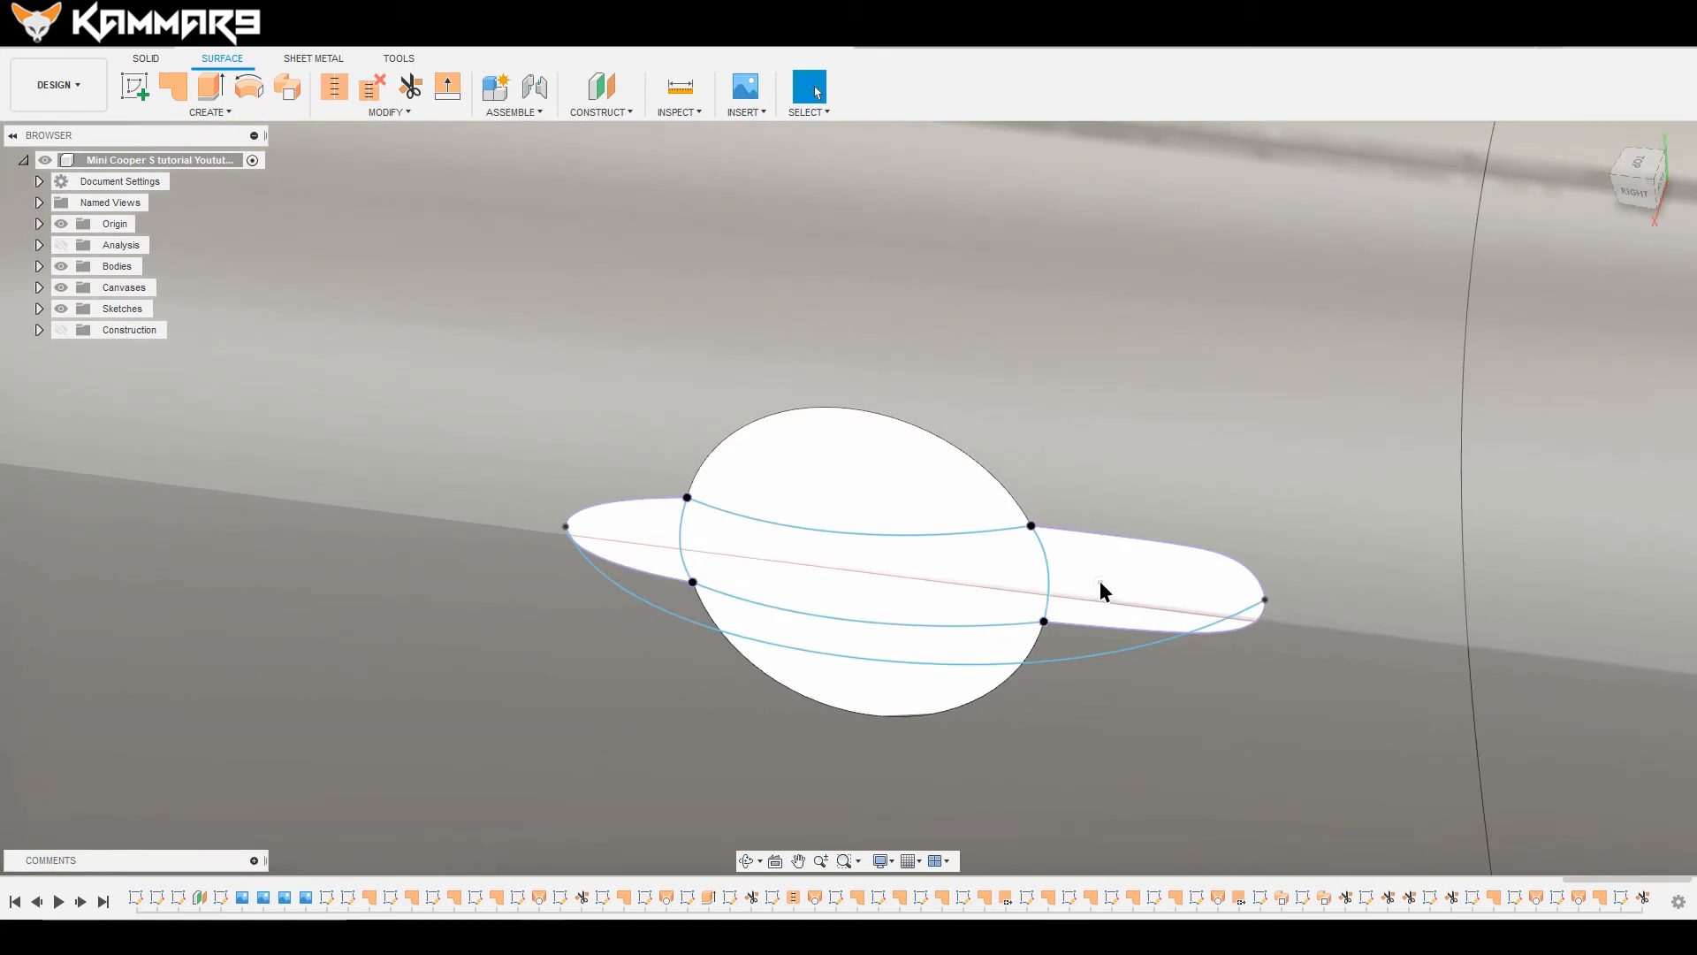
mouse_move(286, 87)
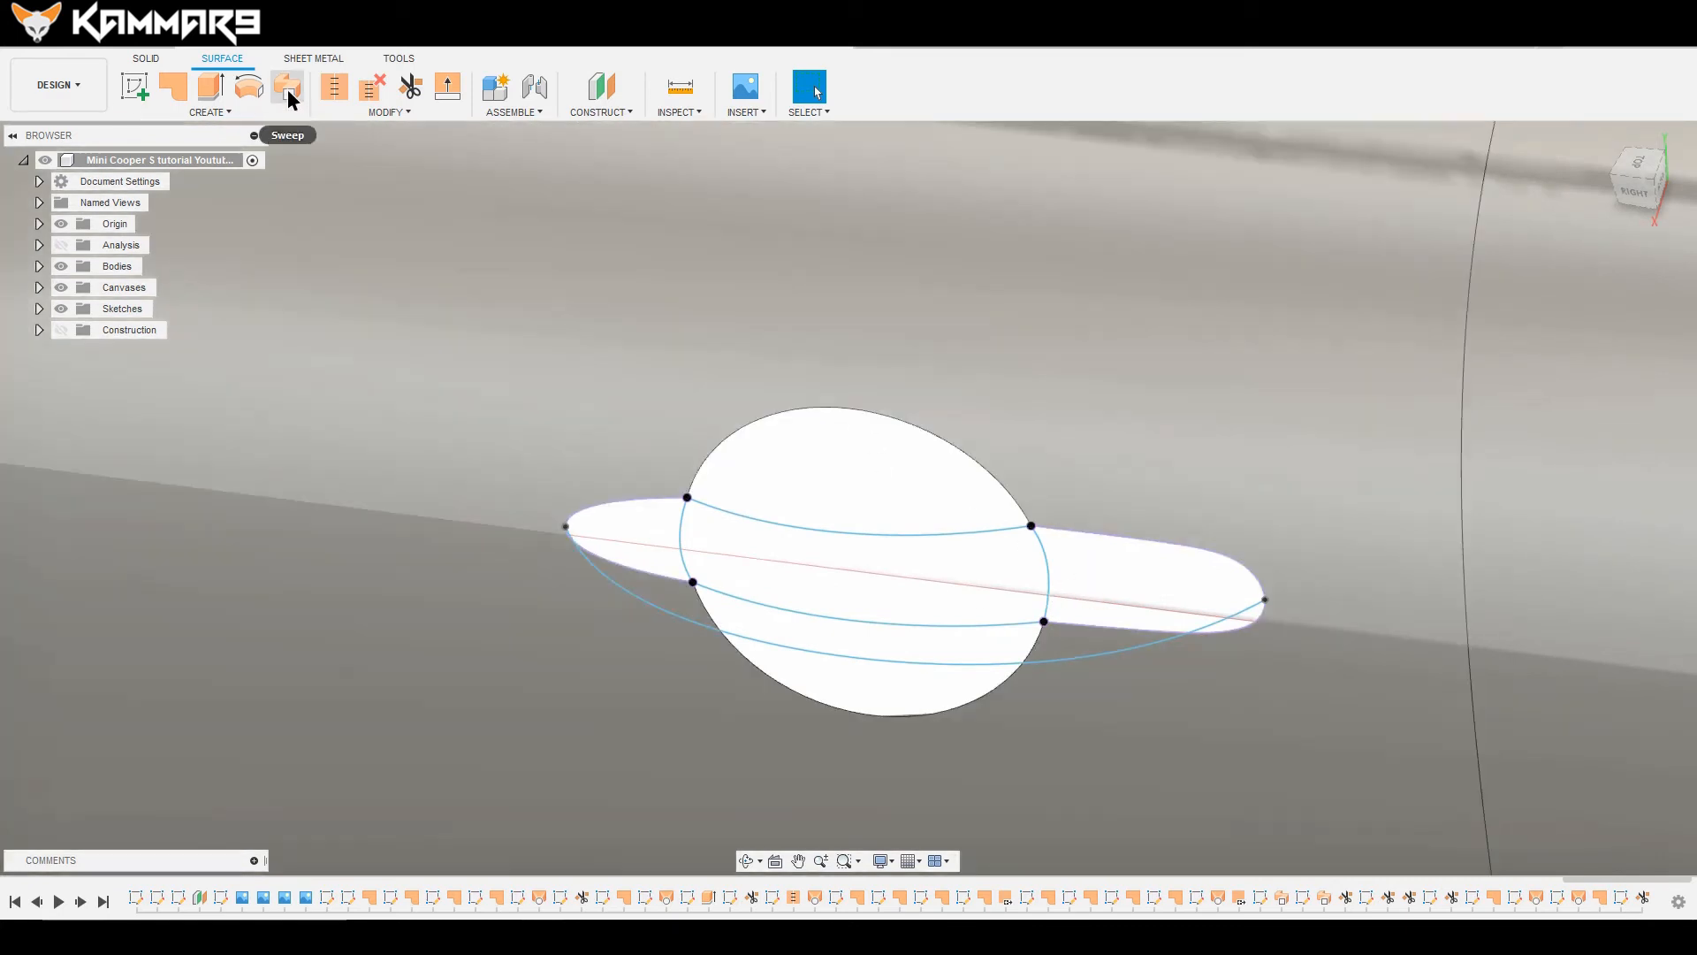
click(209, 111)
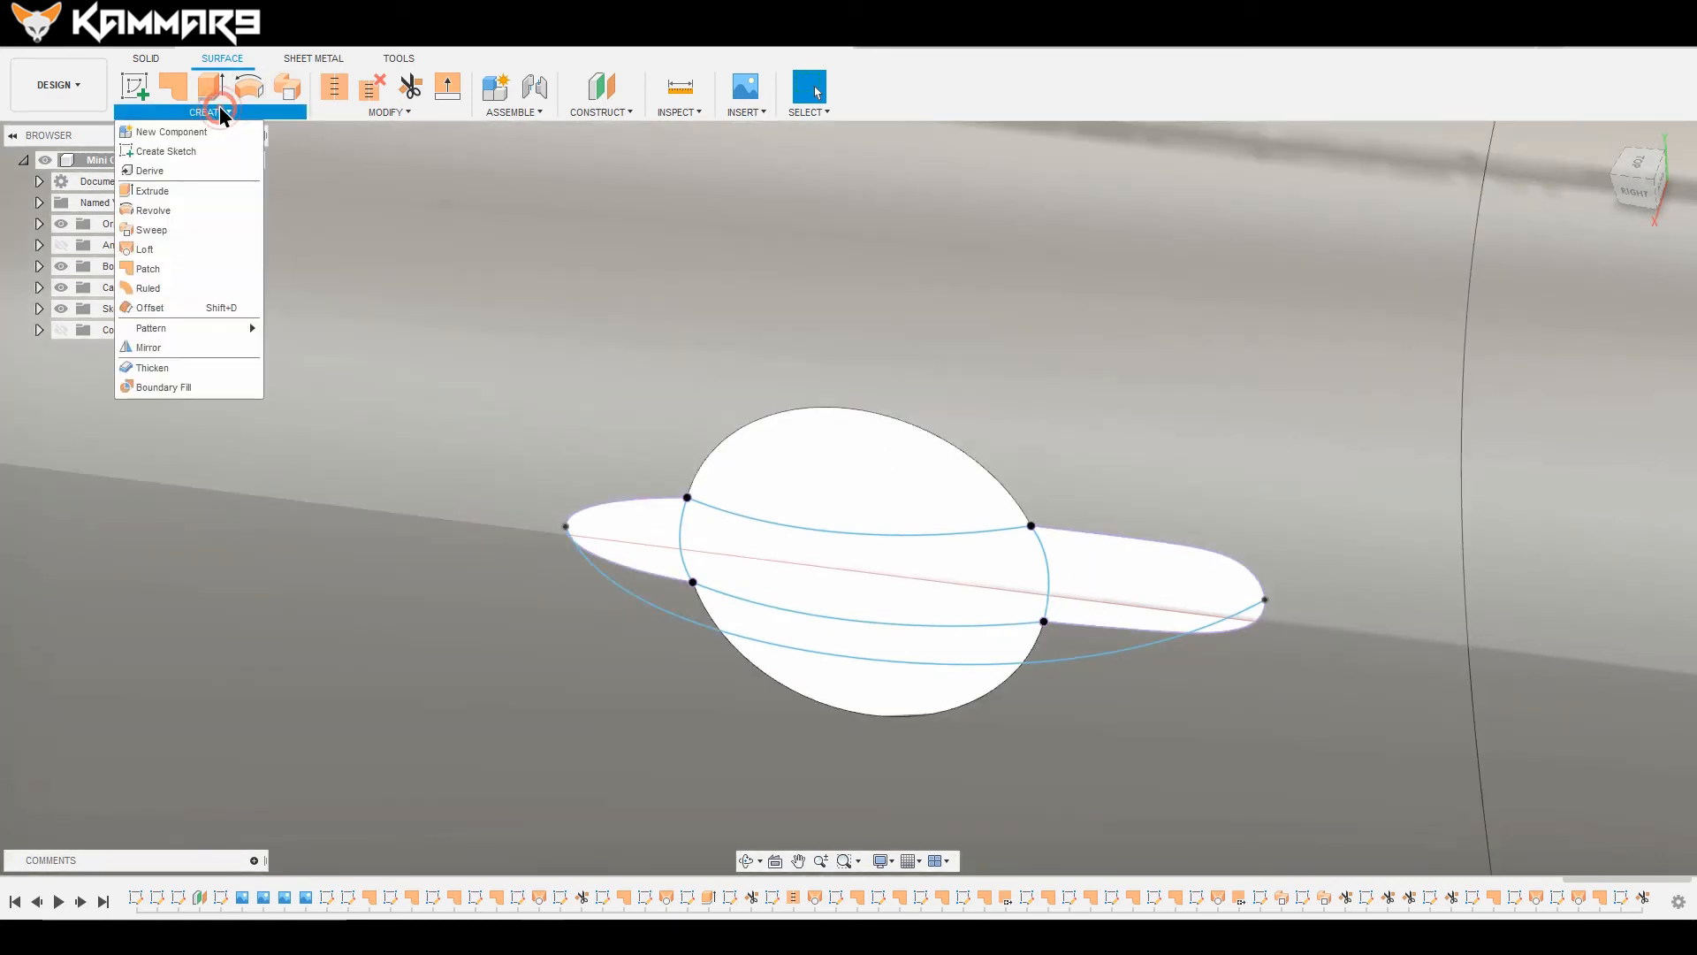
mouse_move(155, 257)
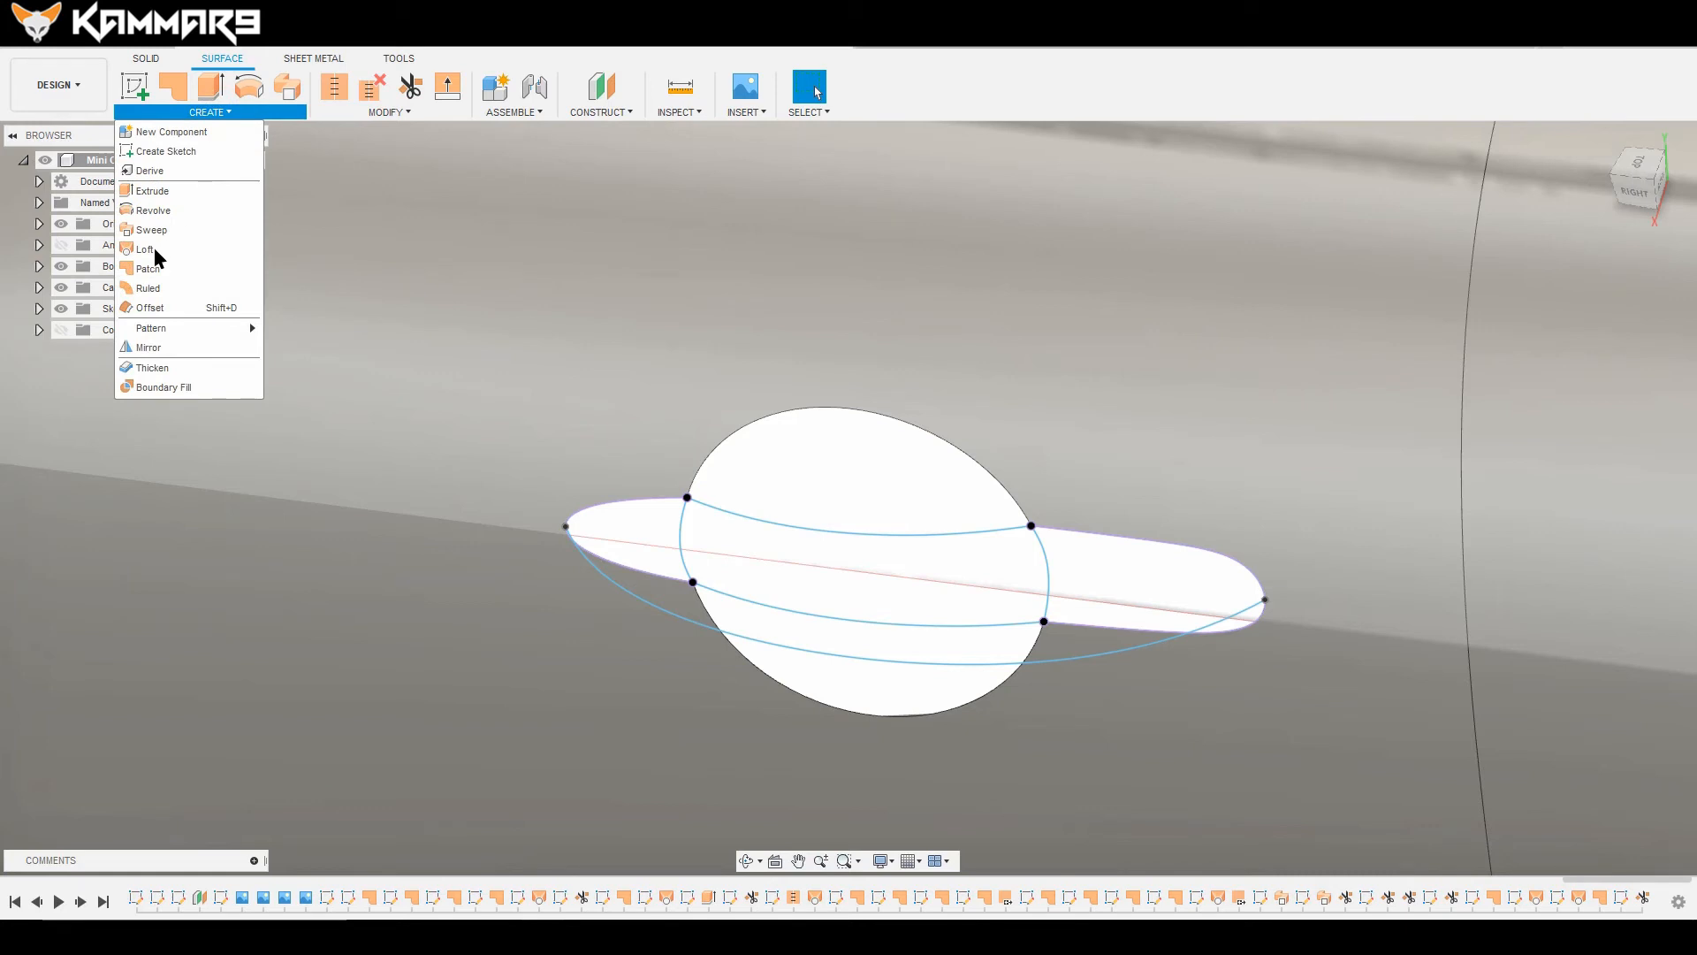
Step: Loft the handle bowl surface between Profile 1 and Profile 2, guided by three rail curves
click(144, 250)
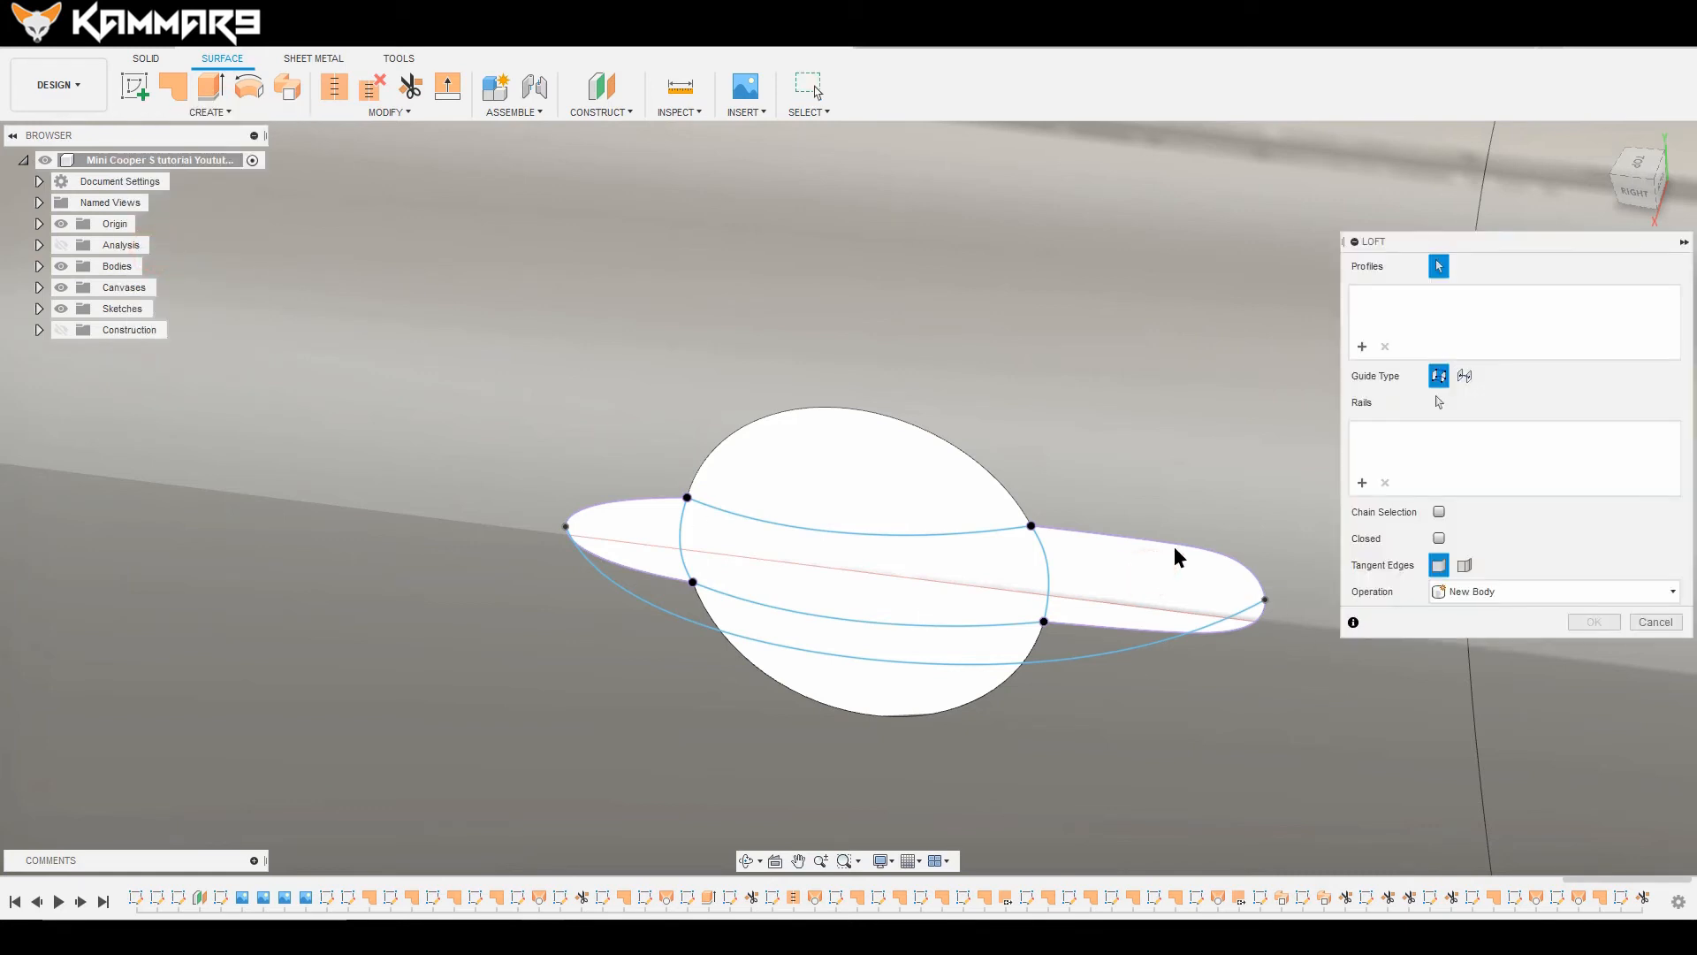
click(1176, 558)
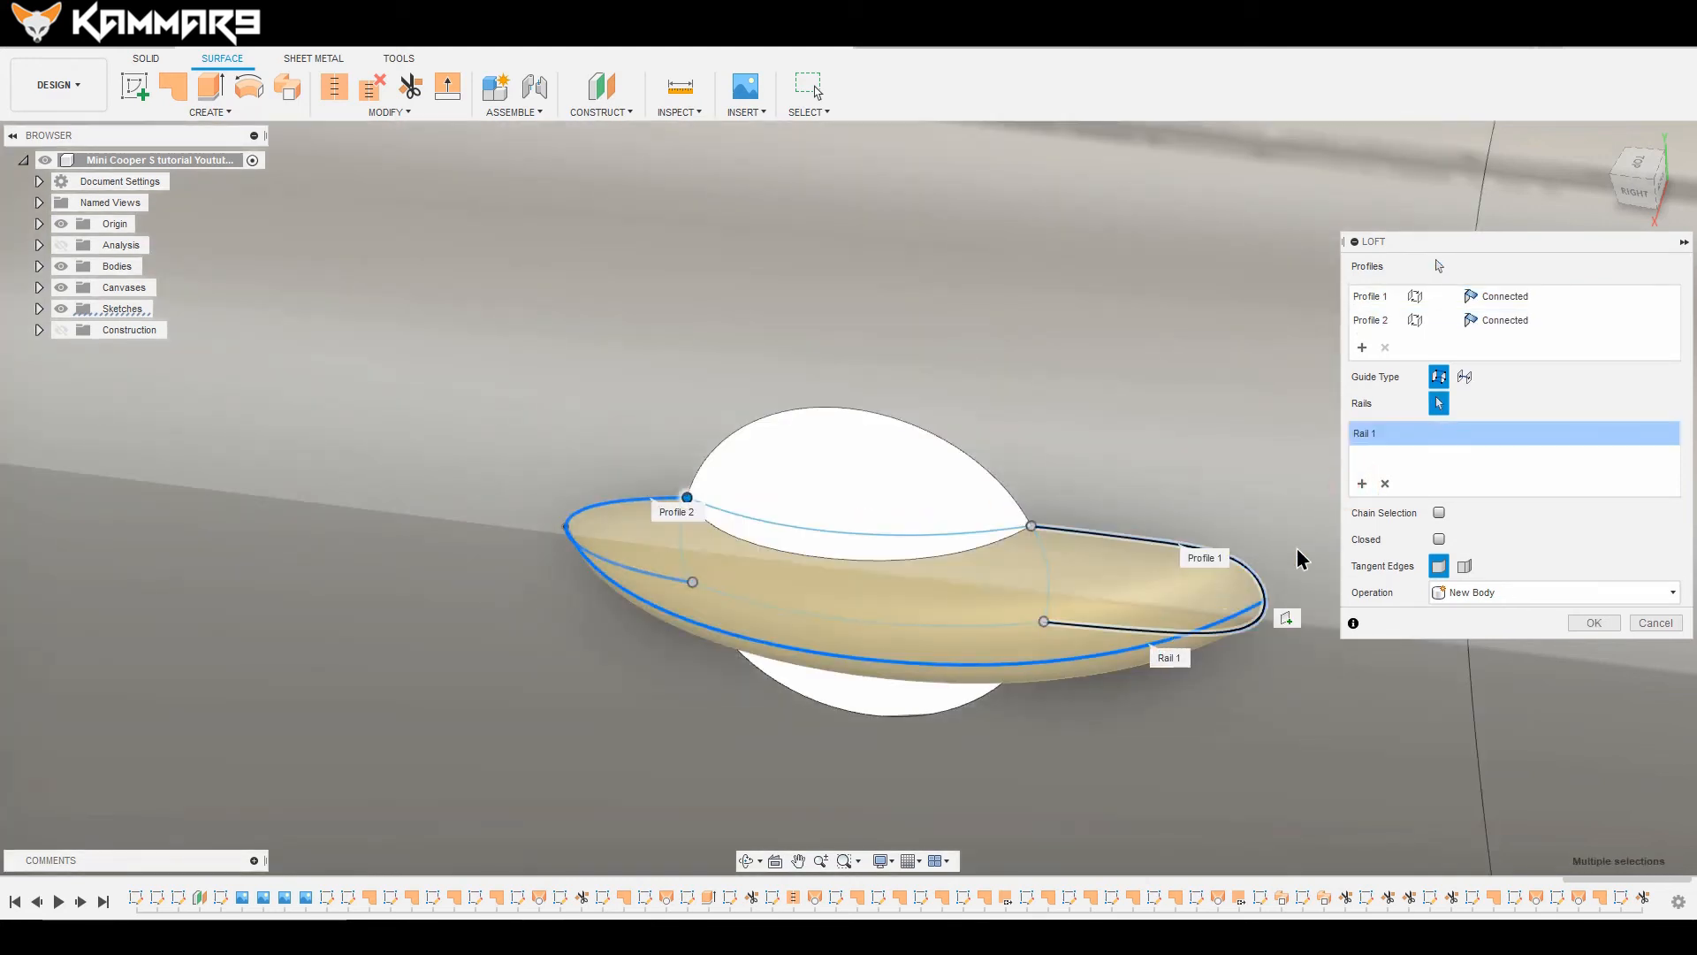
click(927, 531)
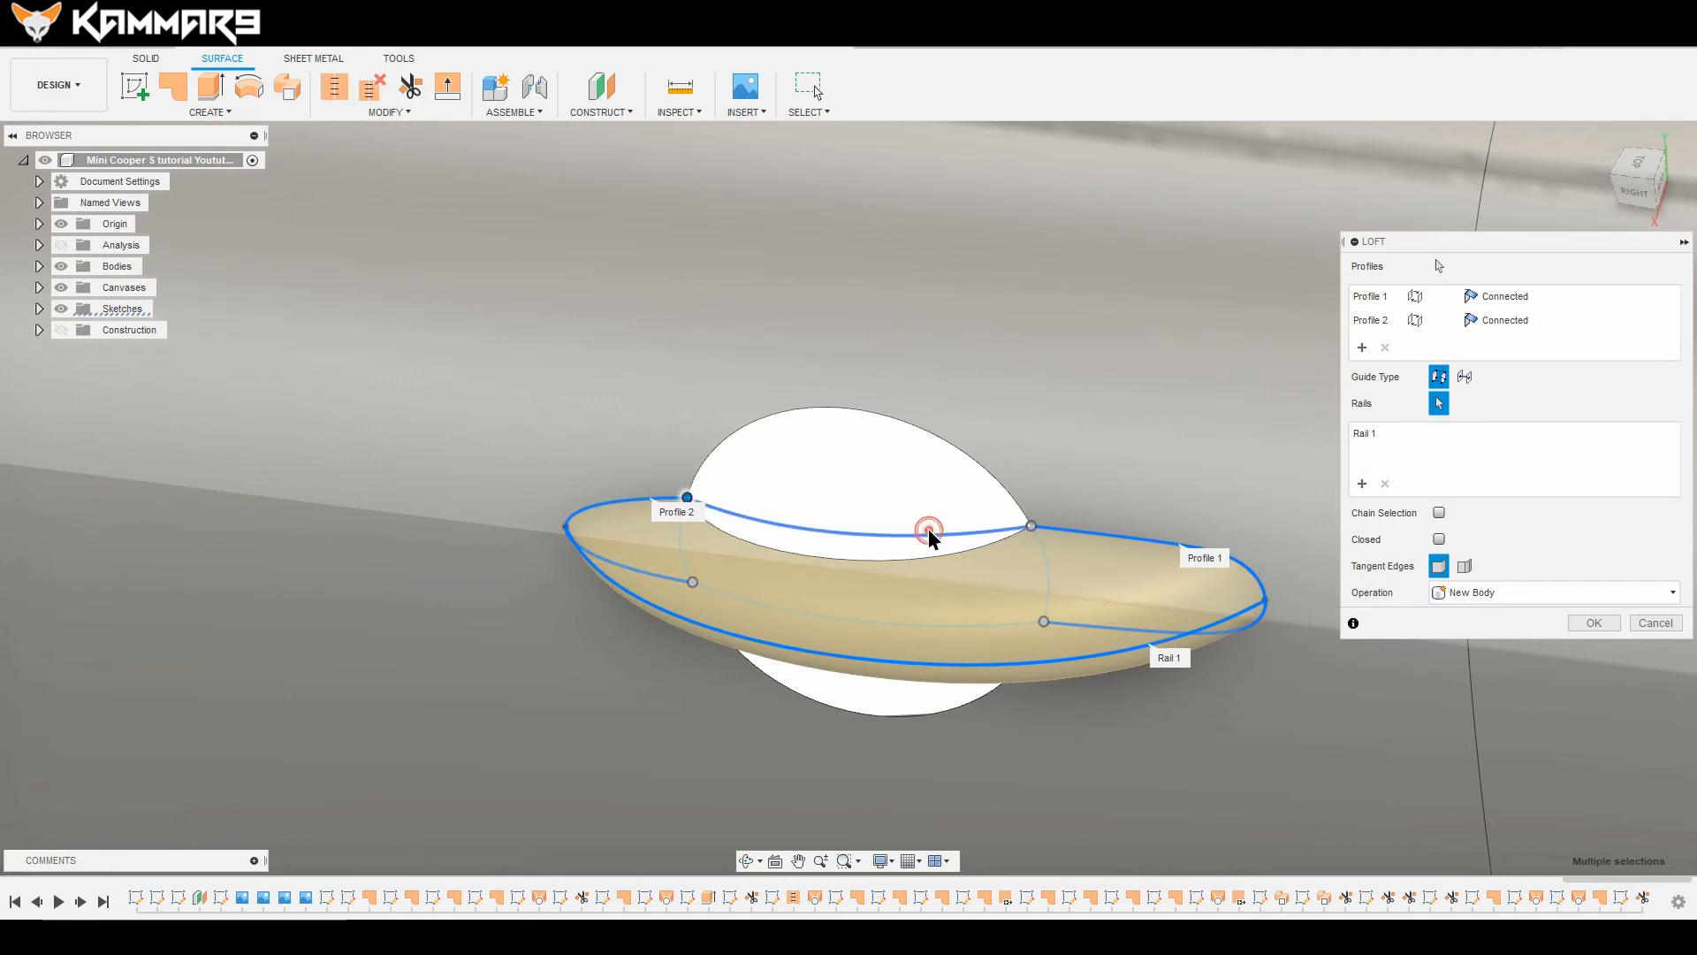
click(927, 529)
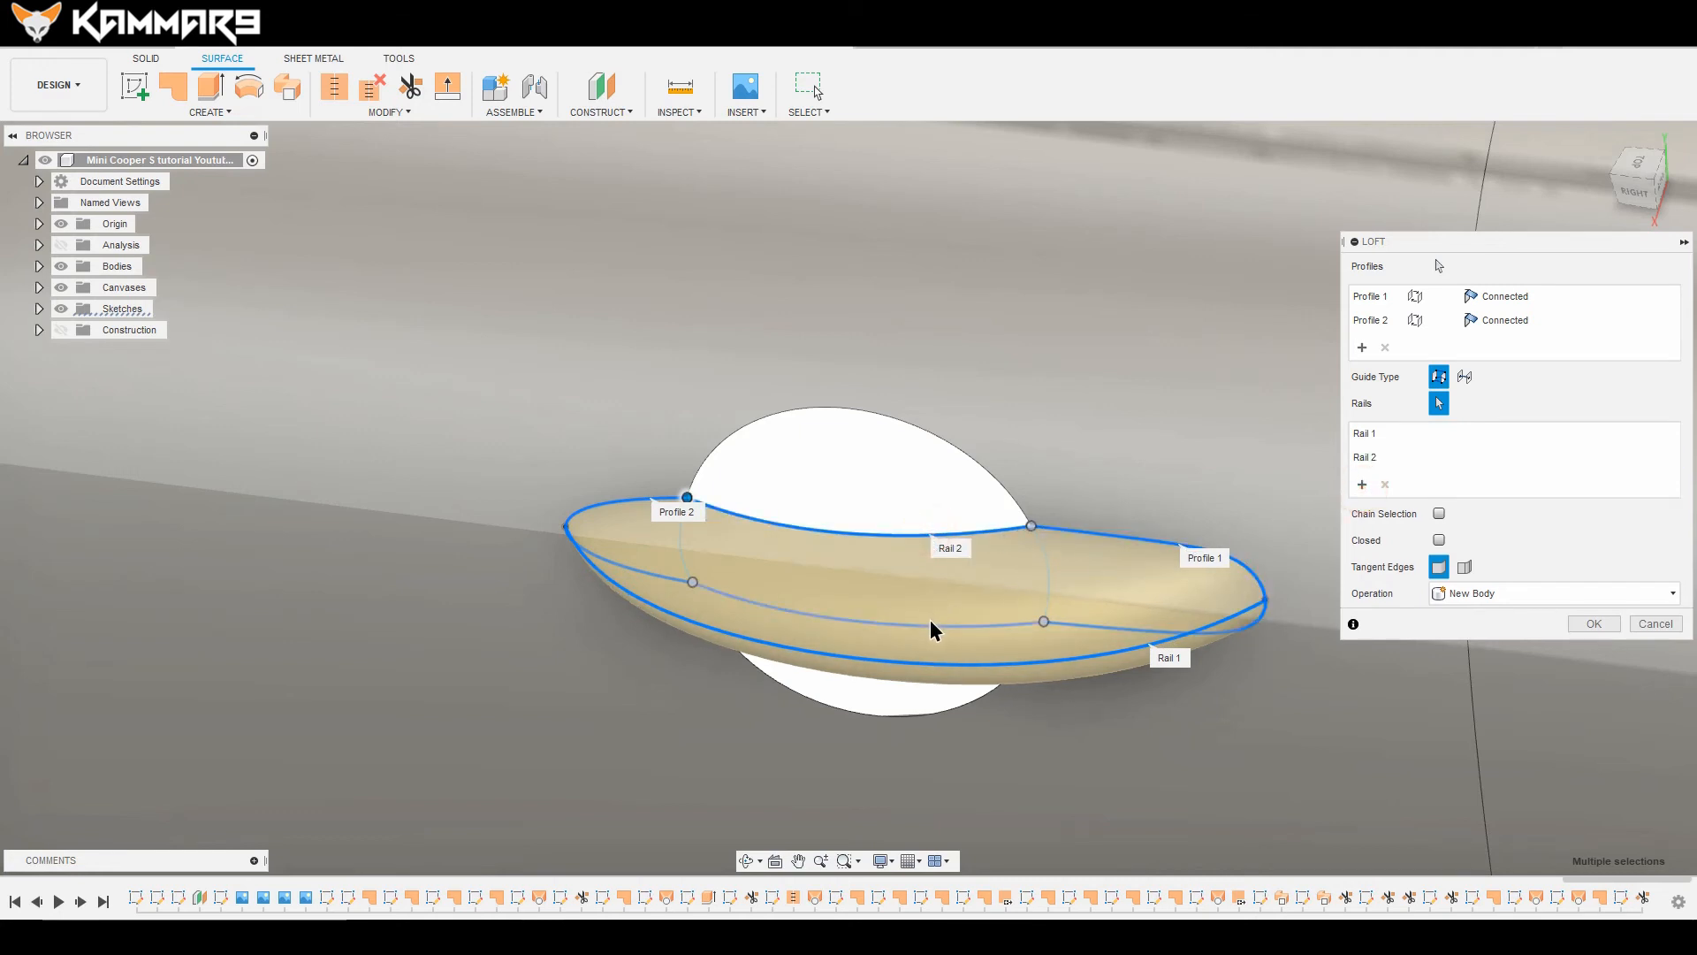
click(951, 638)
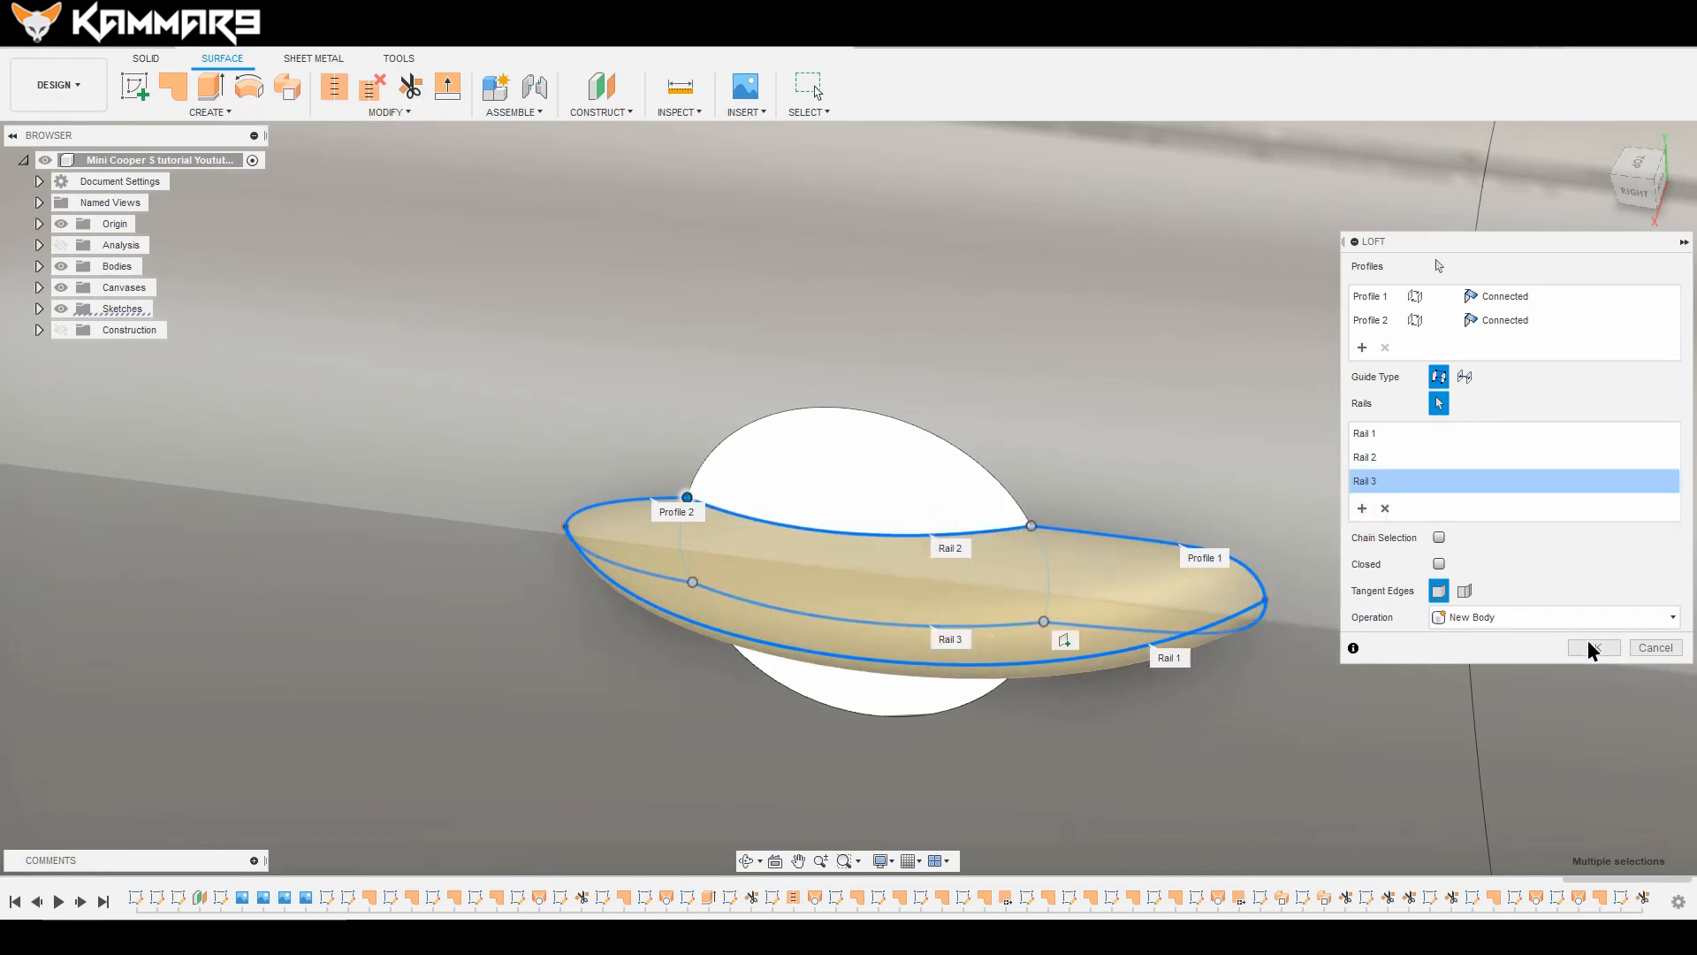
click(1591, 647)
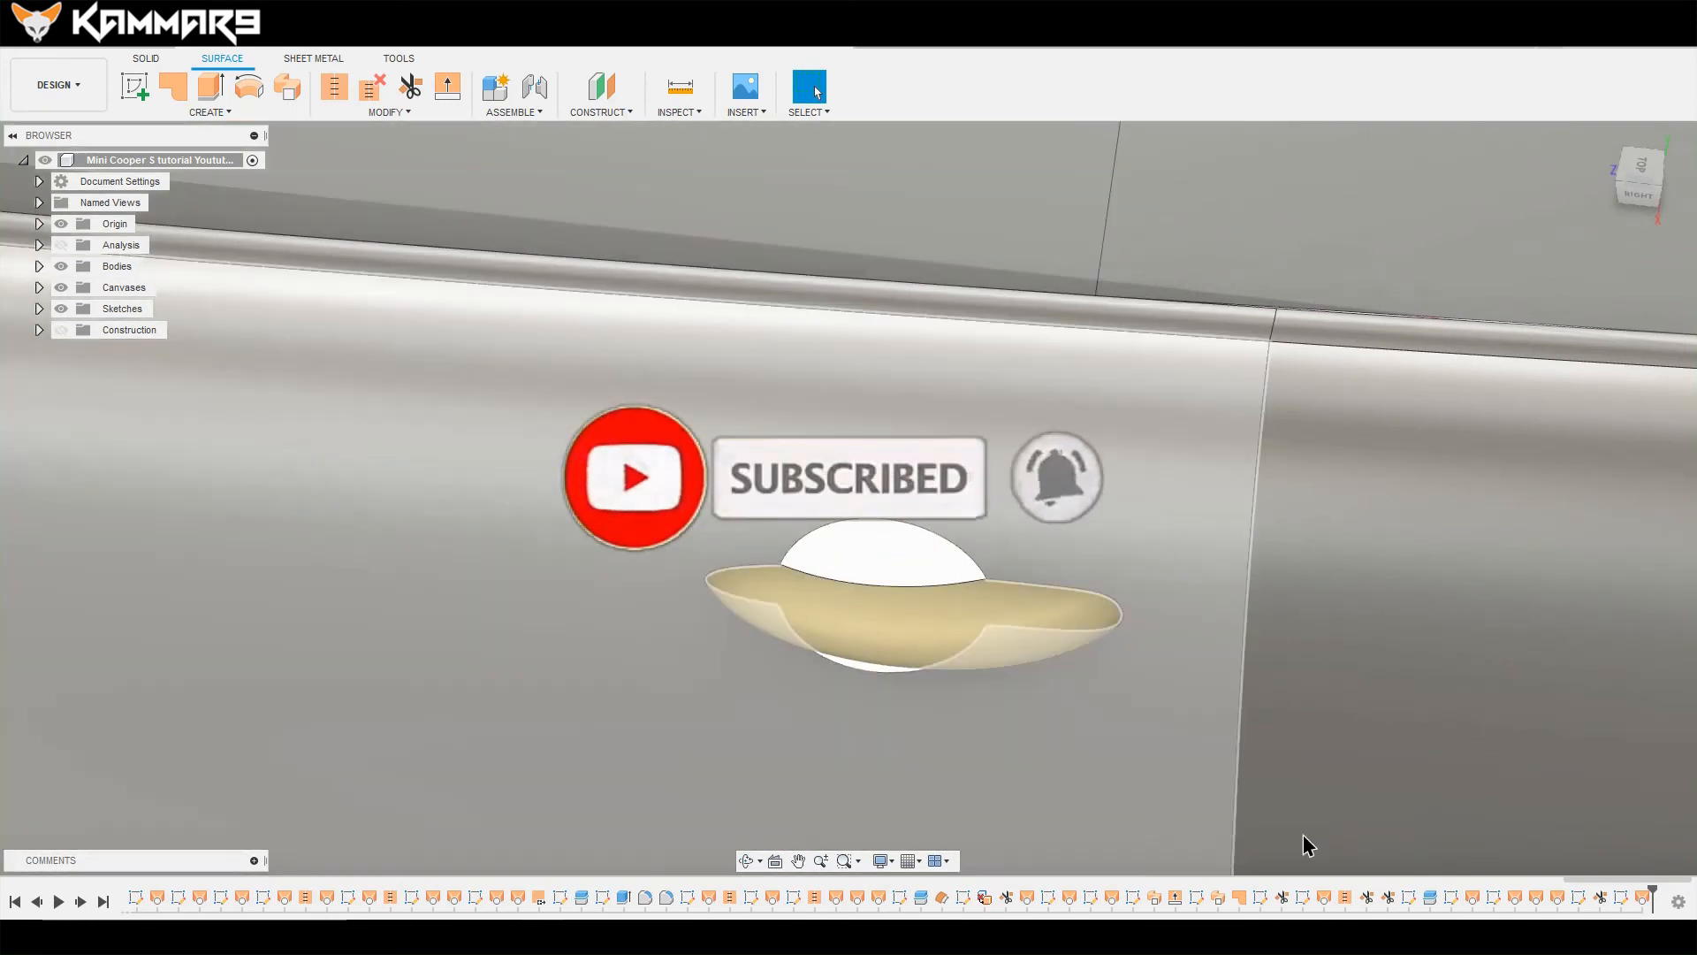
Step: Select the latest sketch and expand the Sketches list showing Sketch57 through Sketch98
click(1621, 898)
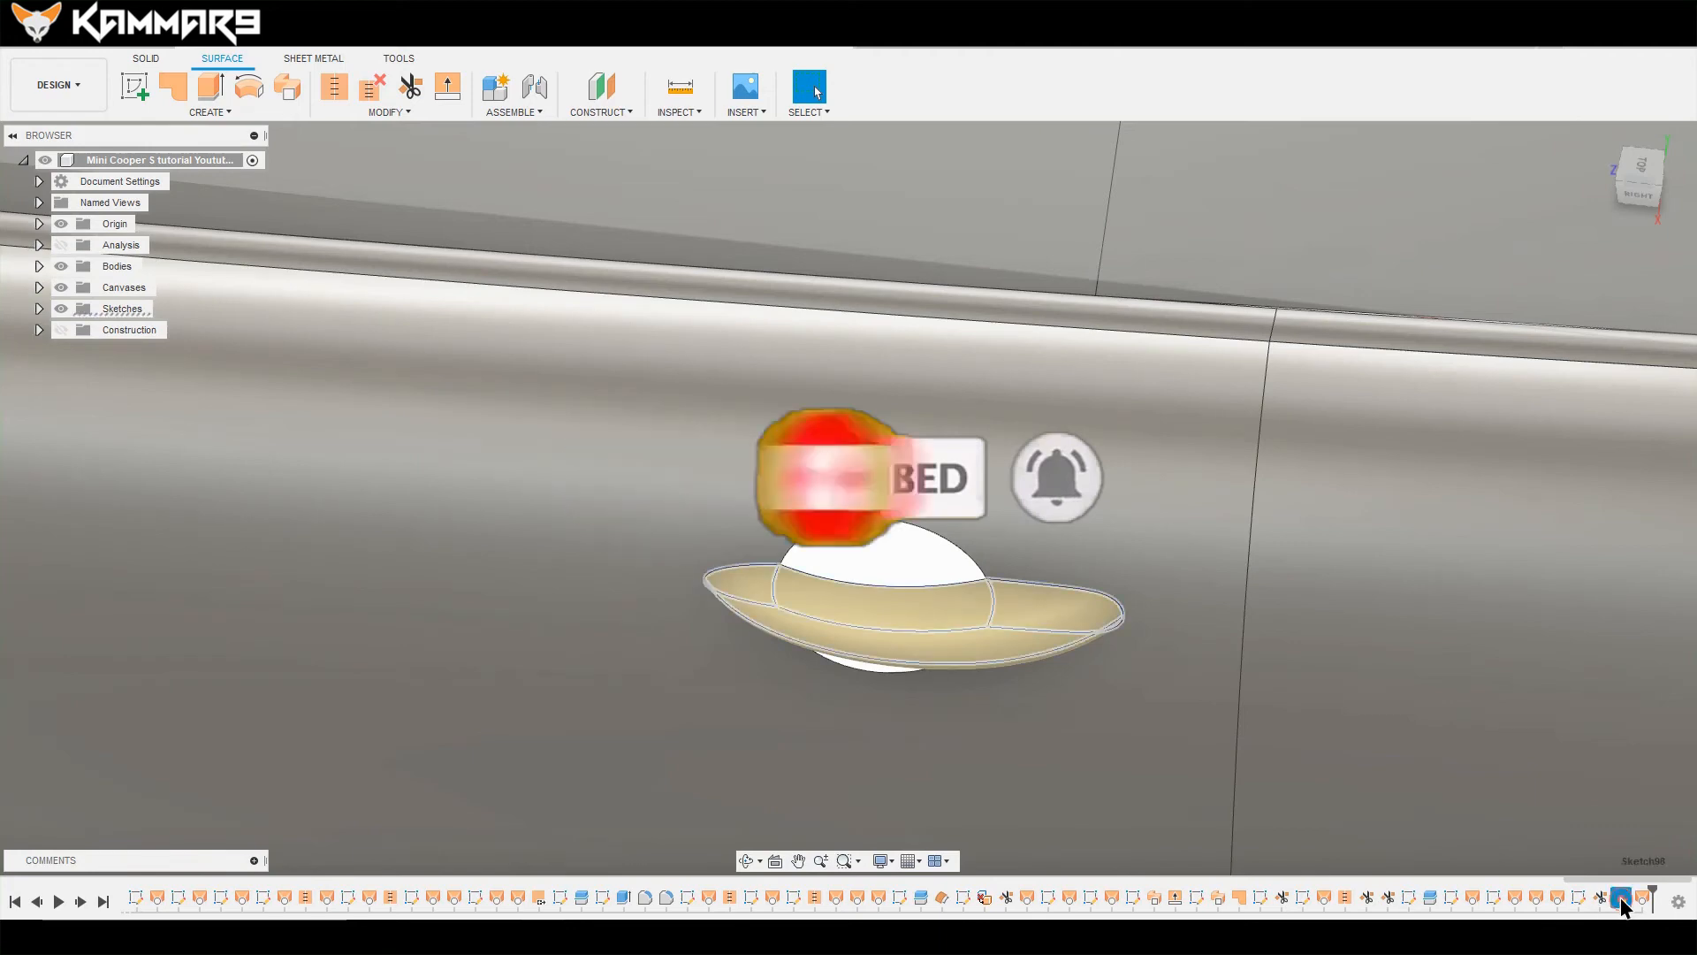
right_click(1623, 897)
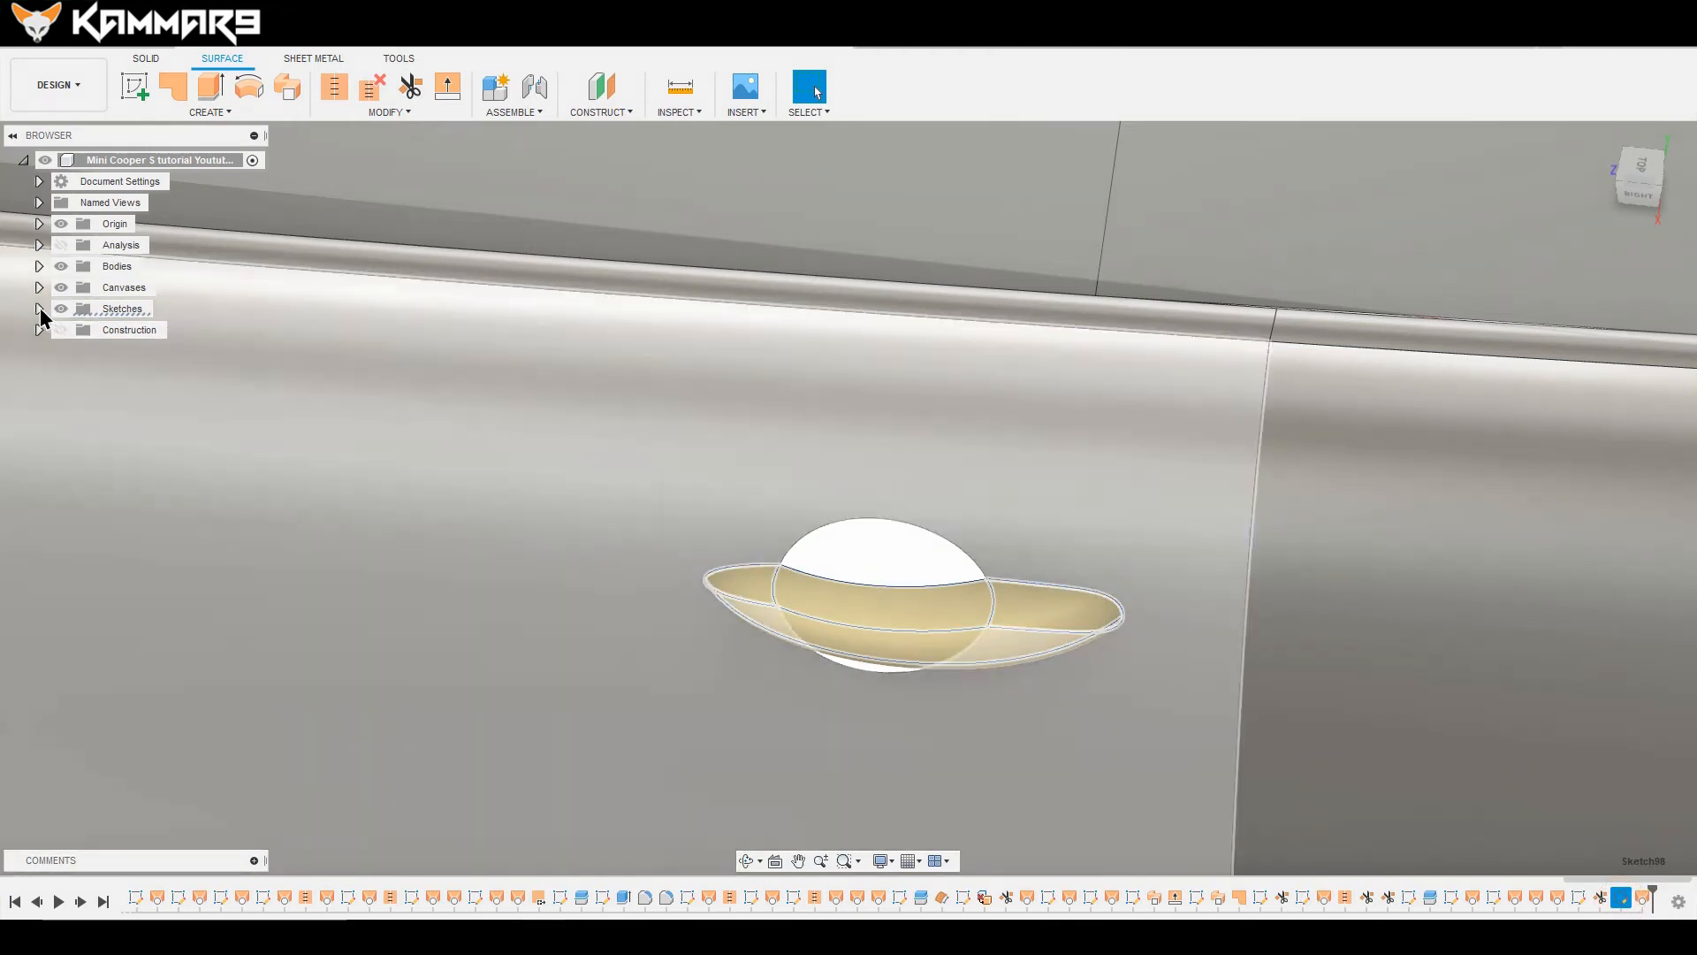
click(39, 309)
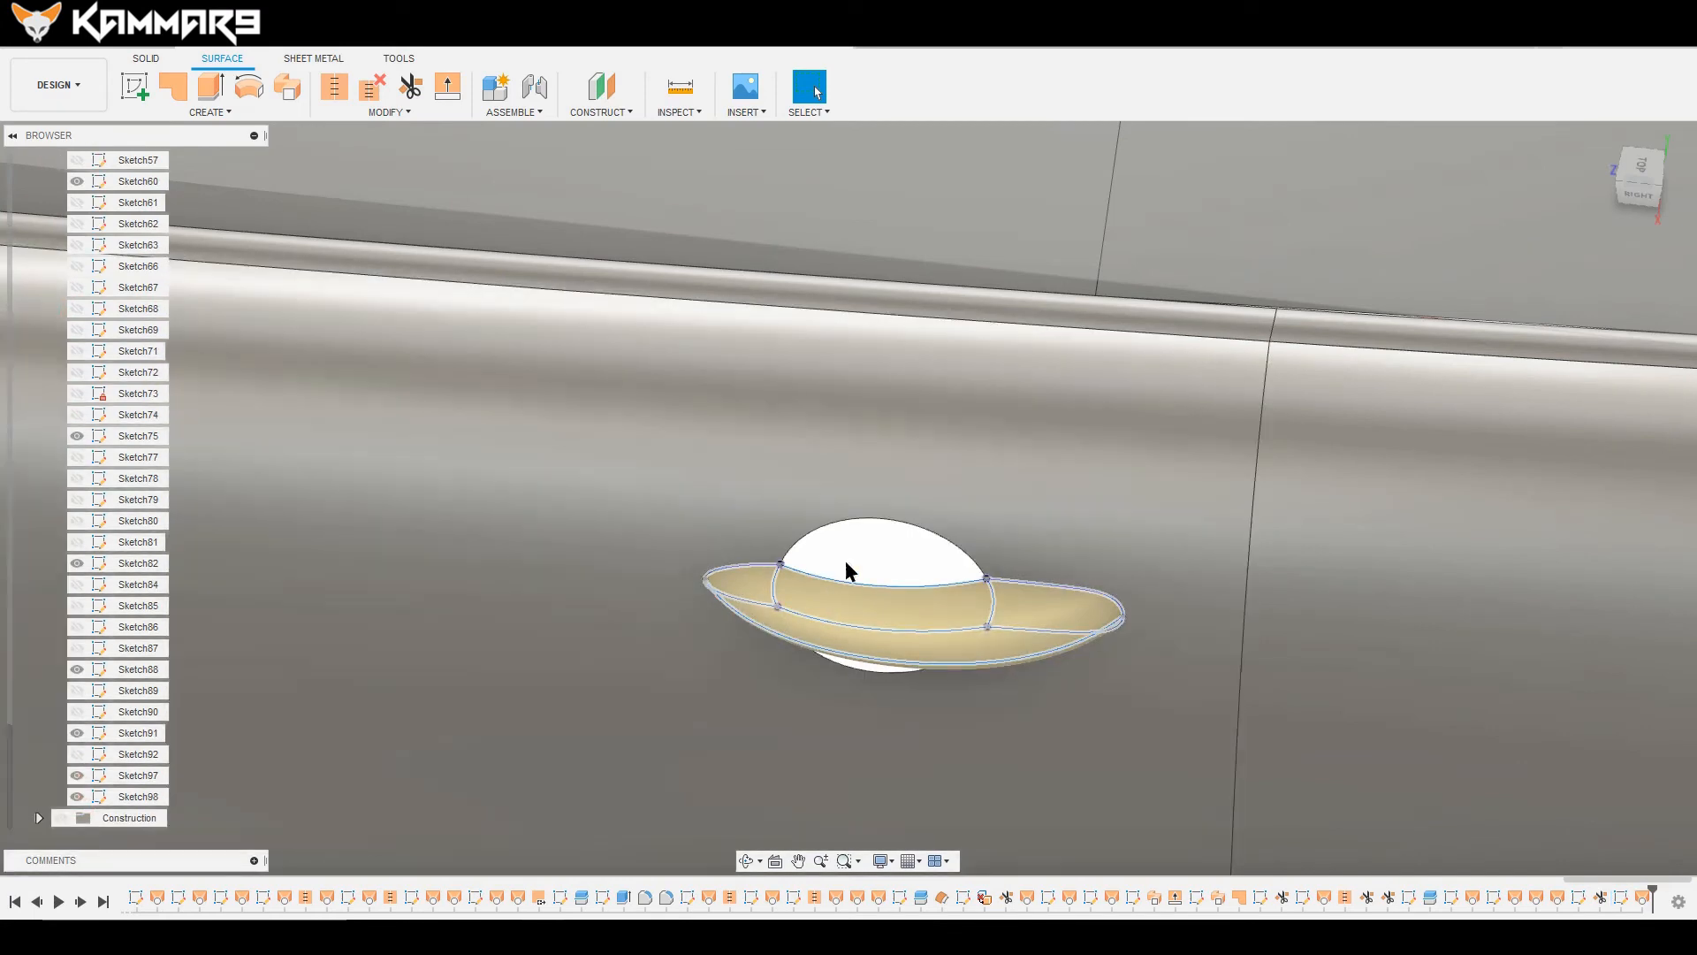
mouse_move(248, 87)
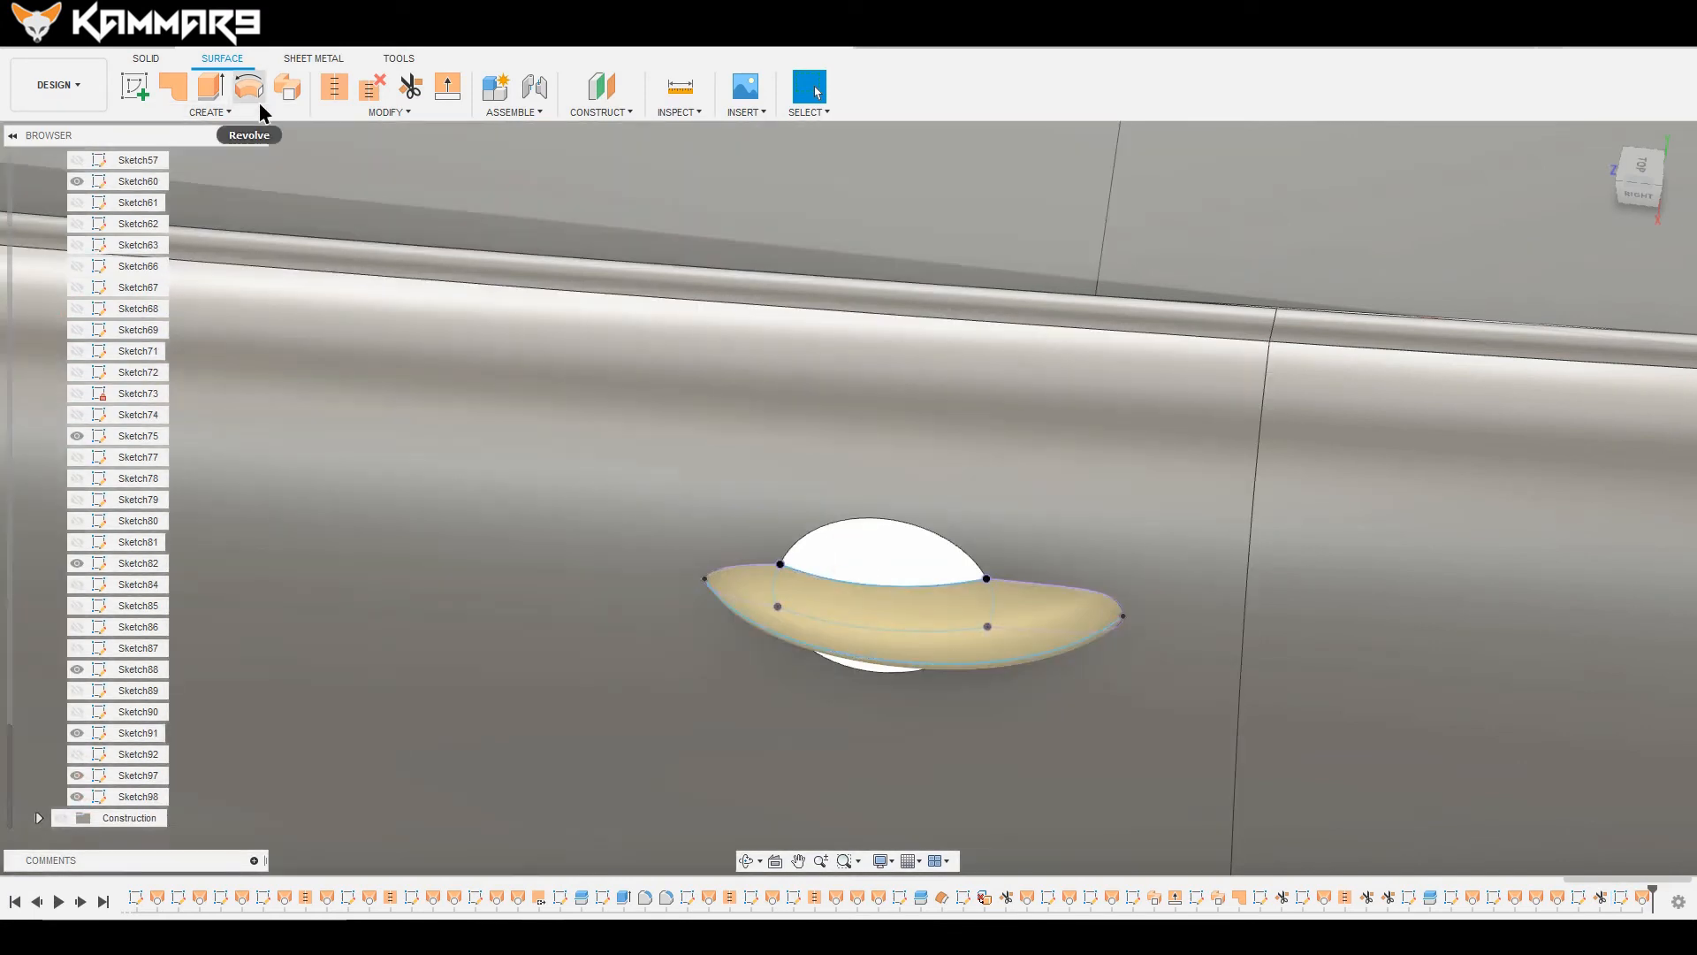
Step: Start a surface Loft from the Create menu and pick the first handle profile curve
click(209, 112)
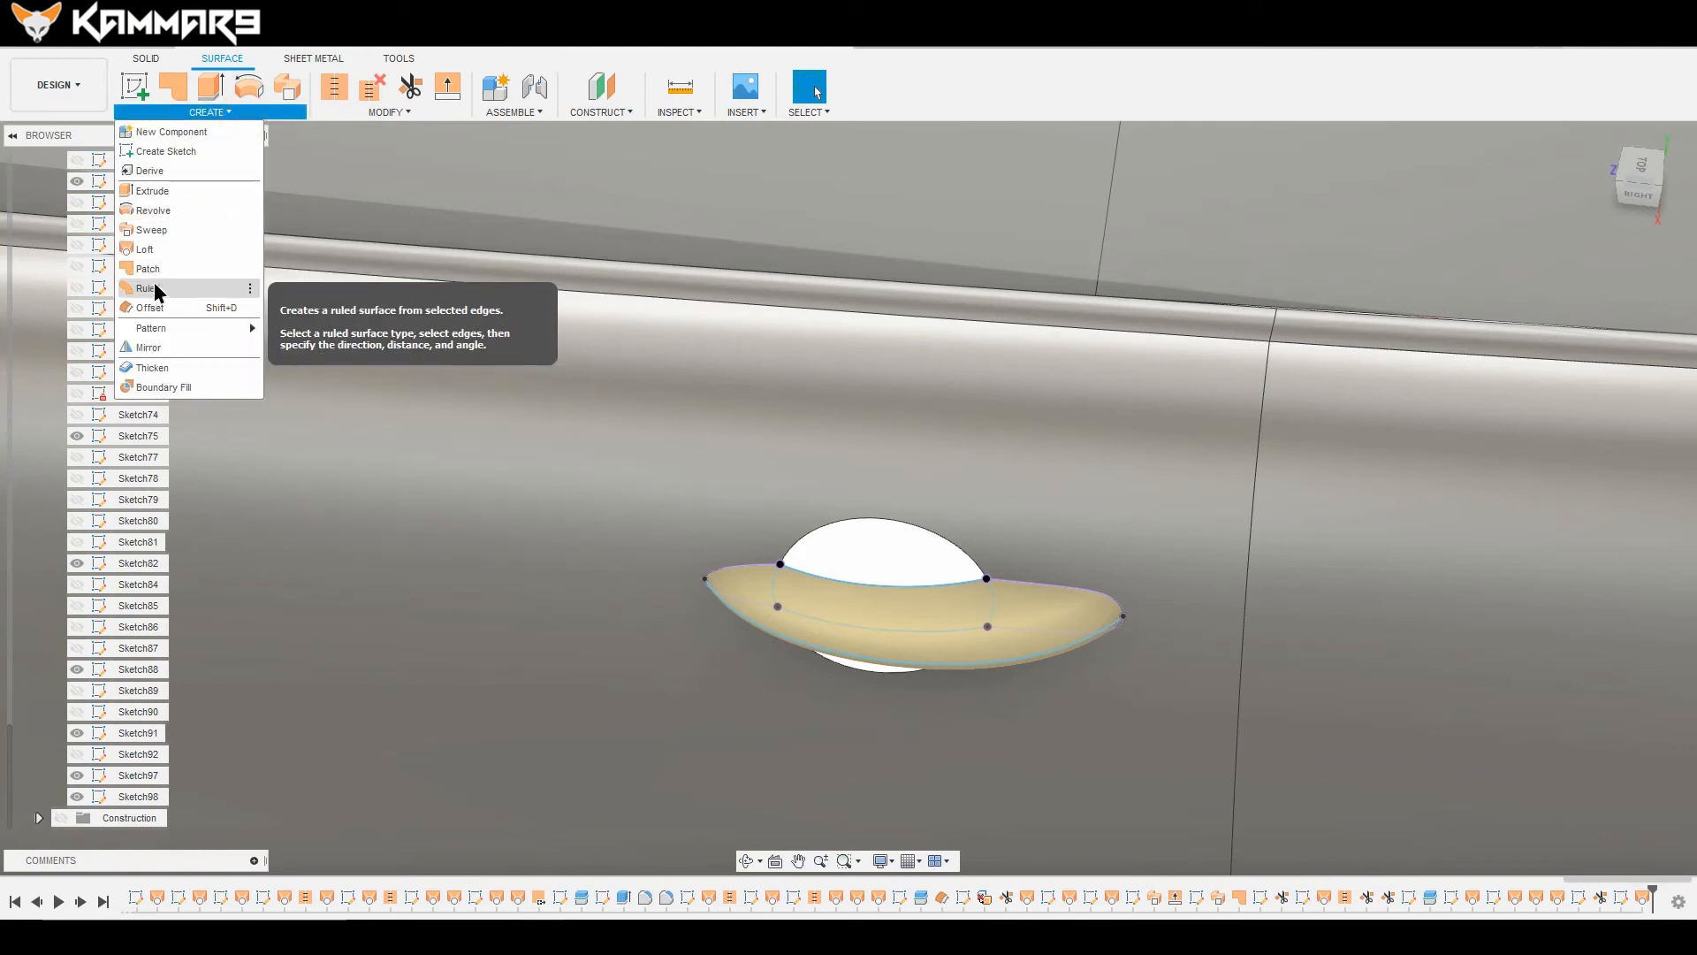
click(143, 249)
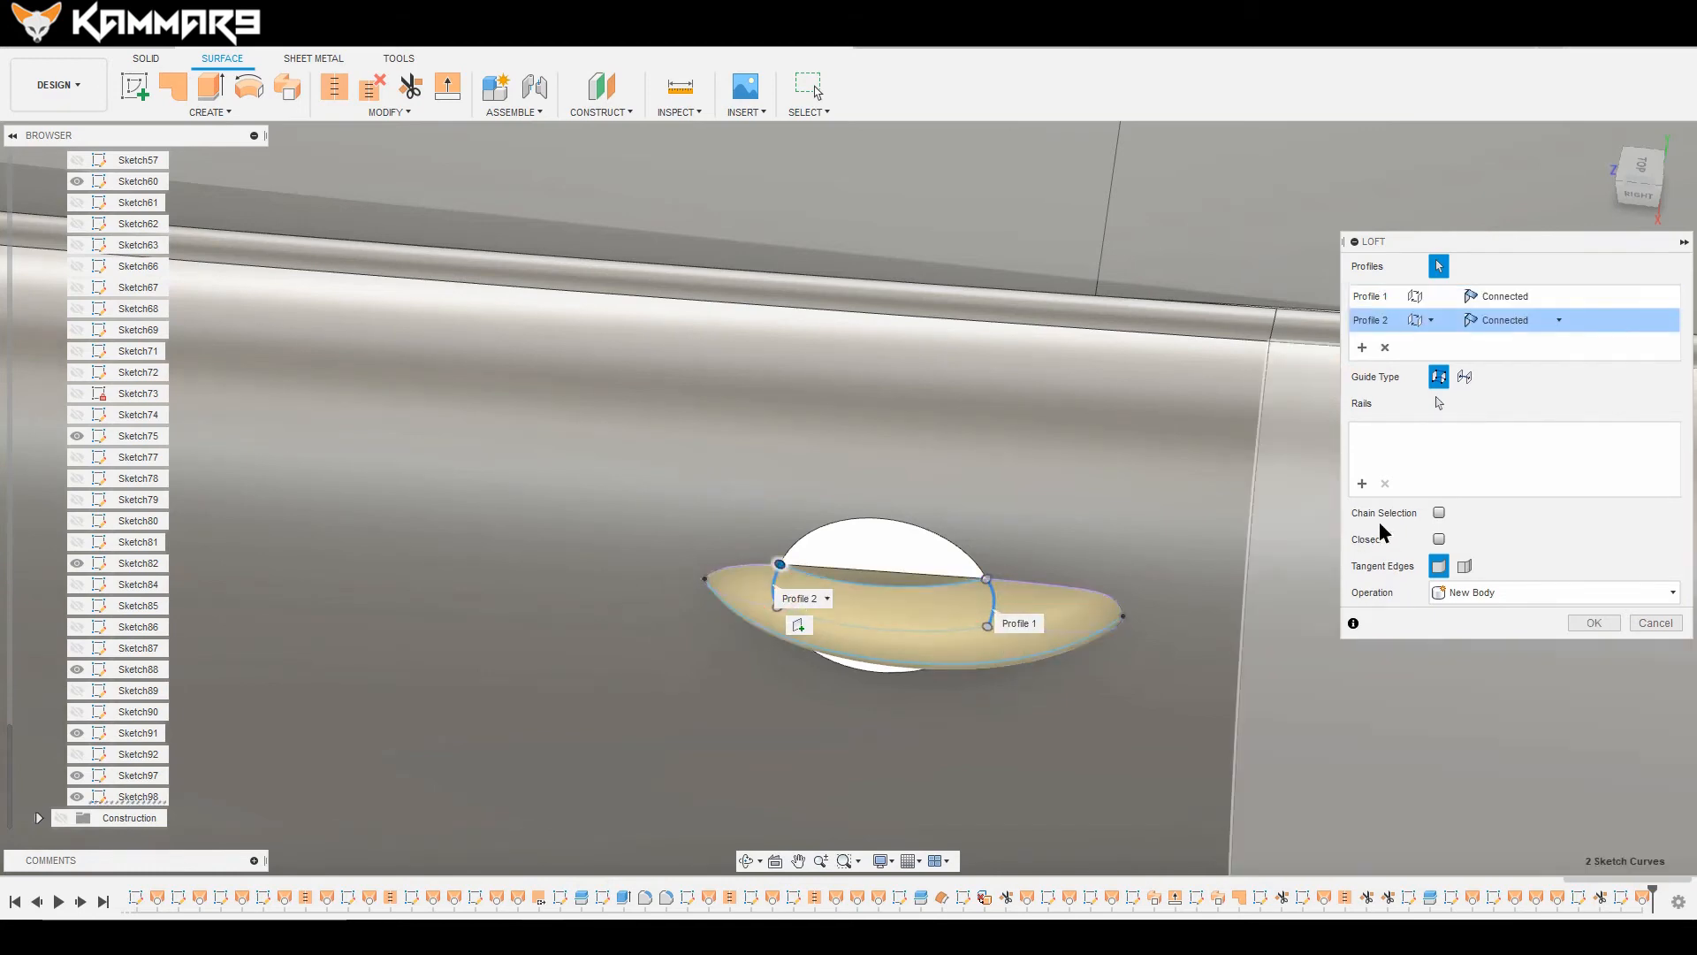
click(931, 579)
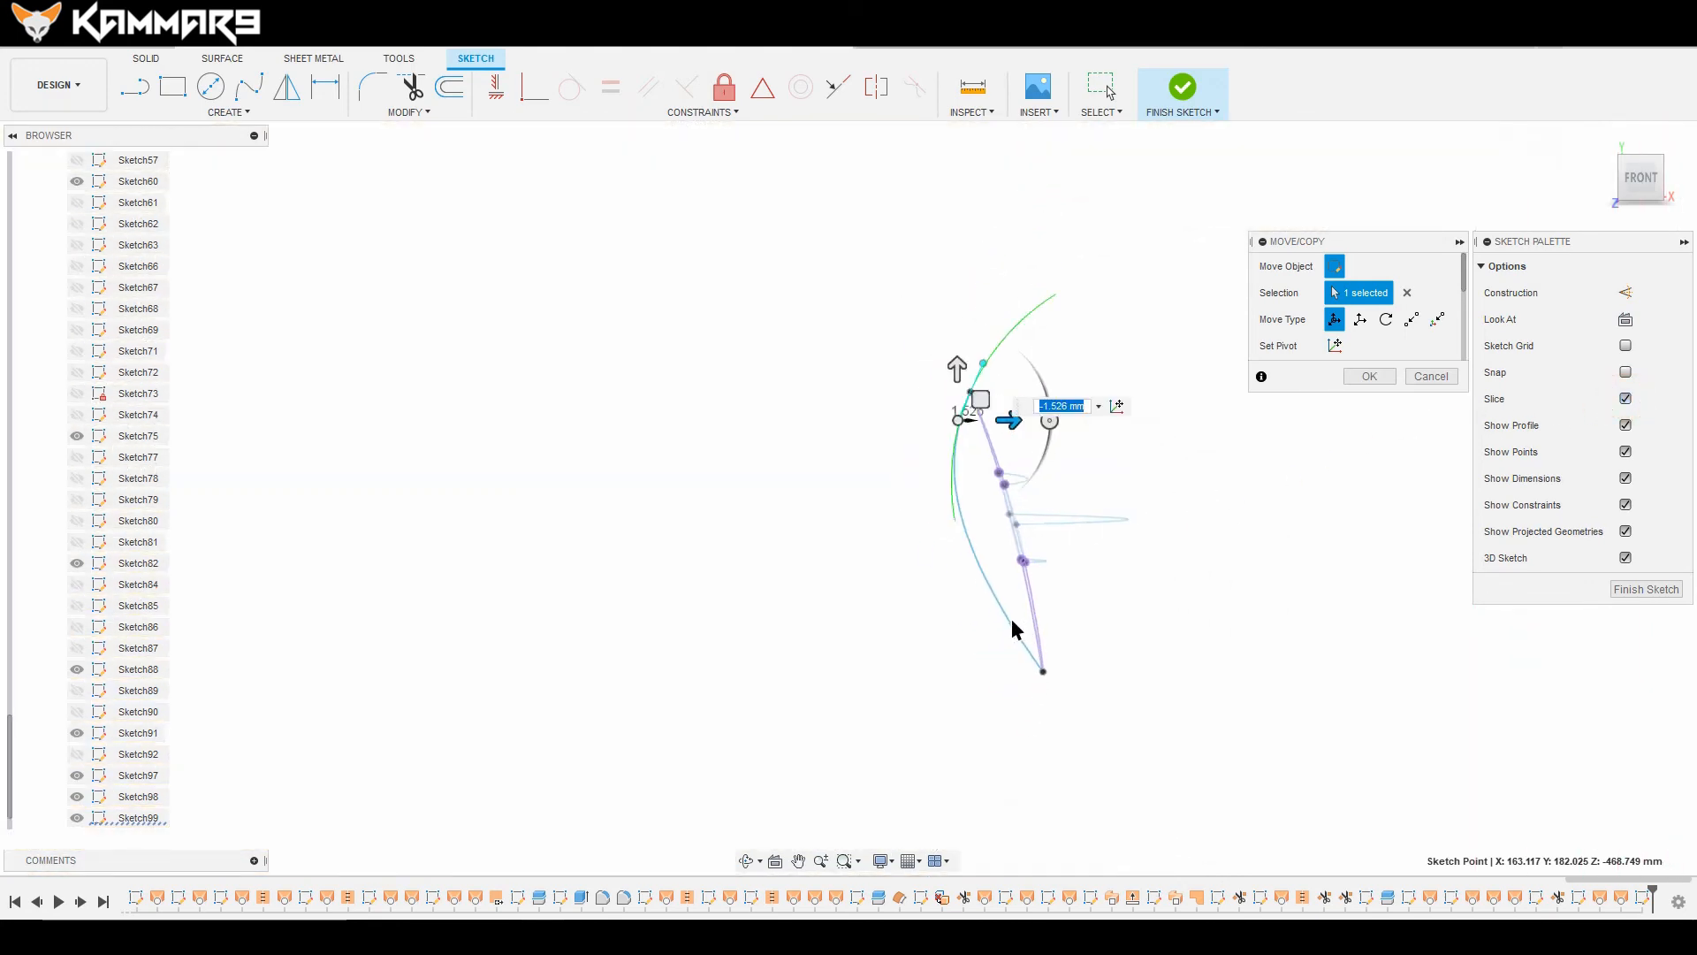
Step: Reshape the spline's upper endpoint, then activate and adjust the lower end's tangent handle
drag(978, 401, 949, 353)
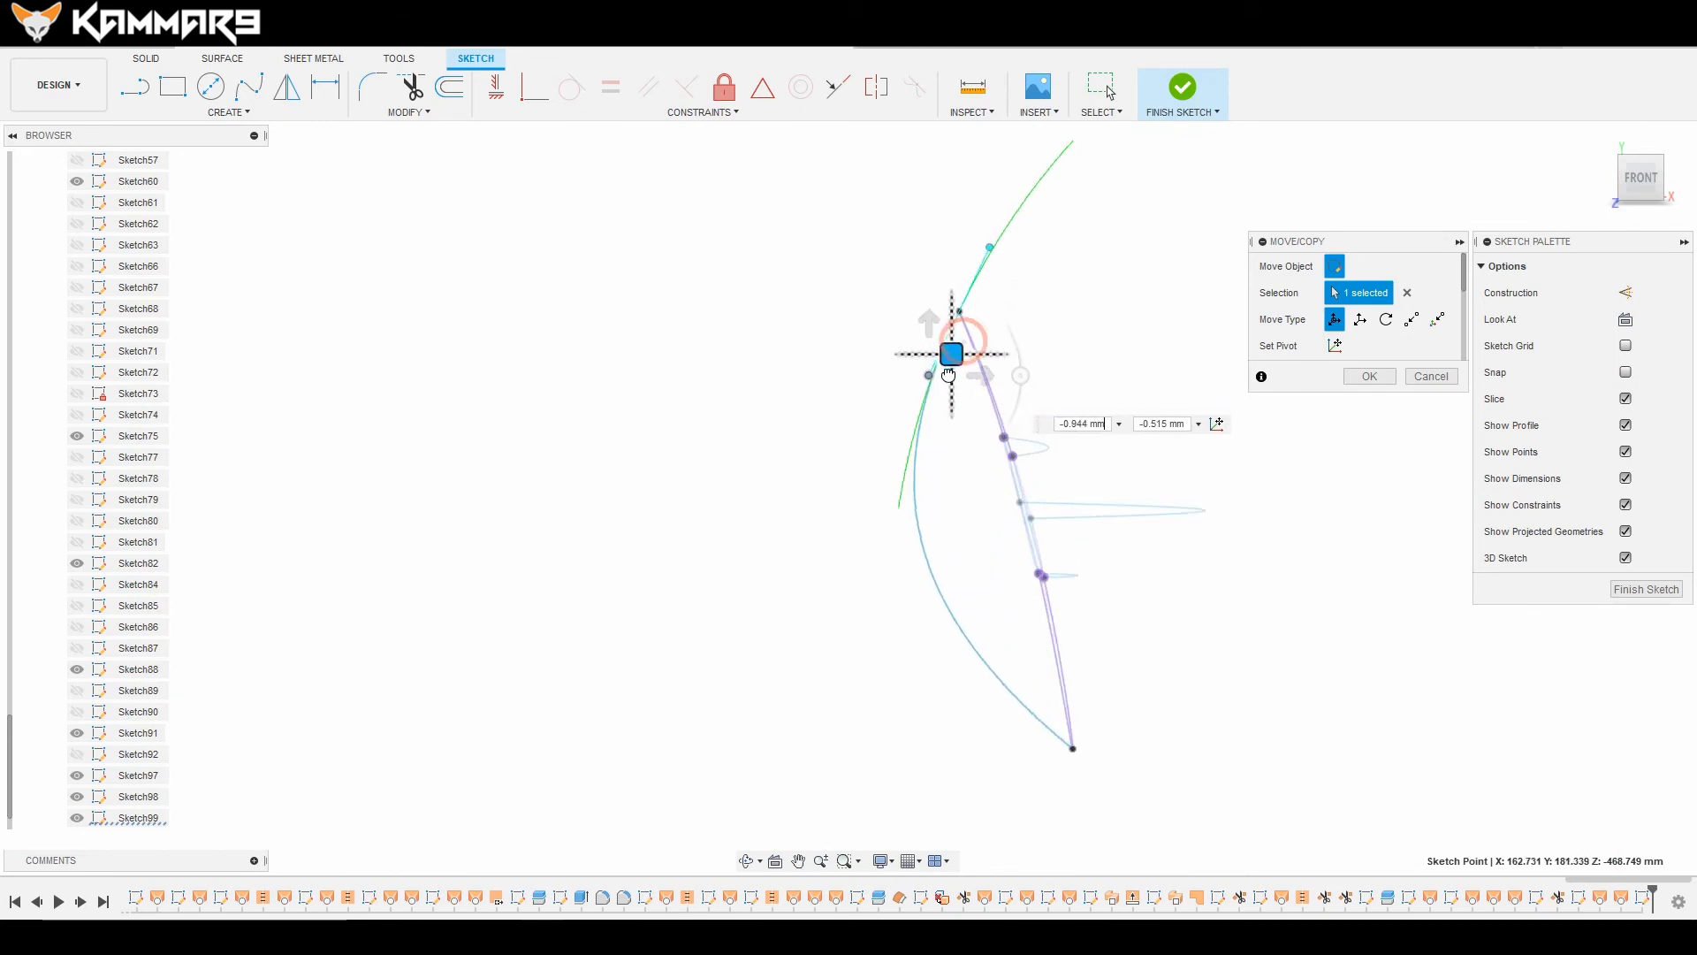
drag(951, 353, 930, 351)
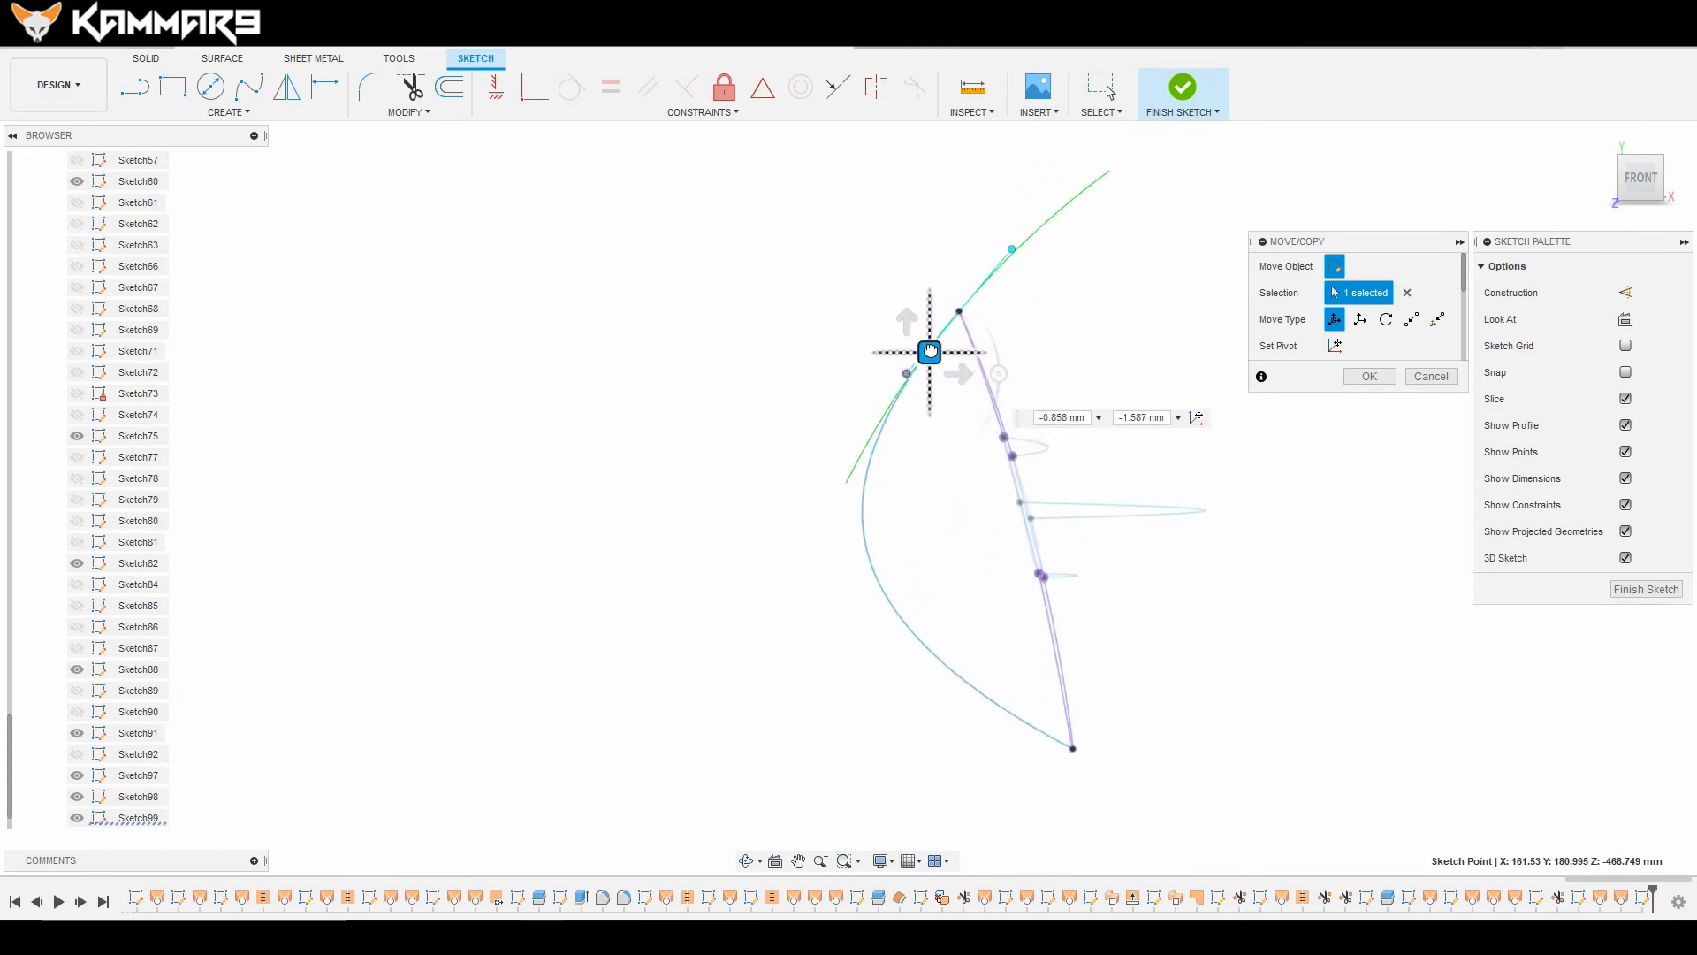
click(1367, 376)
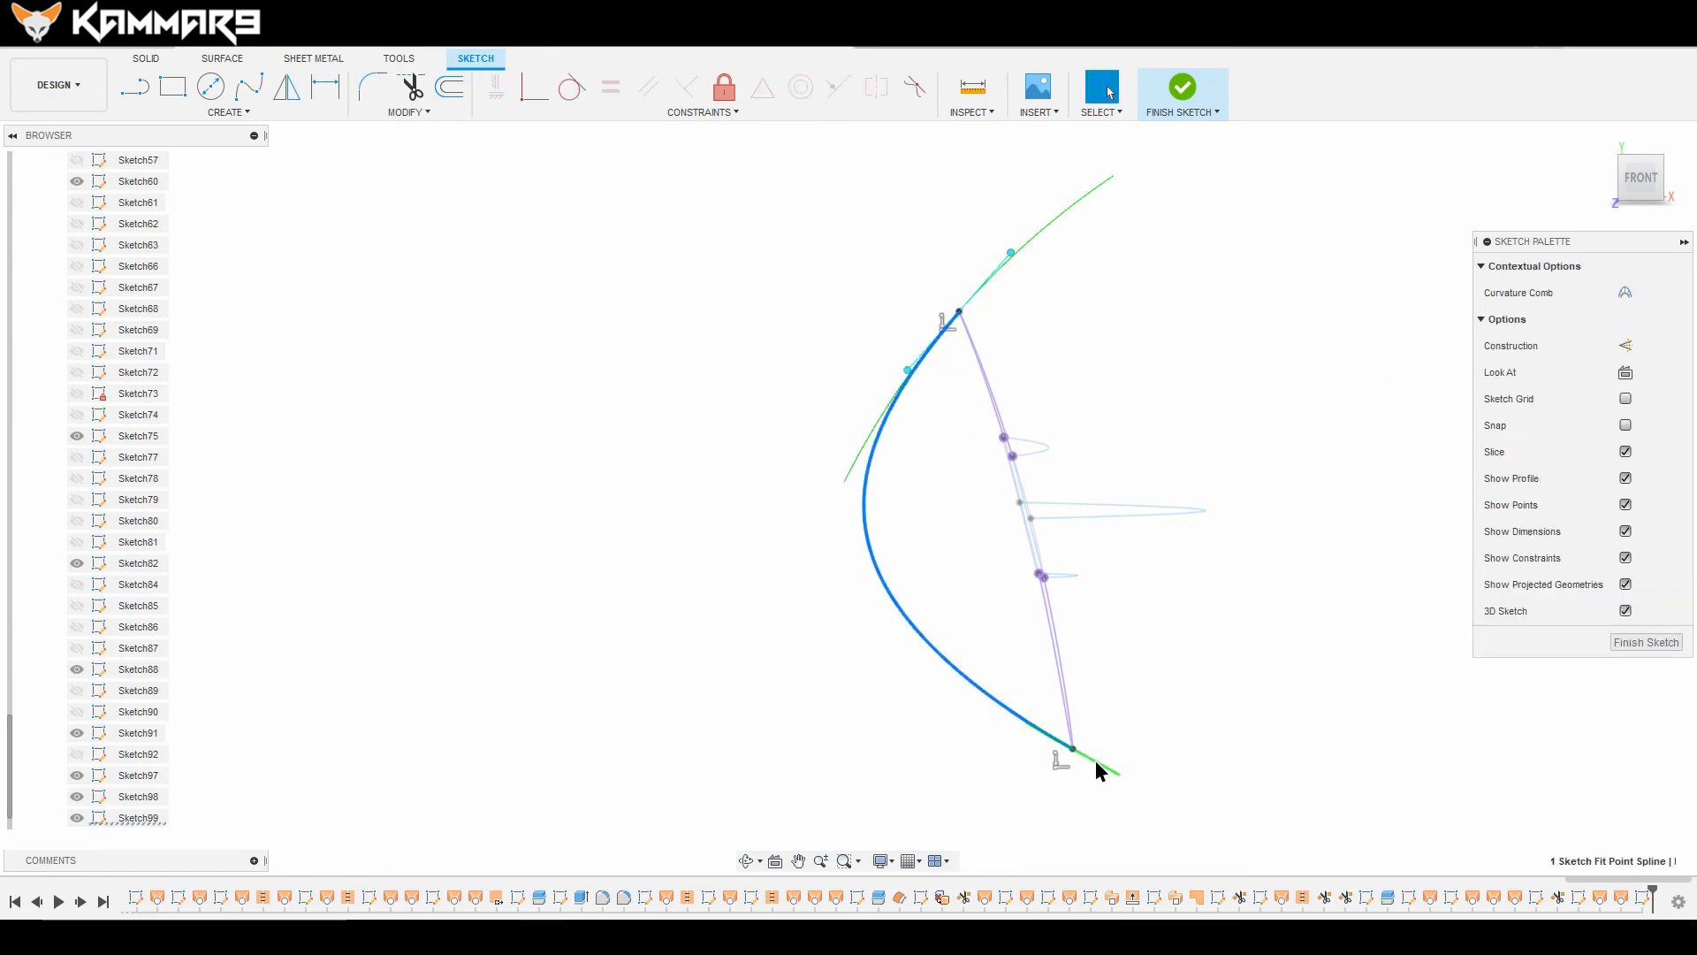
right_click(1071, 747)
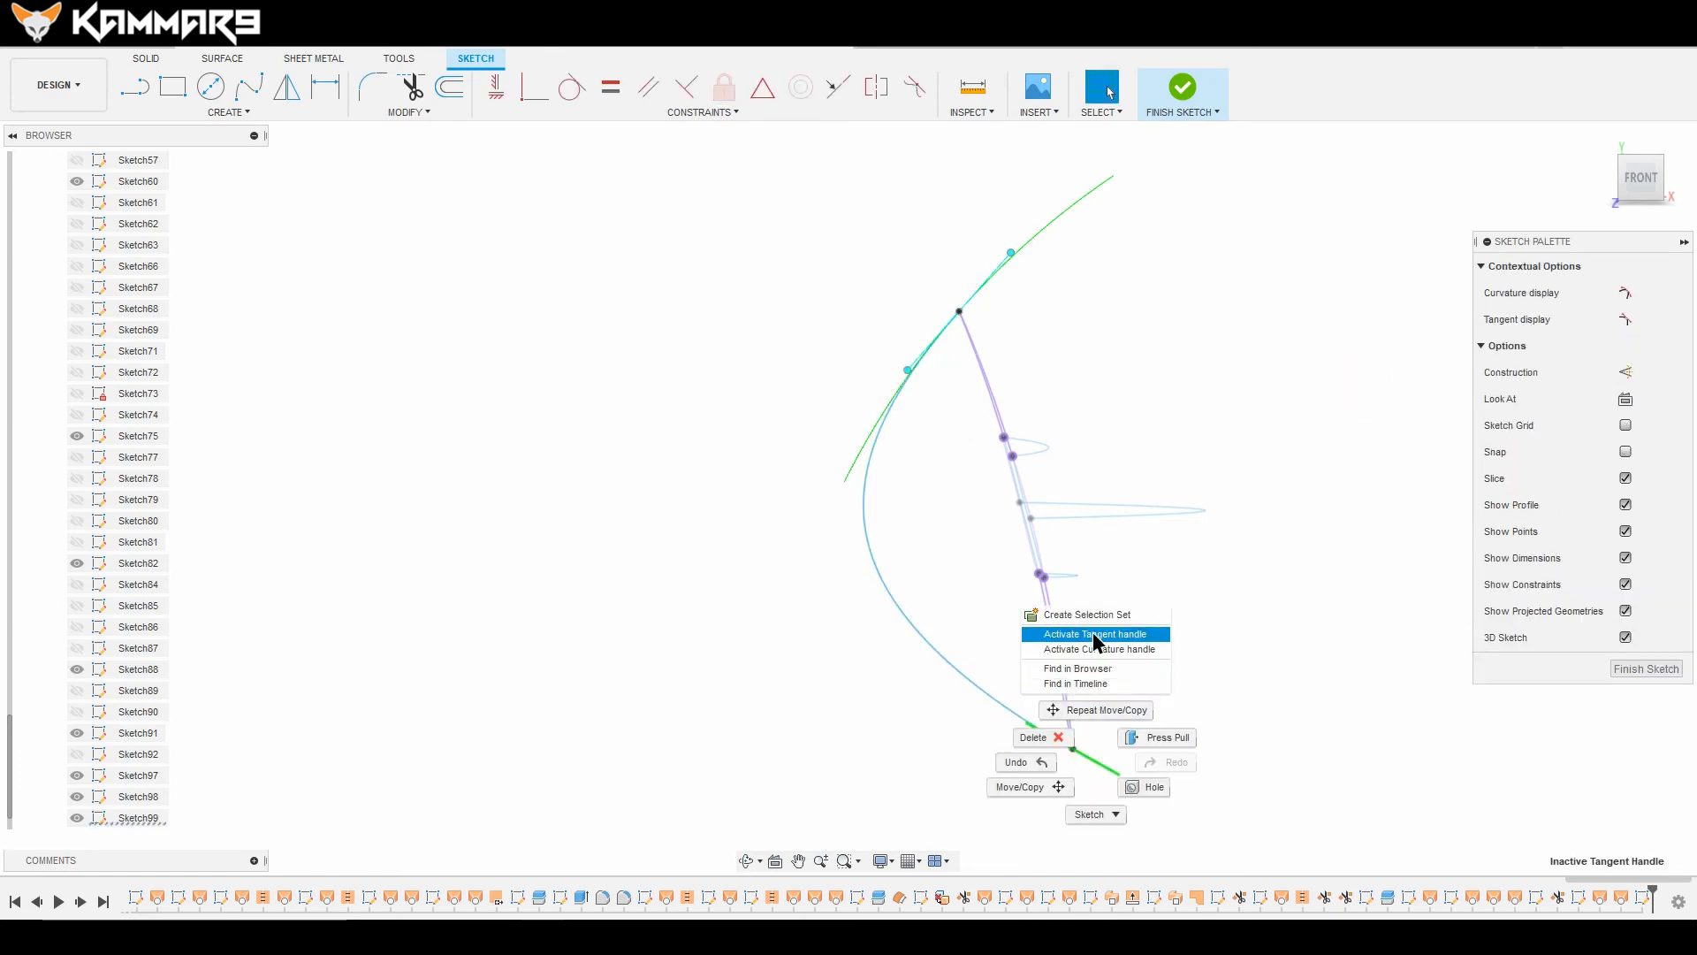
click(1086, 633)
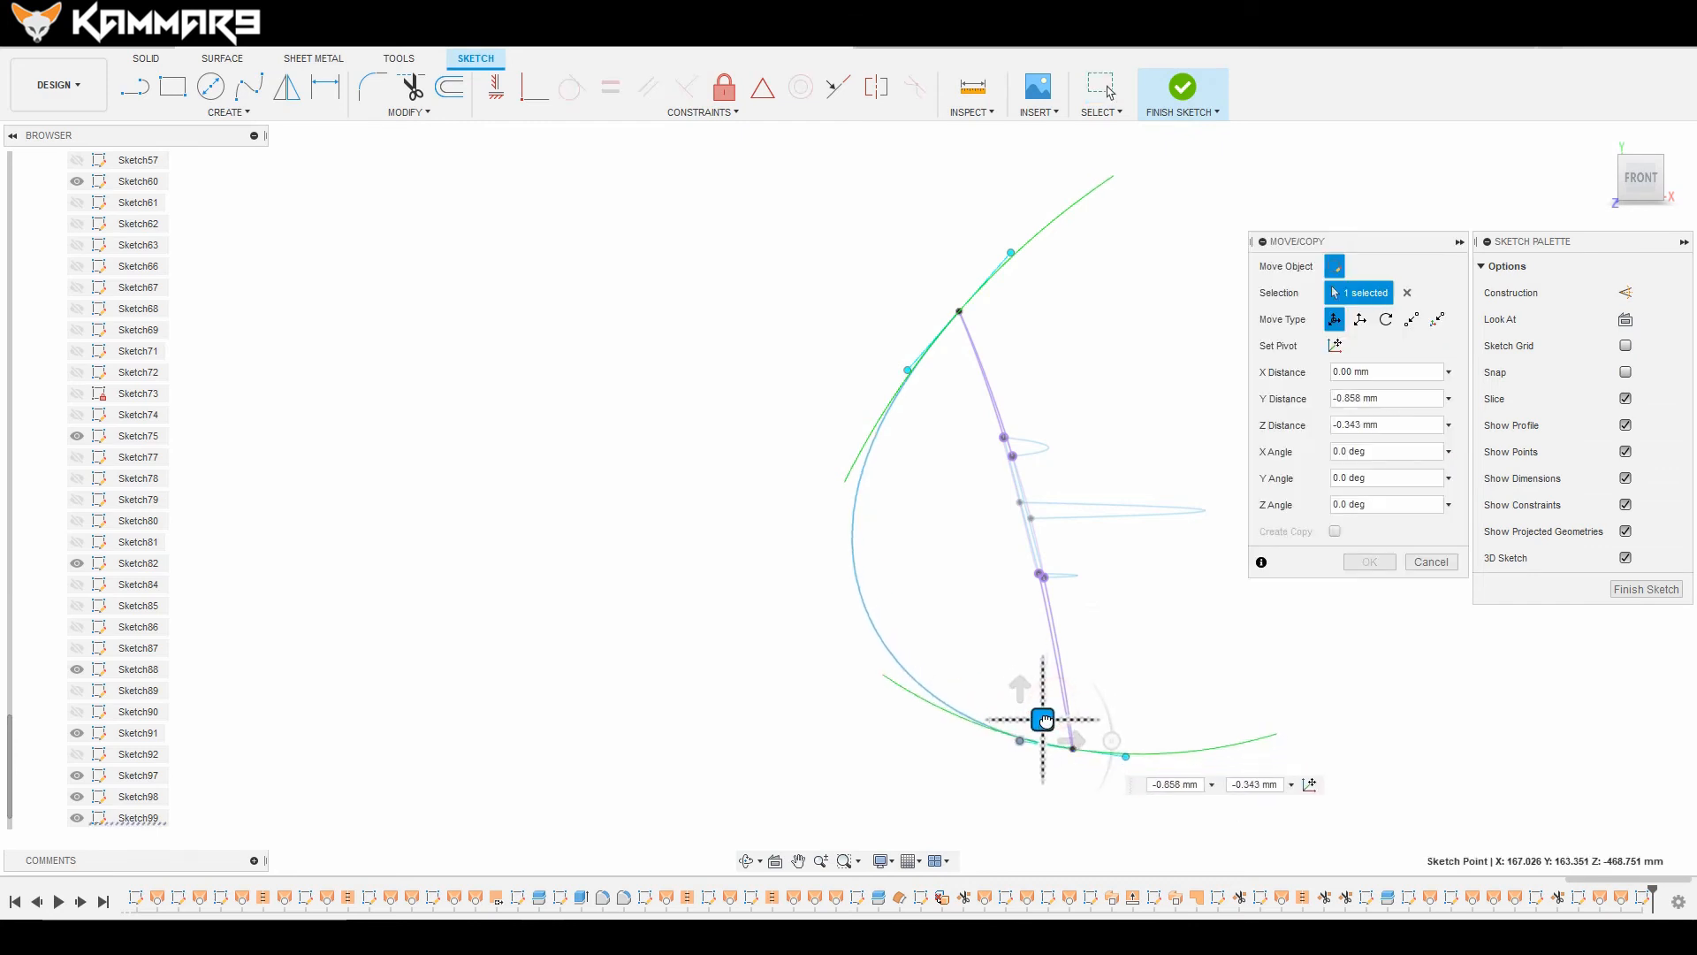
click(1369, 560)
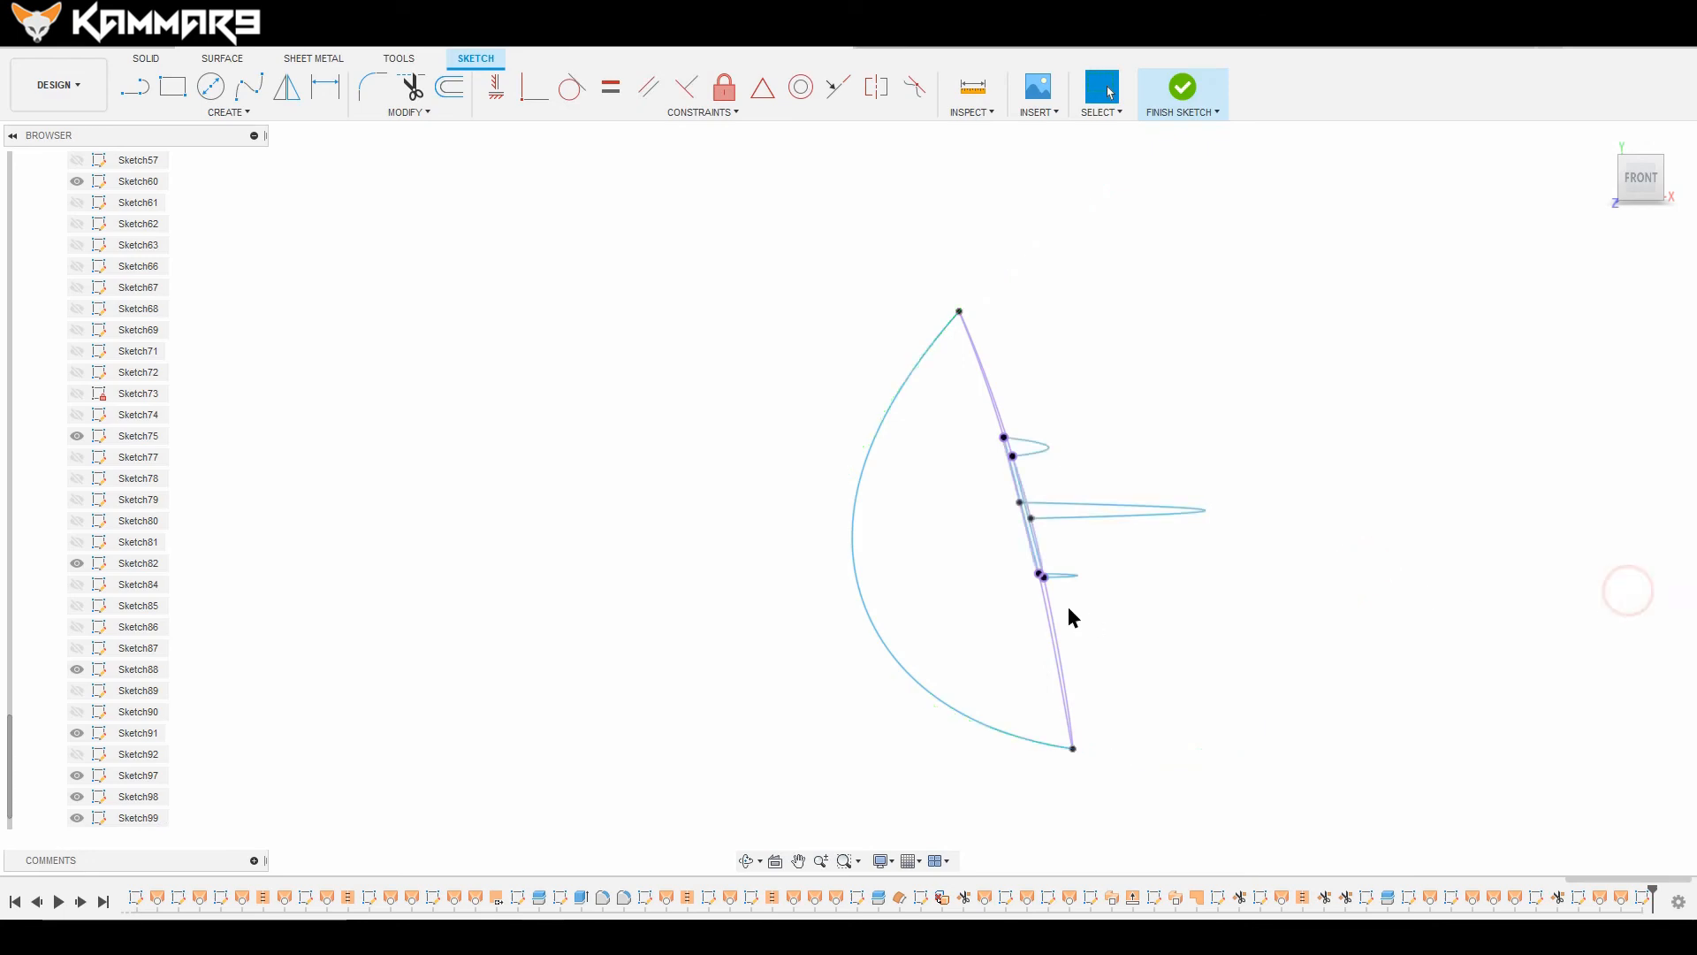
click(1181, 87)
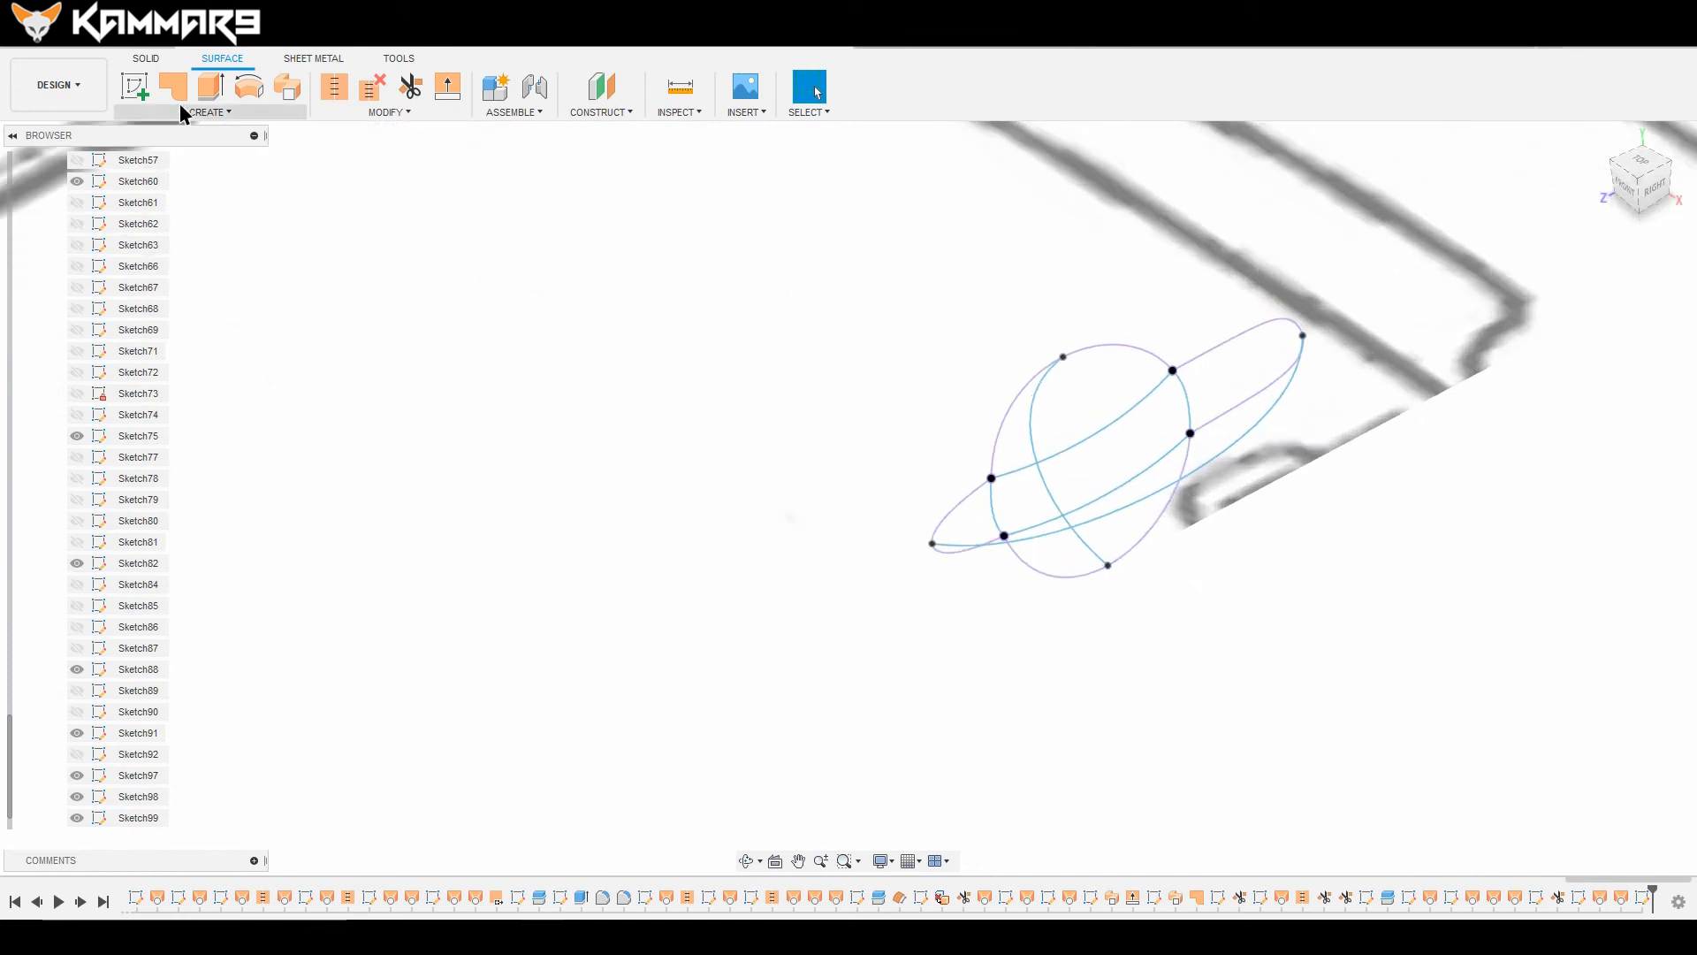
Step: Try a patch on the upper arc and neighbouring curve with Enable Chaining turned off
click(172, 86)
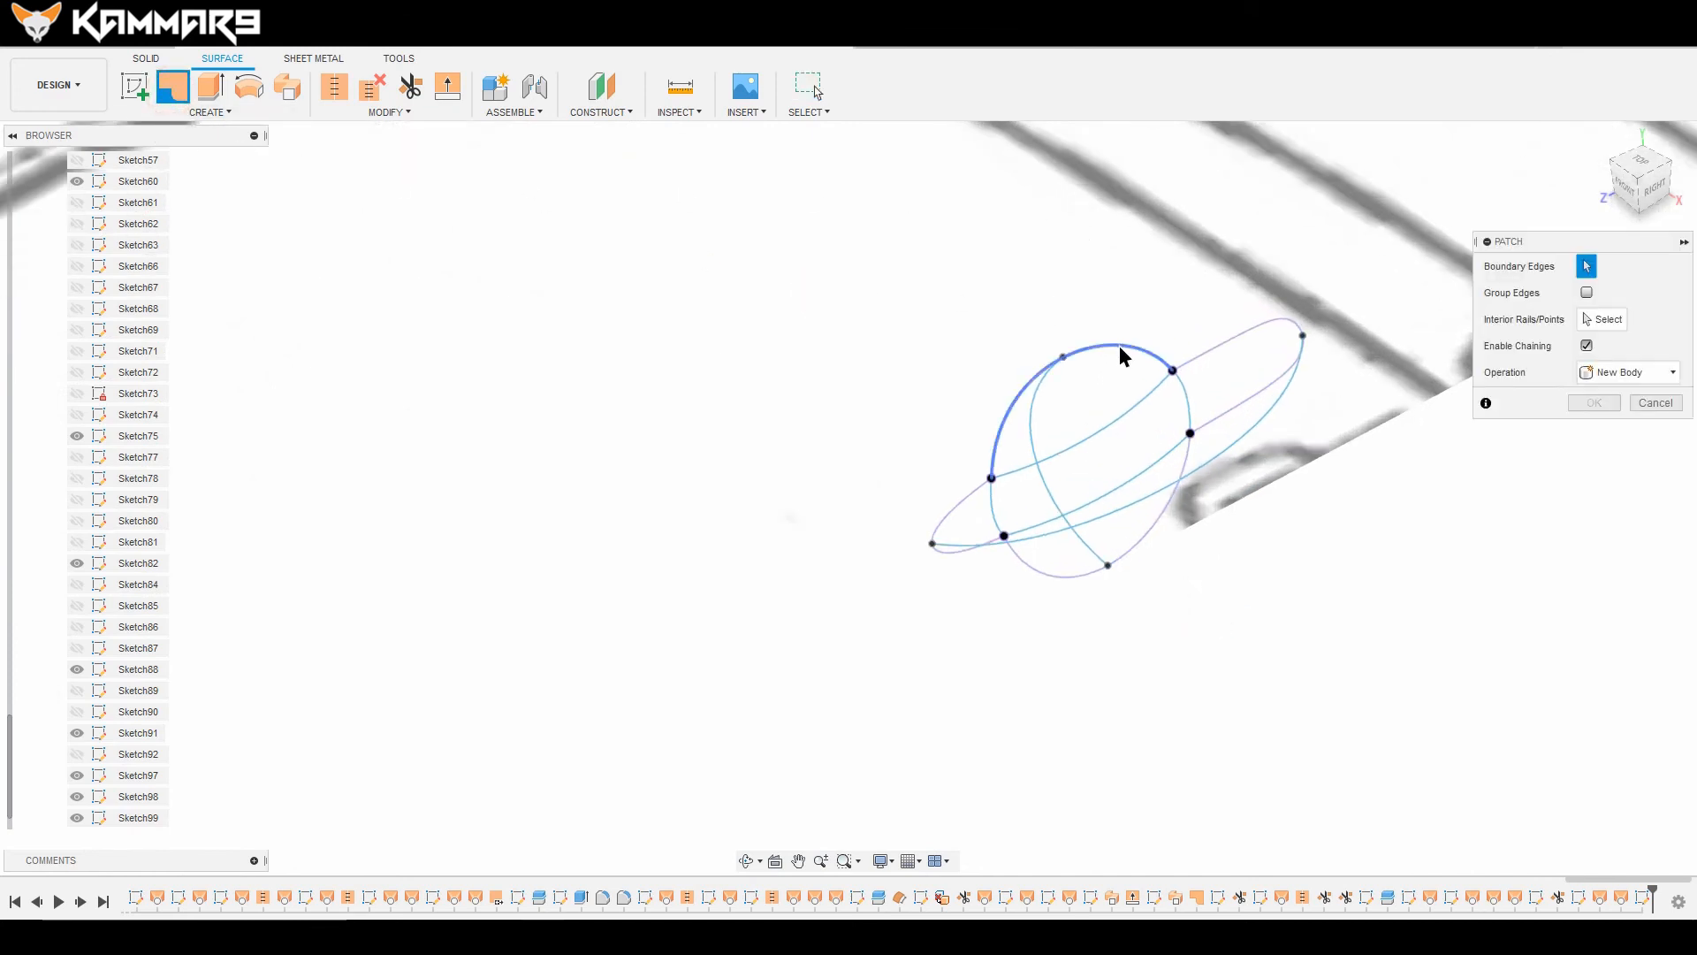
click(1082, 357)
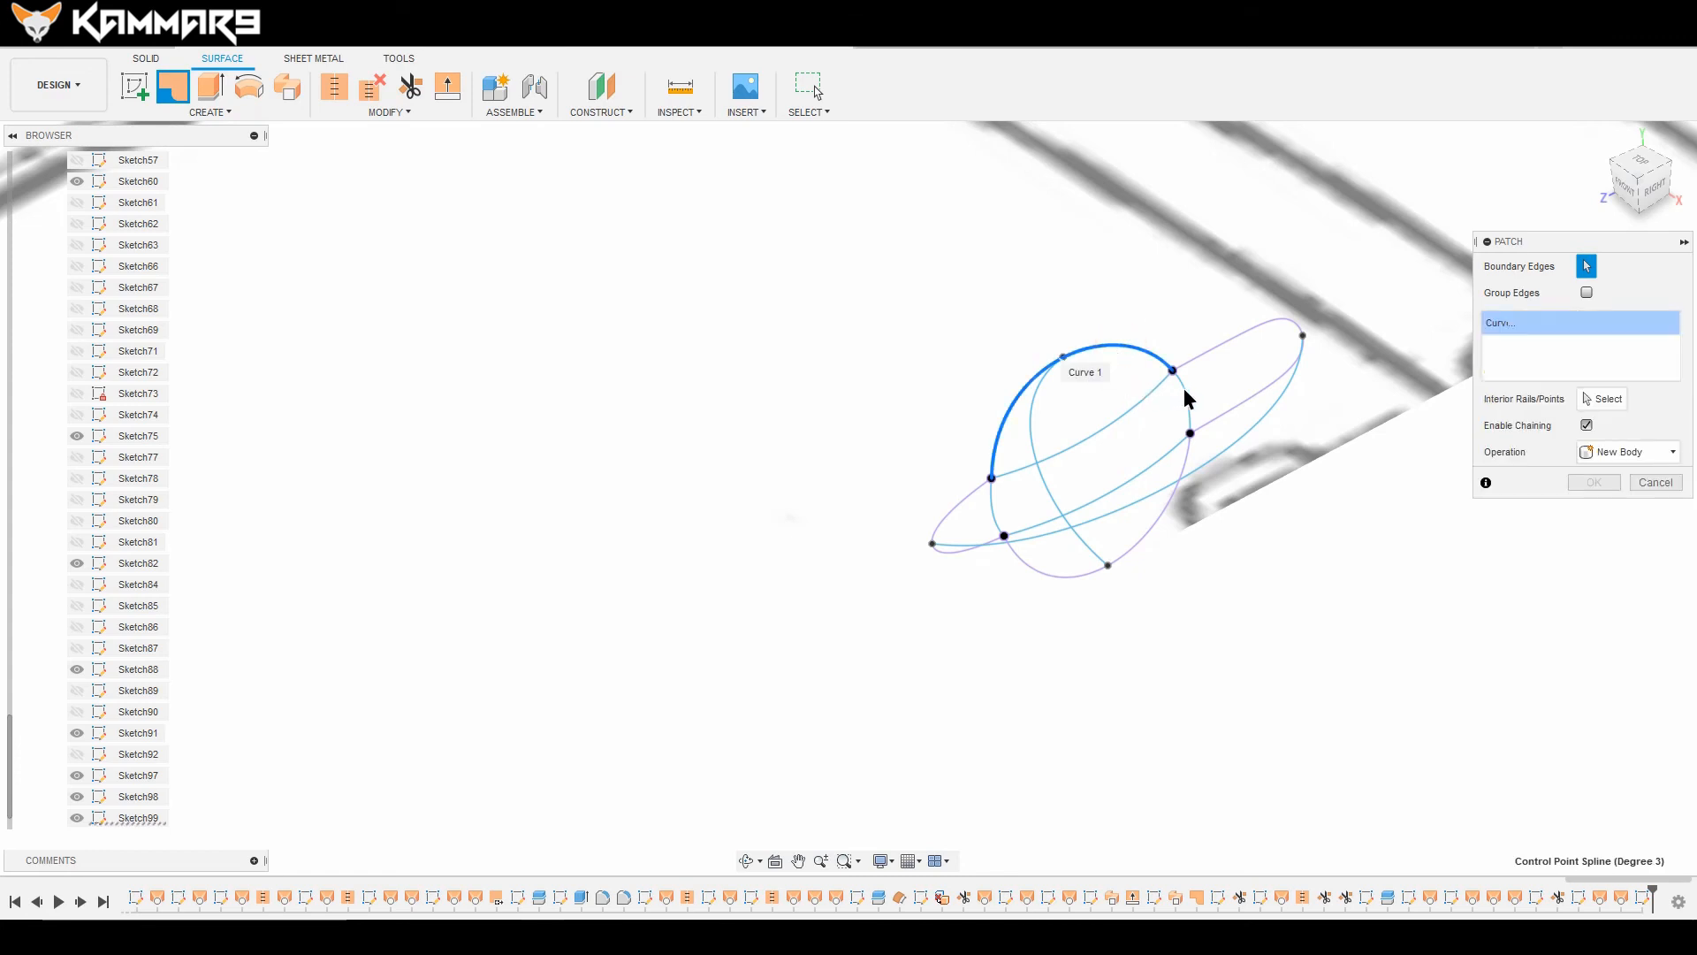
mouse_move(1562, 432)
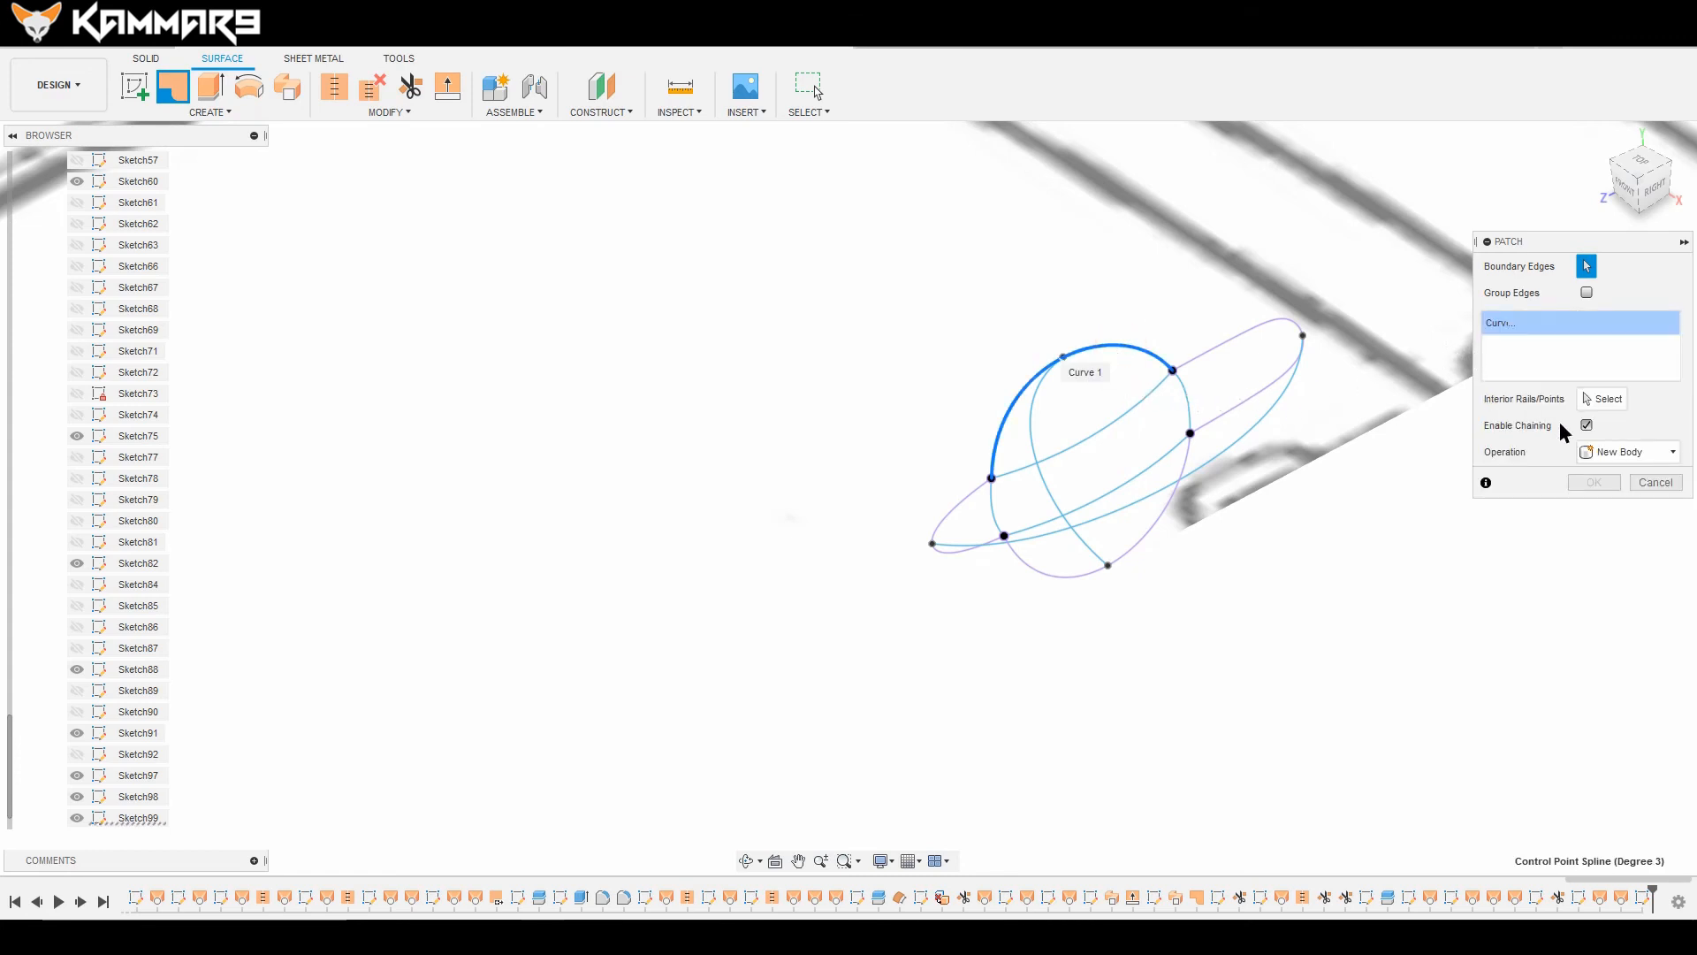
click(1586, 425)
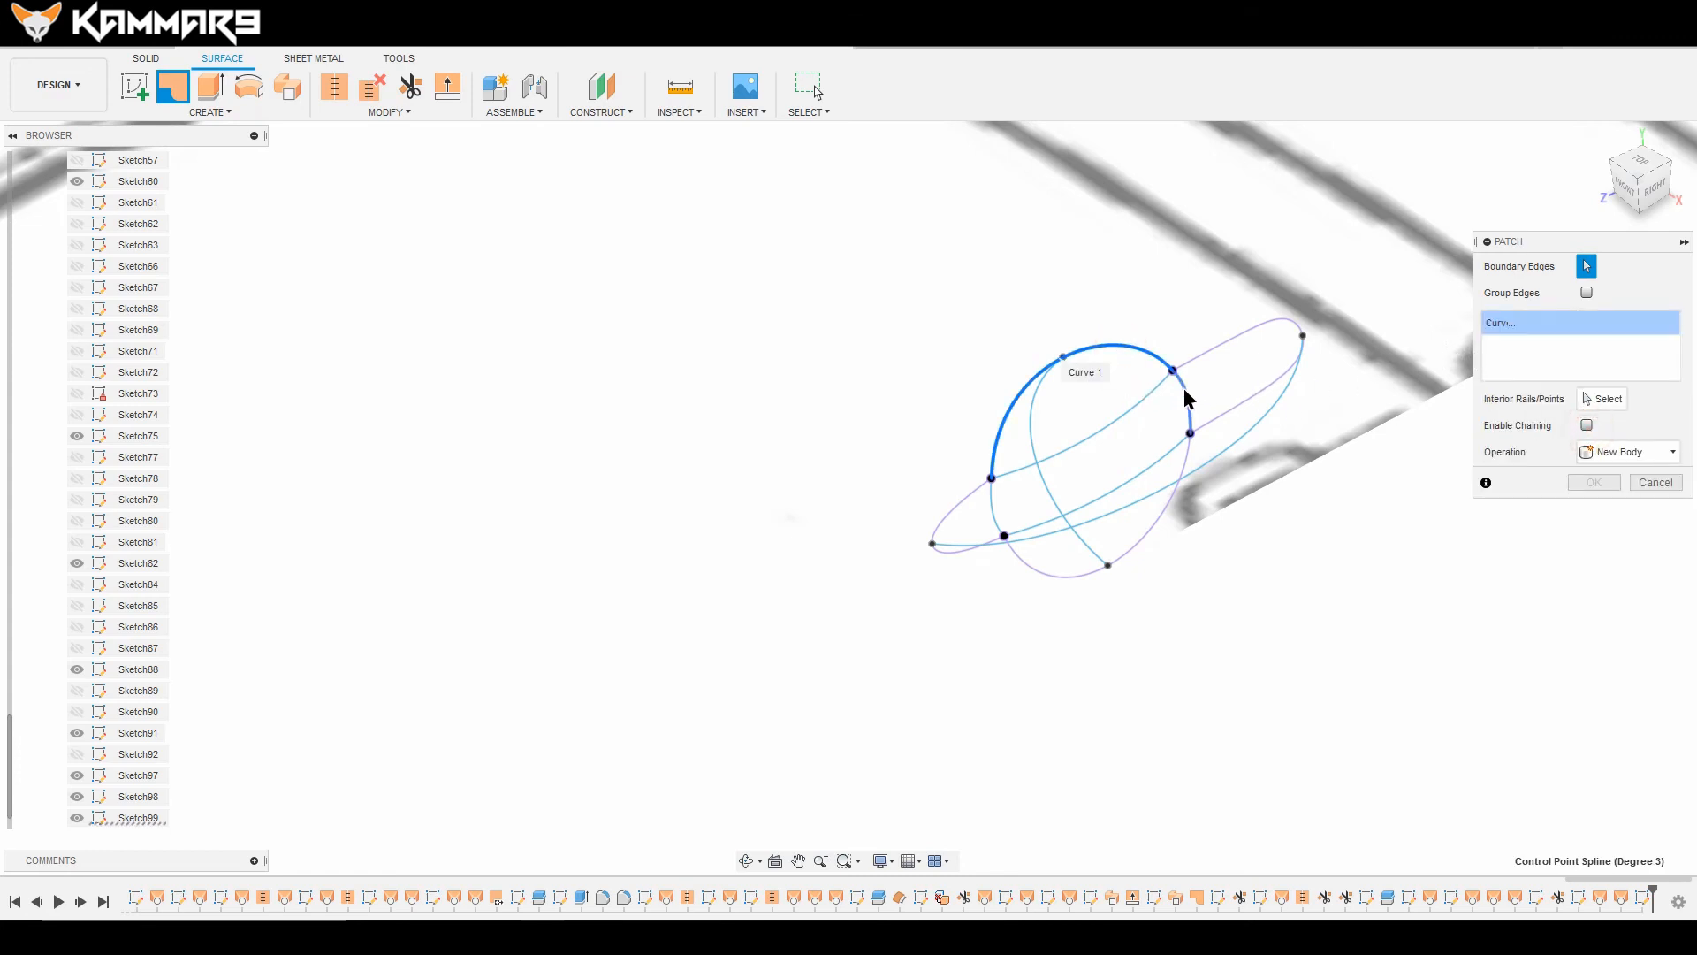
click(1007, 551)
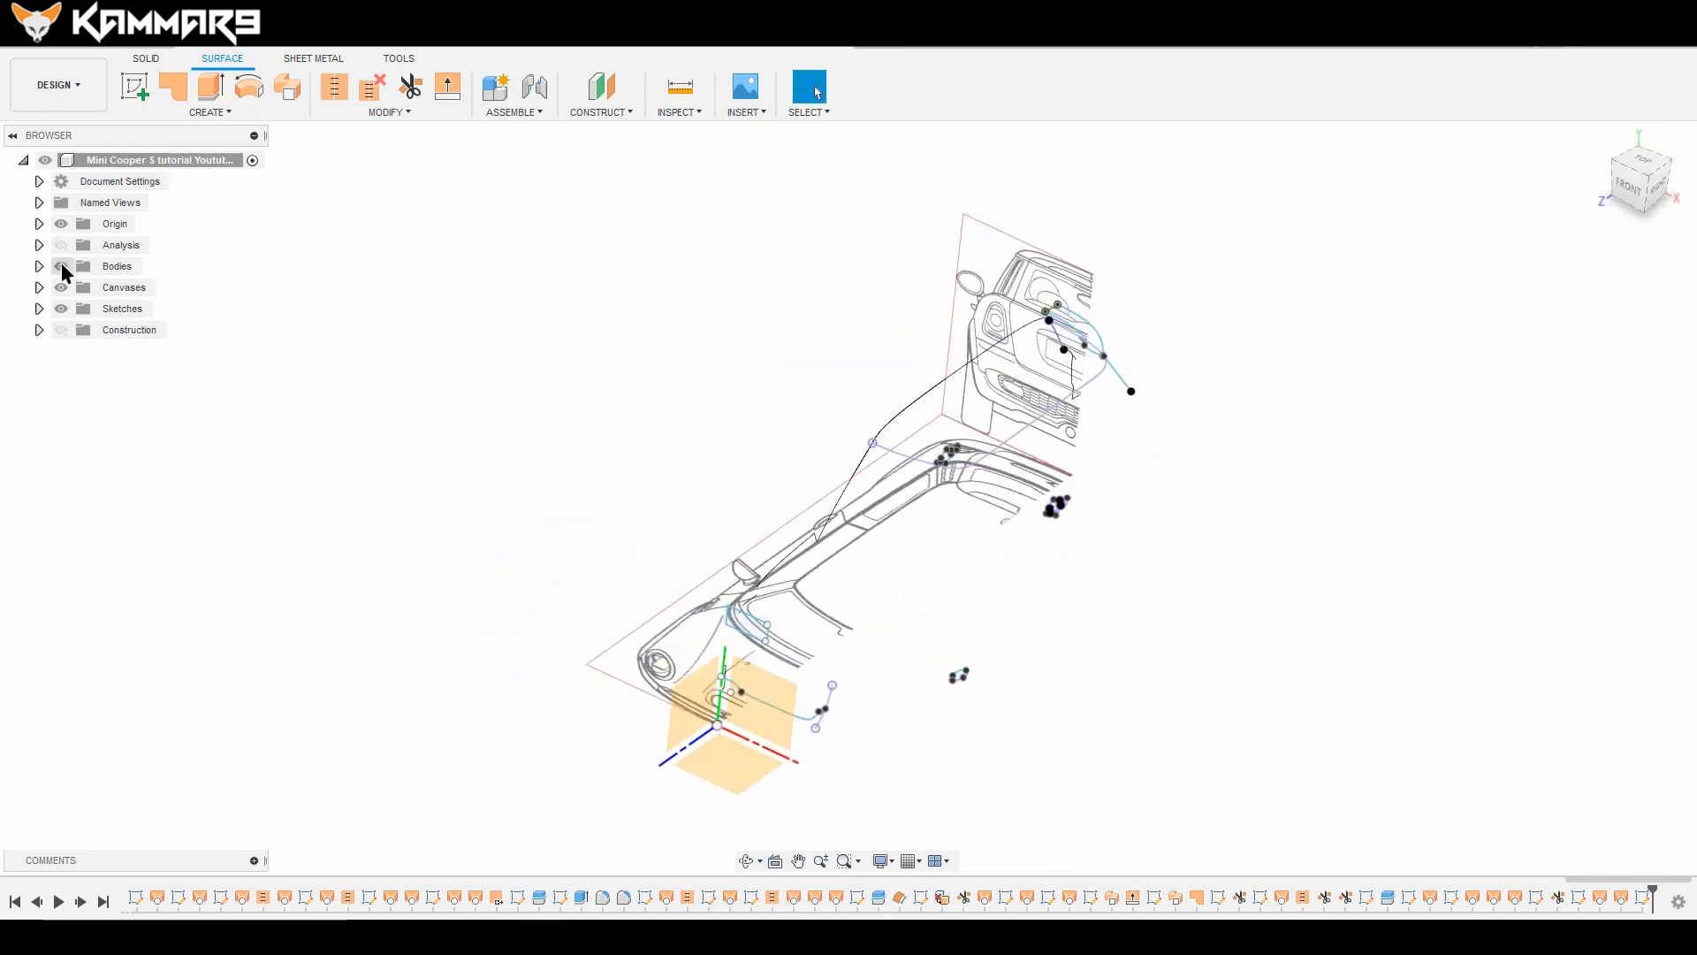
Step: Turn on the Bodies folder's visibility in the Browser
click(116, 266)
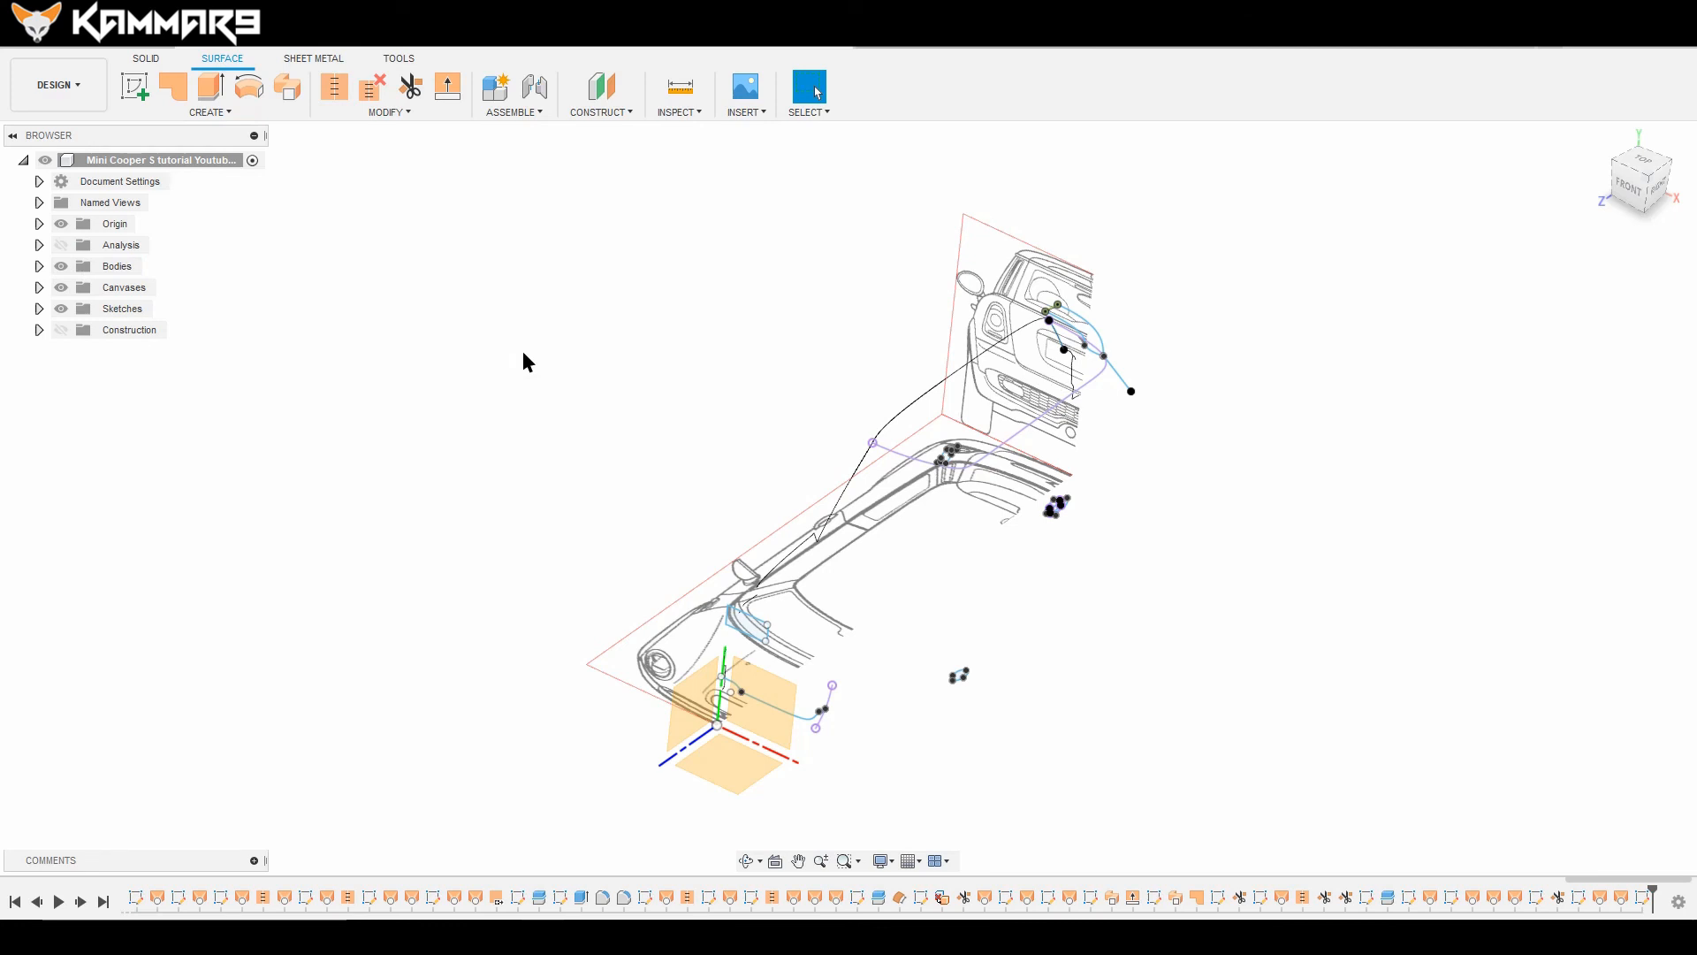
mouse_move(498, 348)
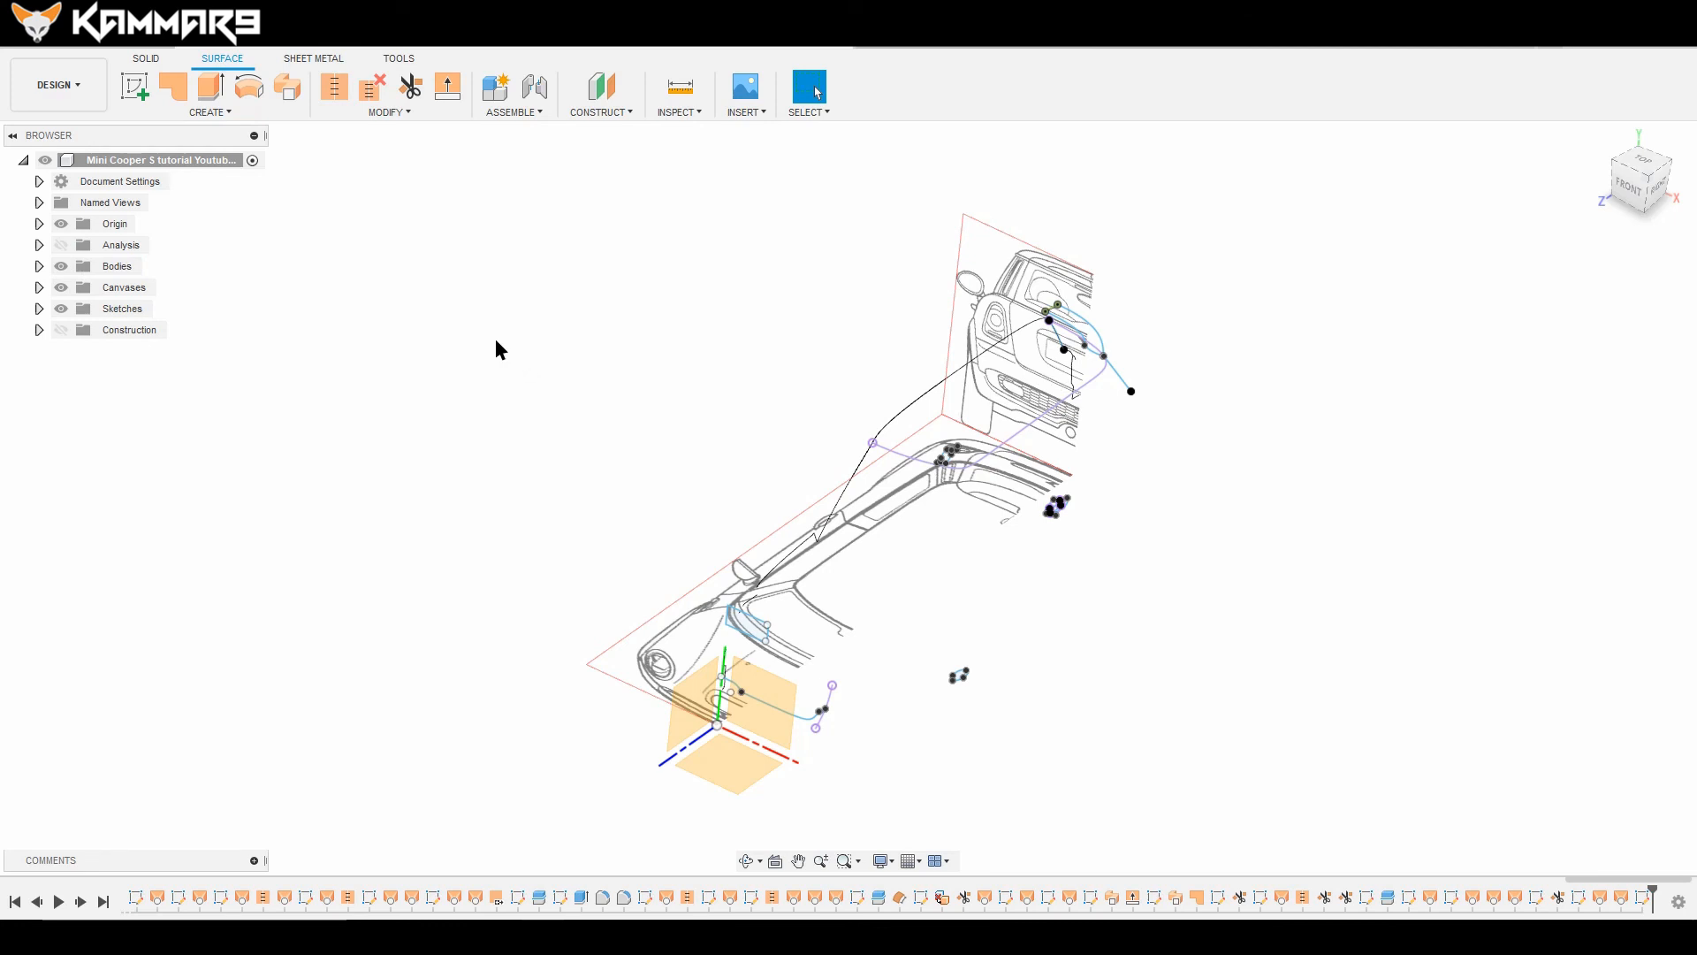
mouse_move(42, 212)
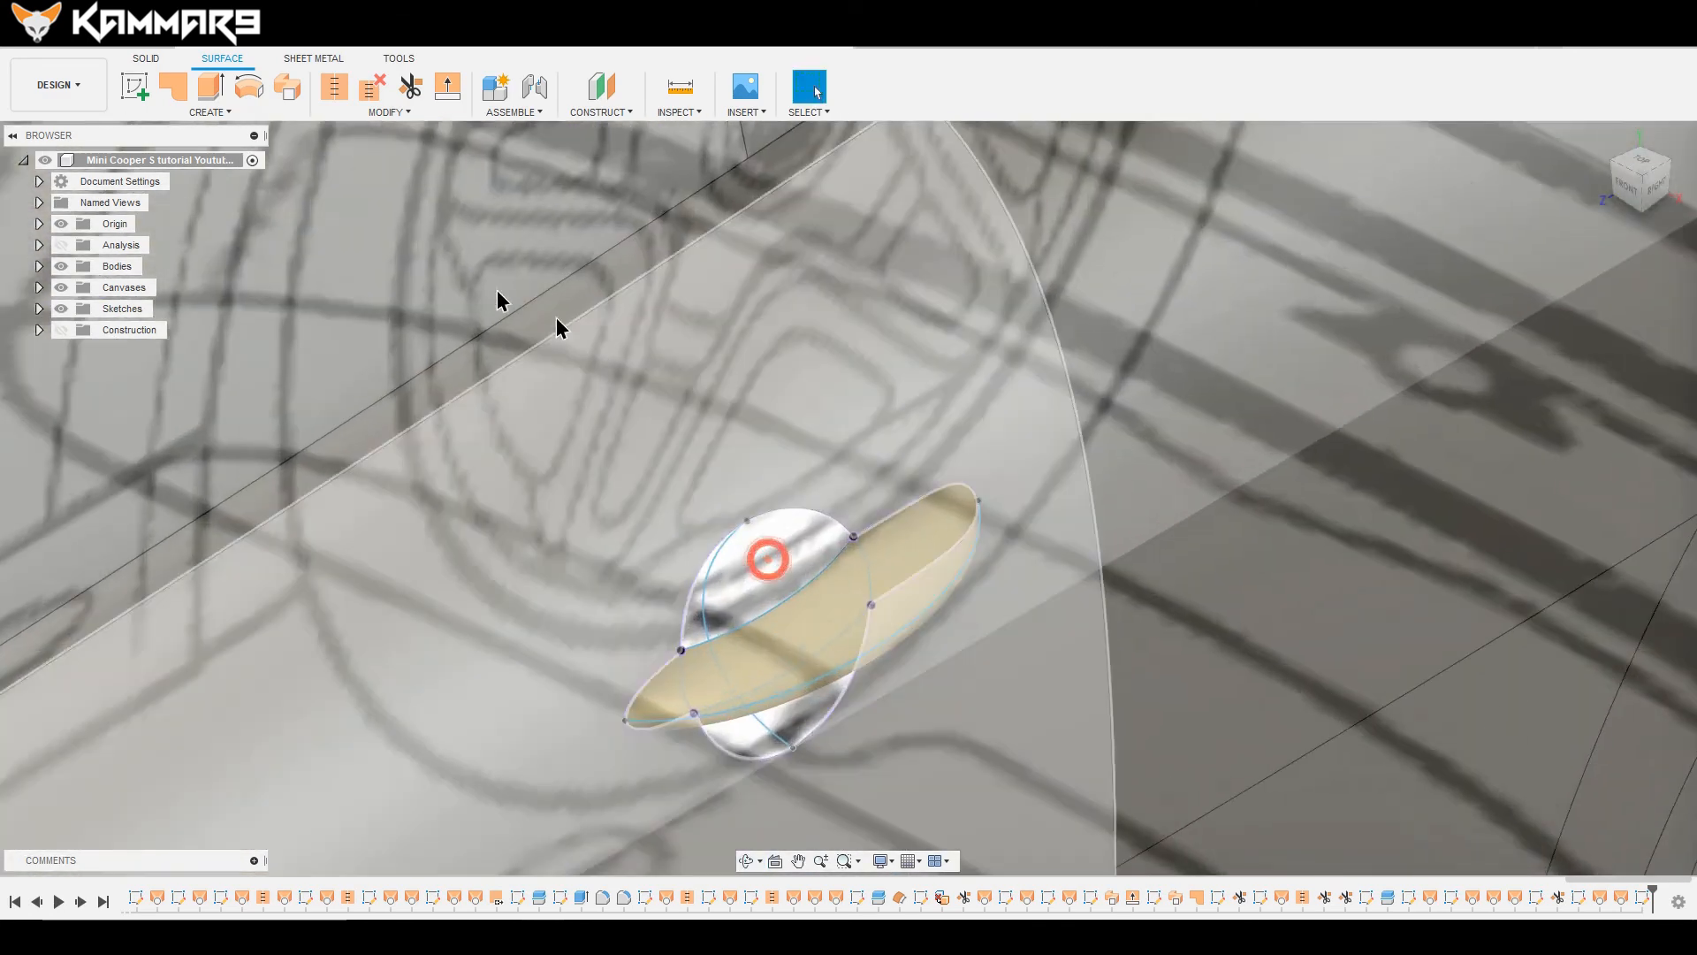
Step: Patch the cavity bounded by the upper arc, lower-left curve and right-hand curve
click(170, 86)
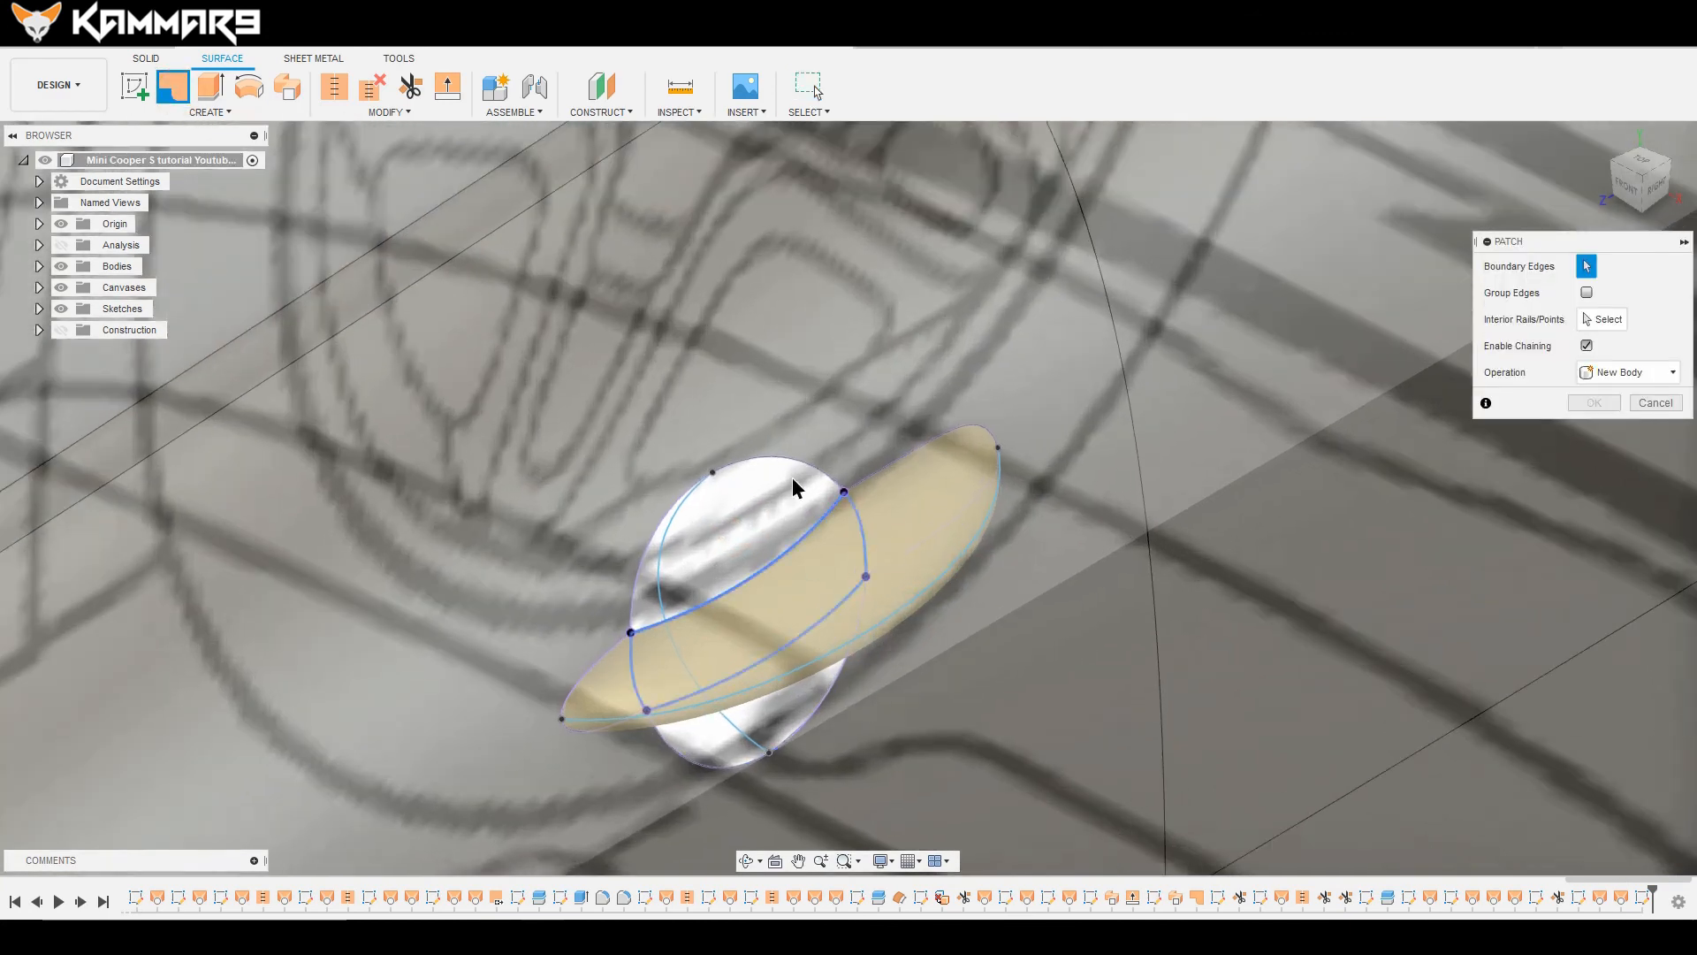
click(737, 460)
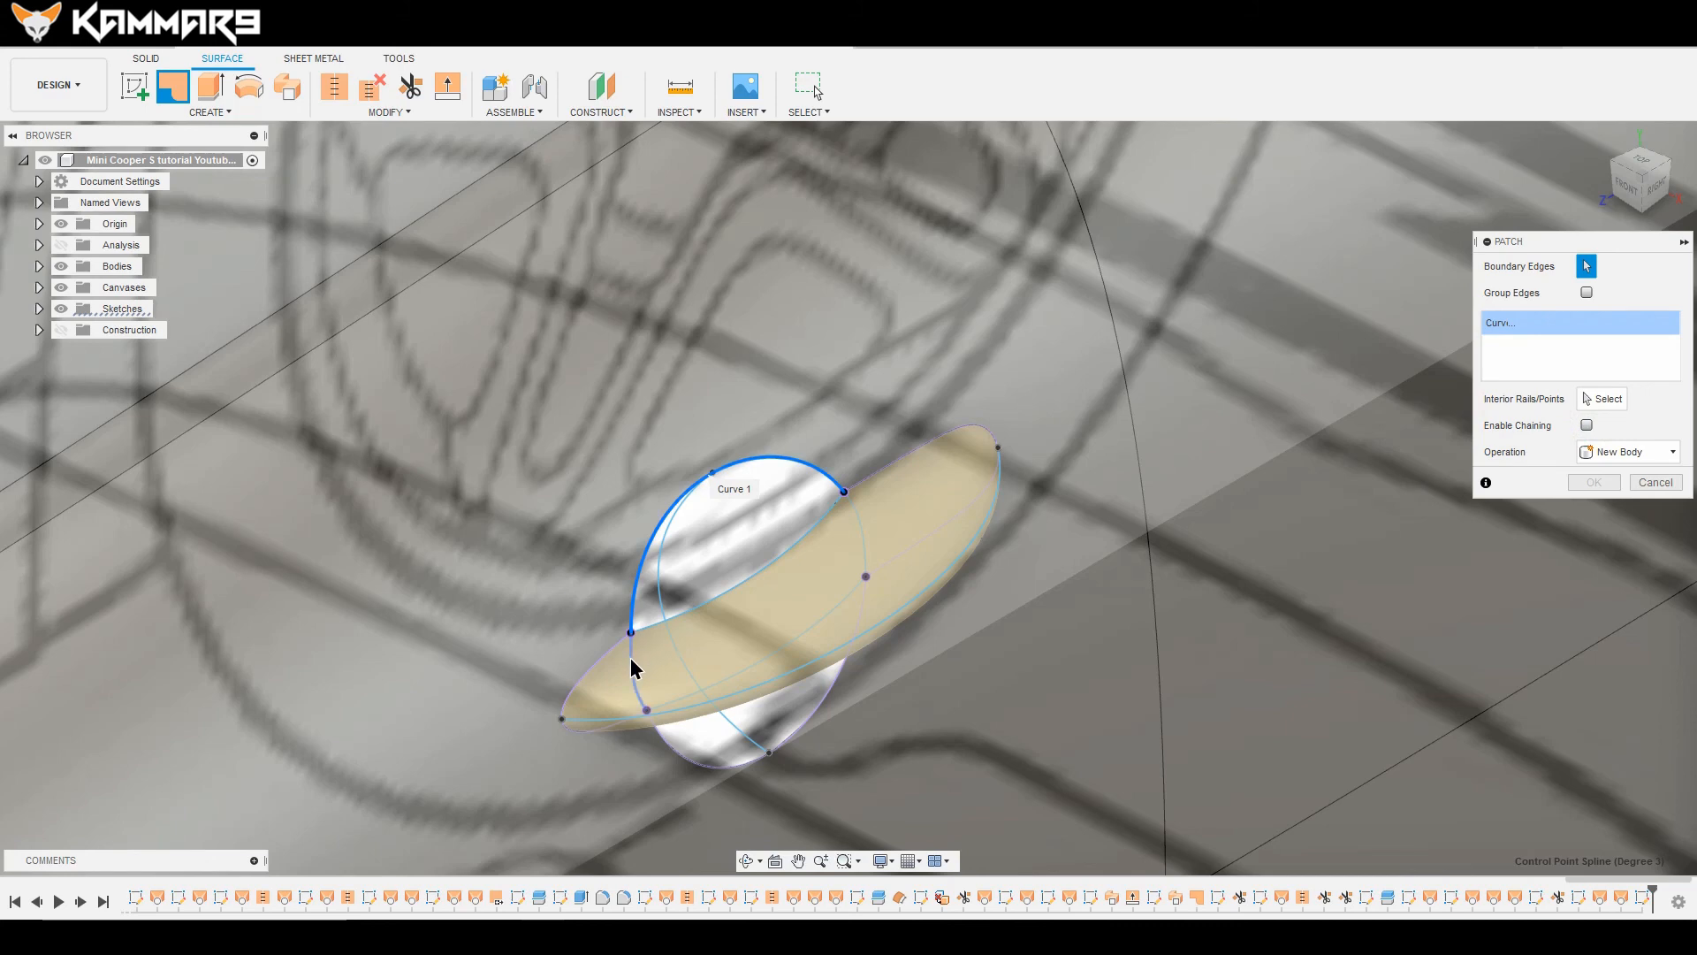
click(704, 768)
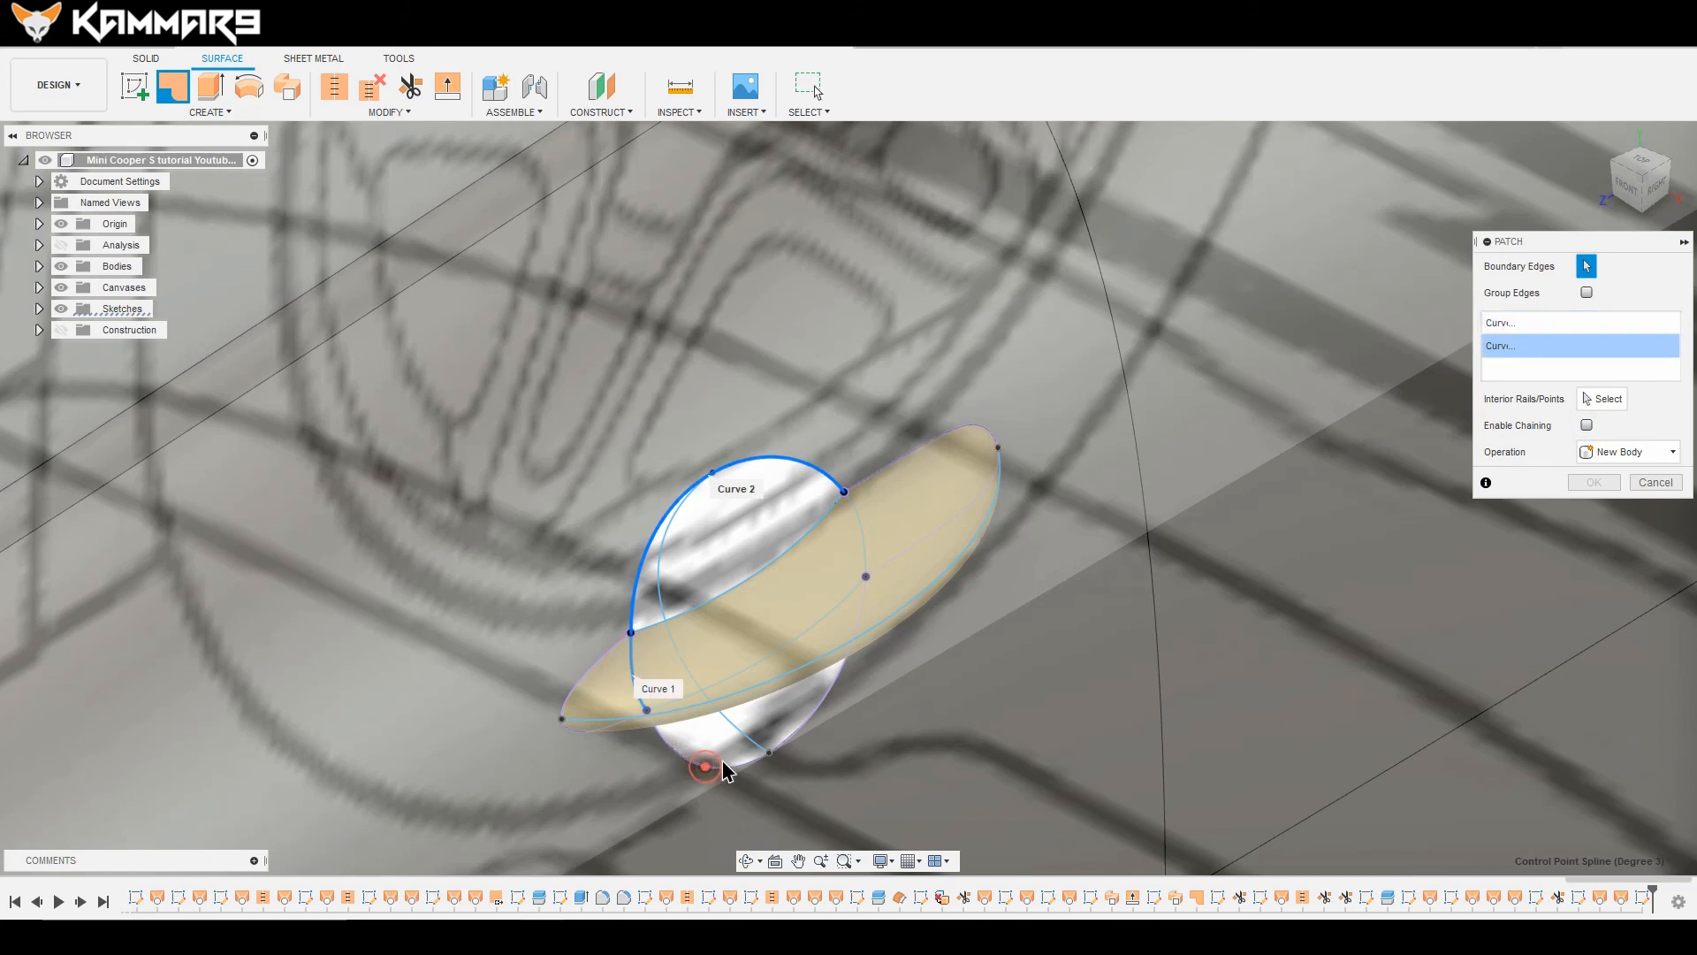
click(864, 525)
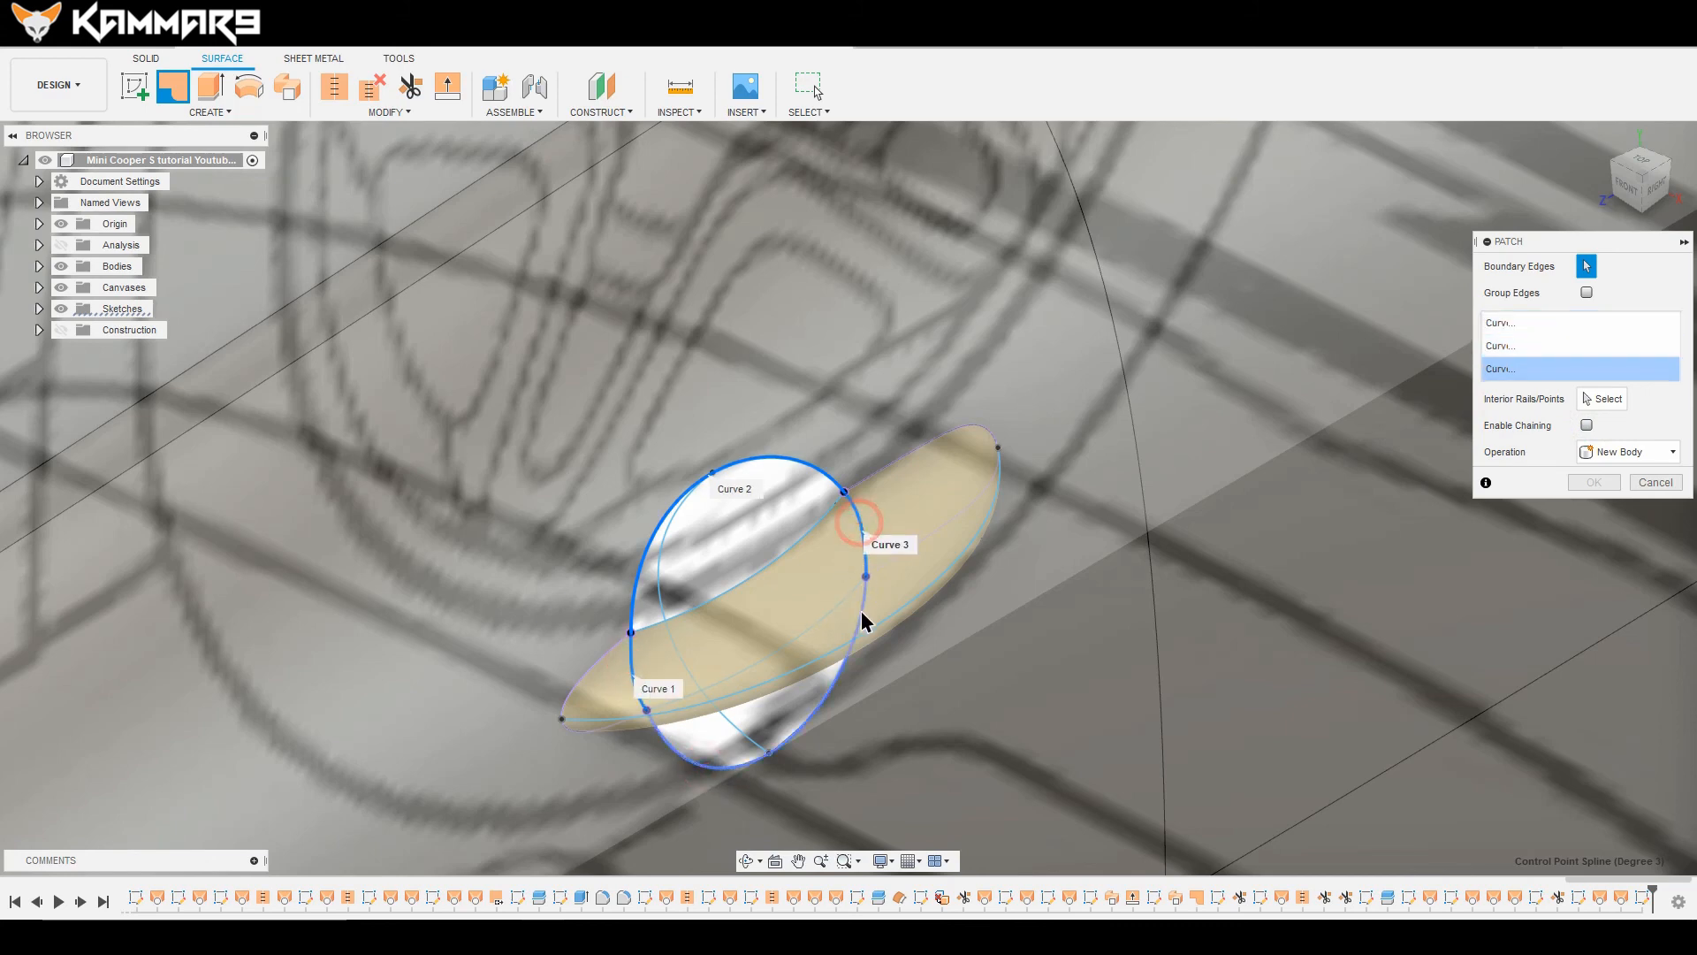
click(866, 623)
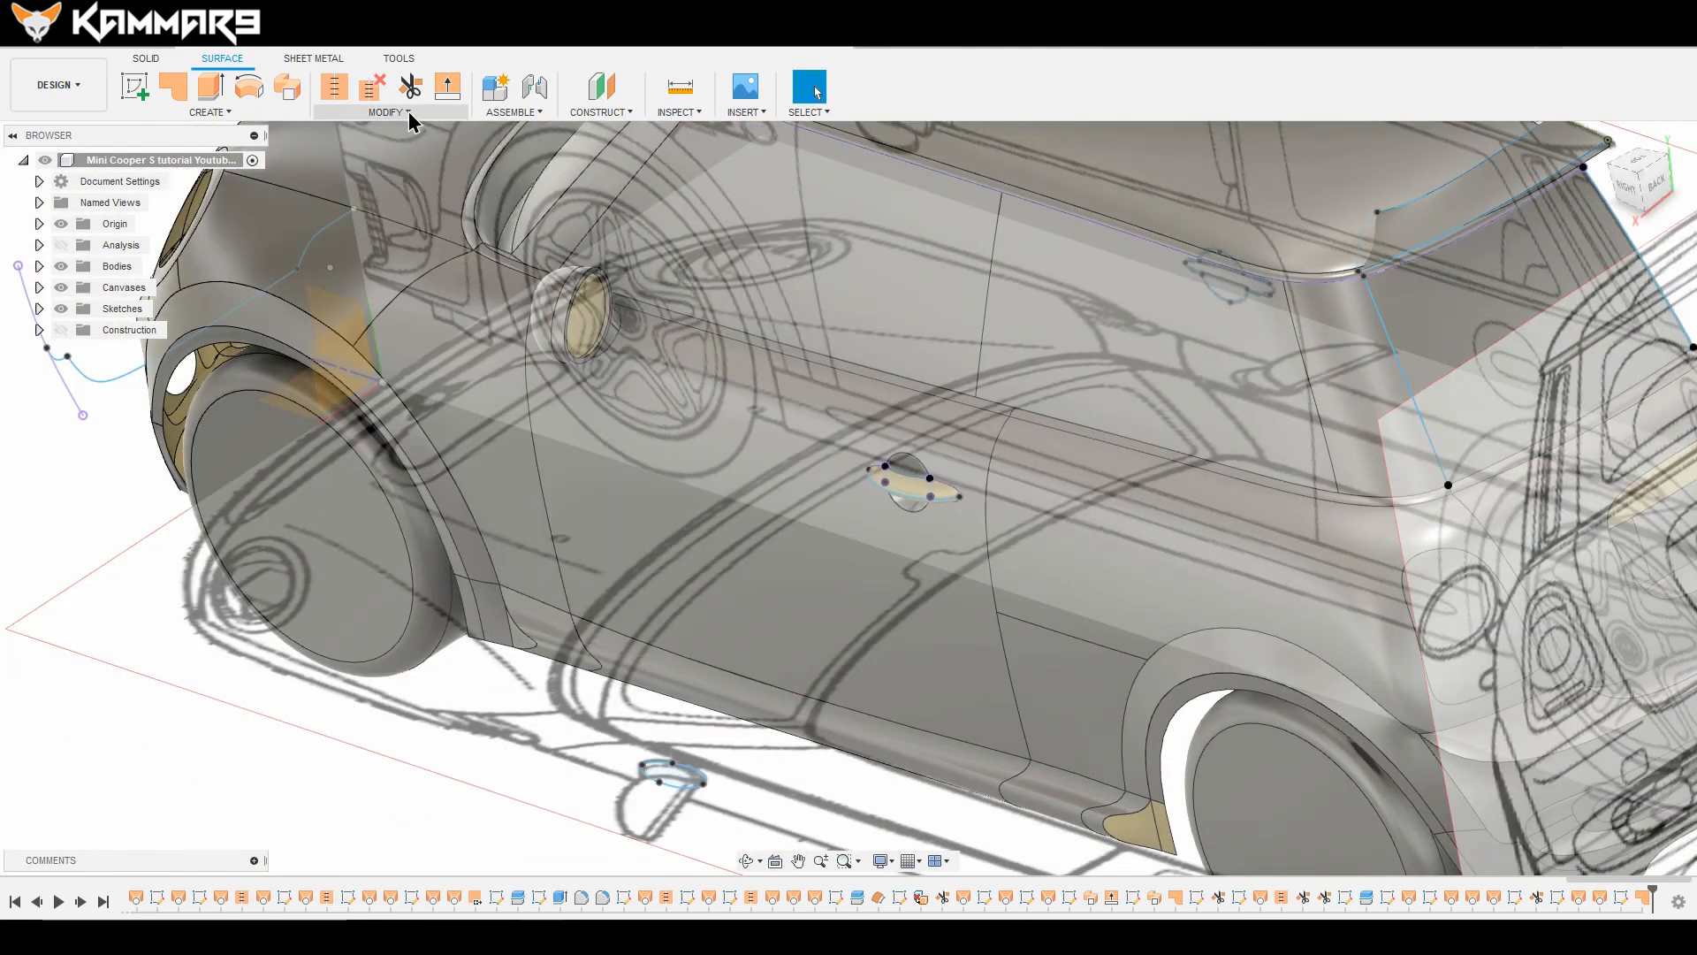
Step: Reverse the normal of the new patch surface
click(386, 111)
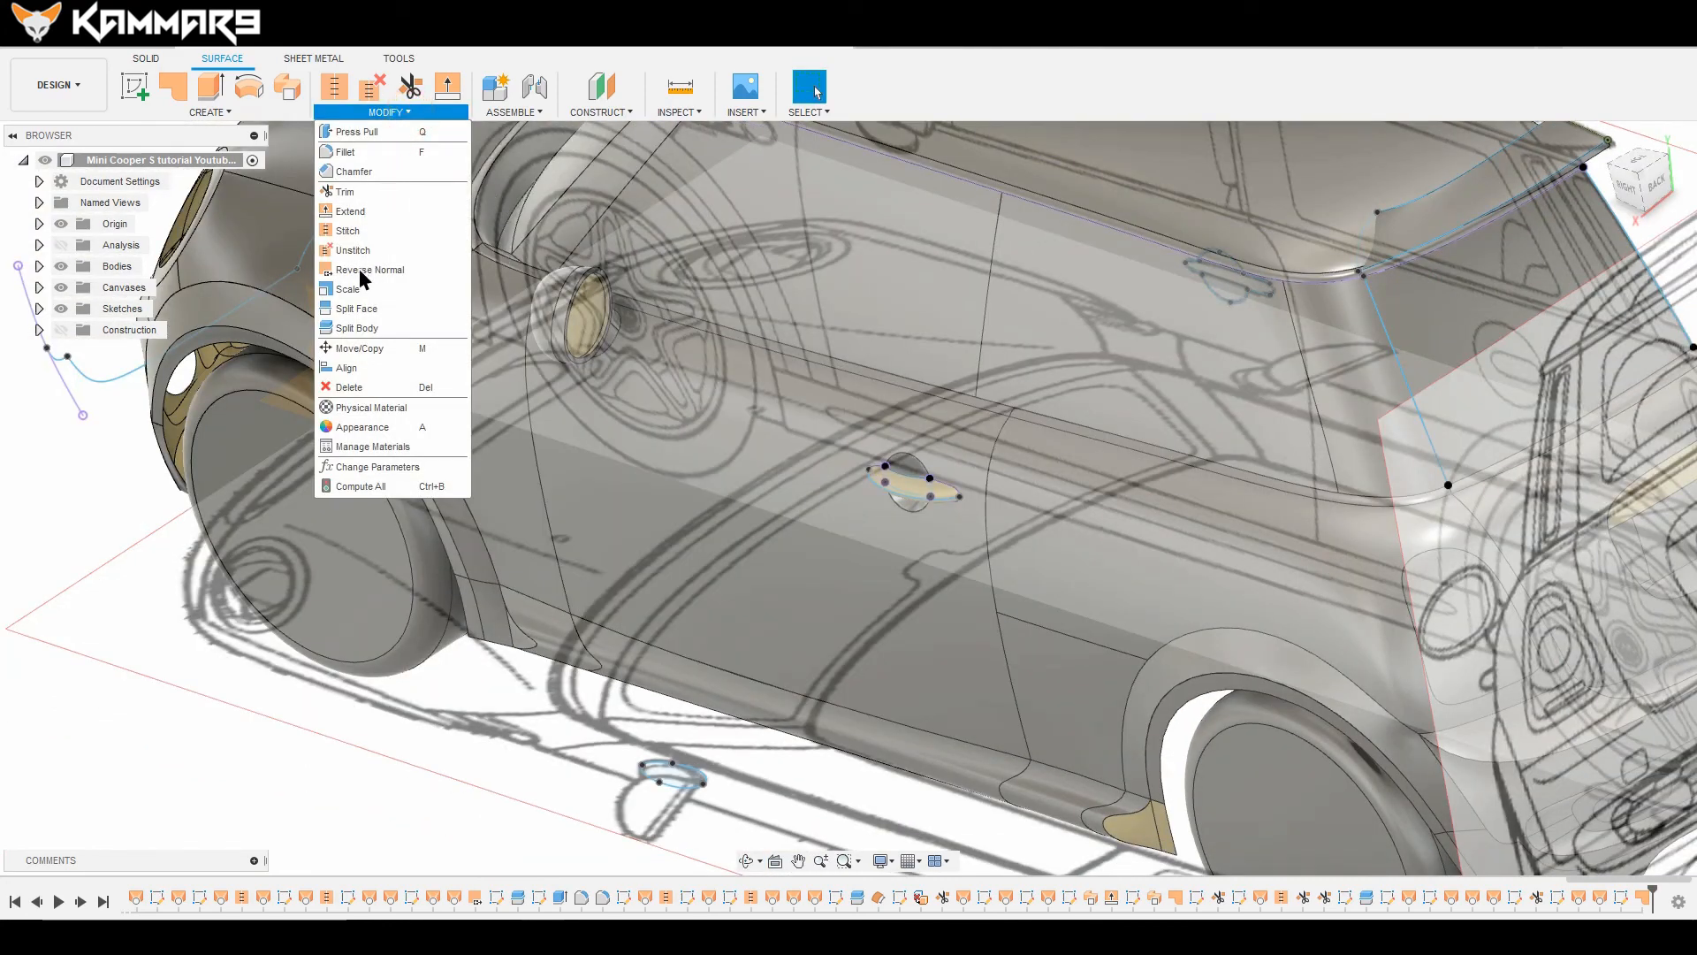
click(368, 270)
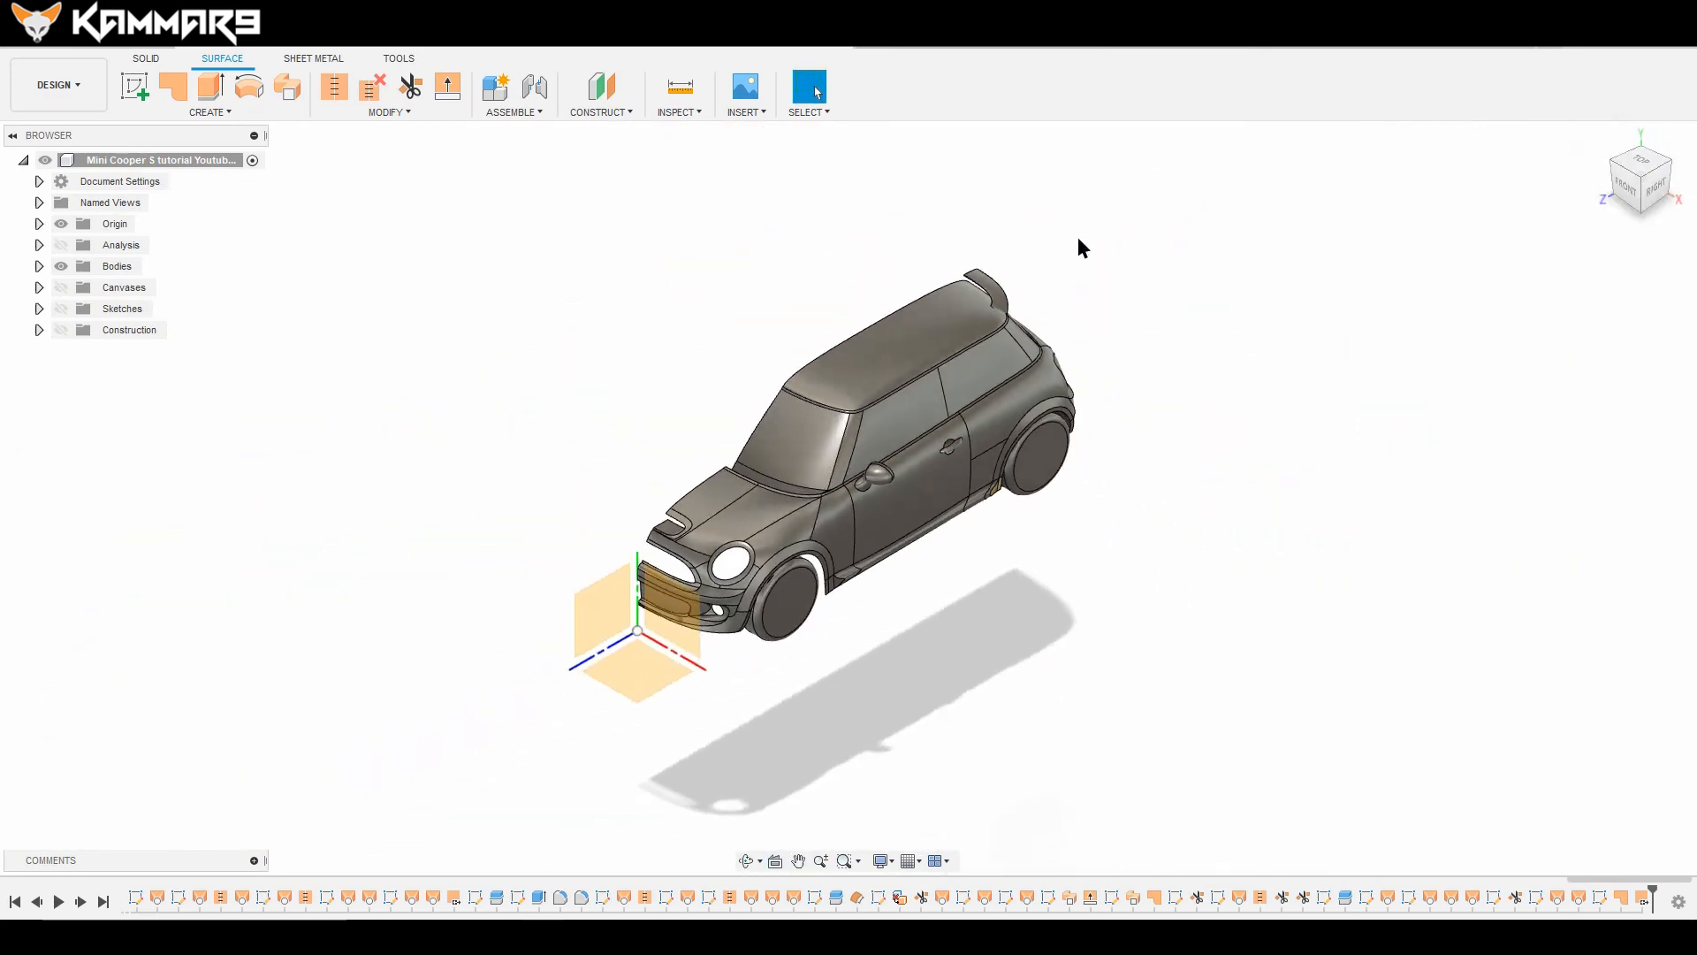
mouse_move(243, 59)
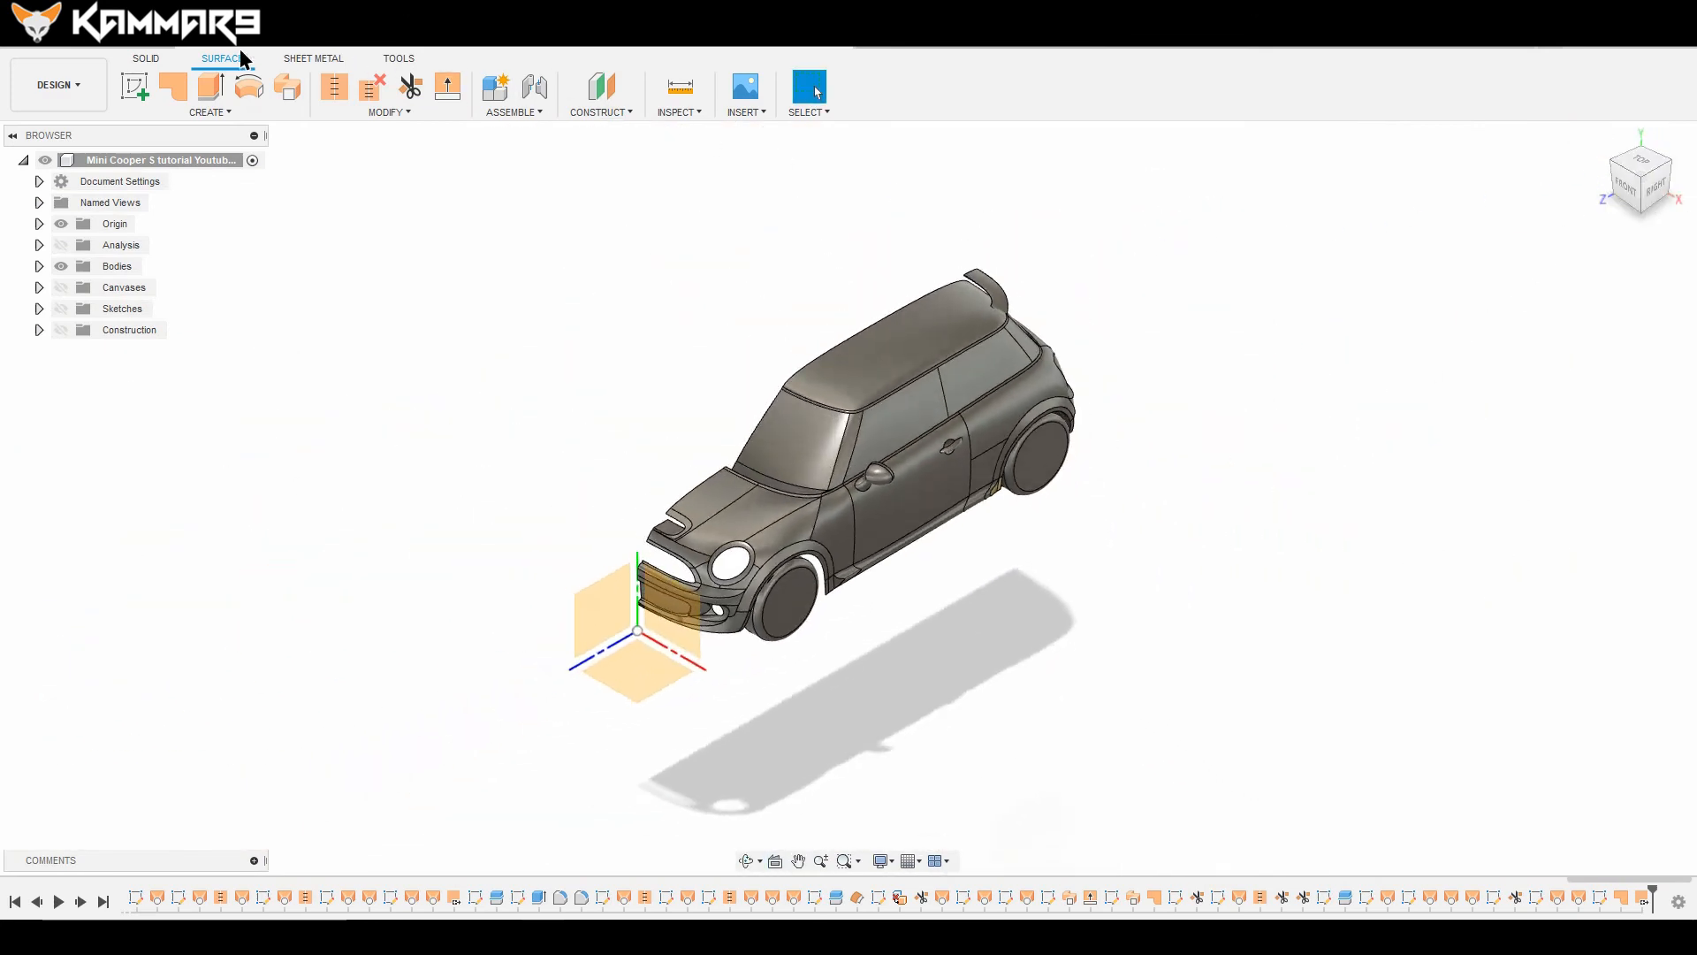